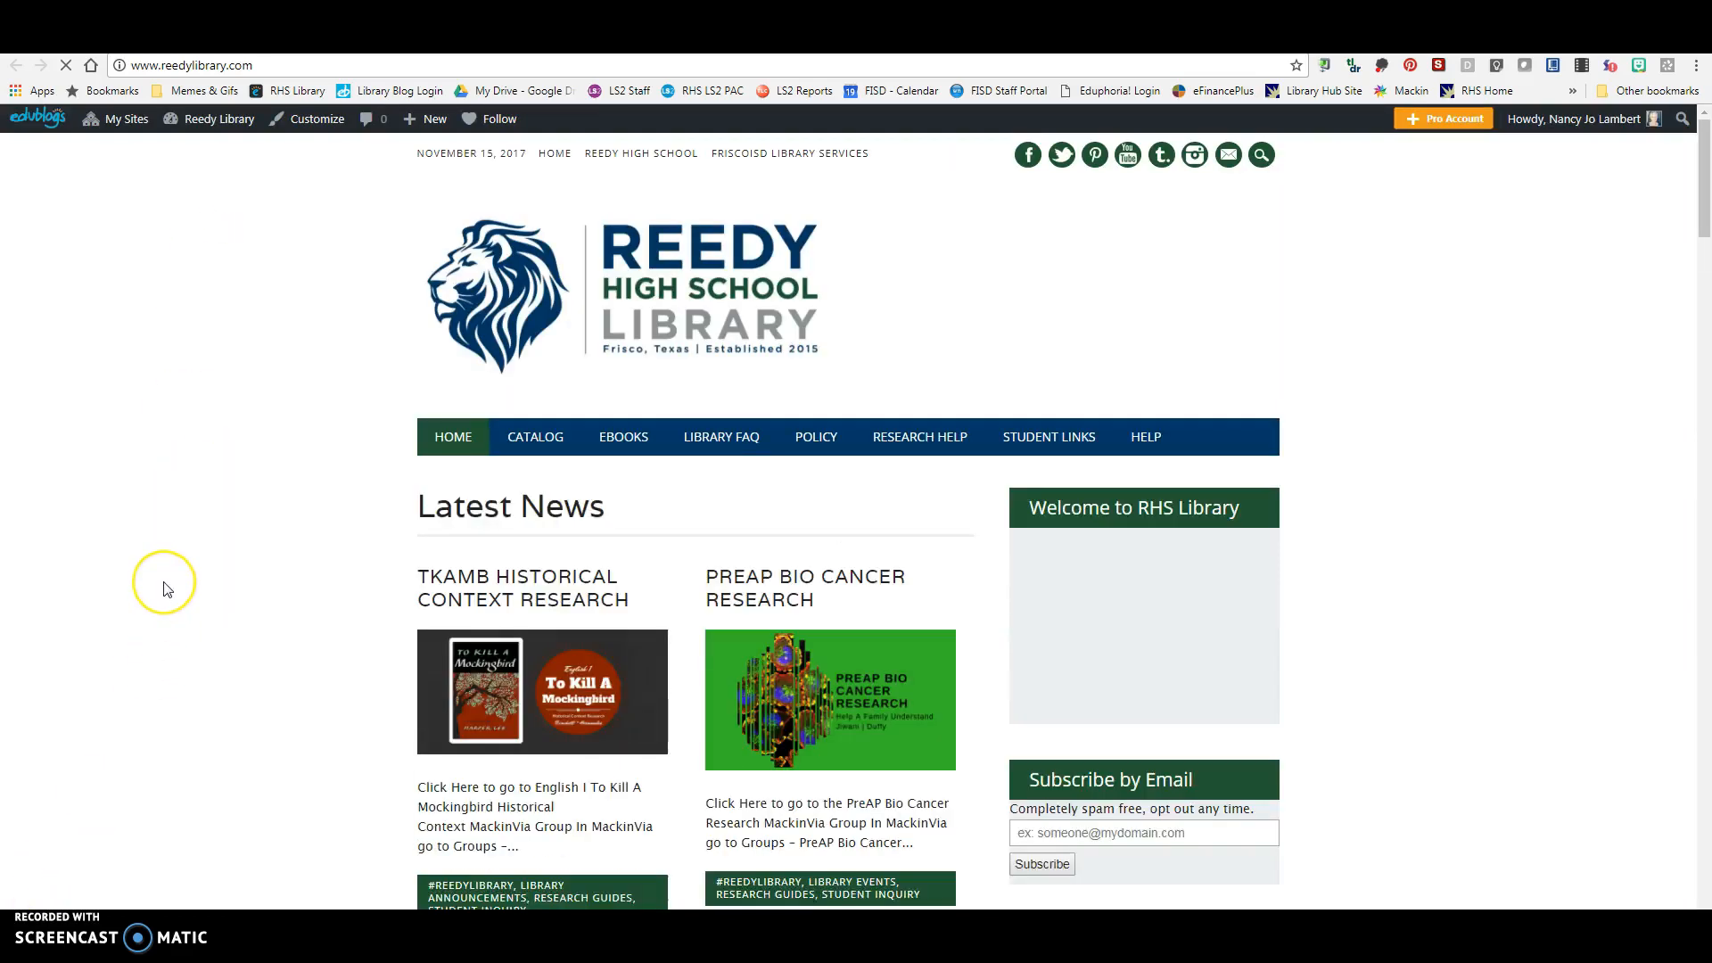
Scroll Latest News to the TKAMB Historical Context Research post and reveal its Click Here links
{"action": "left_click", "coordinate": [522, 587]}
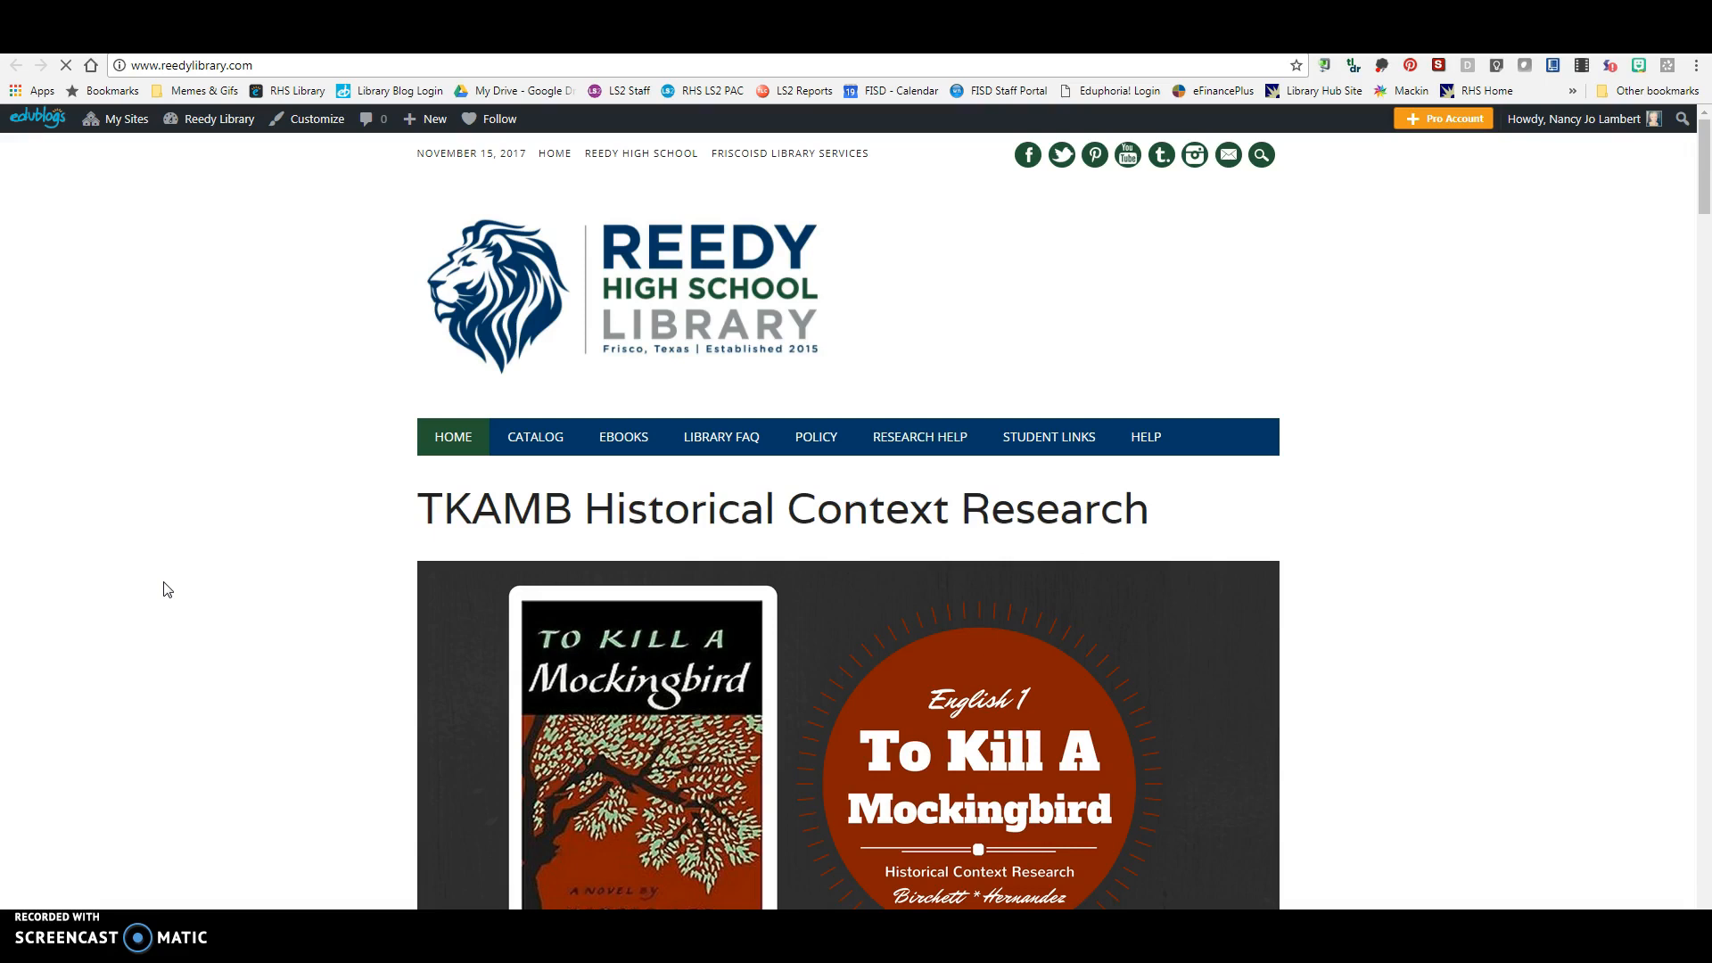
{"action": "scroll", "scroll_direction": "down", "scroll_amount": 3}
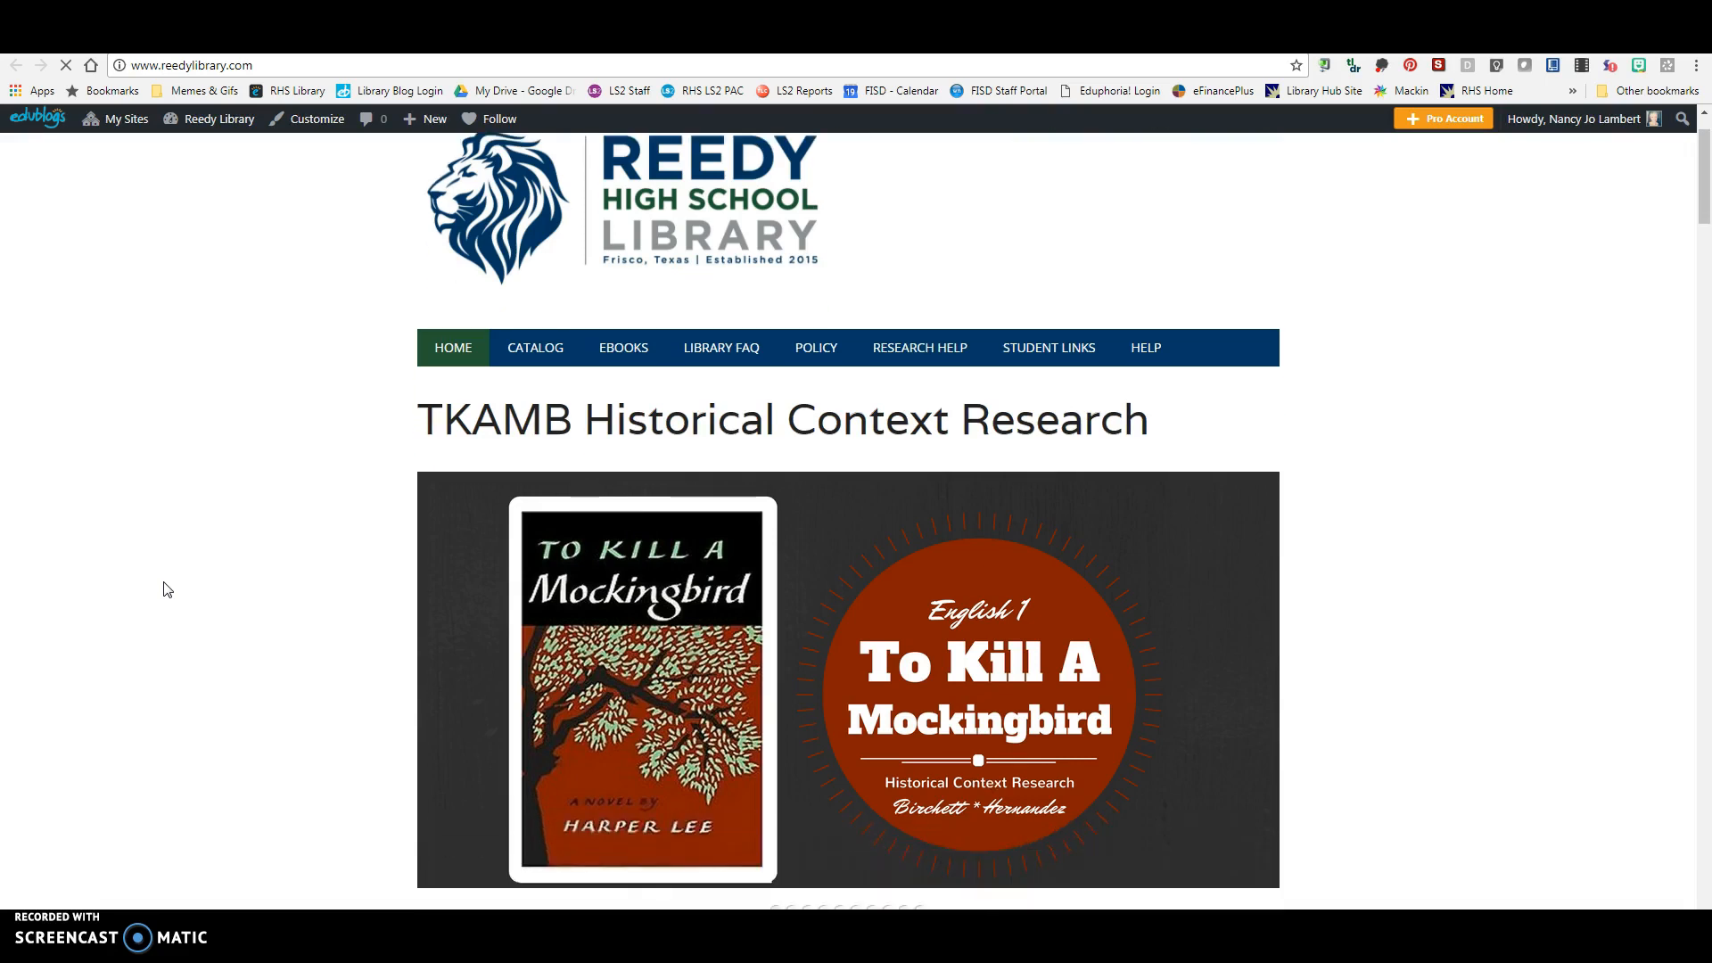
{"action": "scroll", "scroll_direction": "down", "scroll_amount": 3}
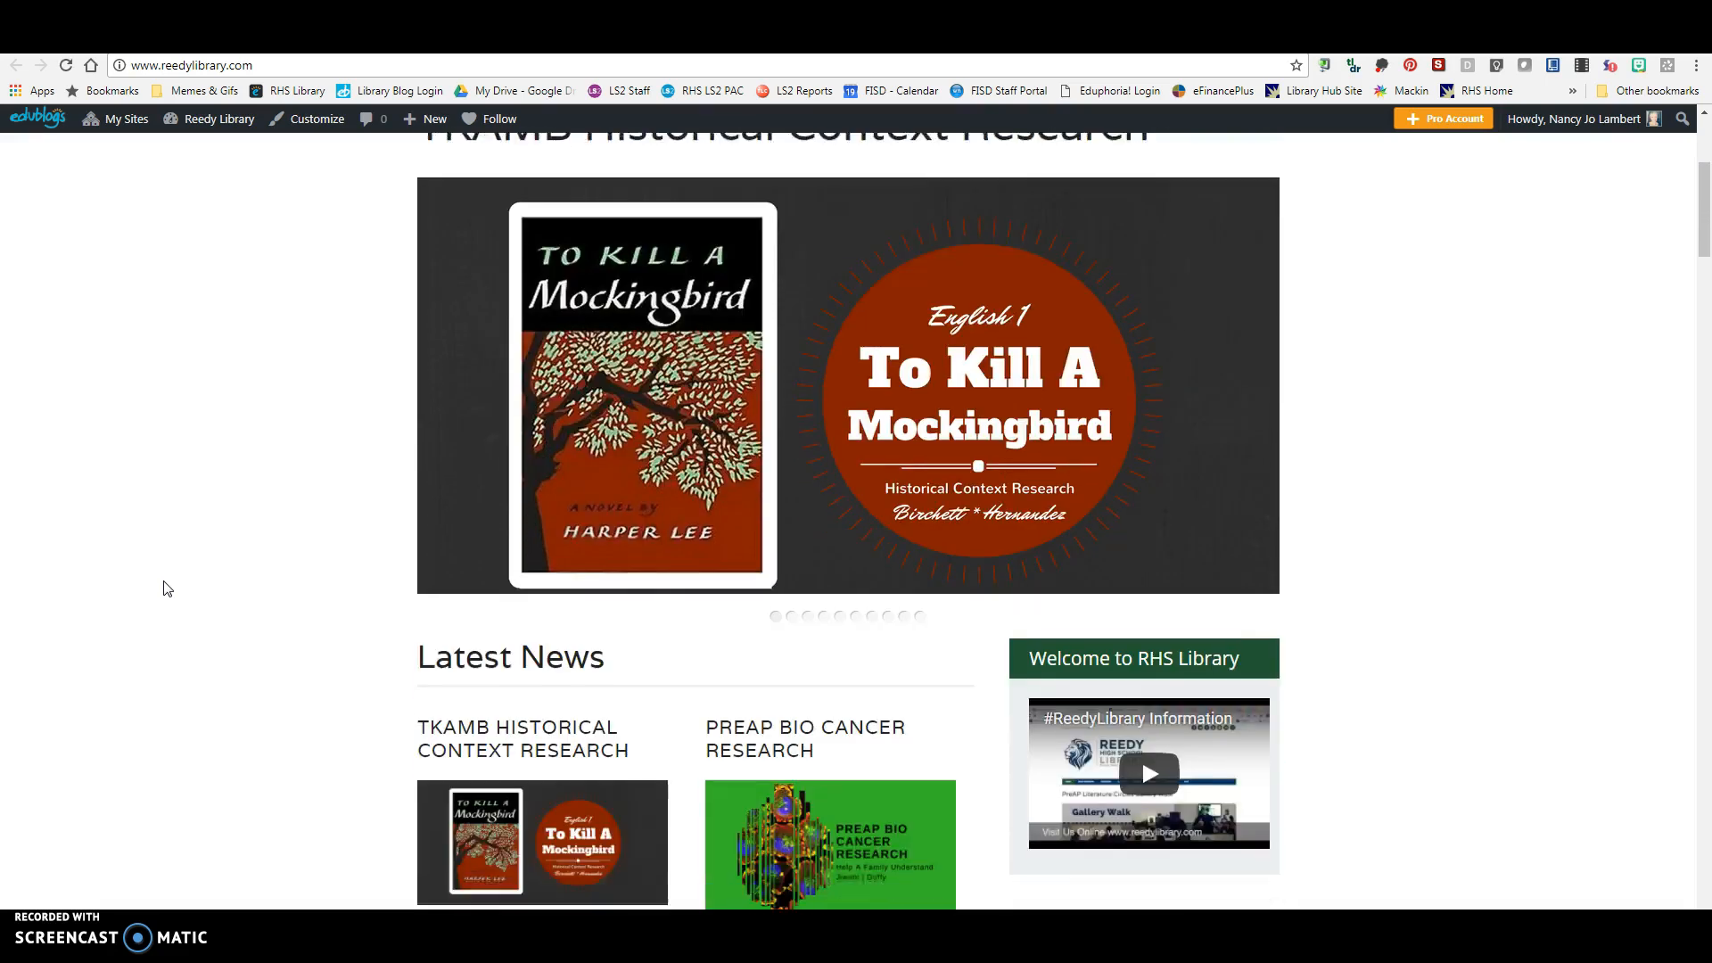
{"action": "scroll", "scroll_direction": "down", "scroll_amount": 3}
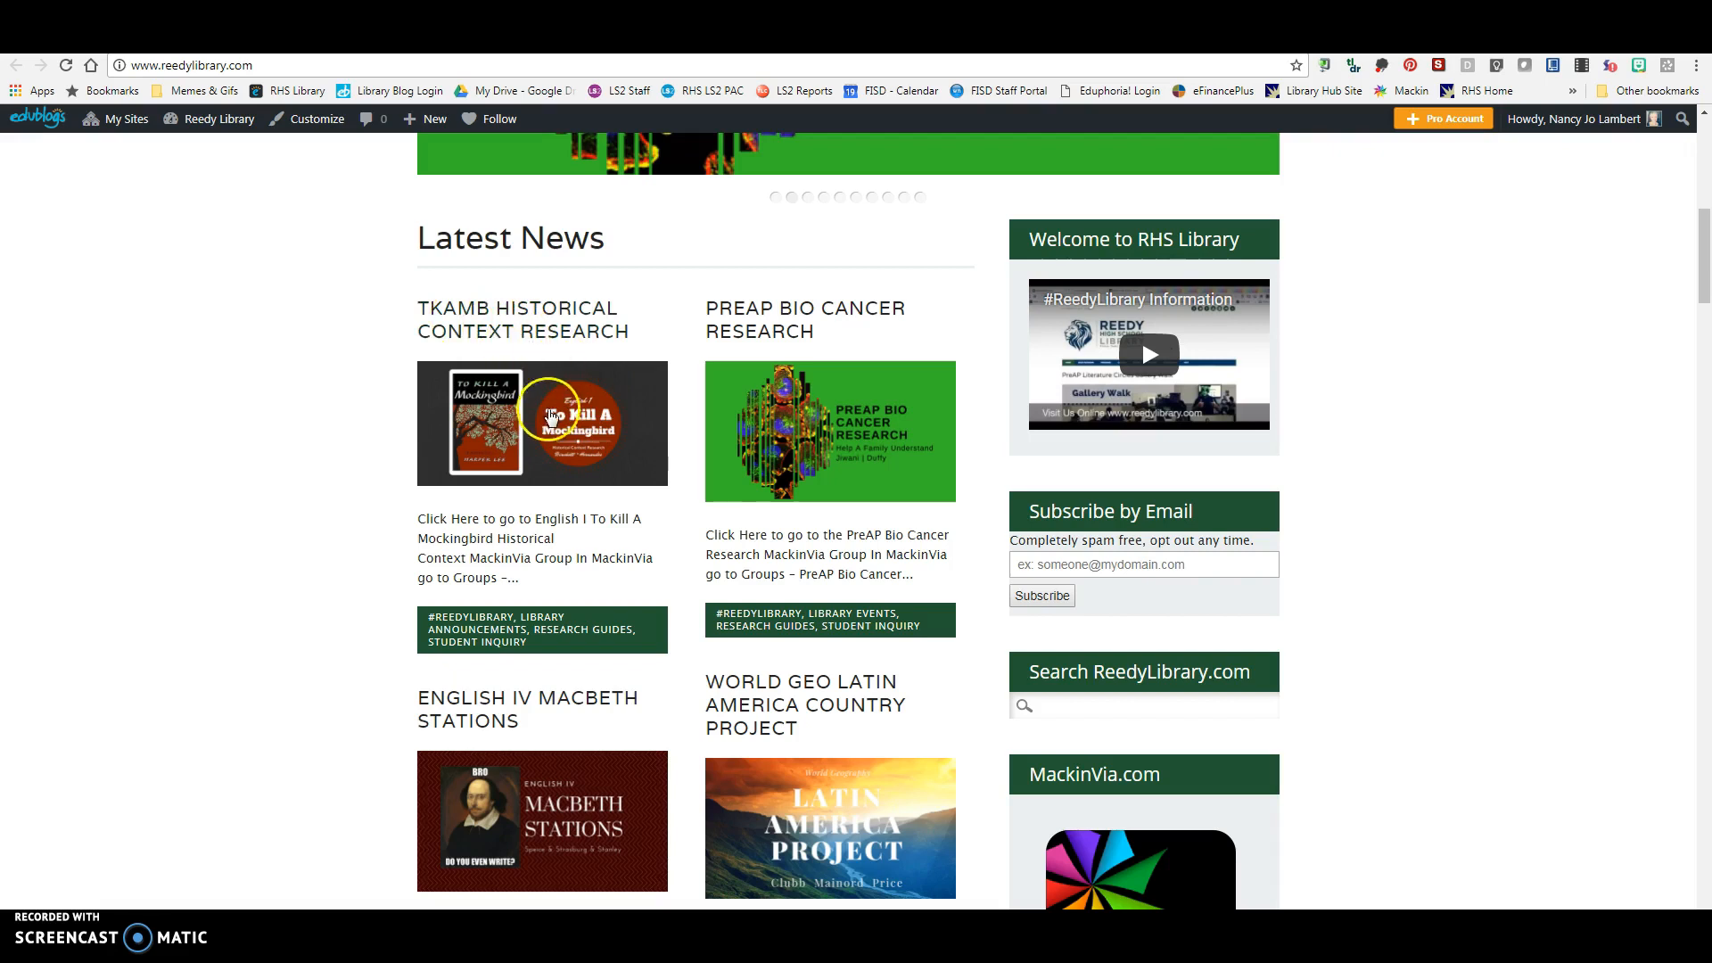
{"action": "left_click", "coordinate": [541, 423]}
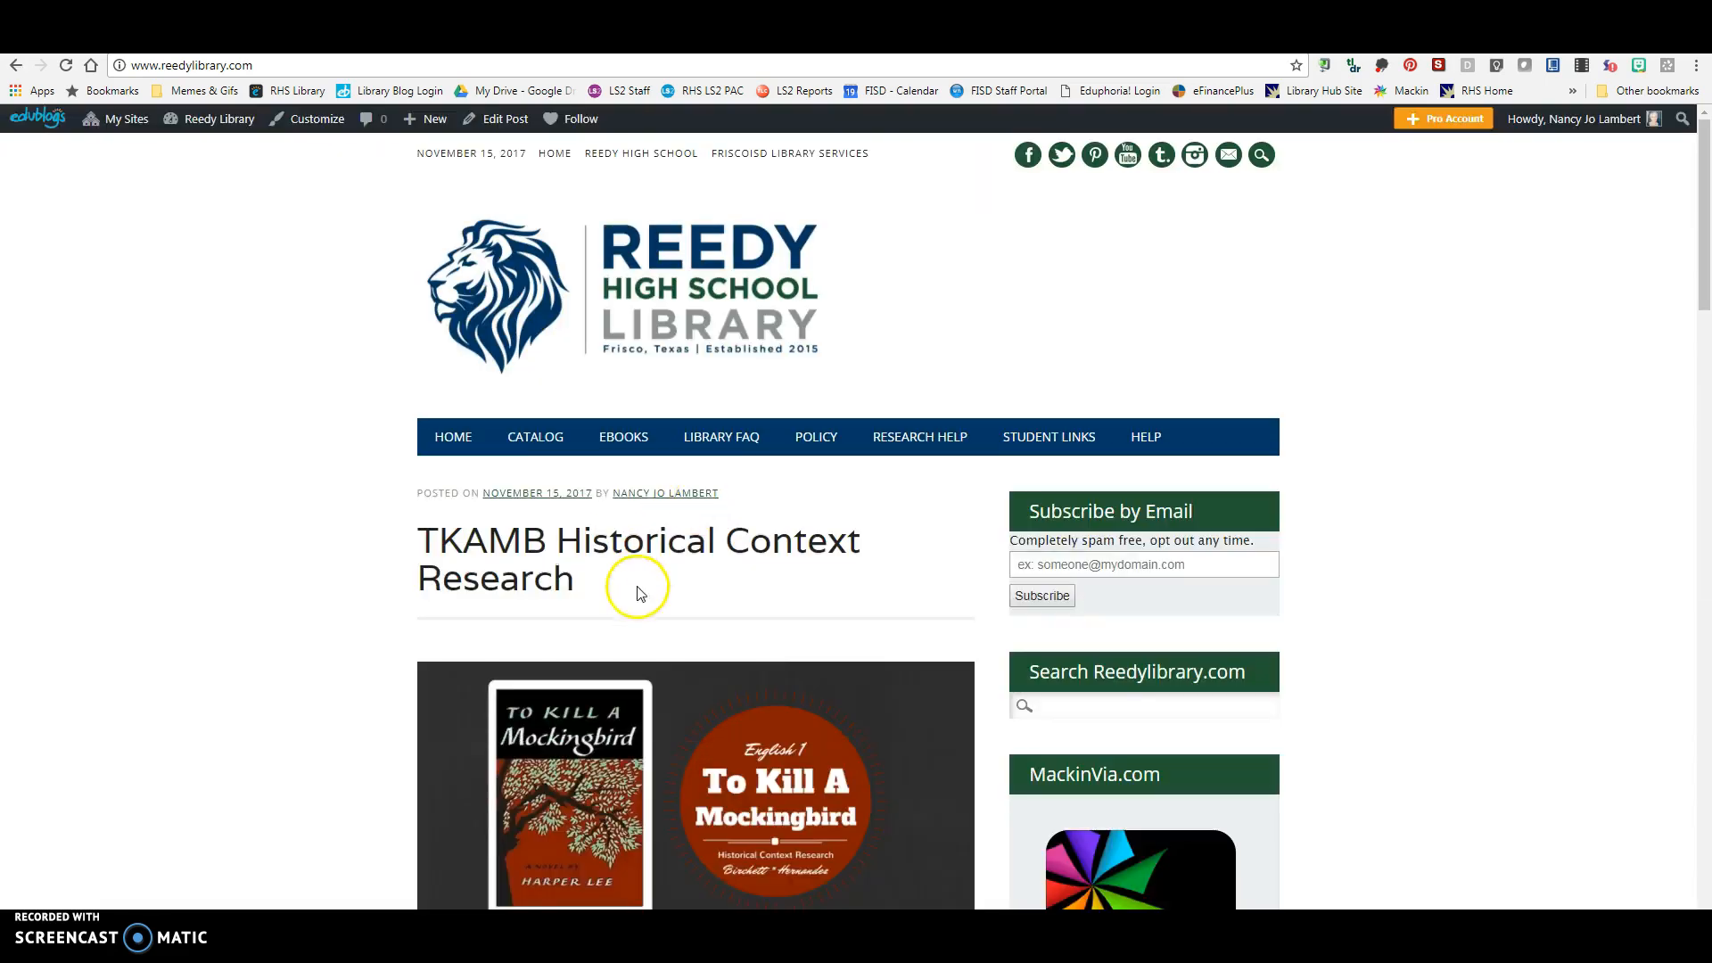
{"action": "scroll", "scroll_direction": "down", "scroll_amount": 3}
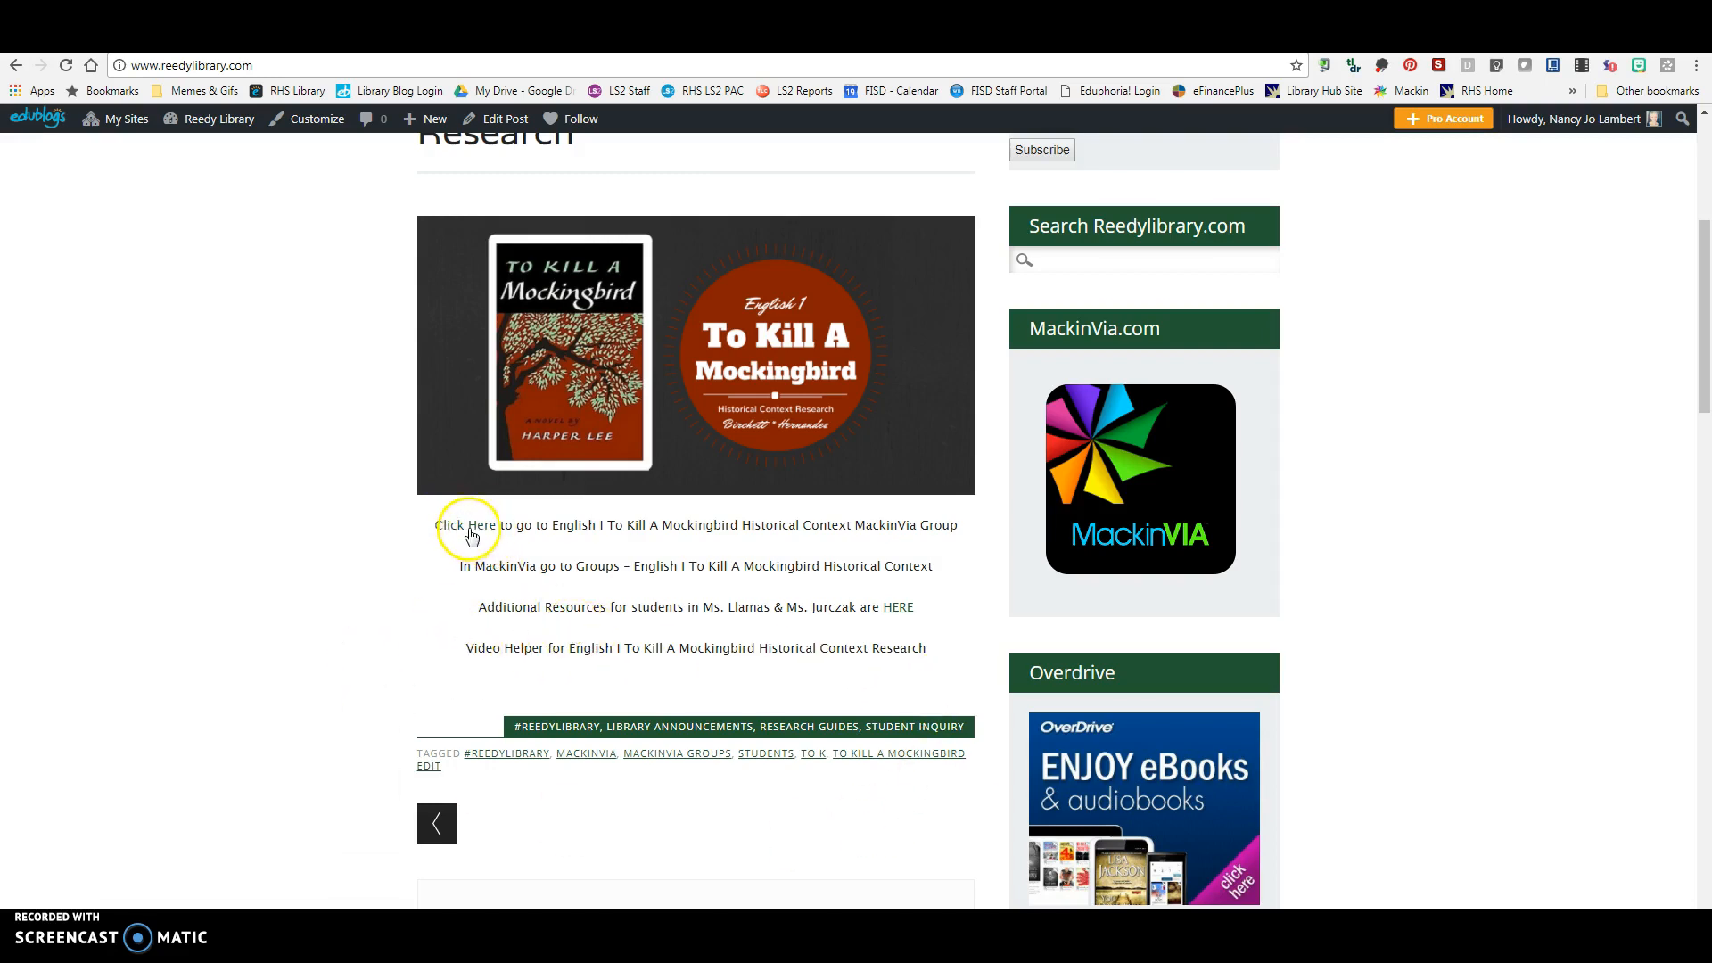
Enter the TKAMB MackinVIA group, toggle list/grid view, and expand View Instructions
{"action": "left_click", "coordinate": [468, 524]}
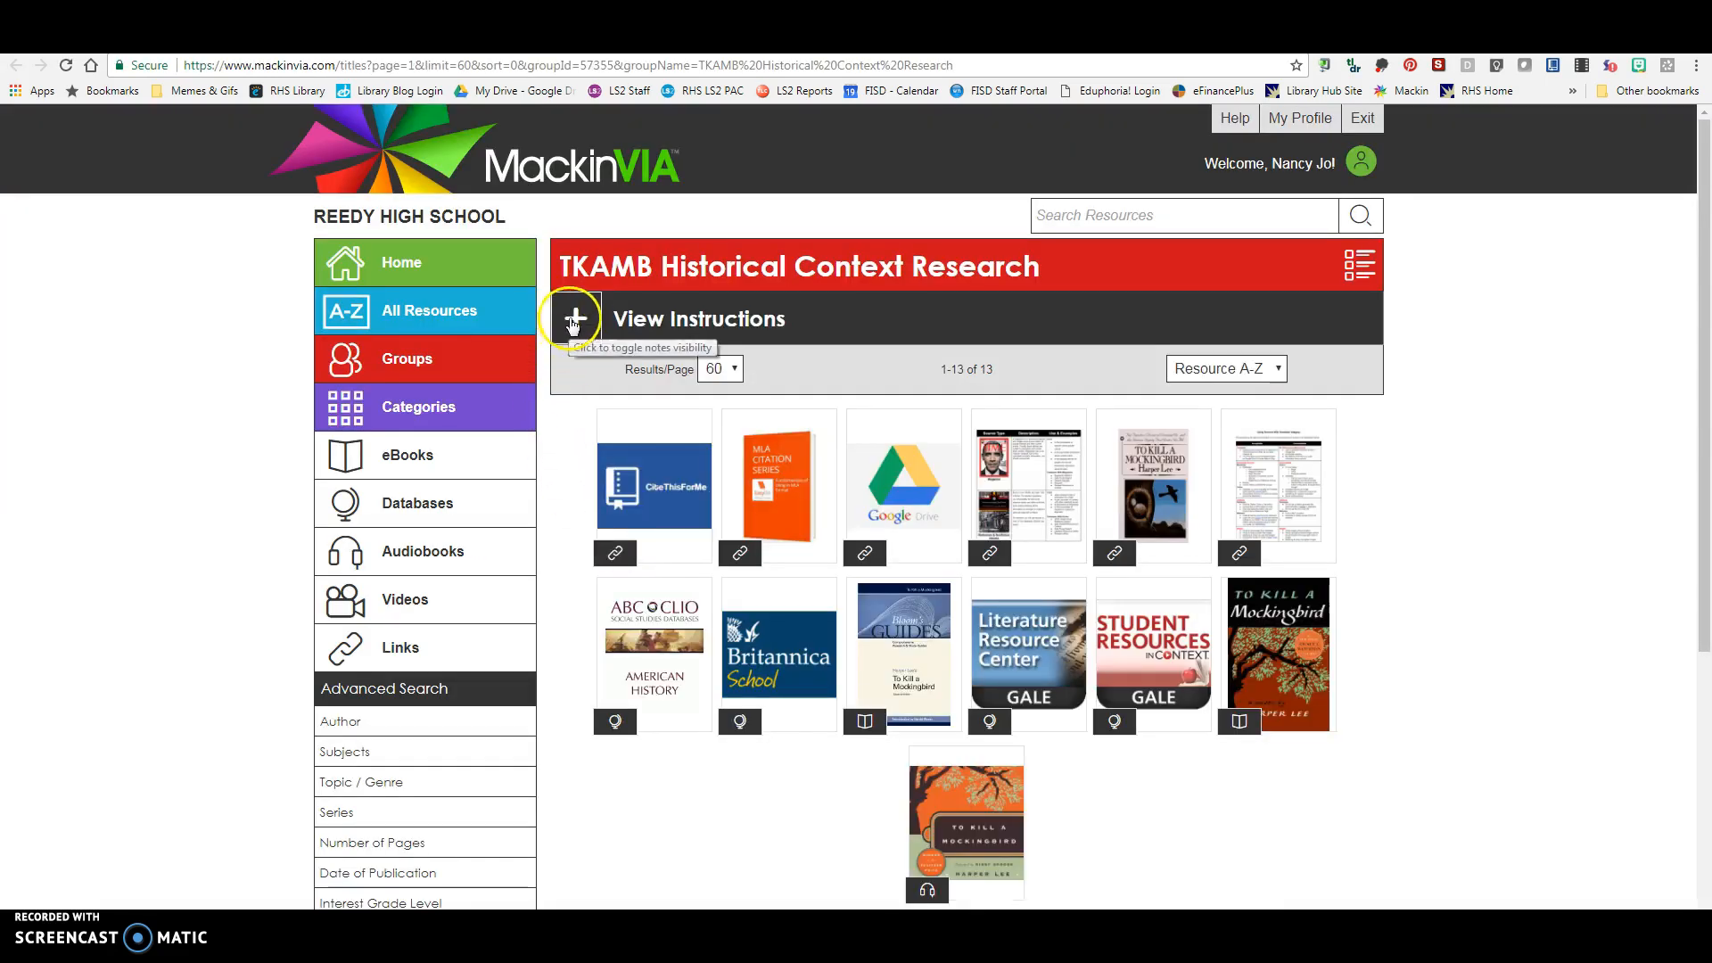
{"action": "left_click", "coordinate": [1359, 264]}
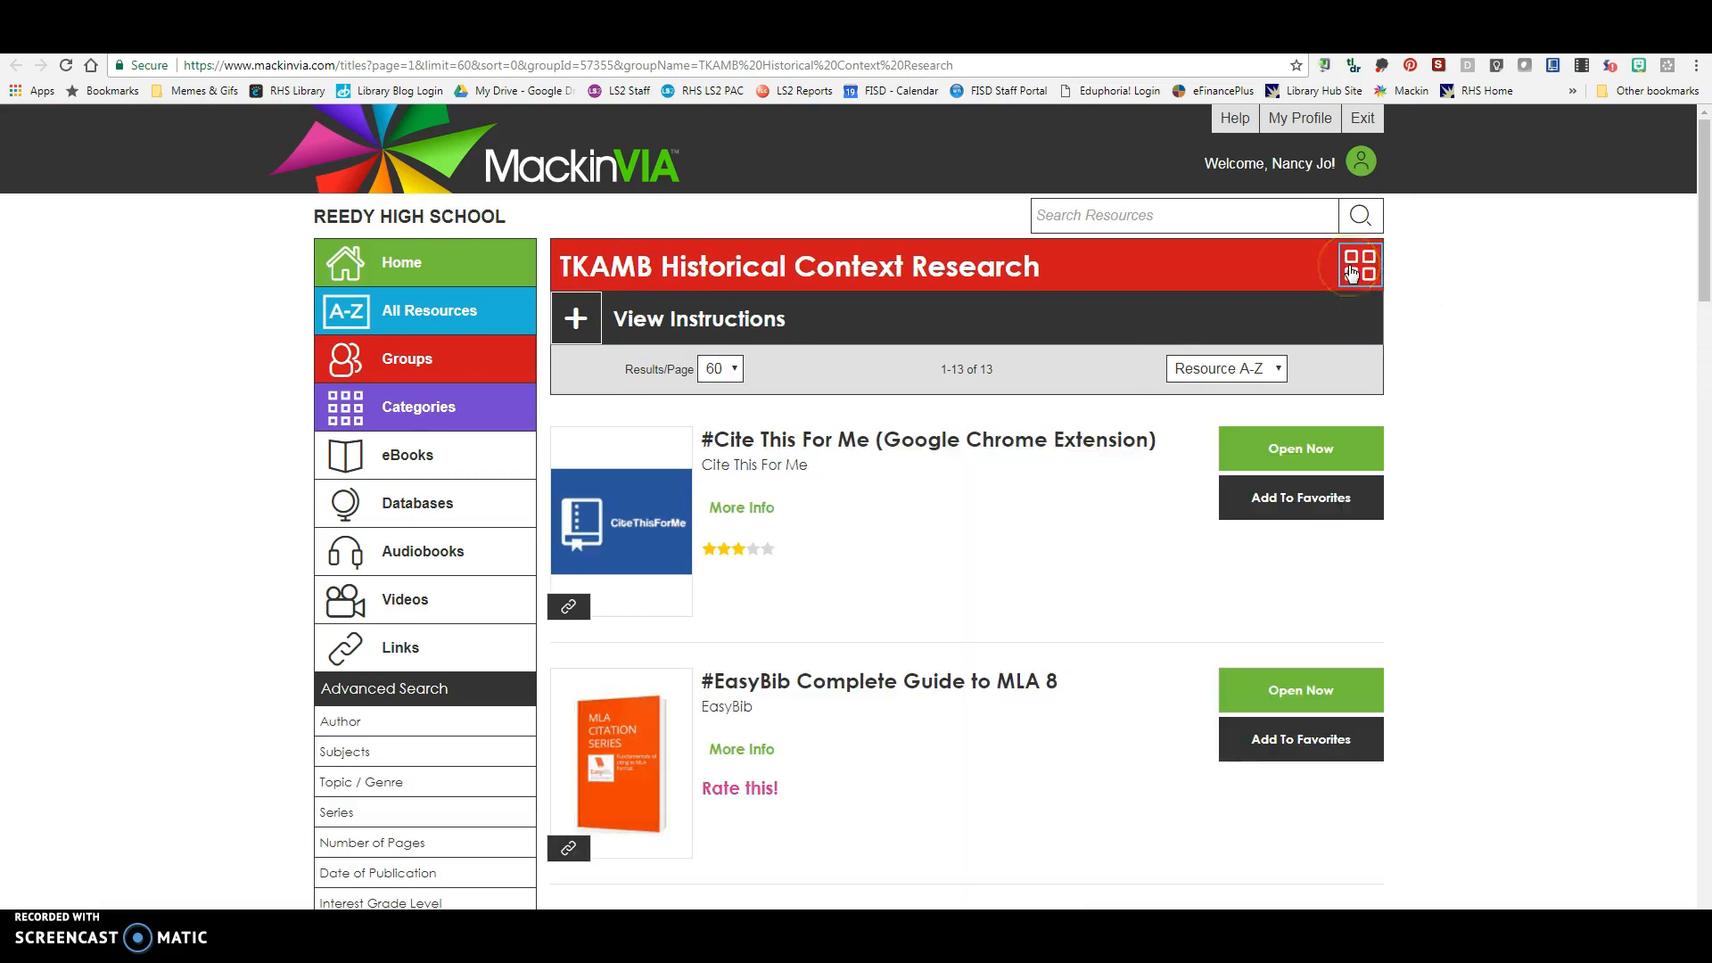
{"action": "left_click", "coordinate": [1359, 264]}
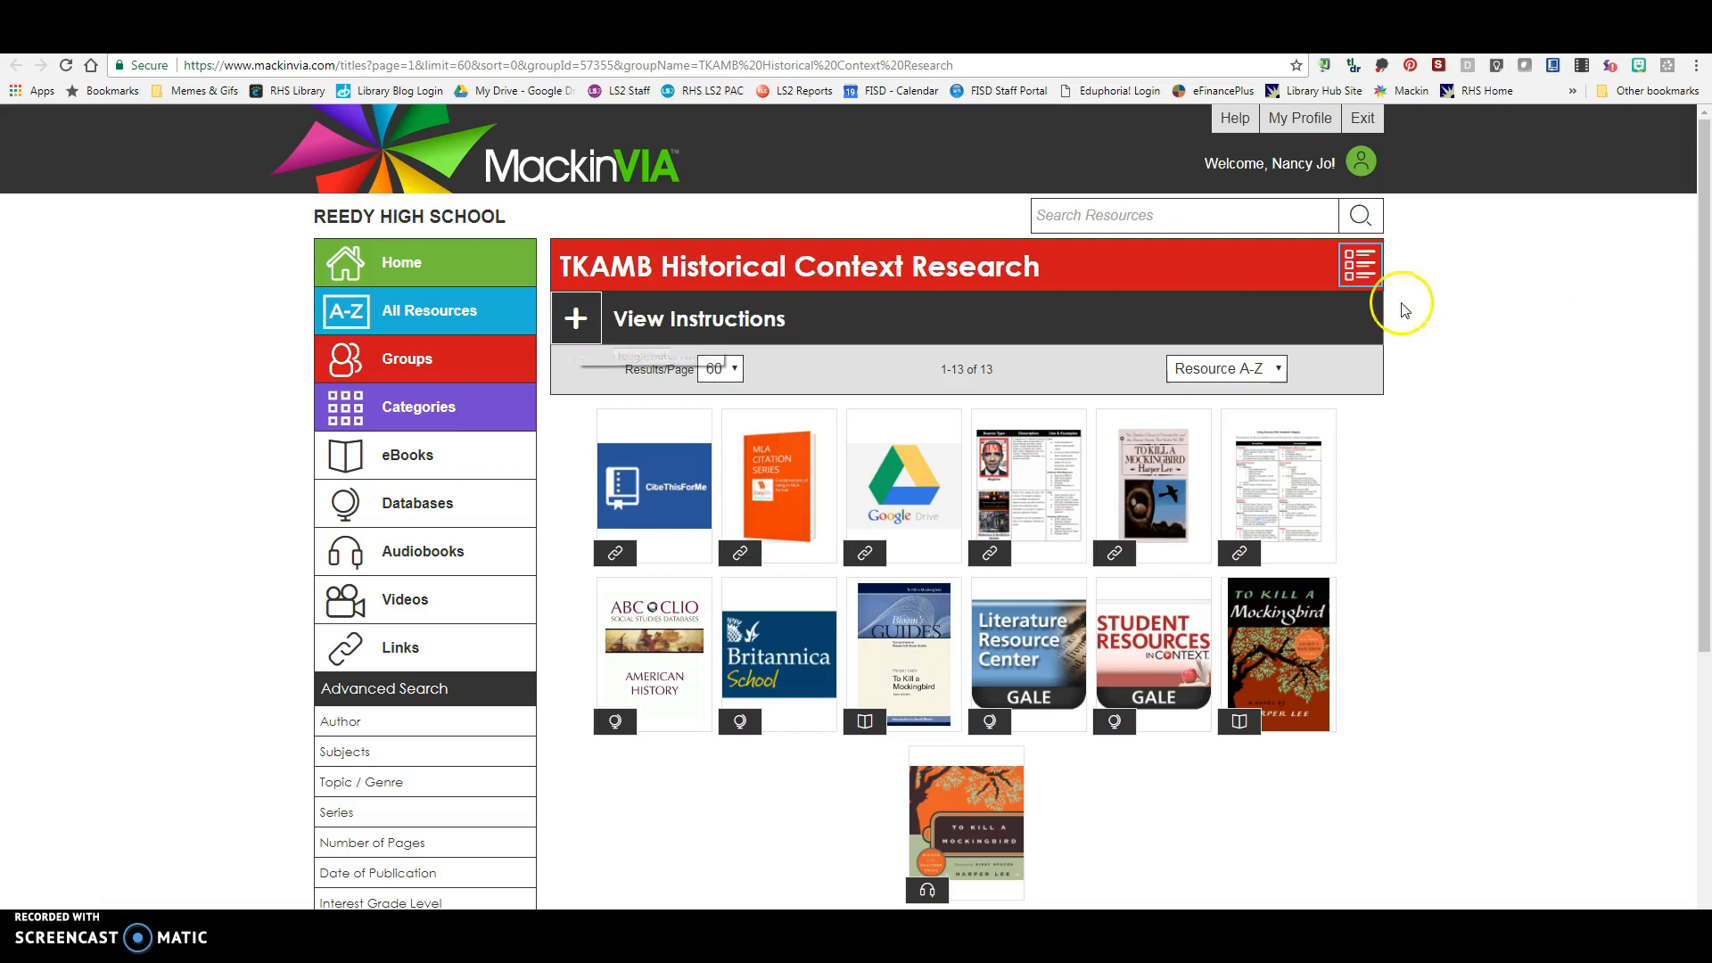
{"action": "left_click", "coordinate": [576, 318]}
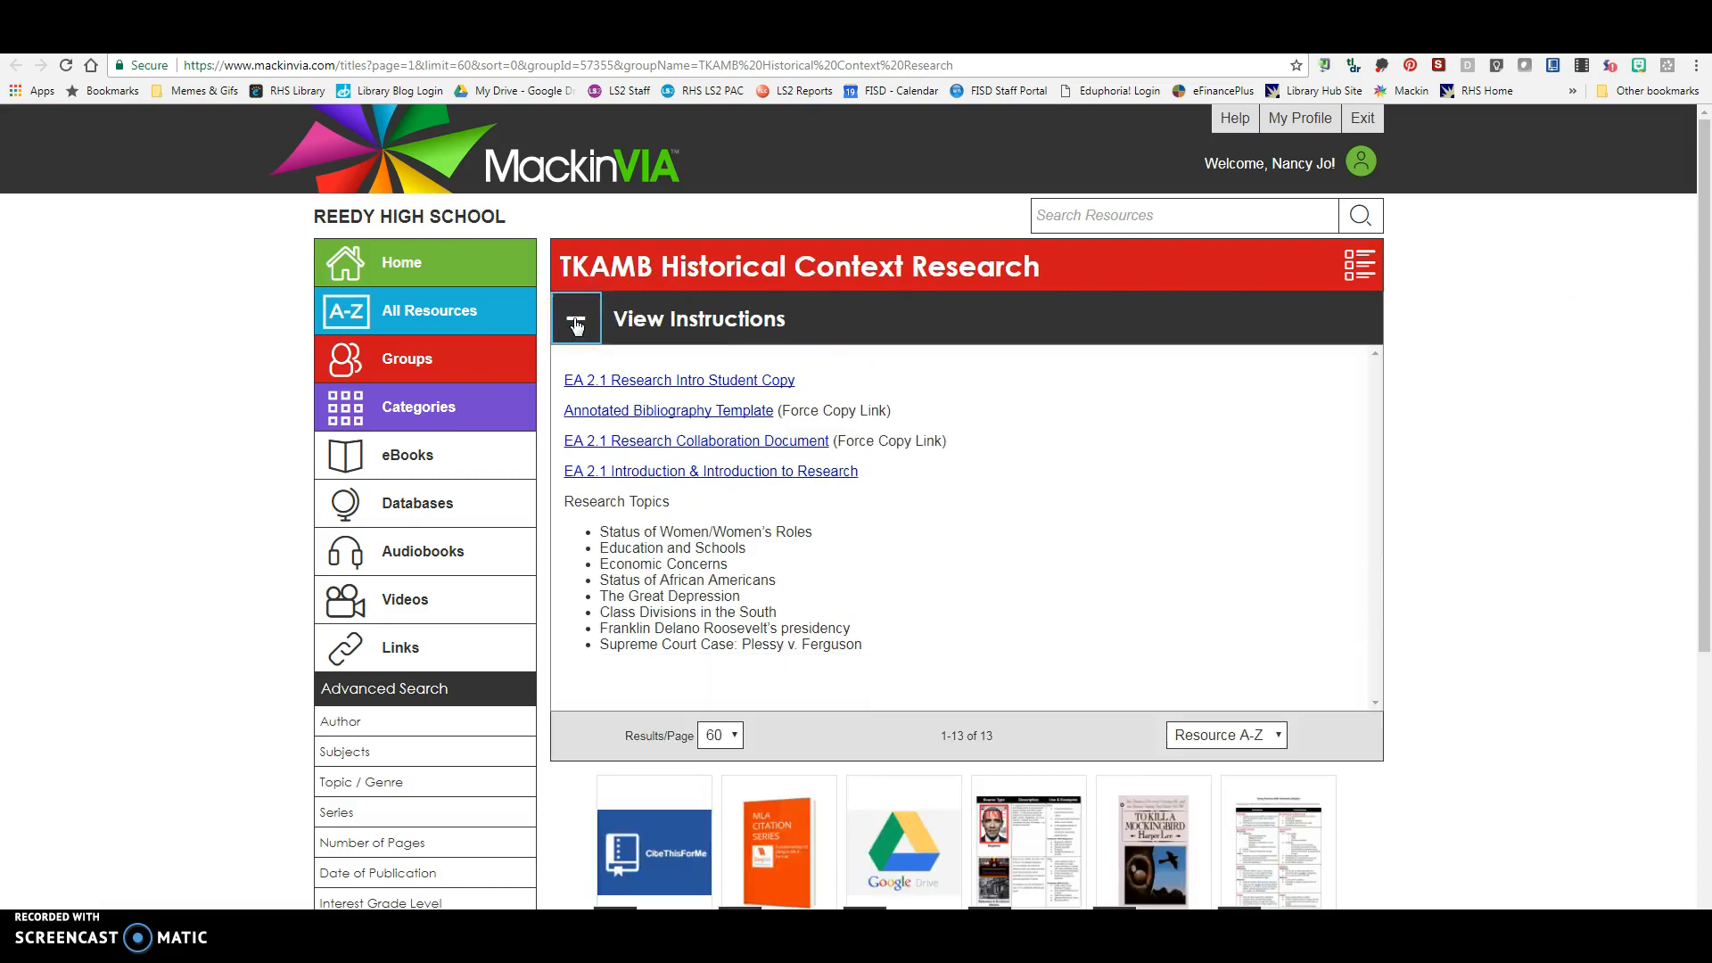
{"action": "left_click", "coordinate": [577, 318]}
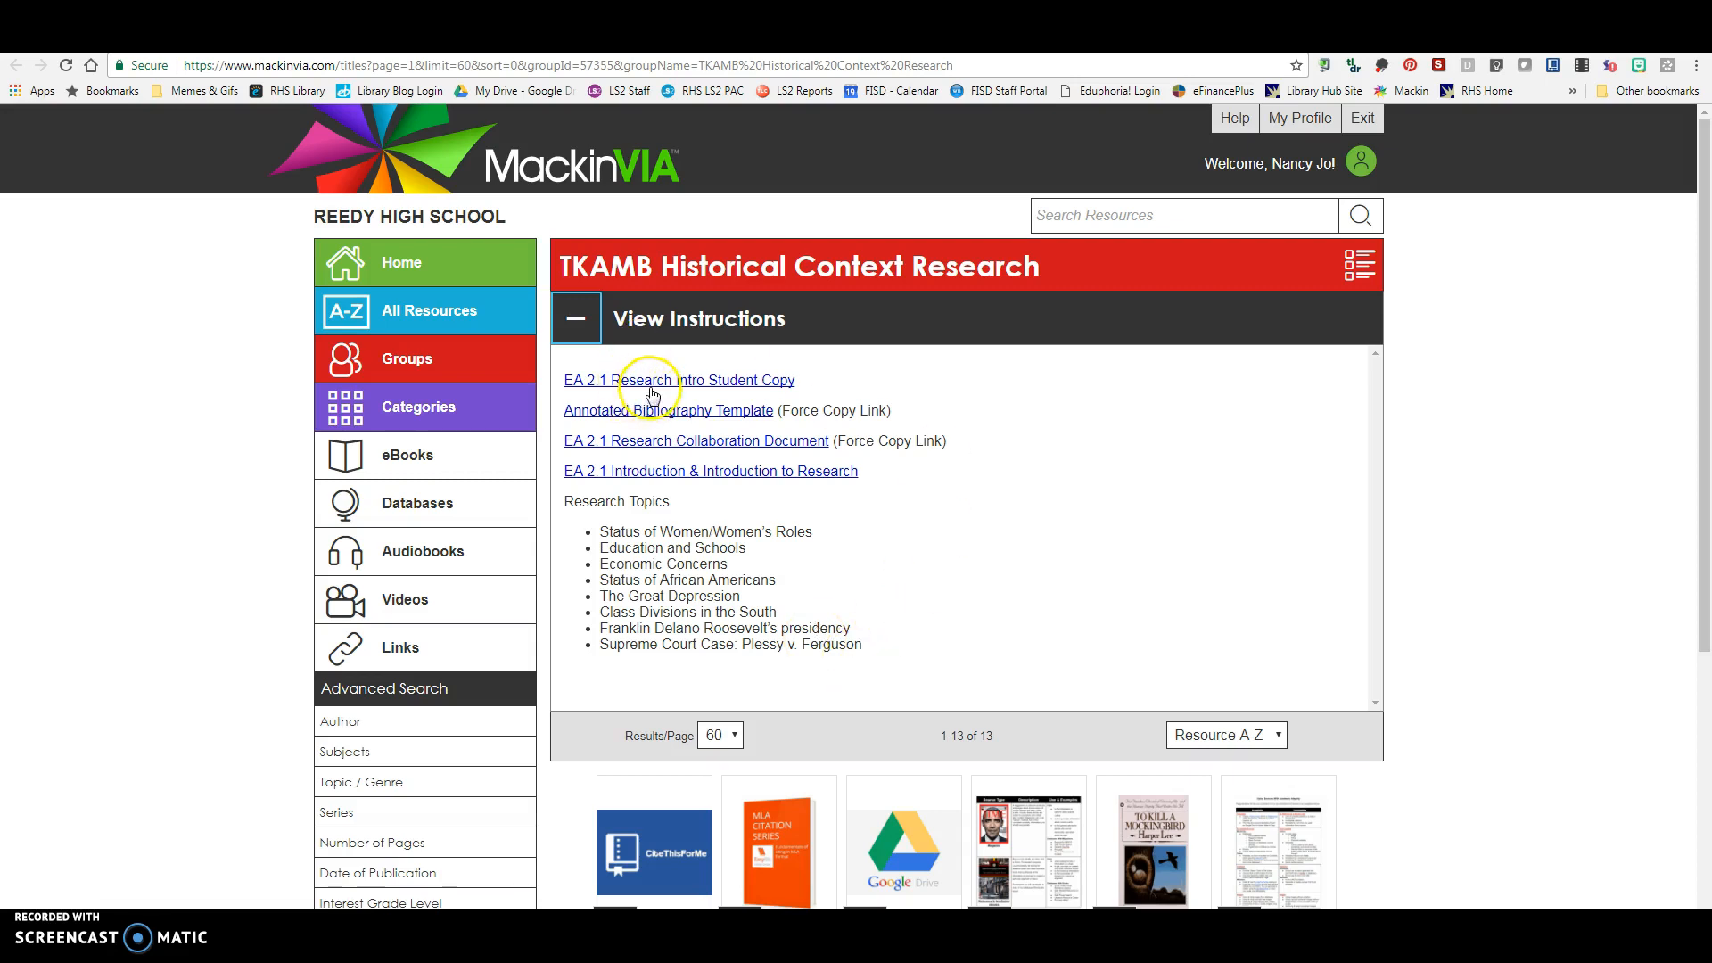
{"action": "left_click", "coordinate": [678, 380]}
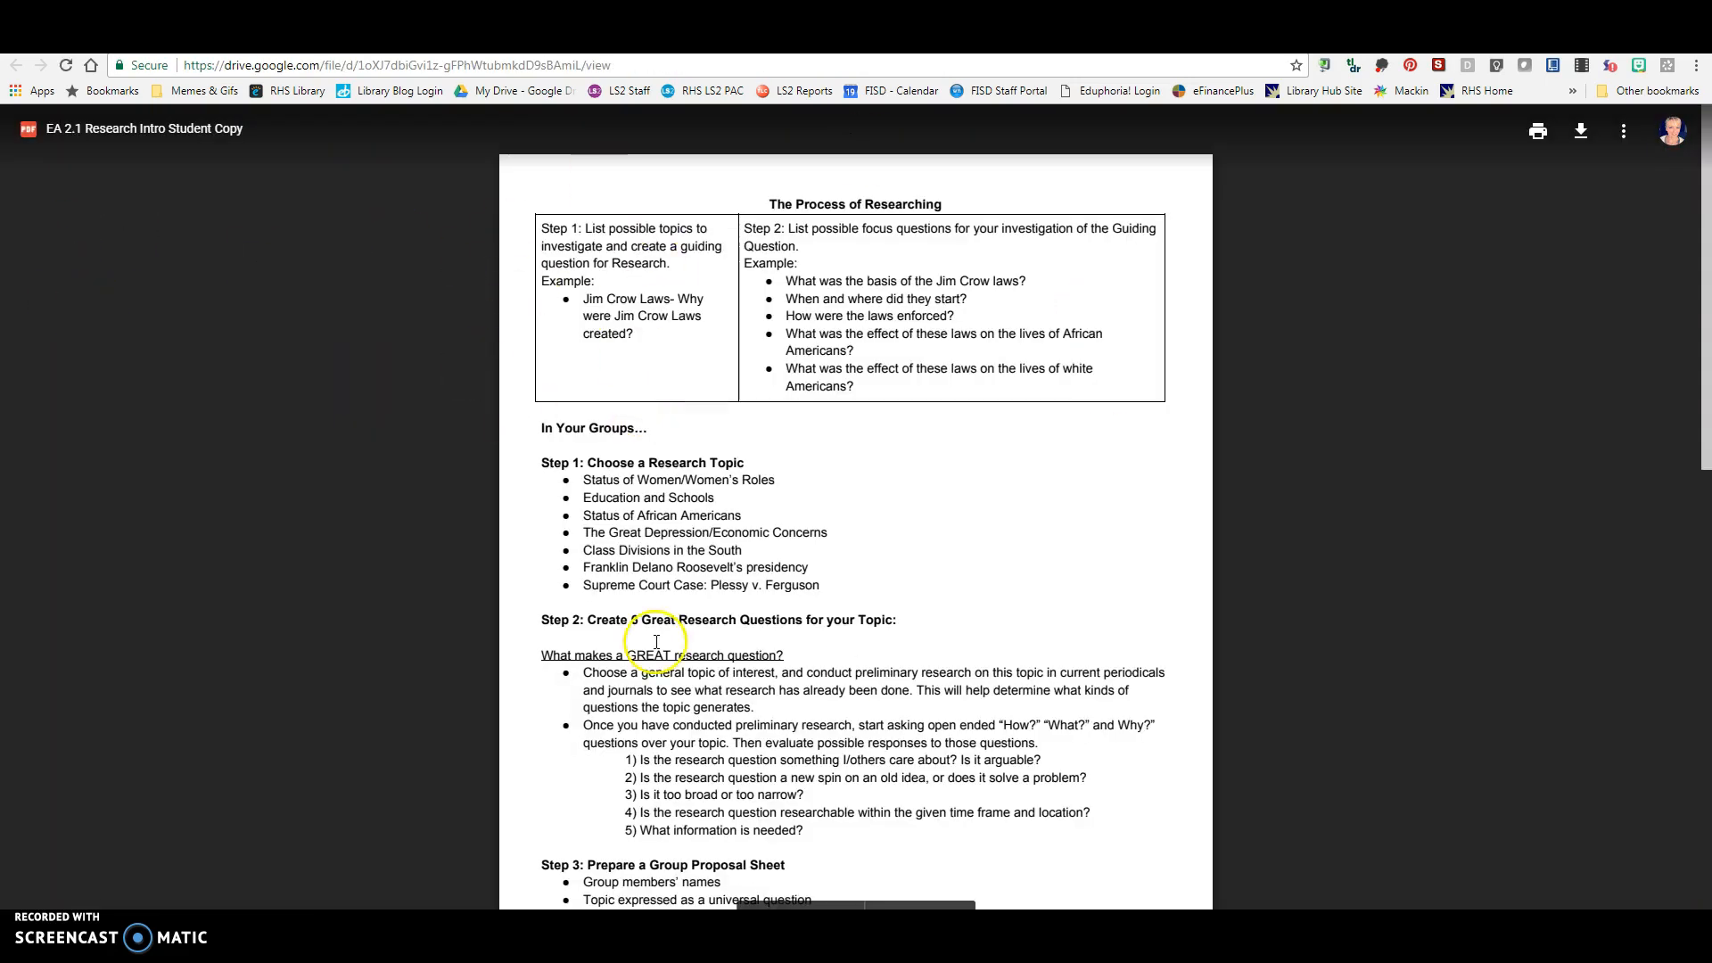
{"action": "scroll", "scroll_direction": "down", "scroll_amount": 3}
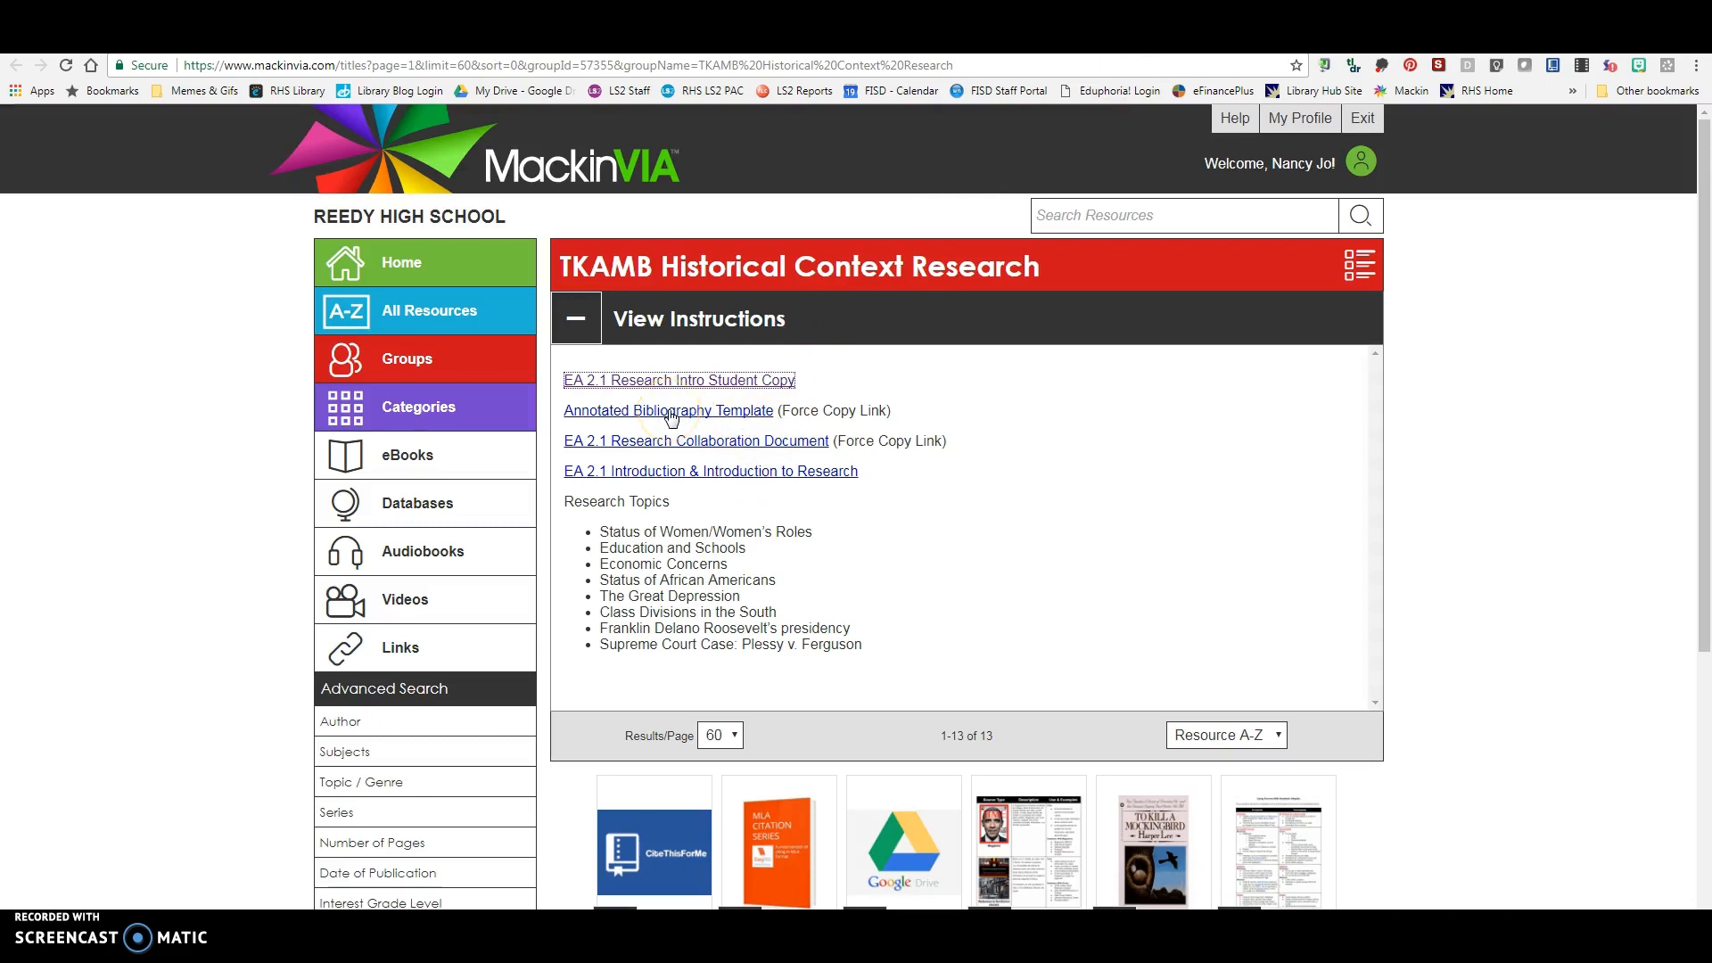
Make a Google Docs copy of the annotated bibliography template via its Force Copy link
{"action": "left_click", "coordinate": [667, 410]}
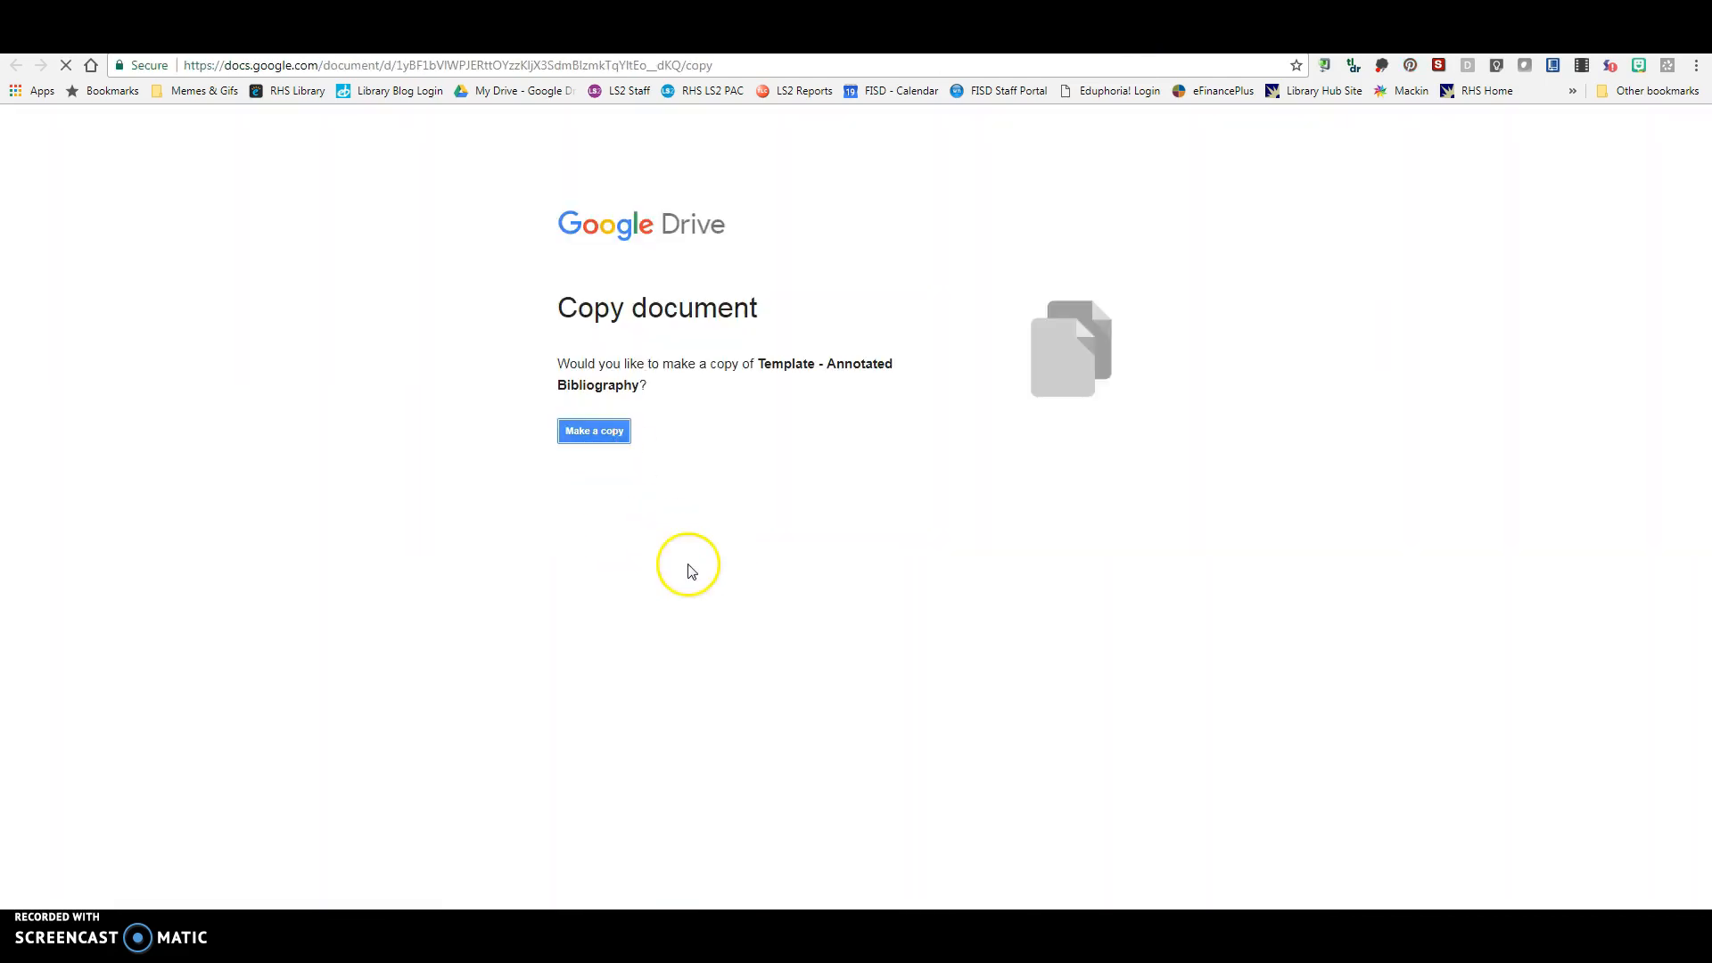
{"action": "left_click", "coordinate": [592, 430]}
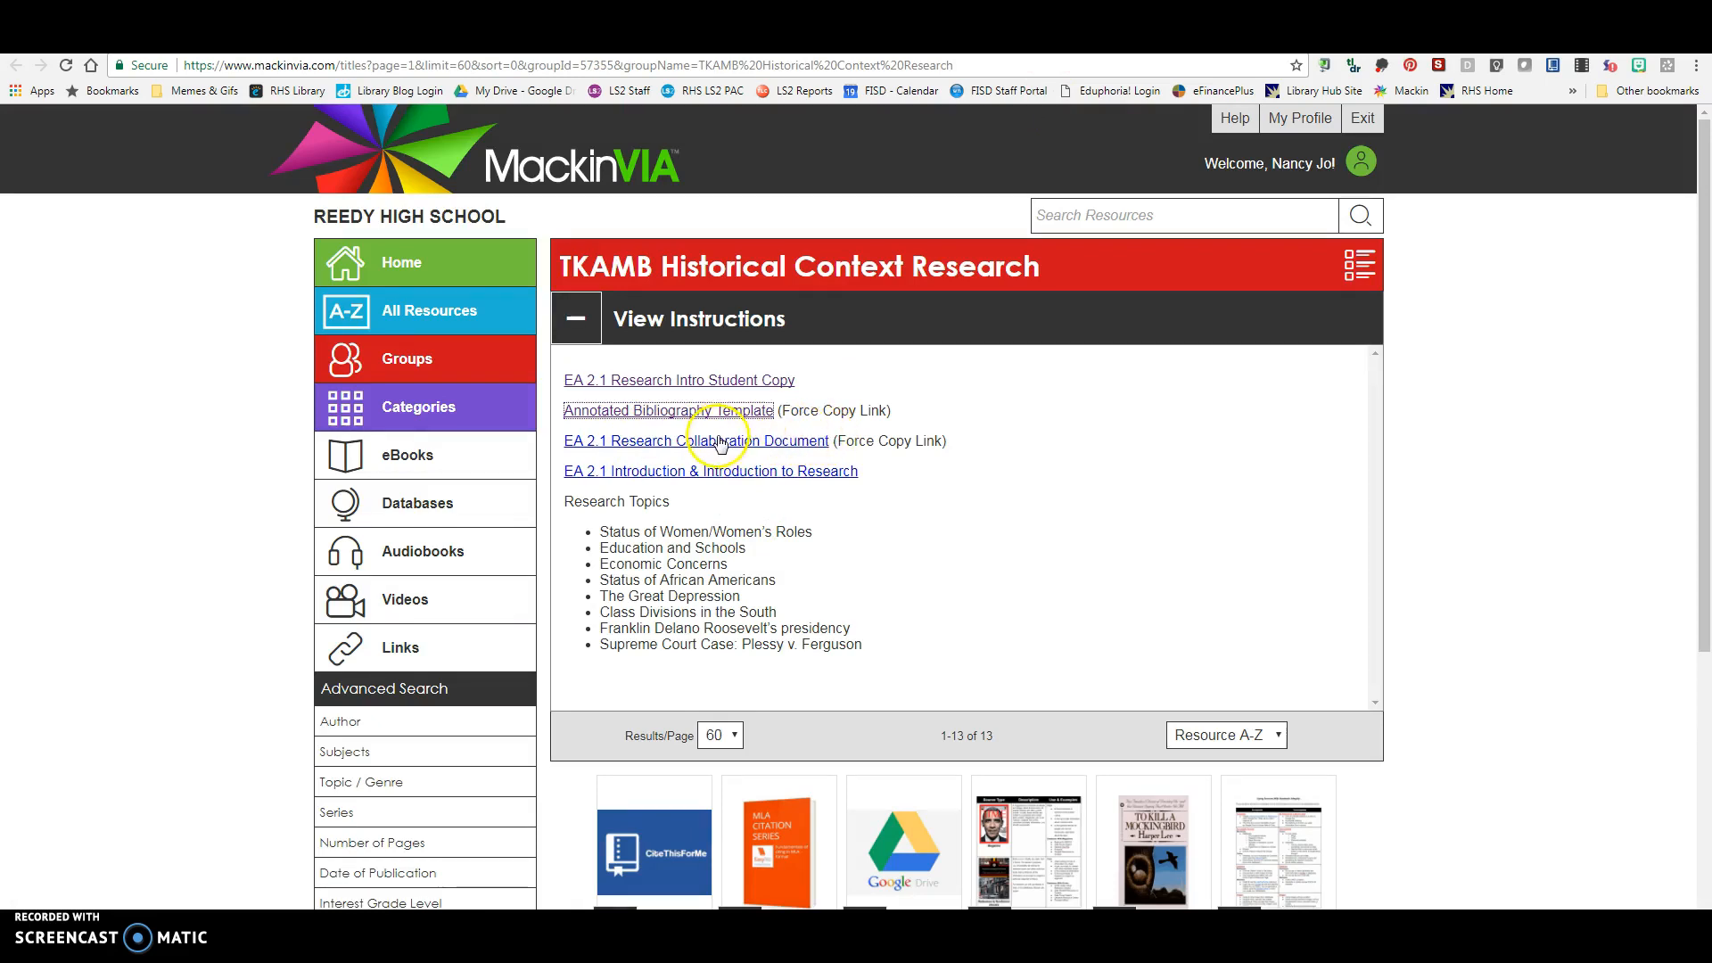
Make a copy of the EA 2.1 Research Collaboration Document and view the EA 2.1 Introduction document
{"action": "left_click", "coordinate": [679, 441]}
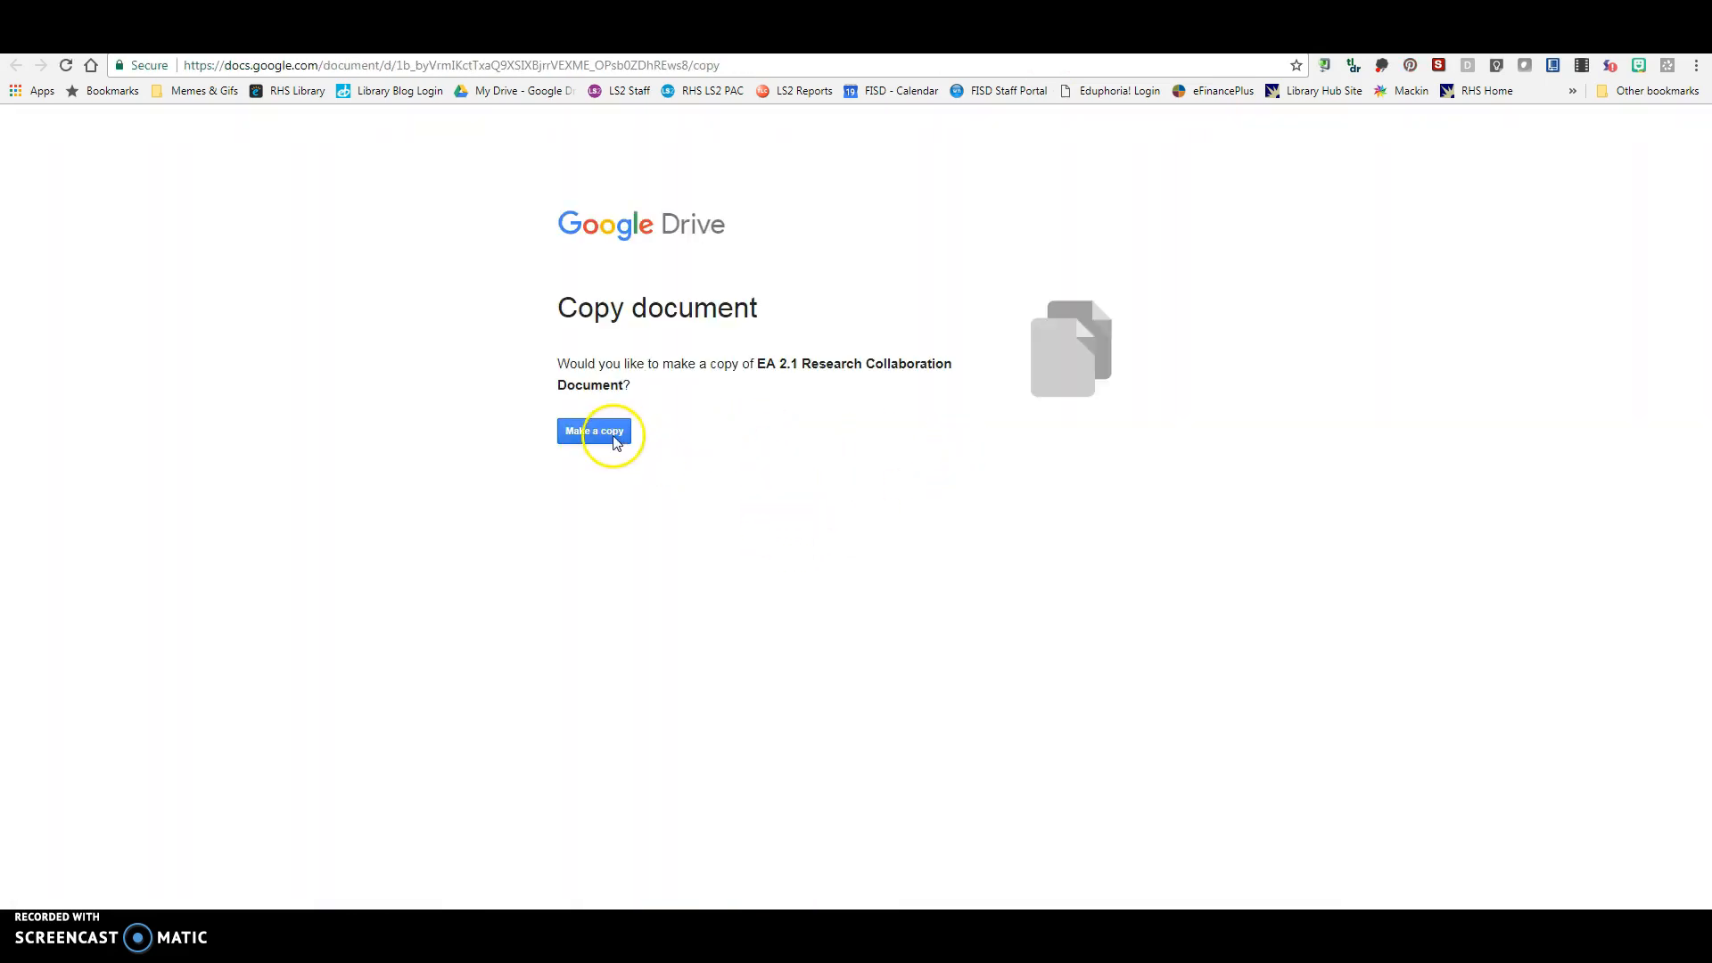
{"action": "left_click", "coordinate": [593, 429]}
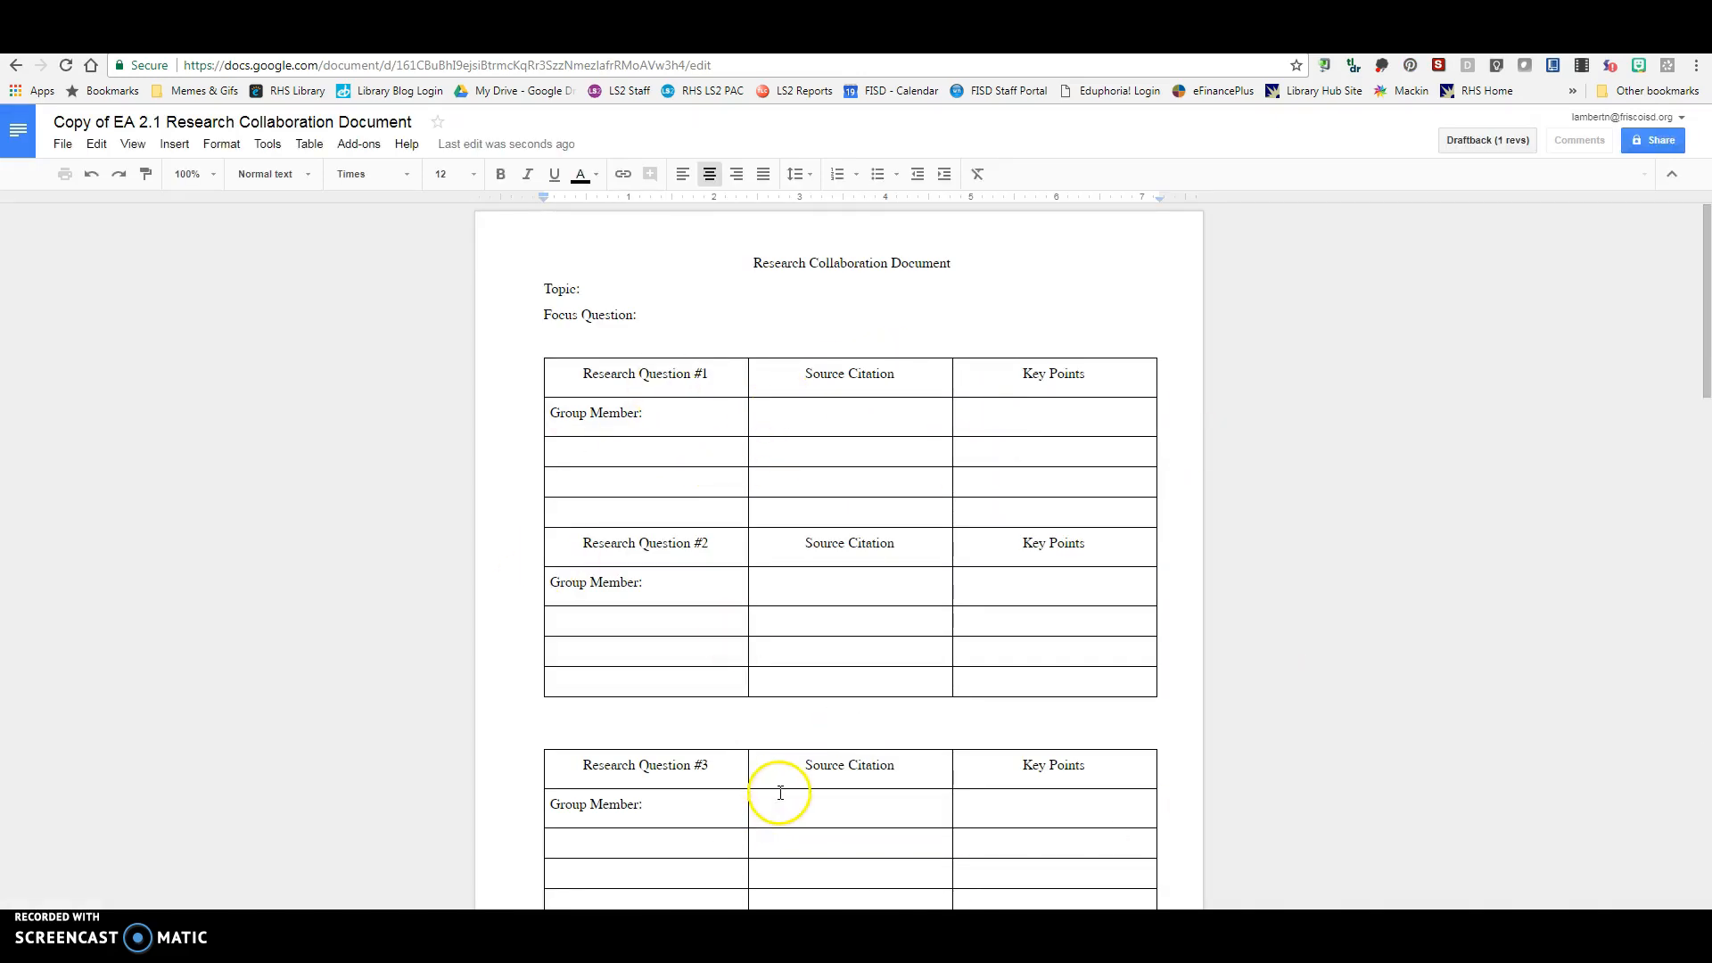
{"action": "scroll", "scroll_direction": "down", "scroll_amount": 3}
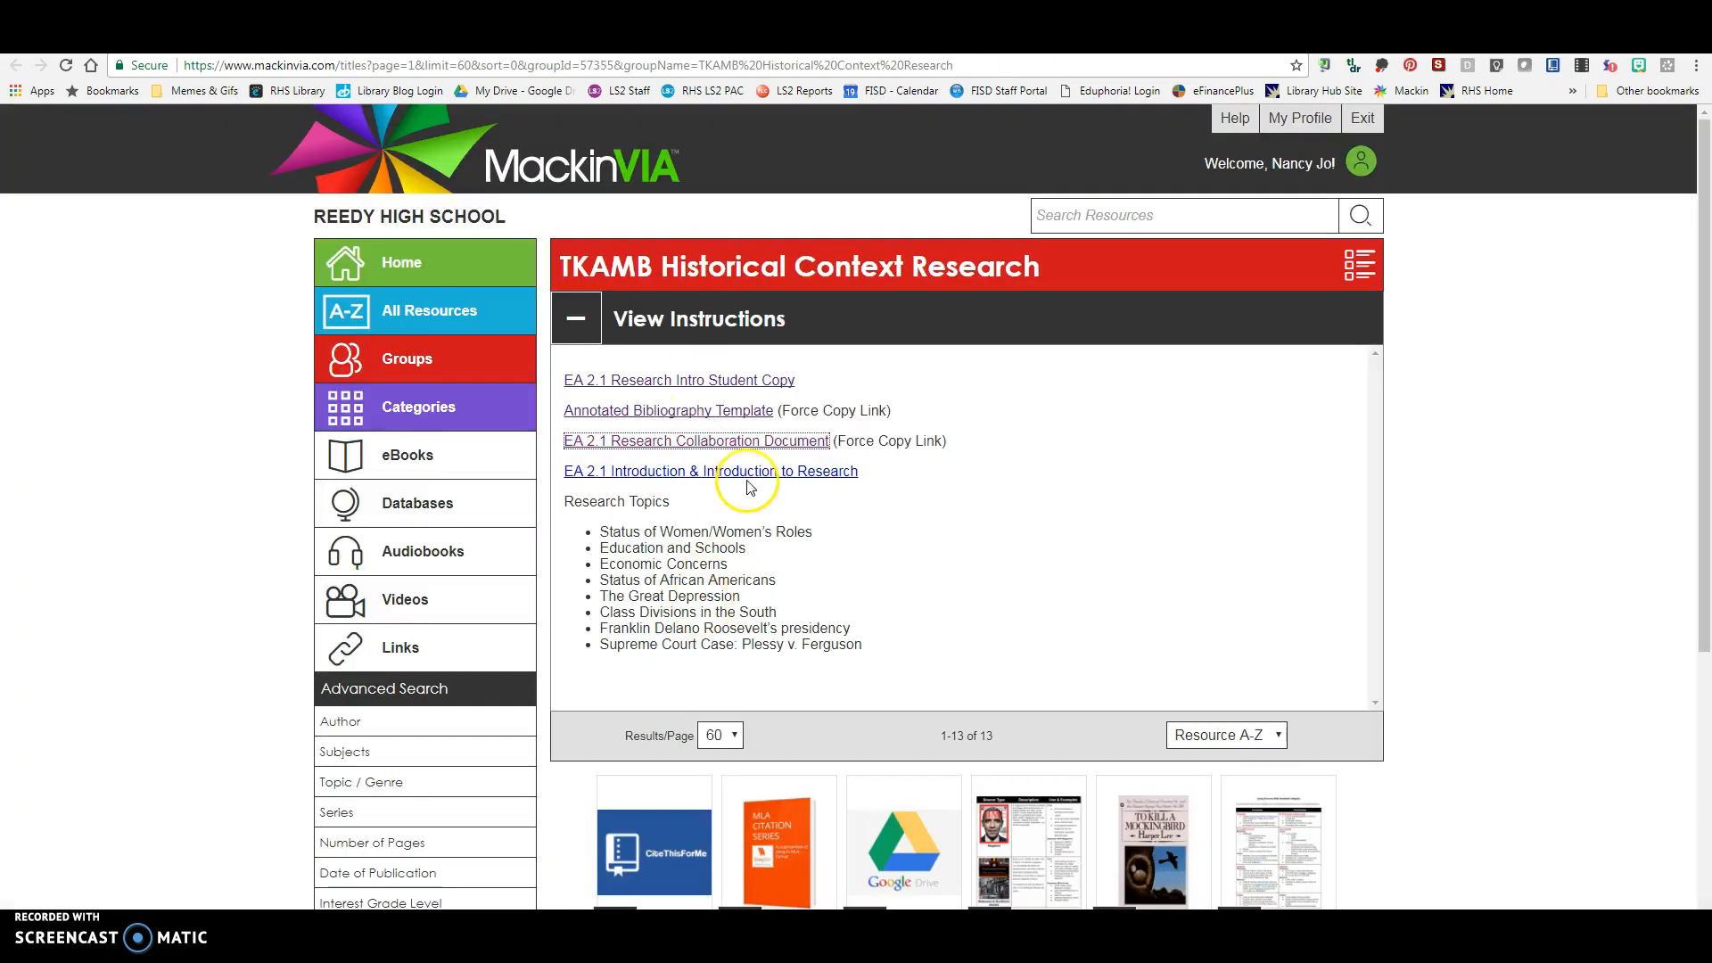
{"action": "left_click", "coordinate": [710, 471]}
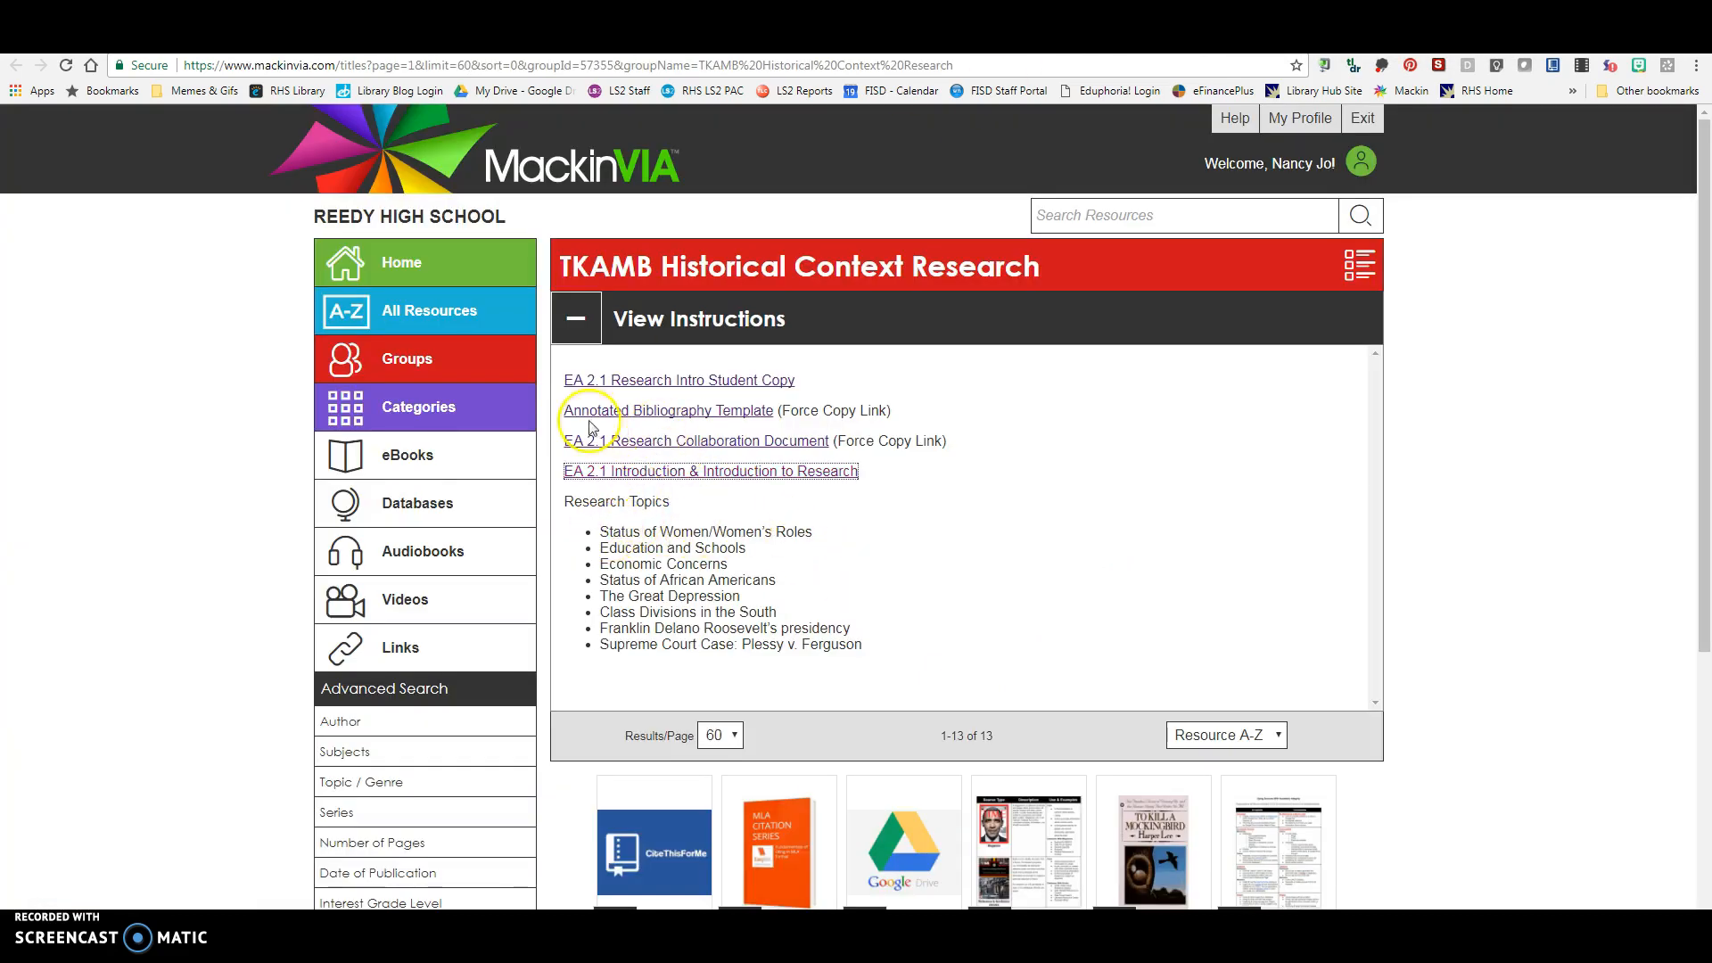
Collapse the group instructions and launch the Cite This For Me: Web Citer extension
{"action": "left_click", "coordinate": [576, 317]}
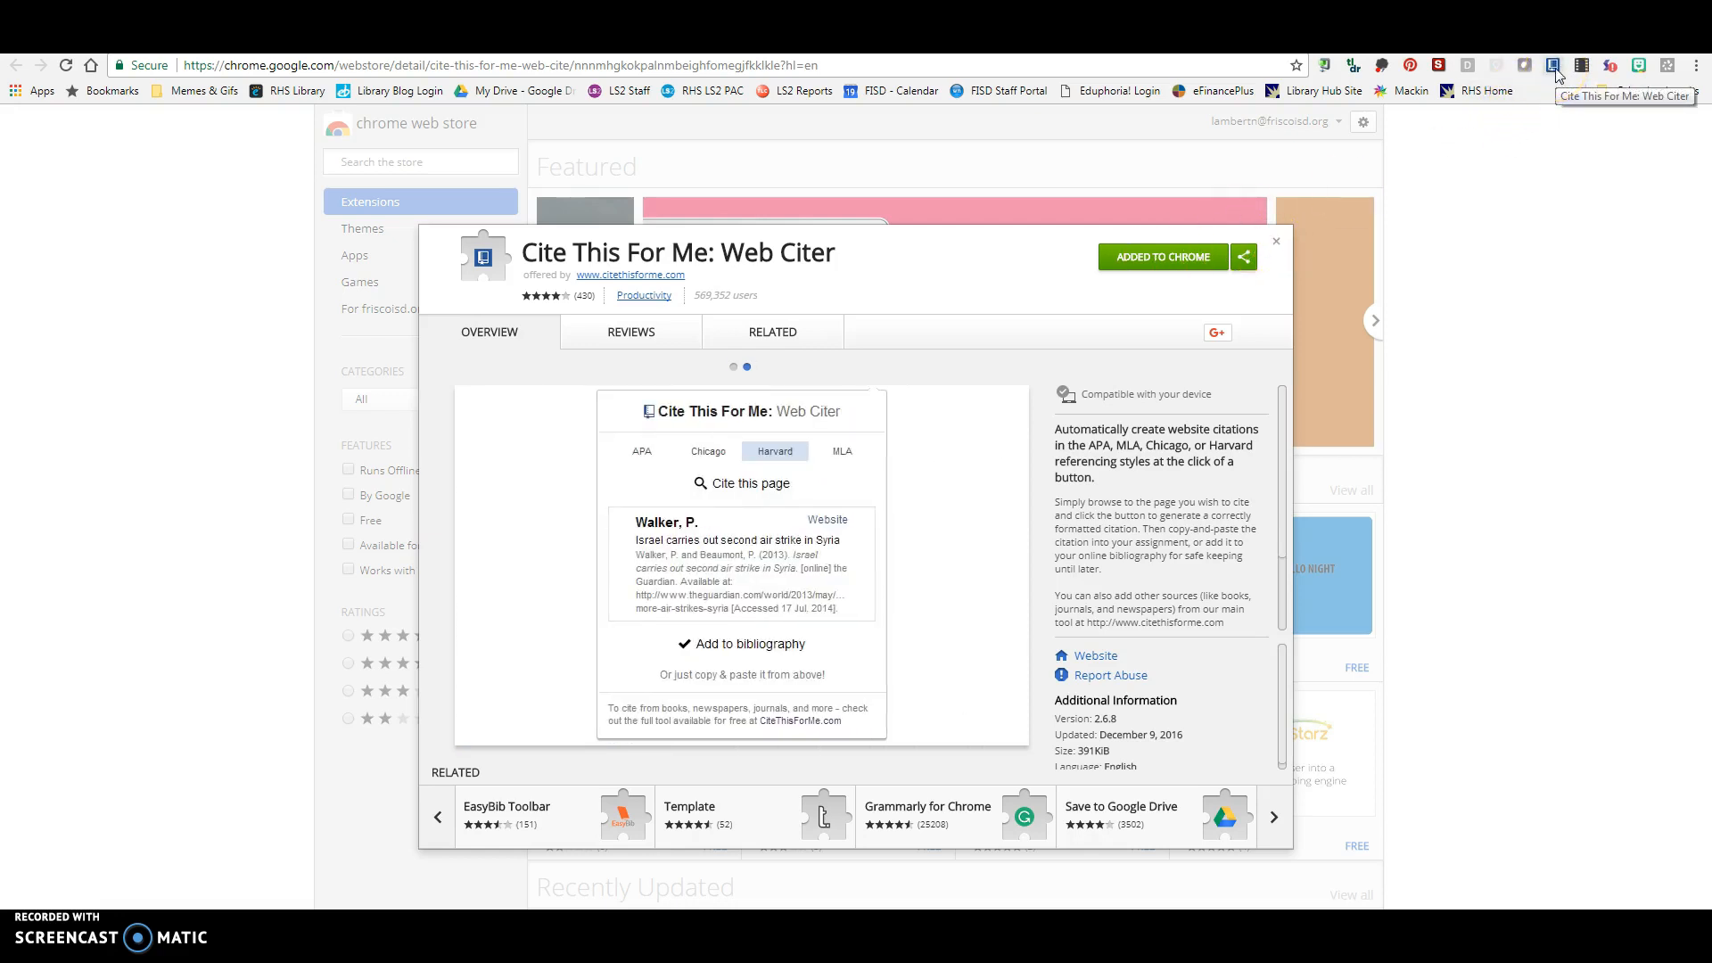
{"action": "left_click", "coordinate": [1273, 240]}
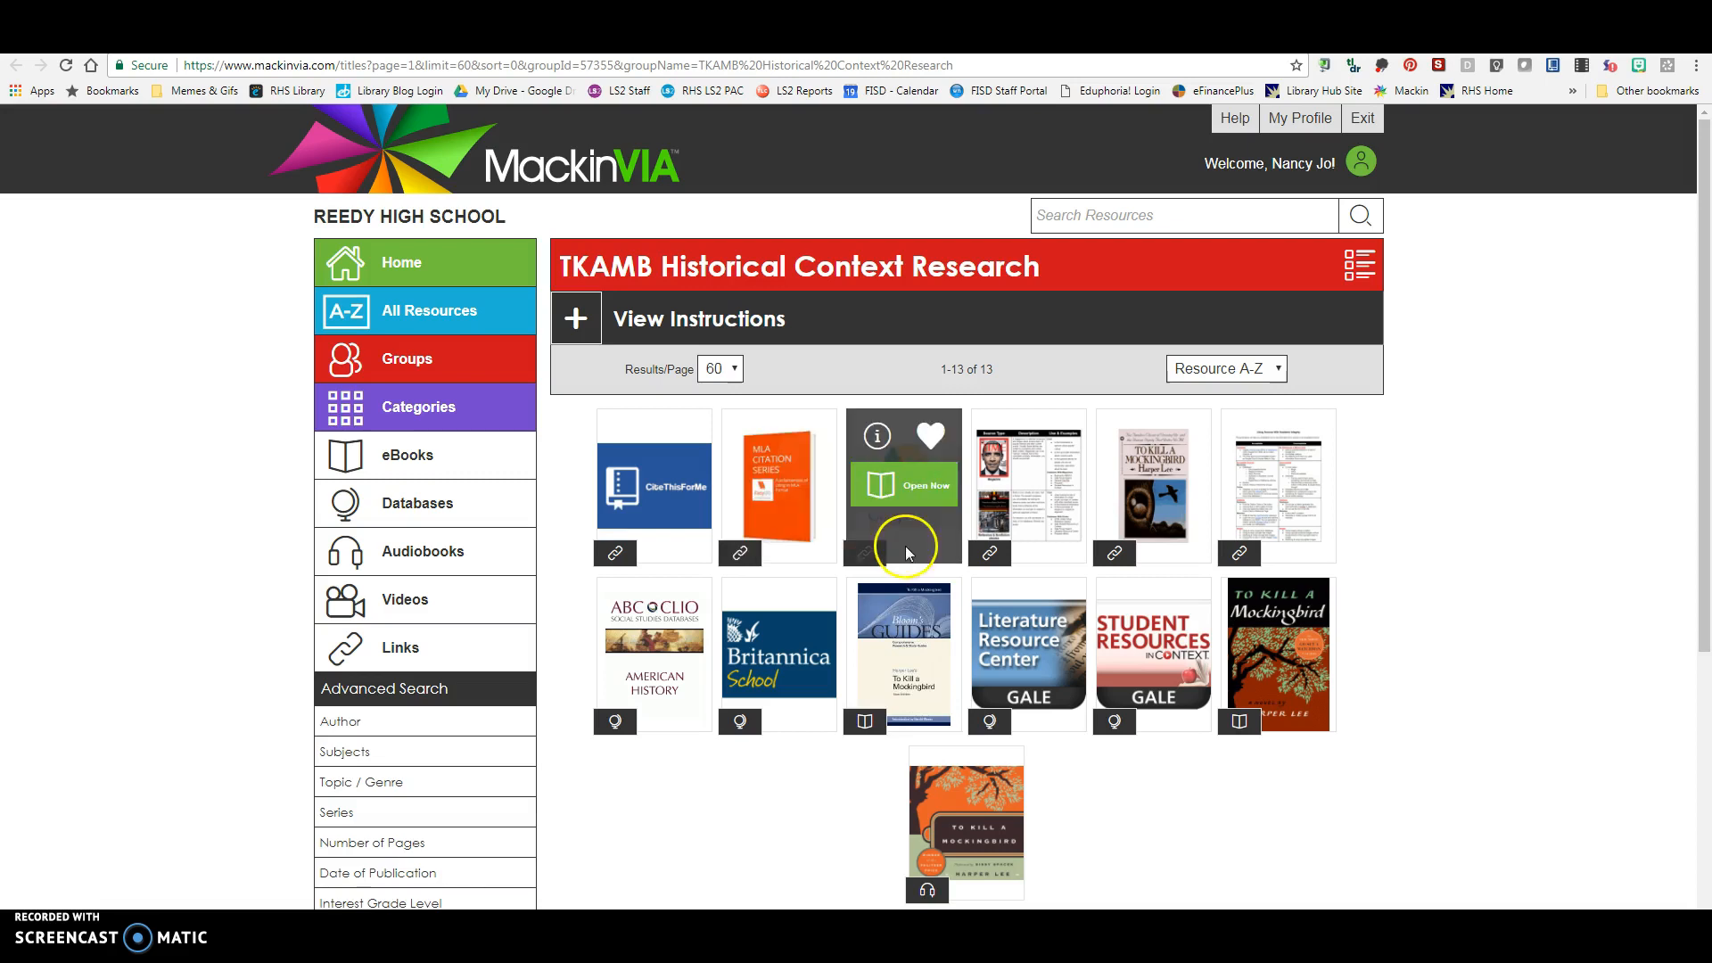
{"action": "mouse_move", "coordinate": [911, 500]}
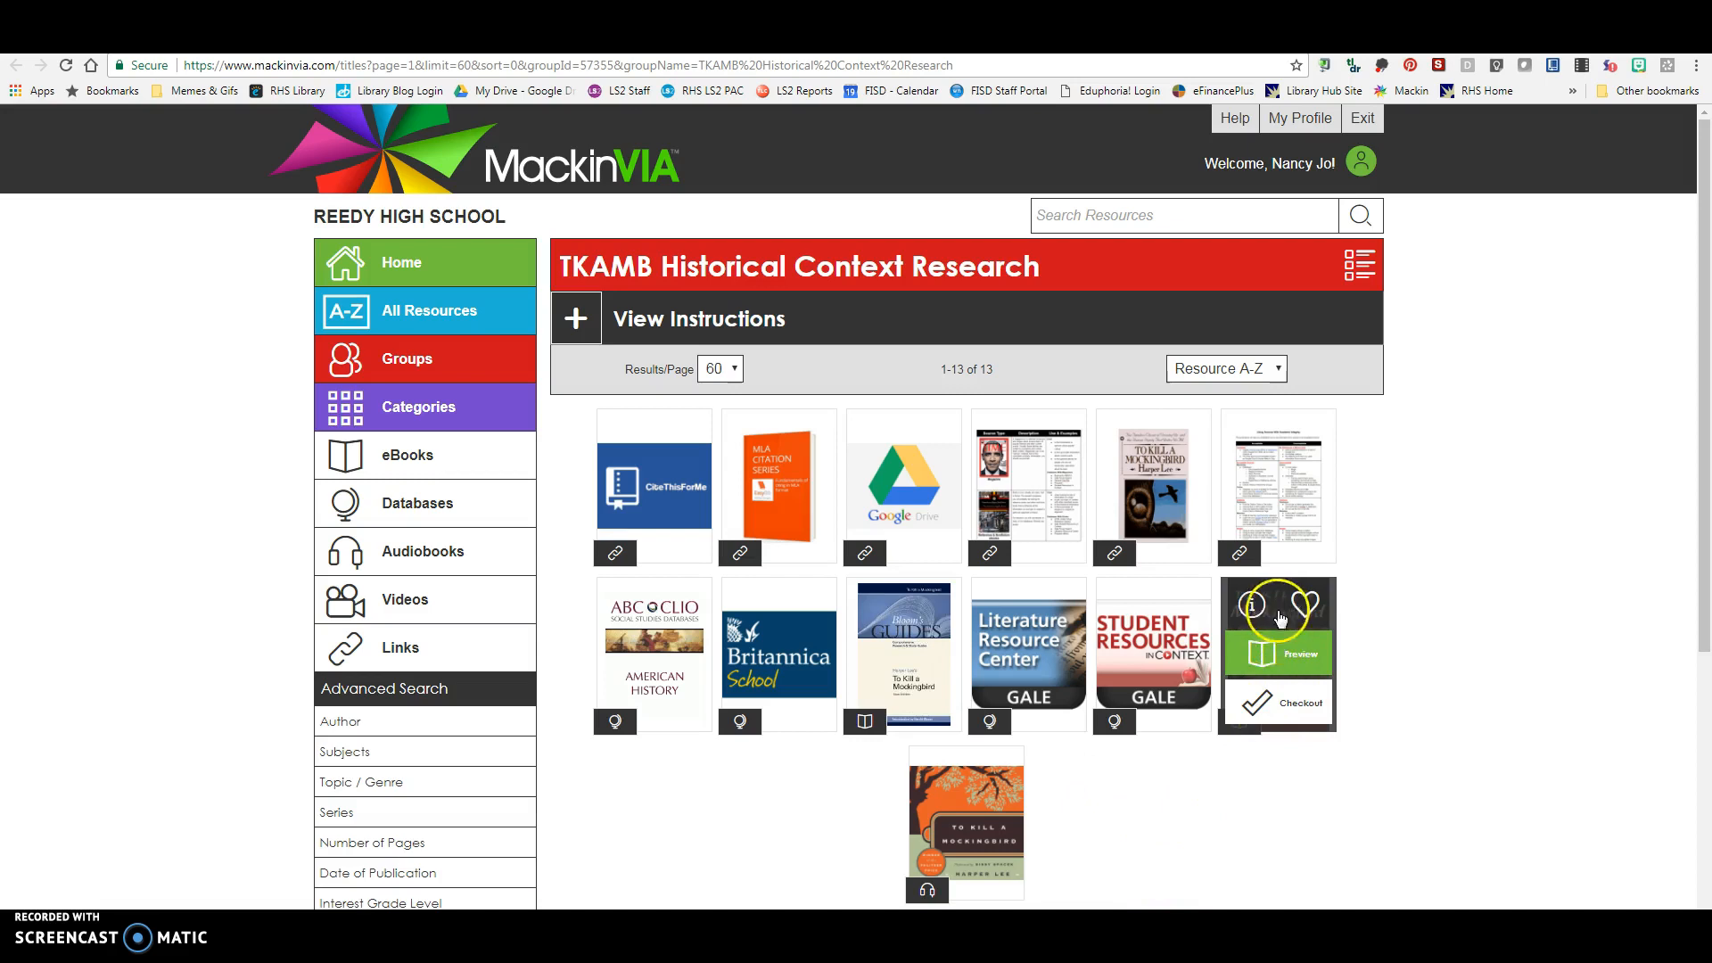
{"action": "mouse_move", "coordinate": [1271, 808]}
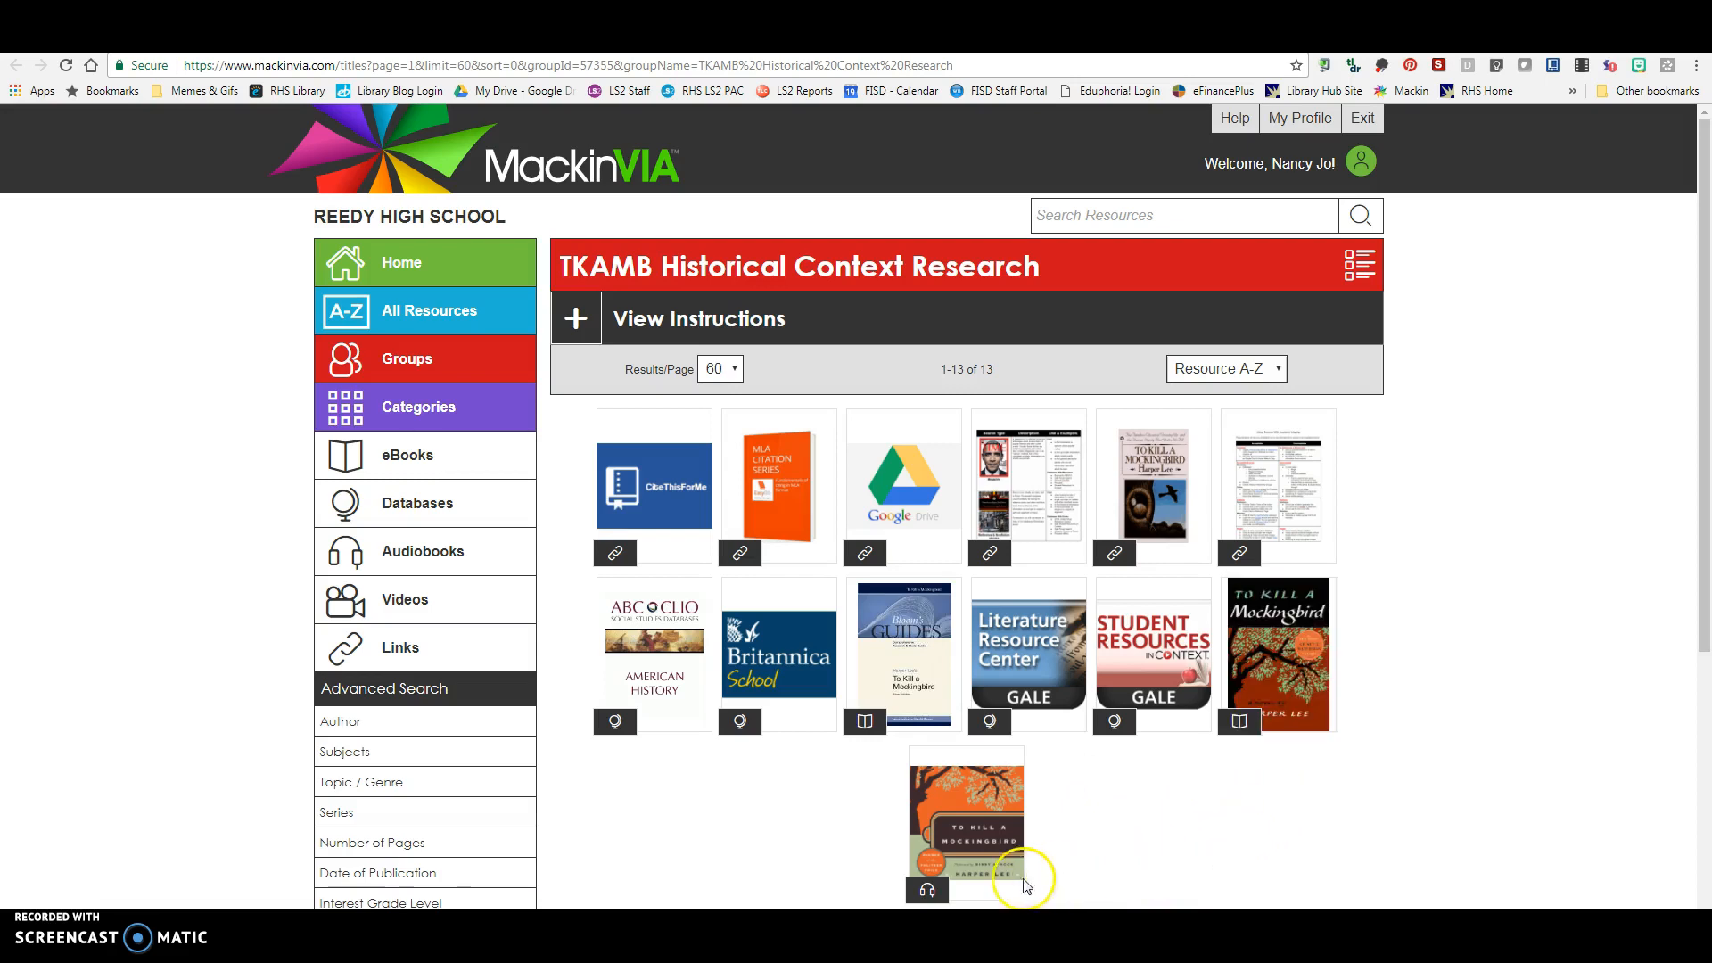
{"action": "mouse_move", "coordinate": [1204, 861]}
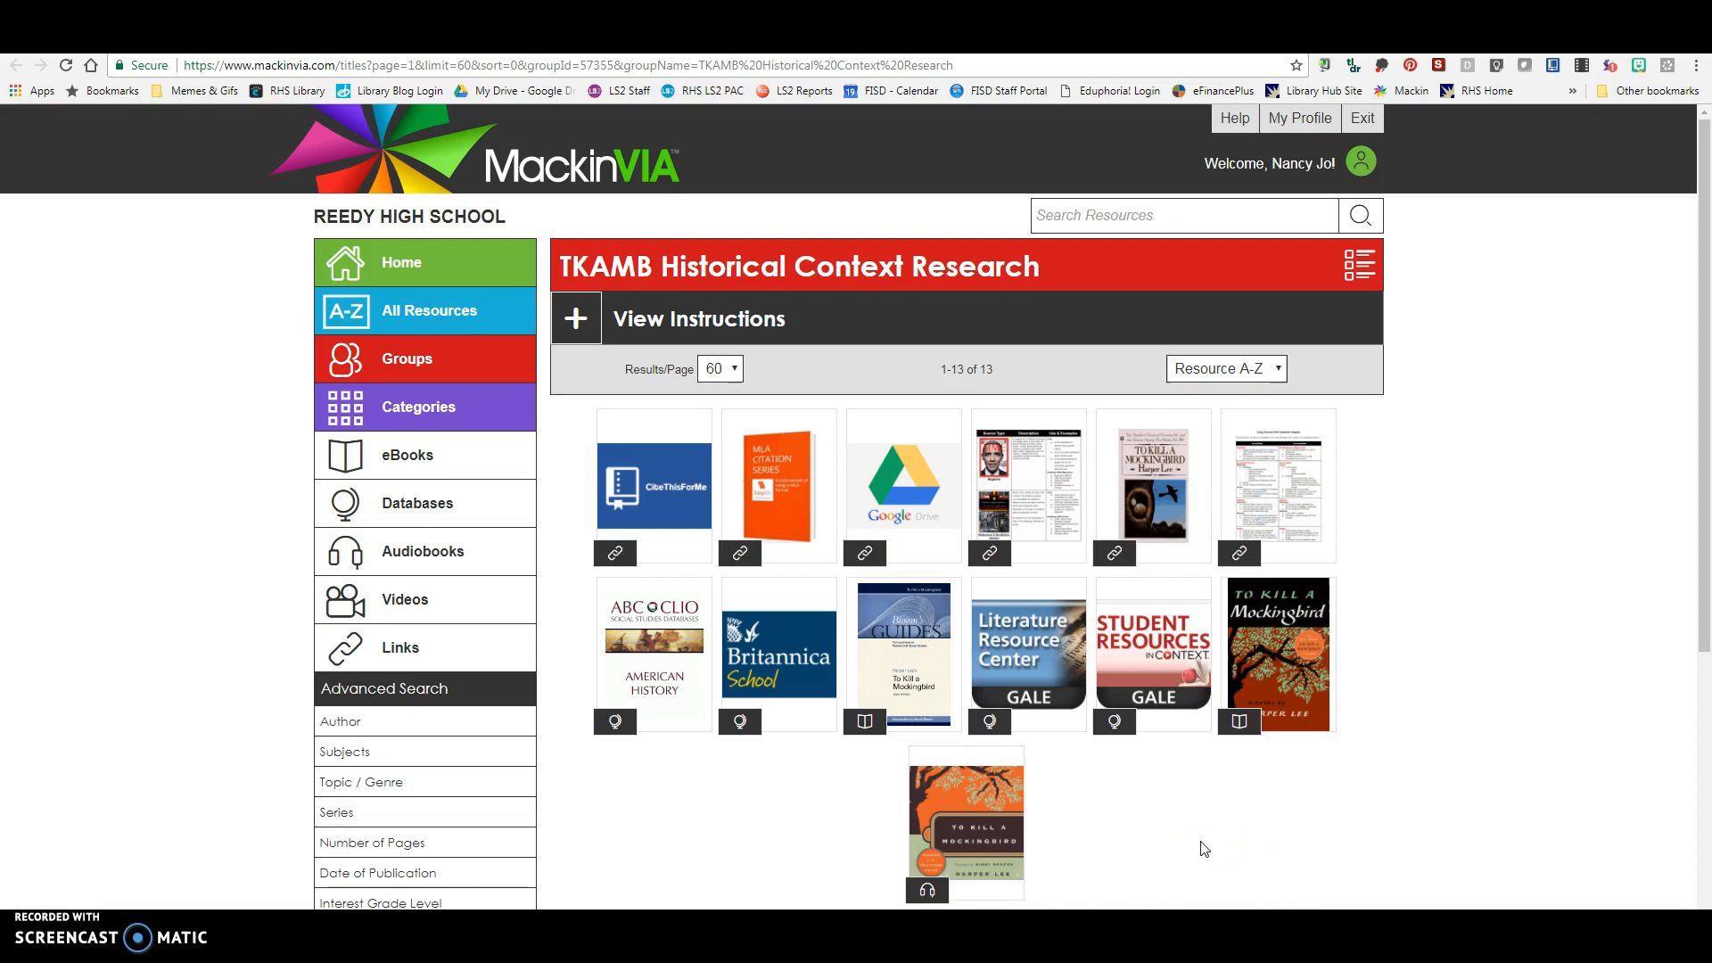
{"action": "mouse_move", "coordinate": [1199, 799]}
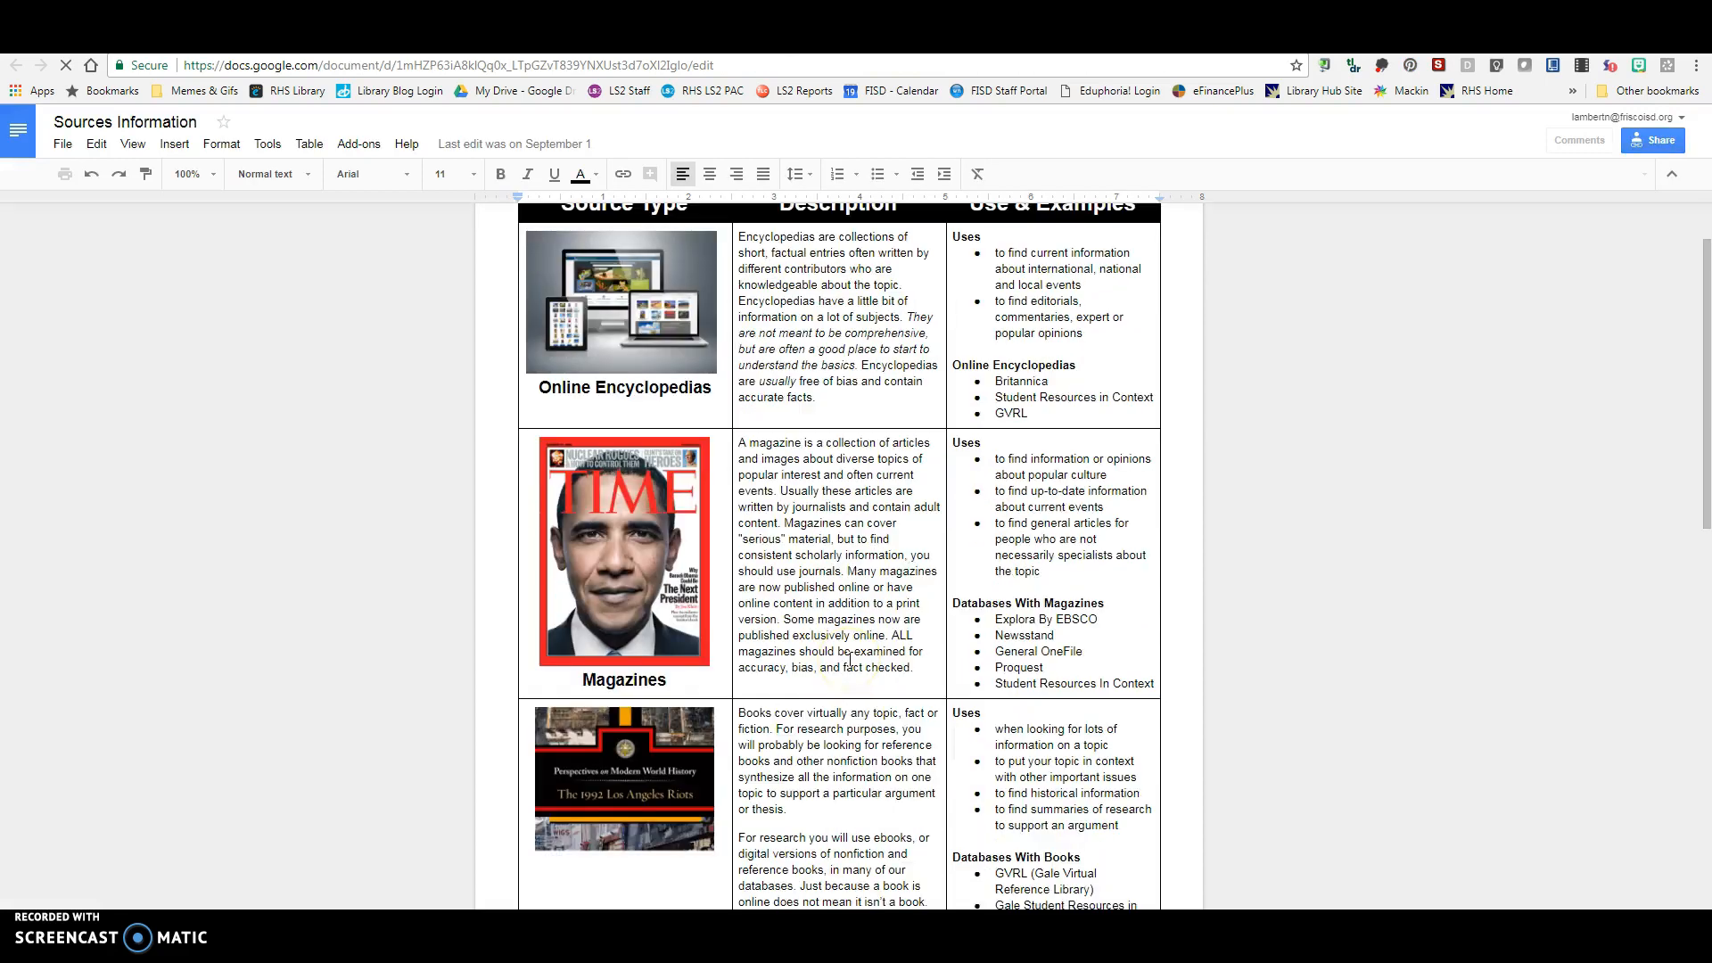
{"action": "scroll", "scroll_direction": "down", "scroll_amount": 3}
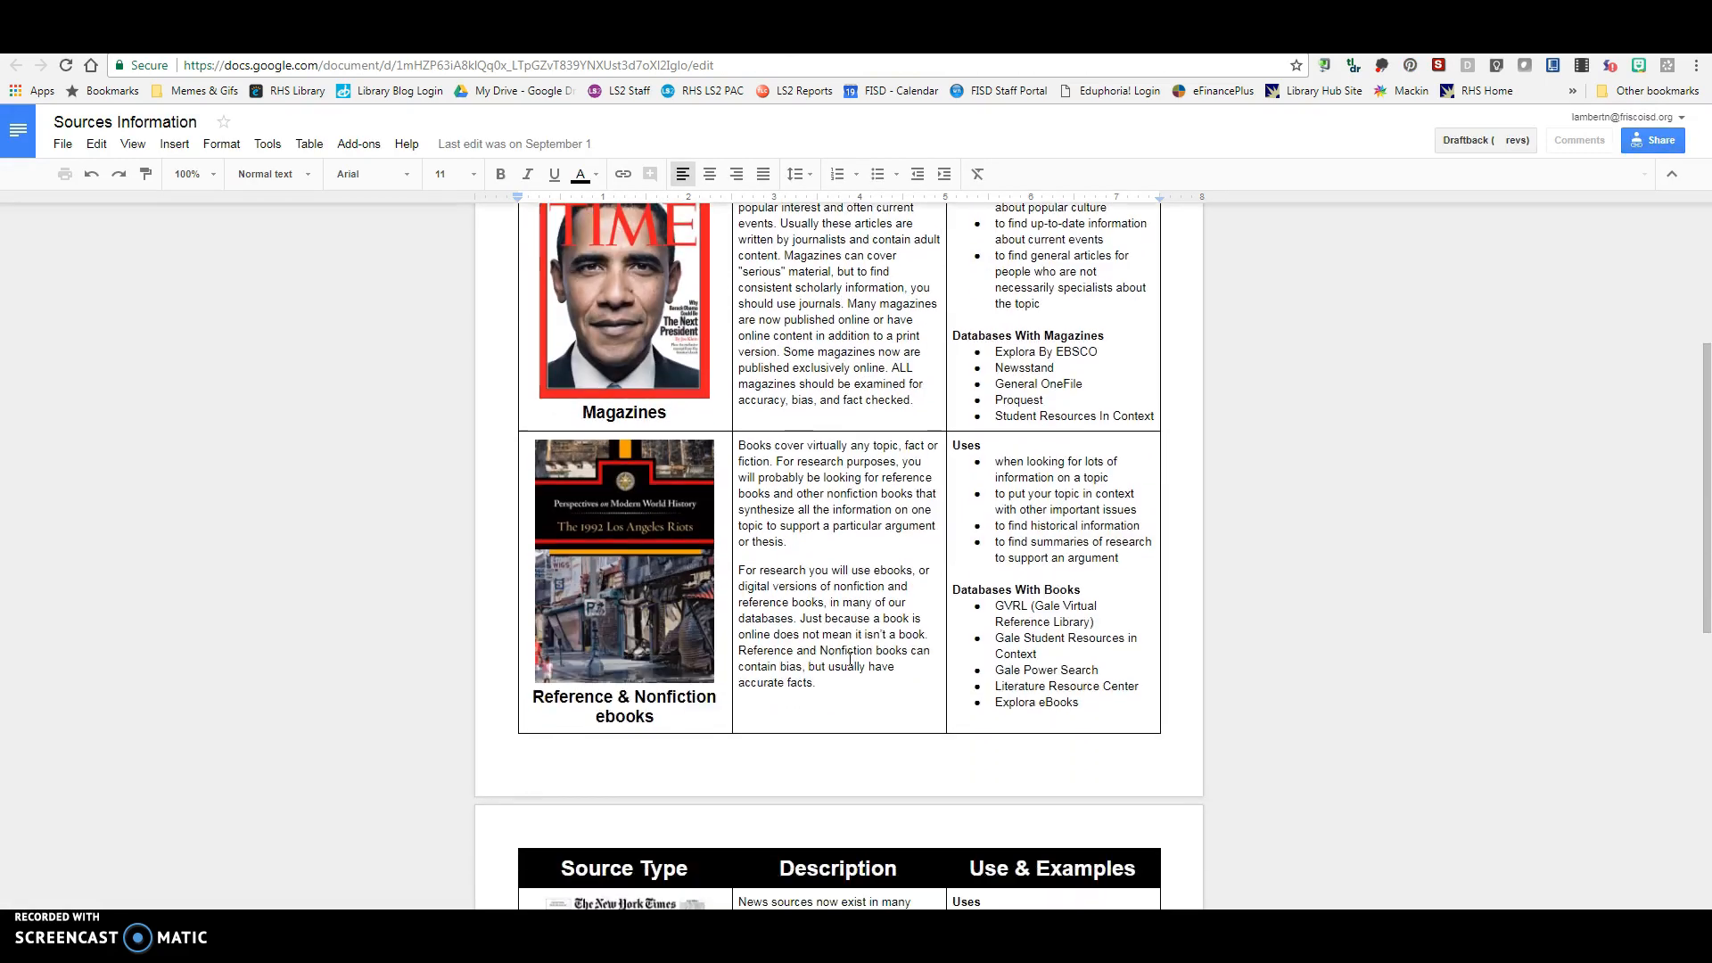
{"action": "scroll", "scroll_direction": "down", "scroll_amount": 3}
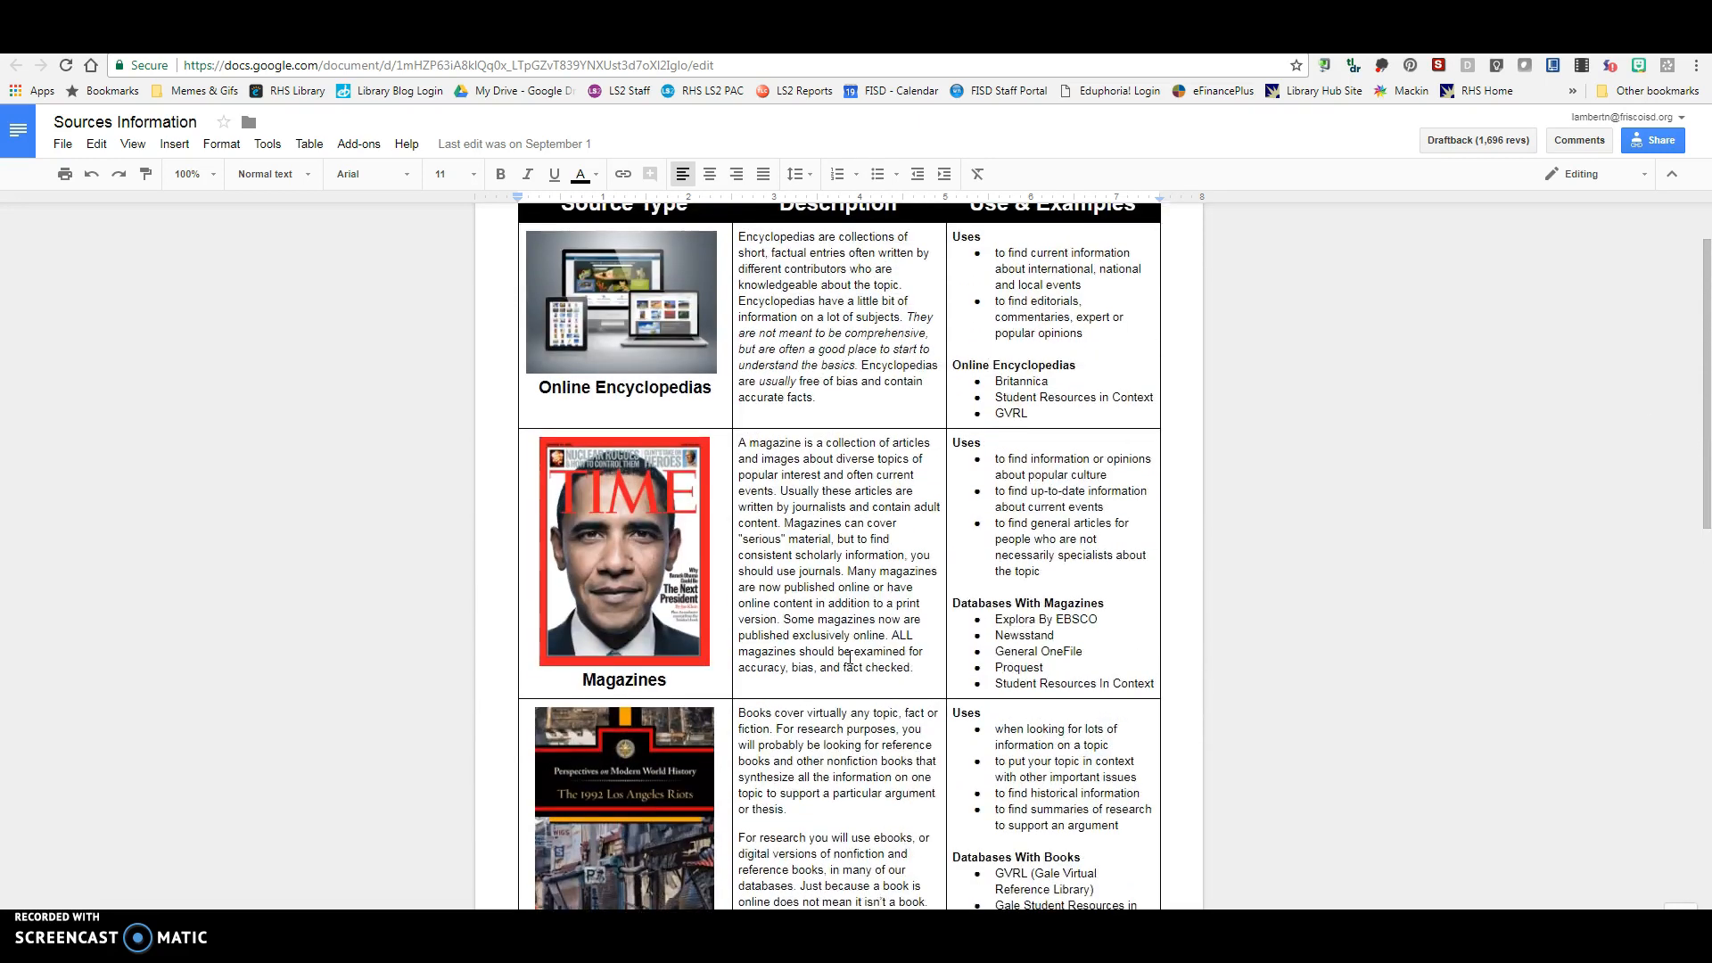
{"action": "scroll", "scroll_direction": "down", "scroll_amount": 3}
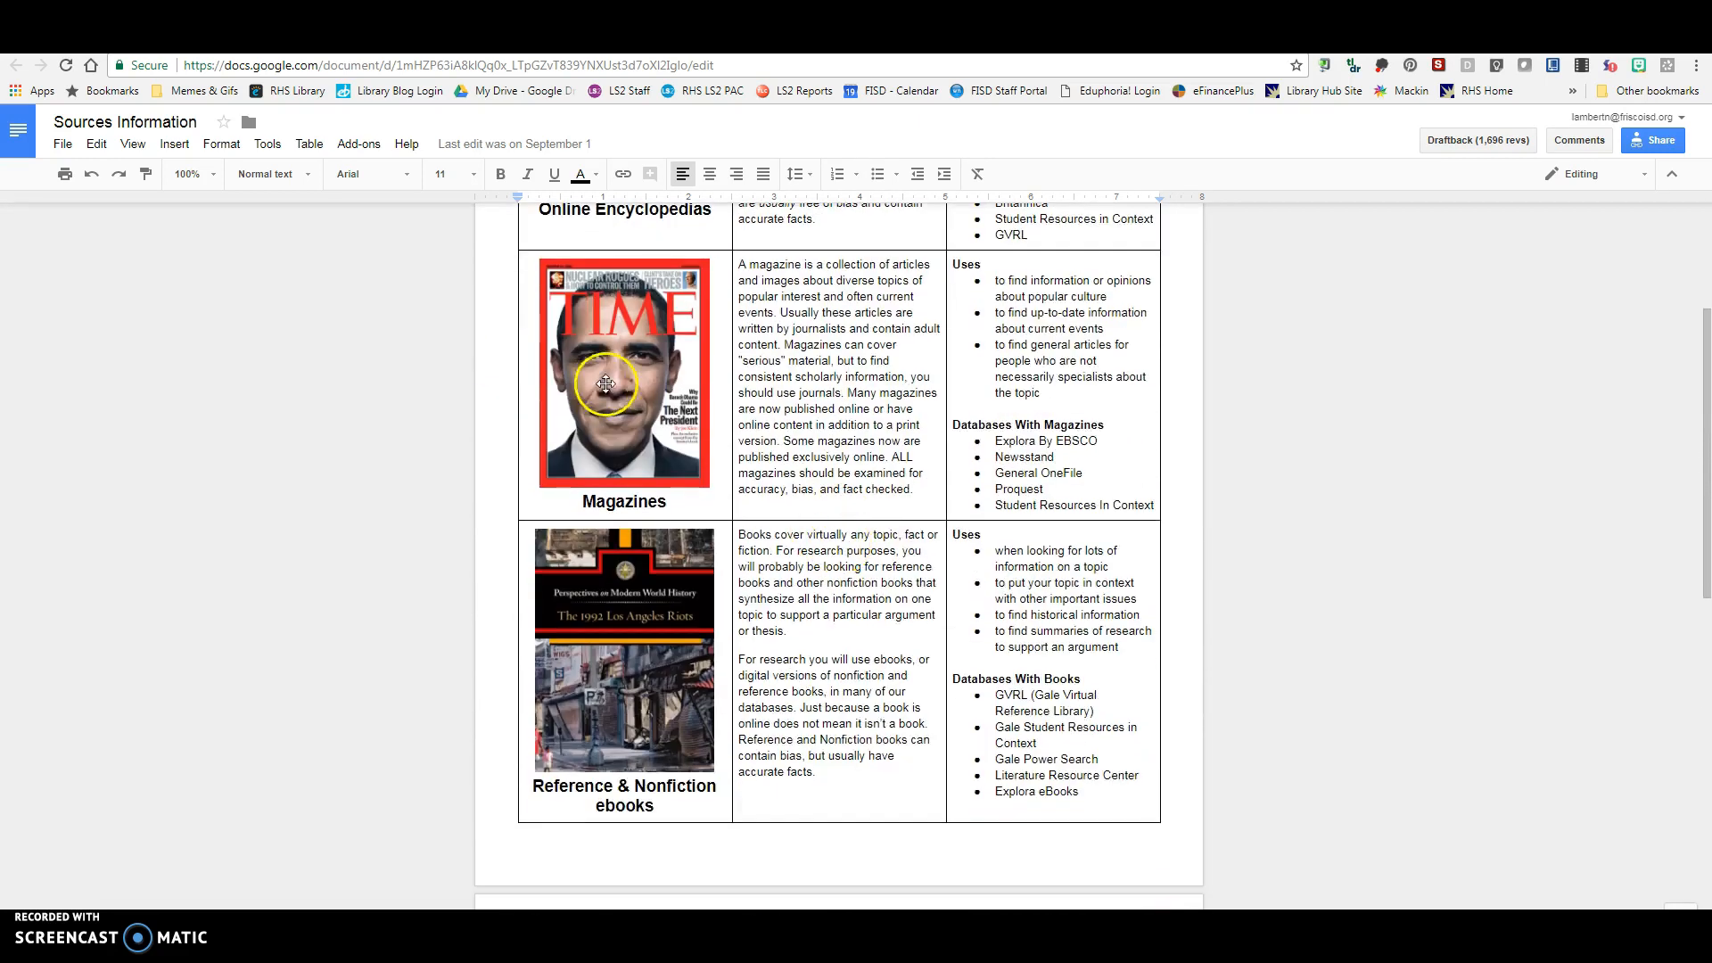
{"action": "scroll", "scroll_direction": "down", "scroll_amount": 3}
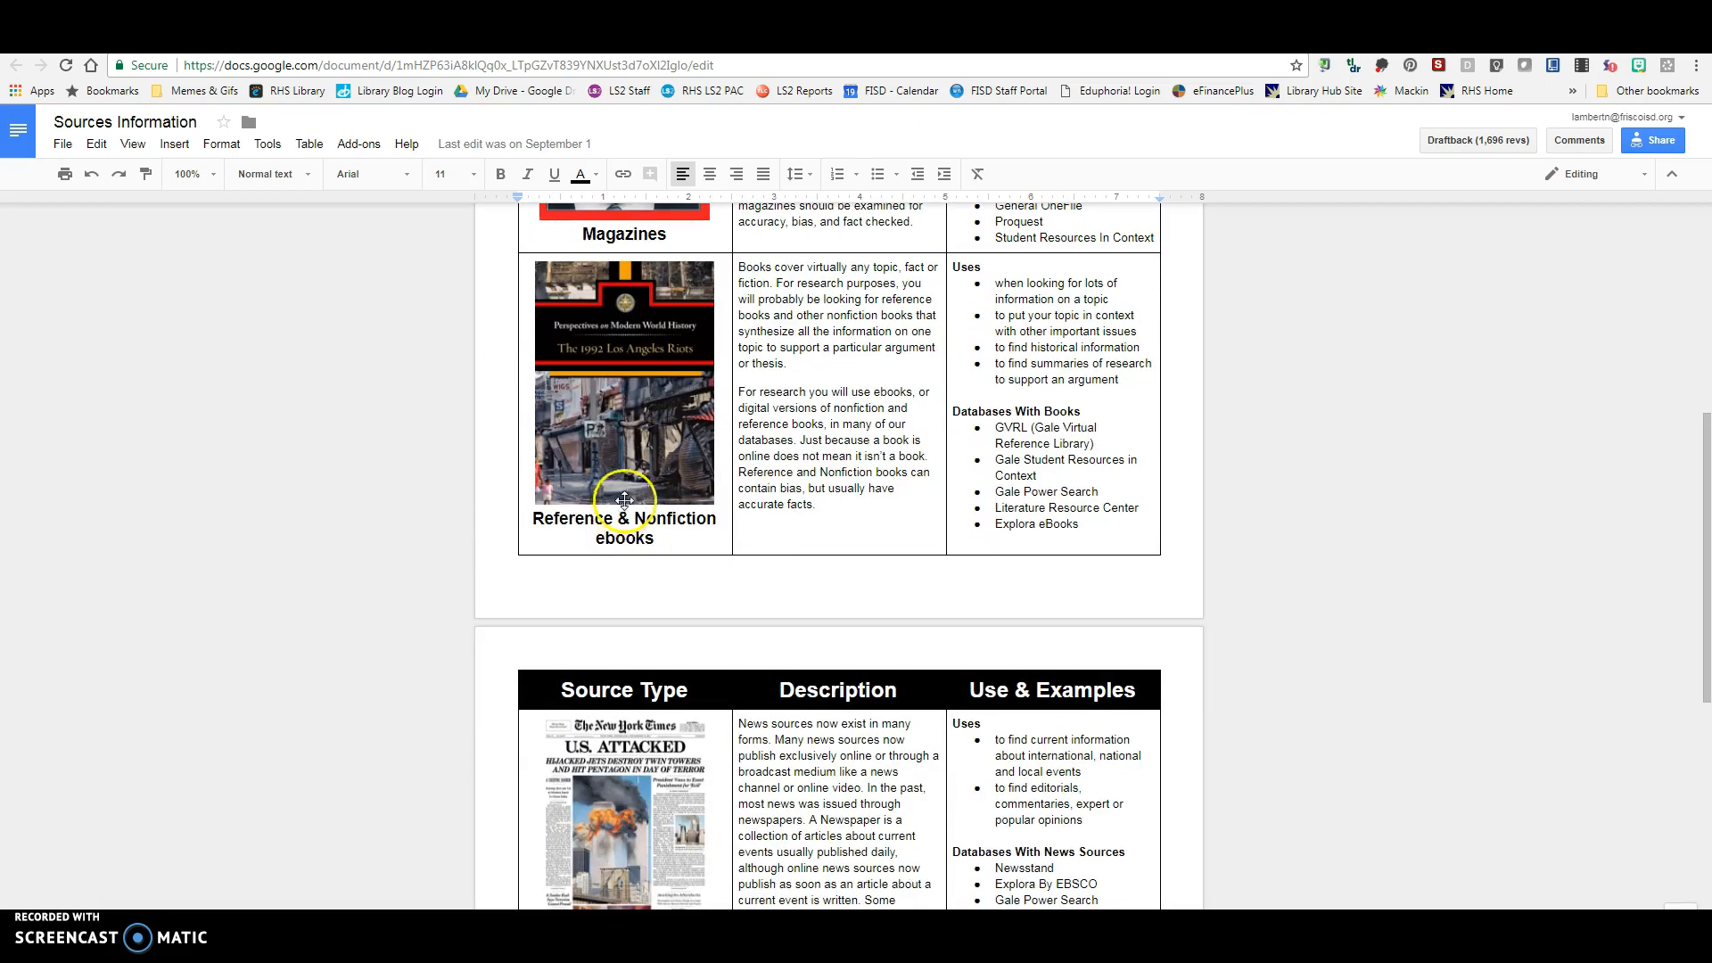
{"action": "scroll", "scroll_direction": "down", "scroll_amount": 3}
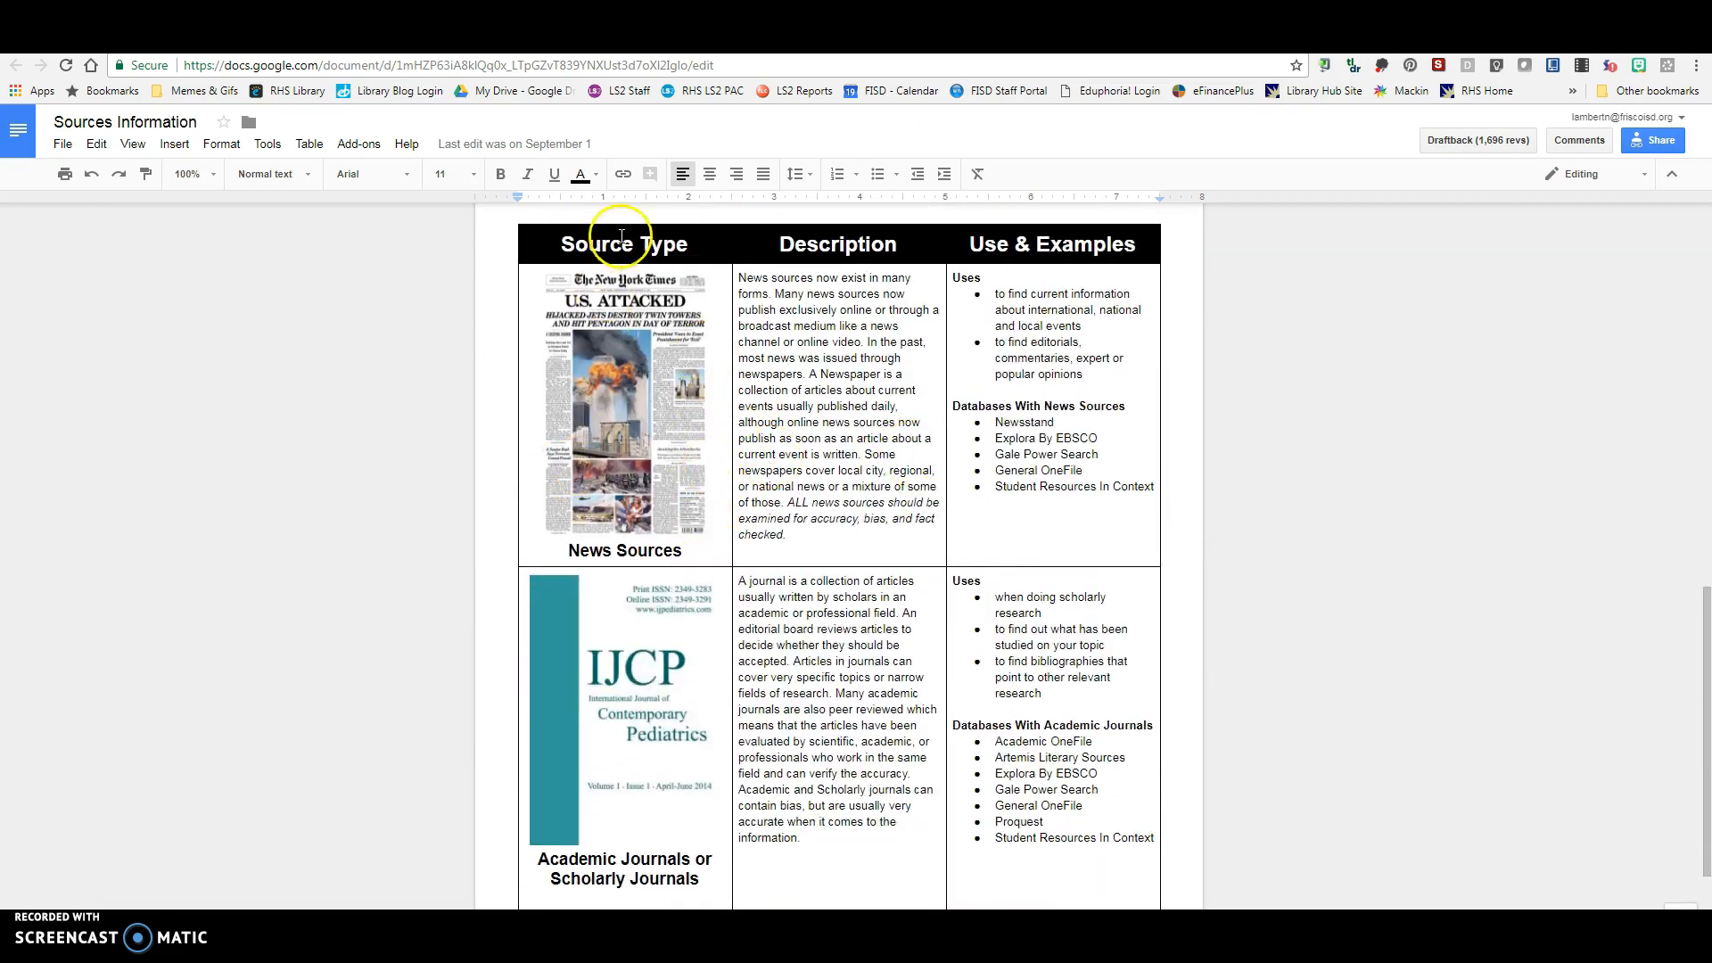
{"action": "scroll", "scroll_direction": "down", "scroll_amount": 3}
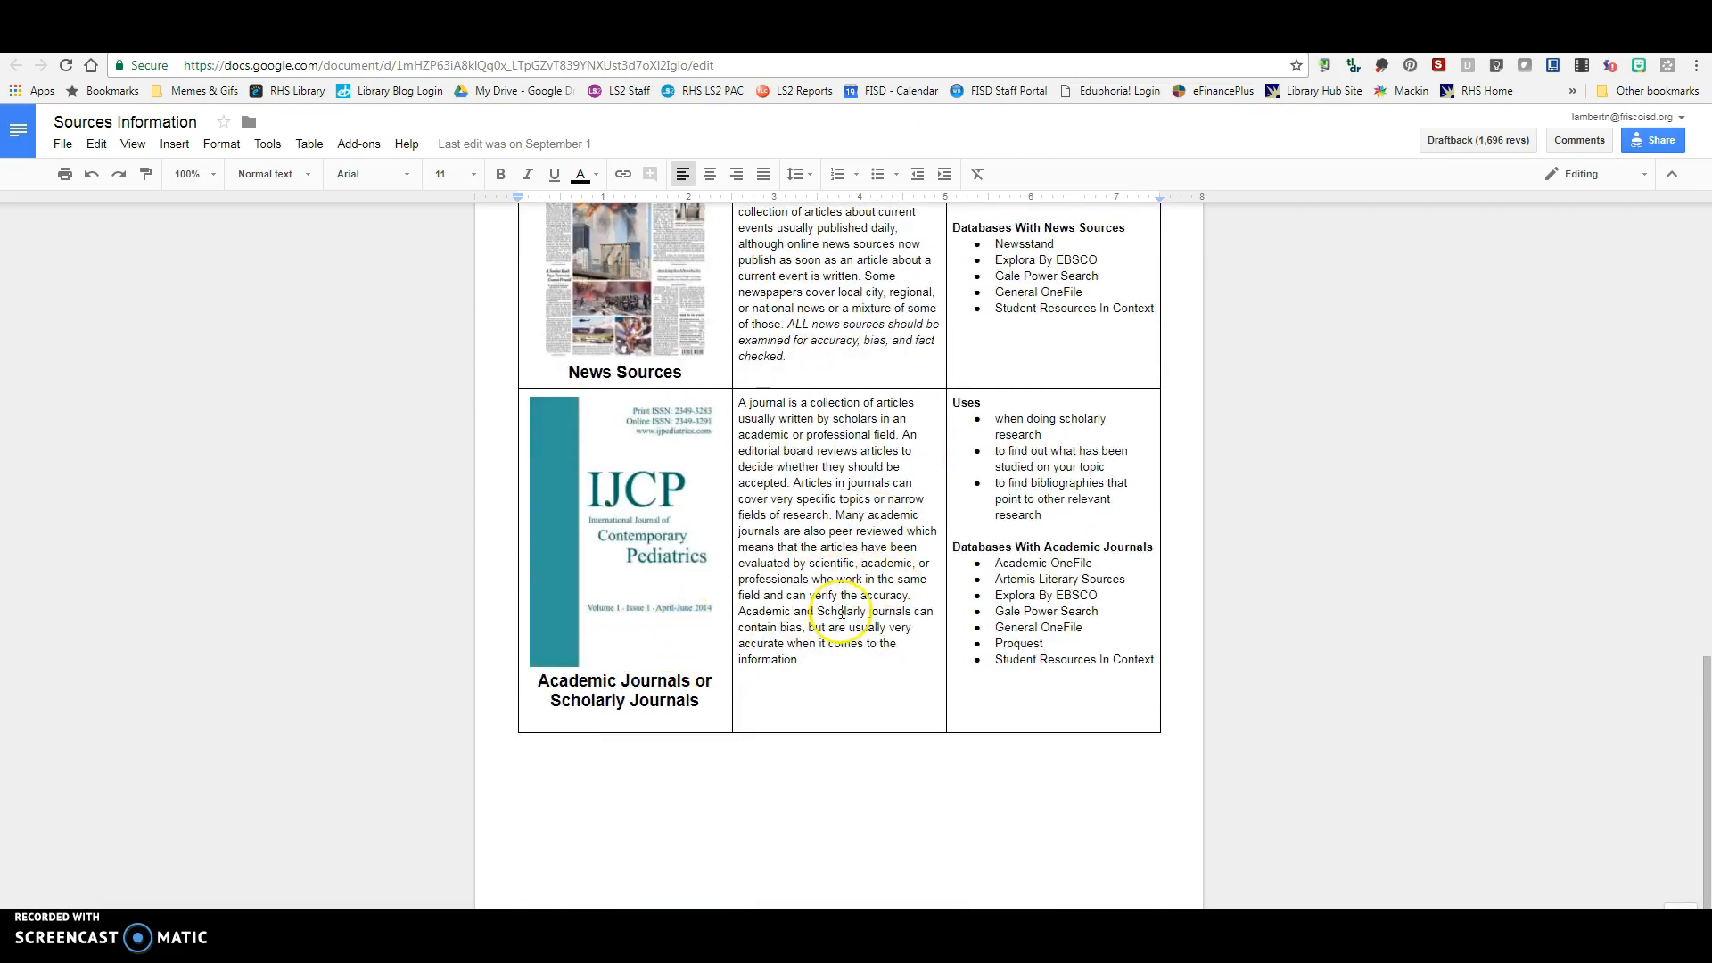
{"action": "scroll", "scroll_direction": "down", "scroll_amount": 3}
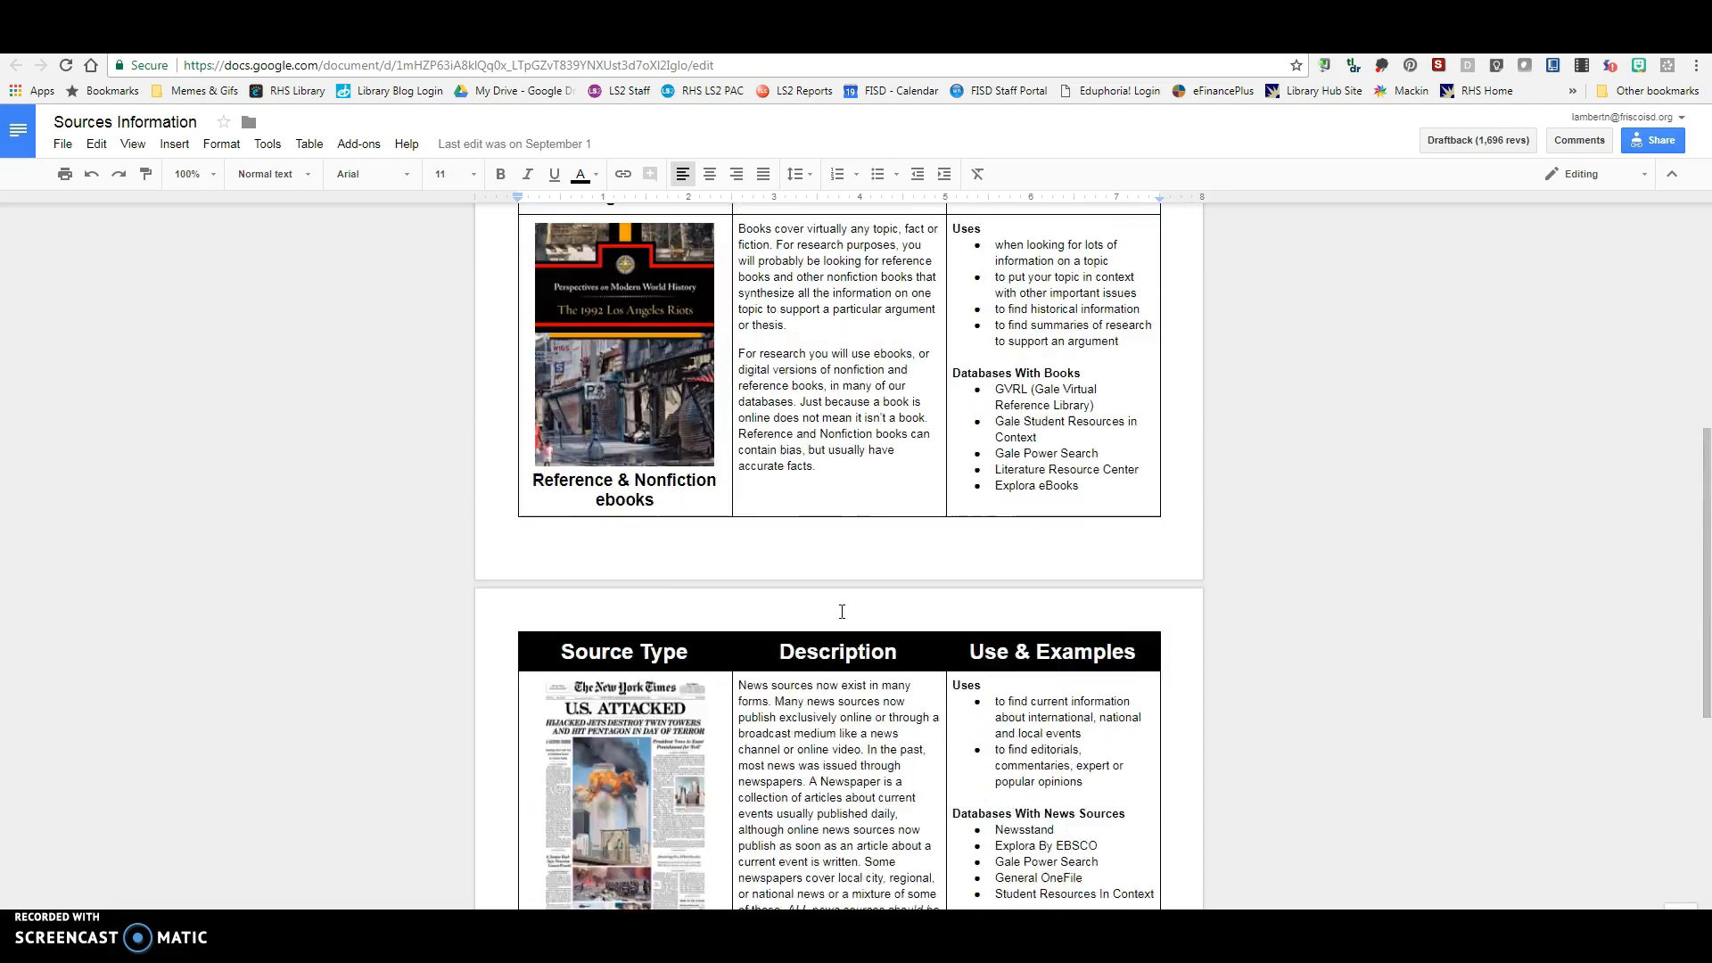
{"action": "scroll", "scroll_direction": "up", "scroll_amount": 3}
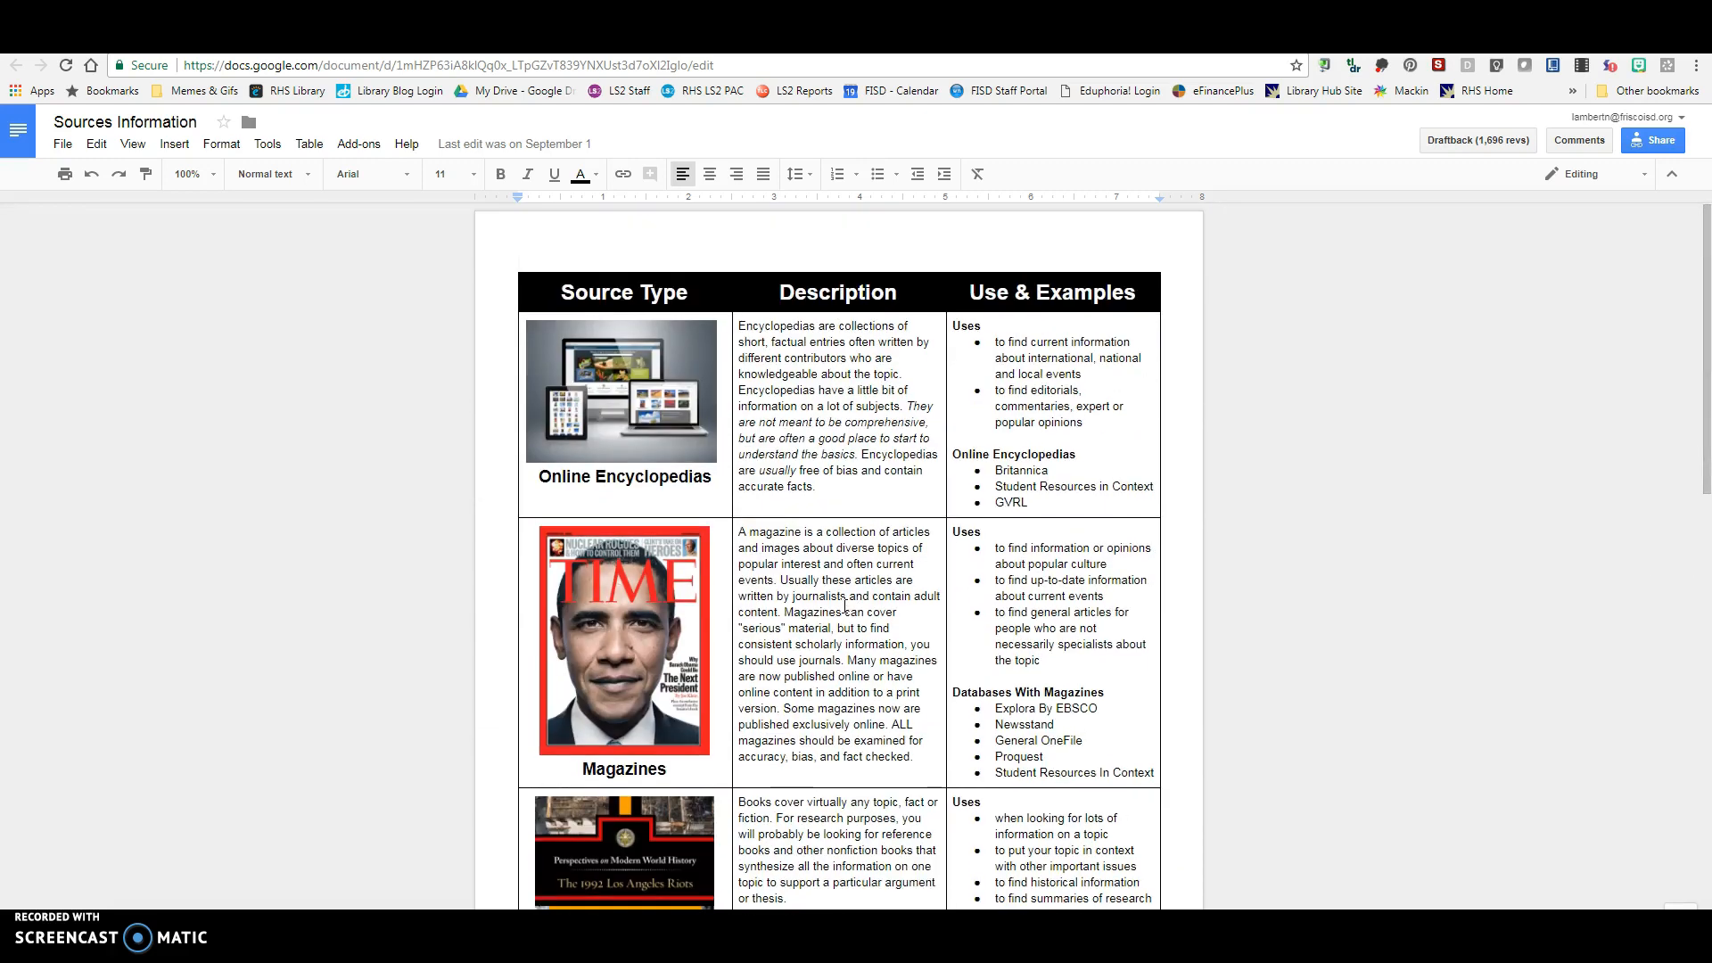
{"action": "scroll", "scroll_direction": "down", "scroll_amount": 3}
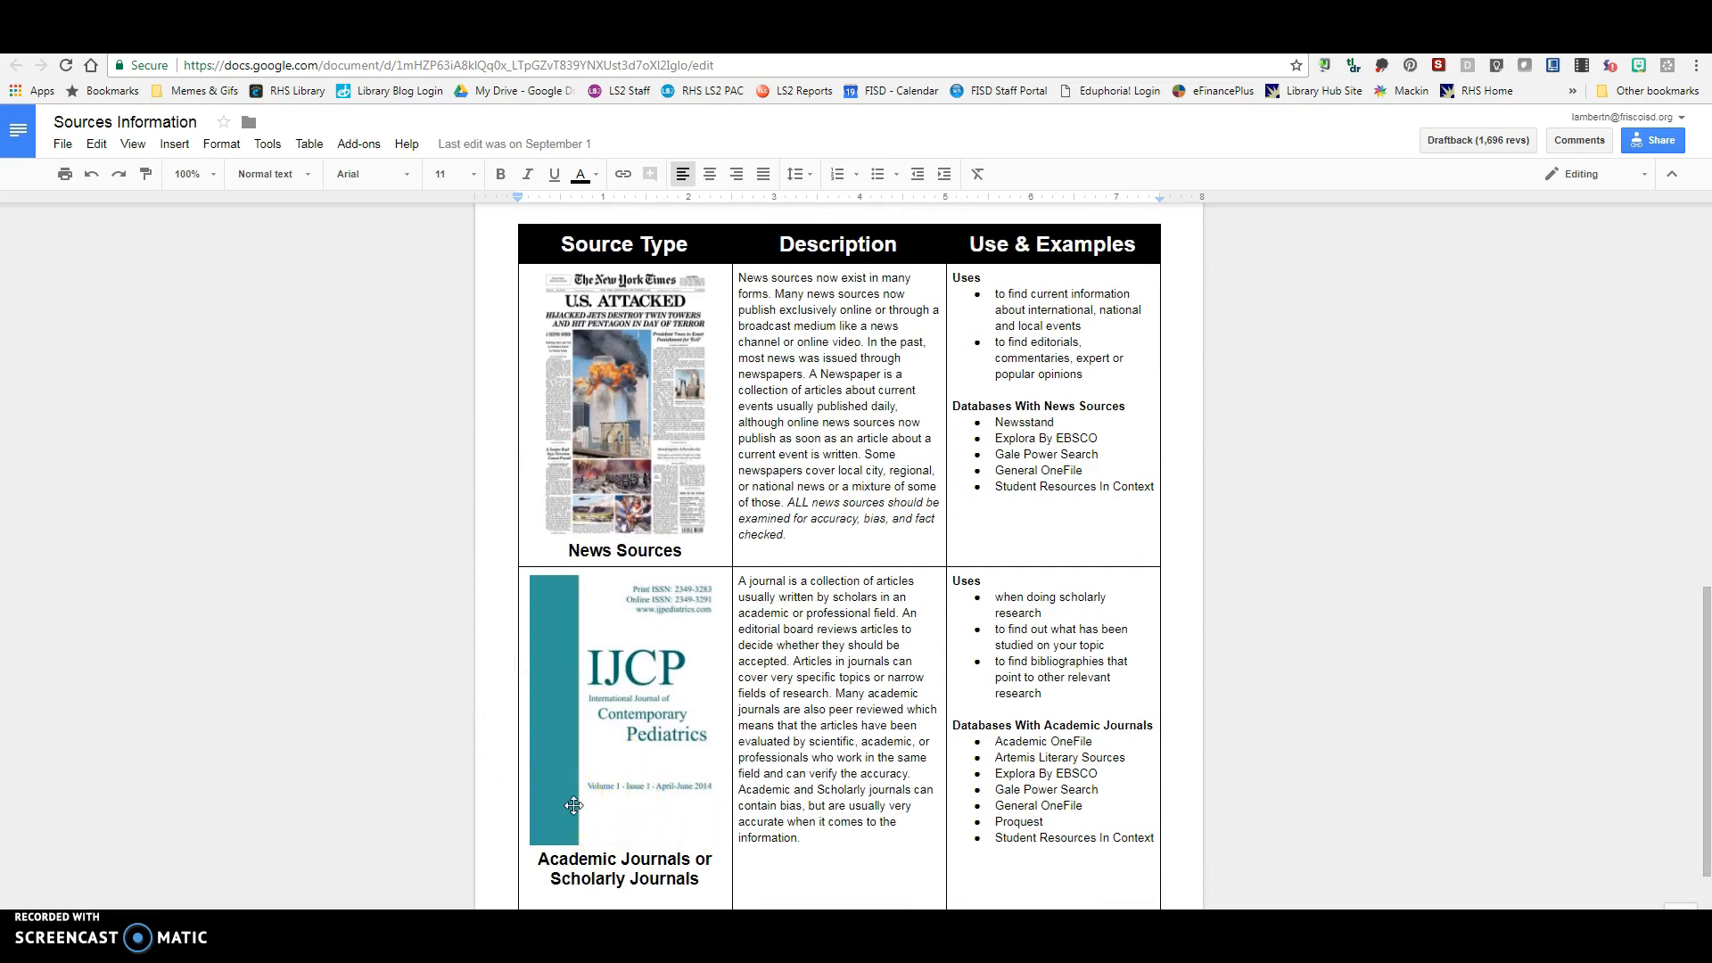
{"action": "scroll", "scroll_direction": "down", "scroll_amount": 3}
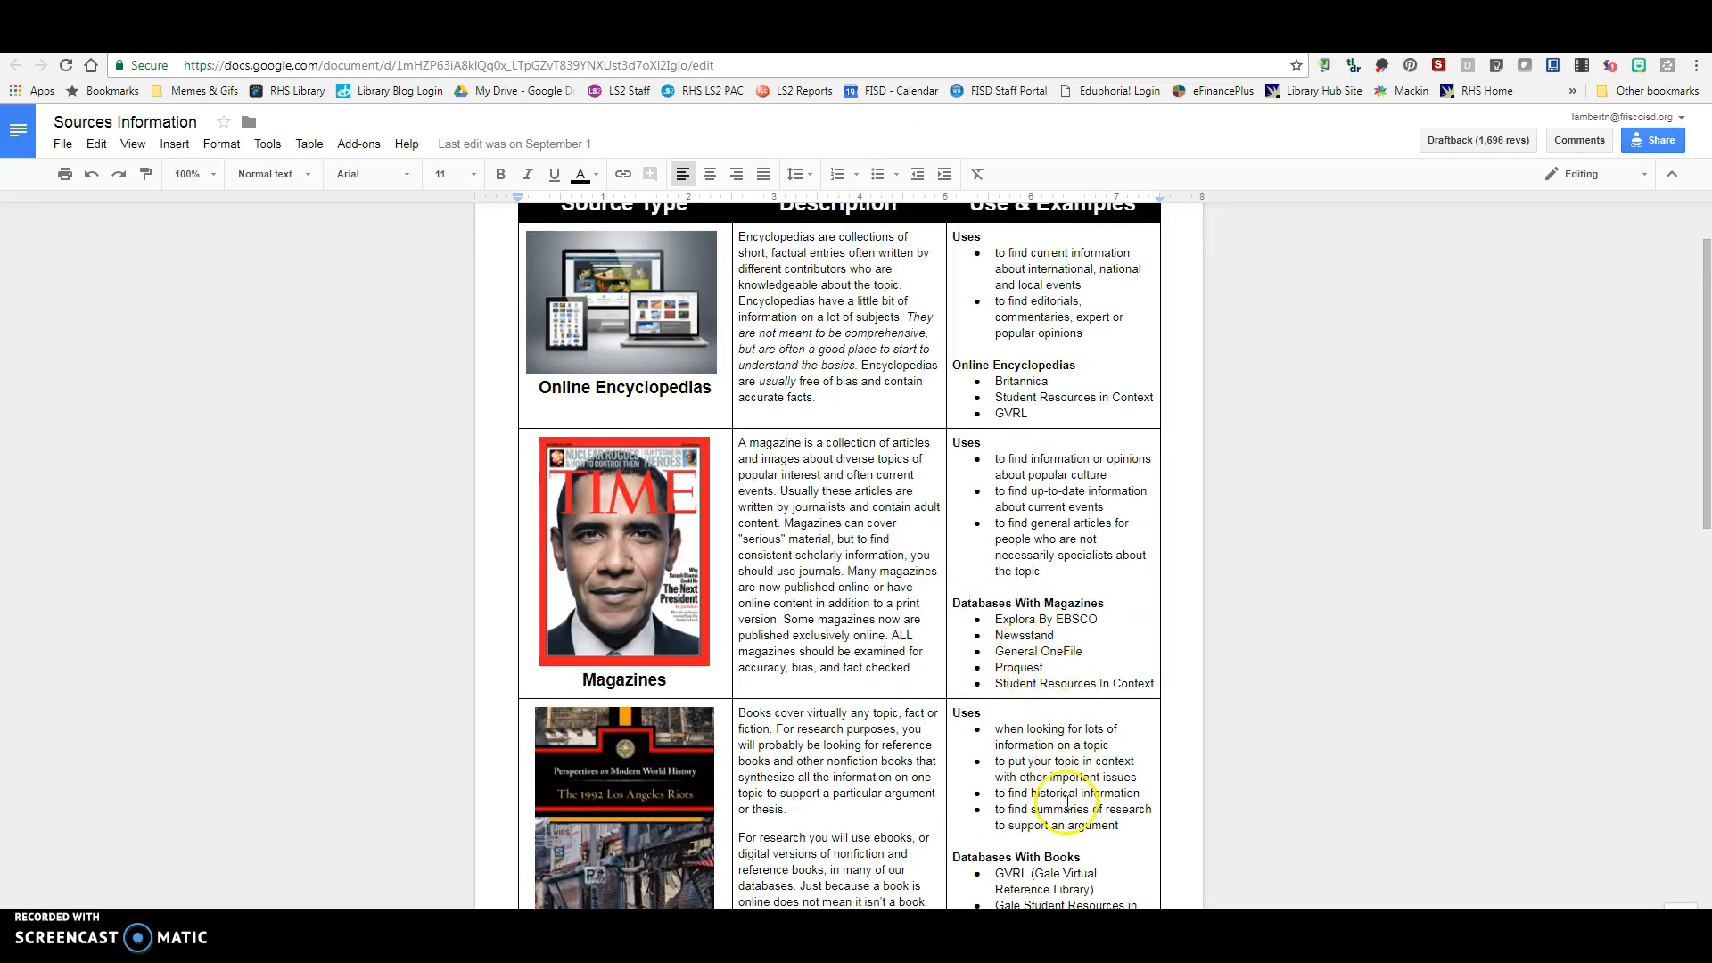
{"action": "scroll", "scroll_direction": "down", "scroll_amount": 3}
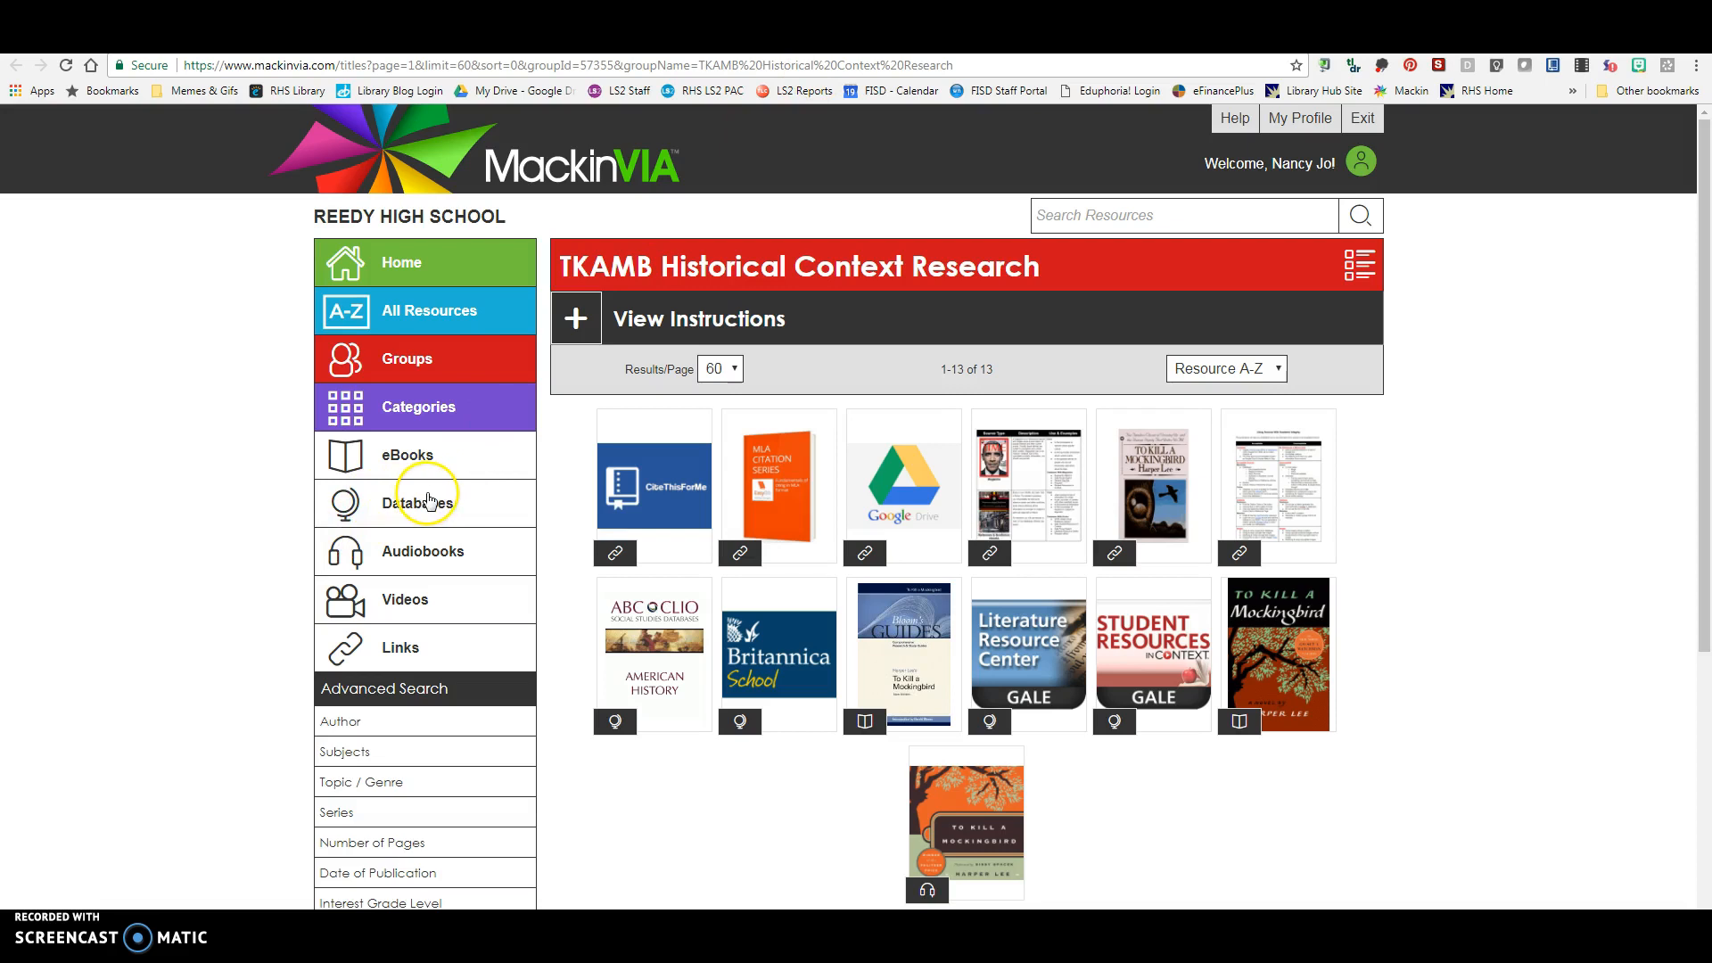
{"action": "mouse_move", "coordinate": [1277, 652]}
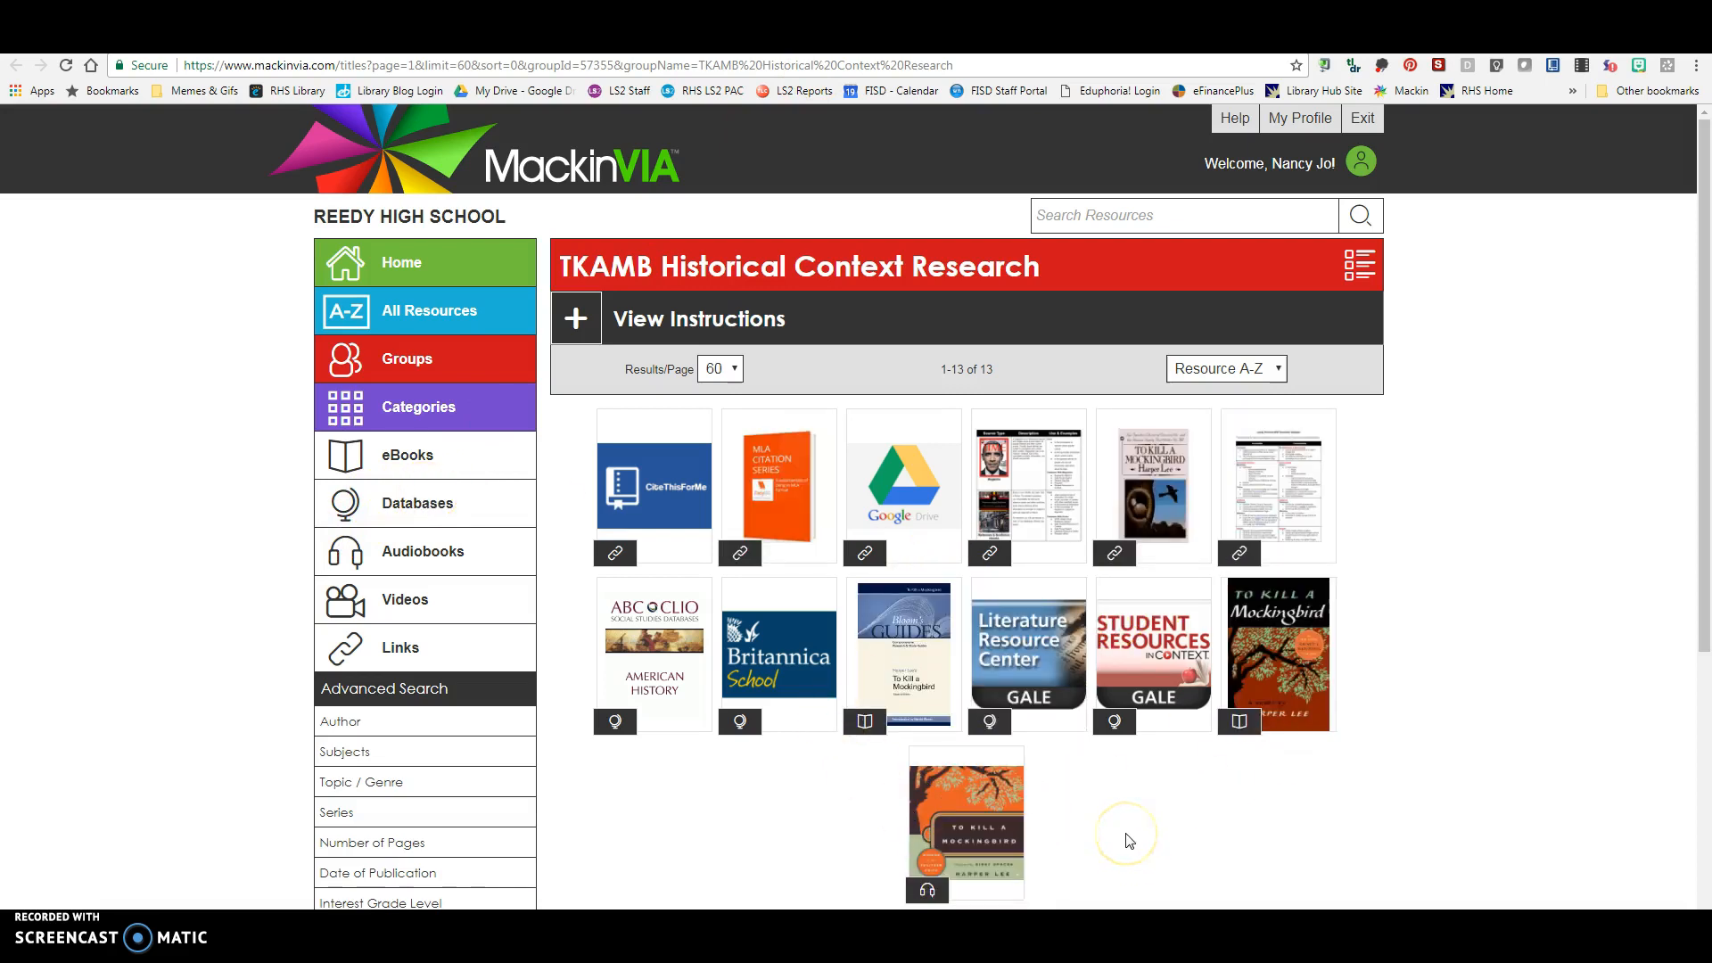
{"action": "mouse_move", "coordinate": [1129, 840]}
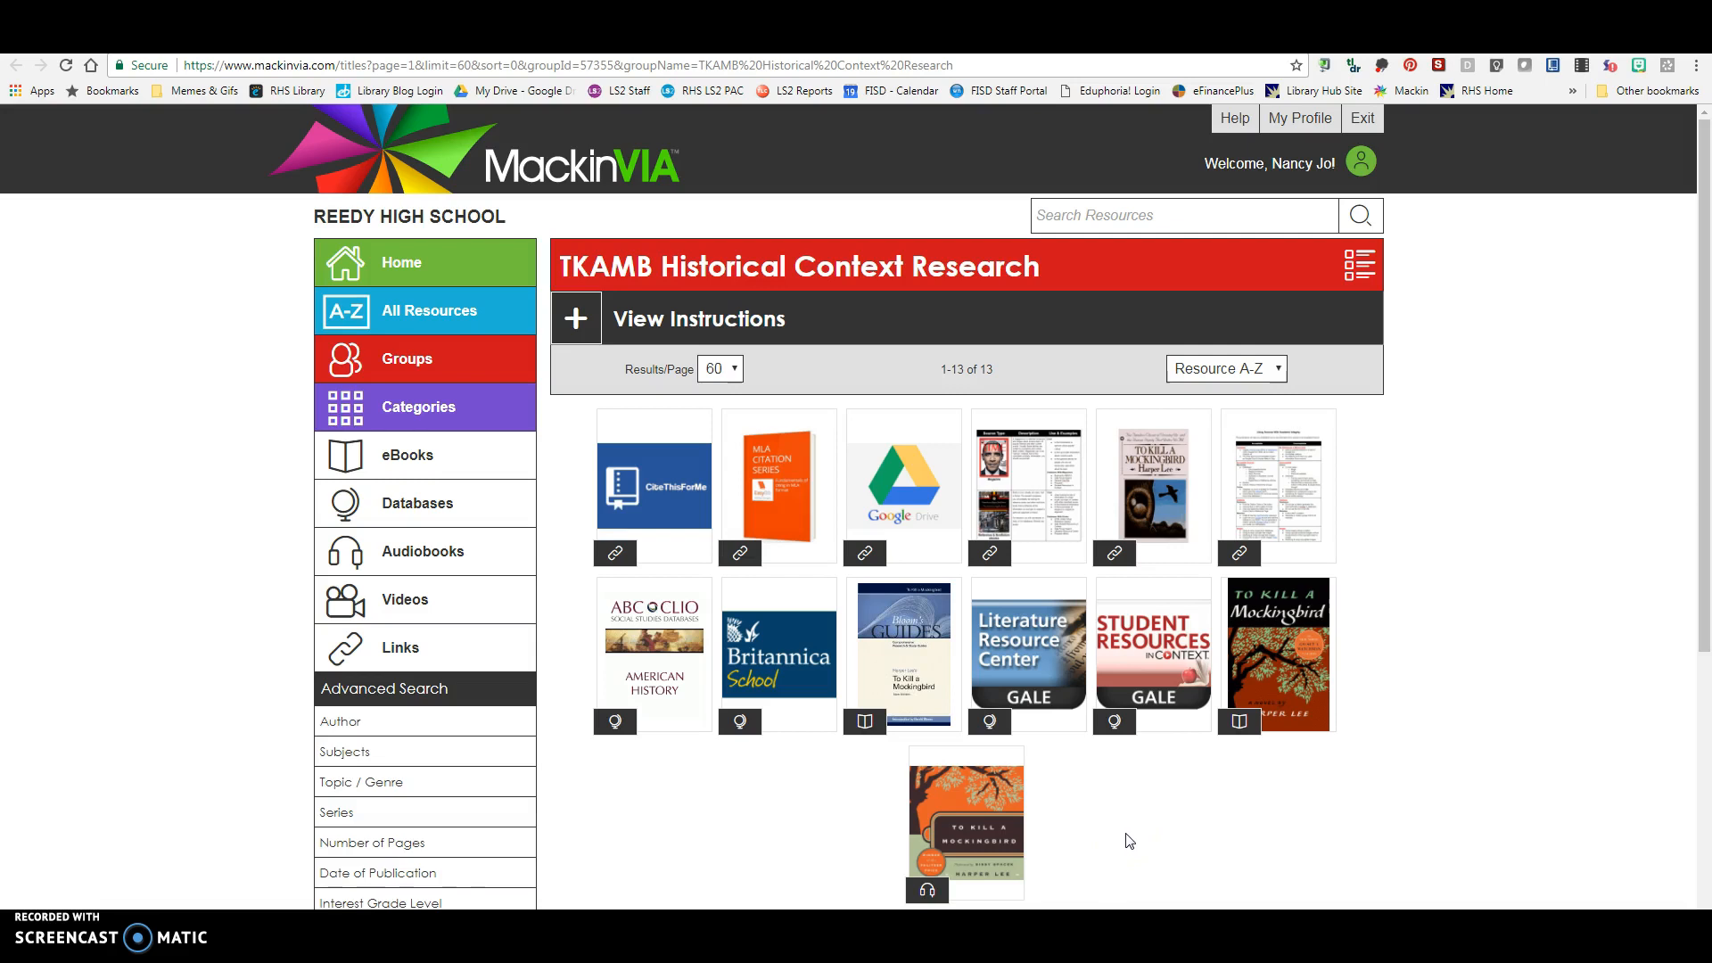
{"action": "left_click", "coordinate": [576, 317]}
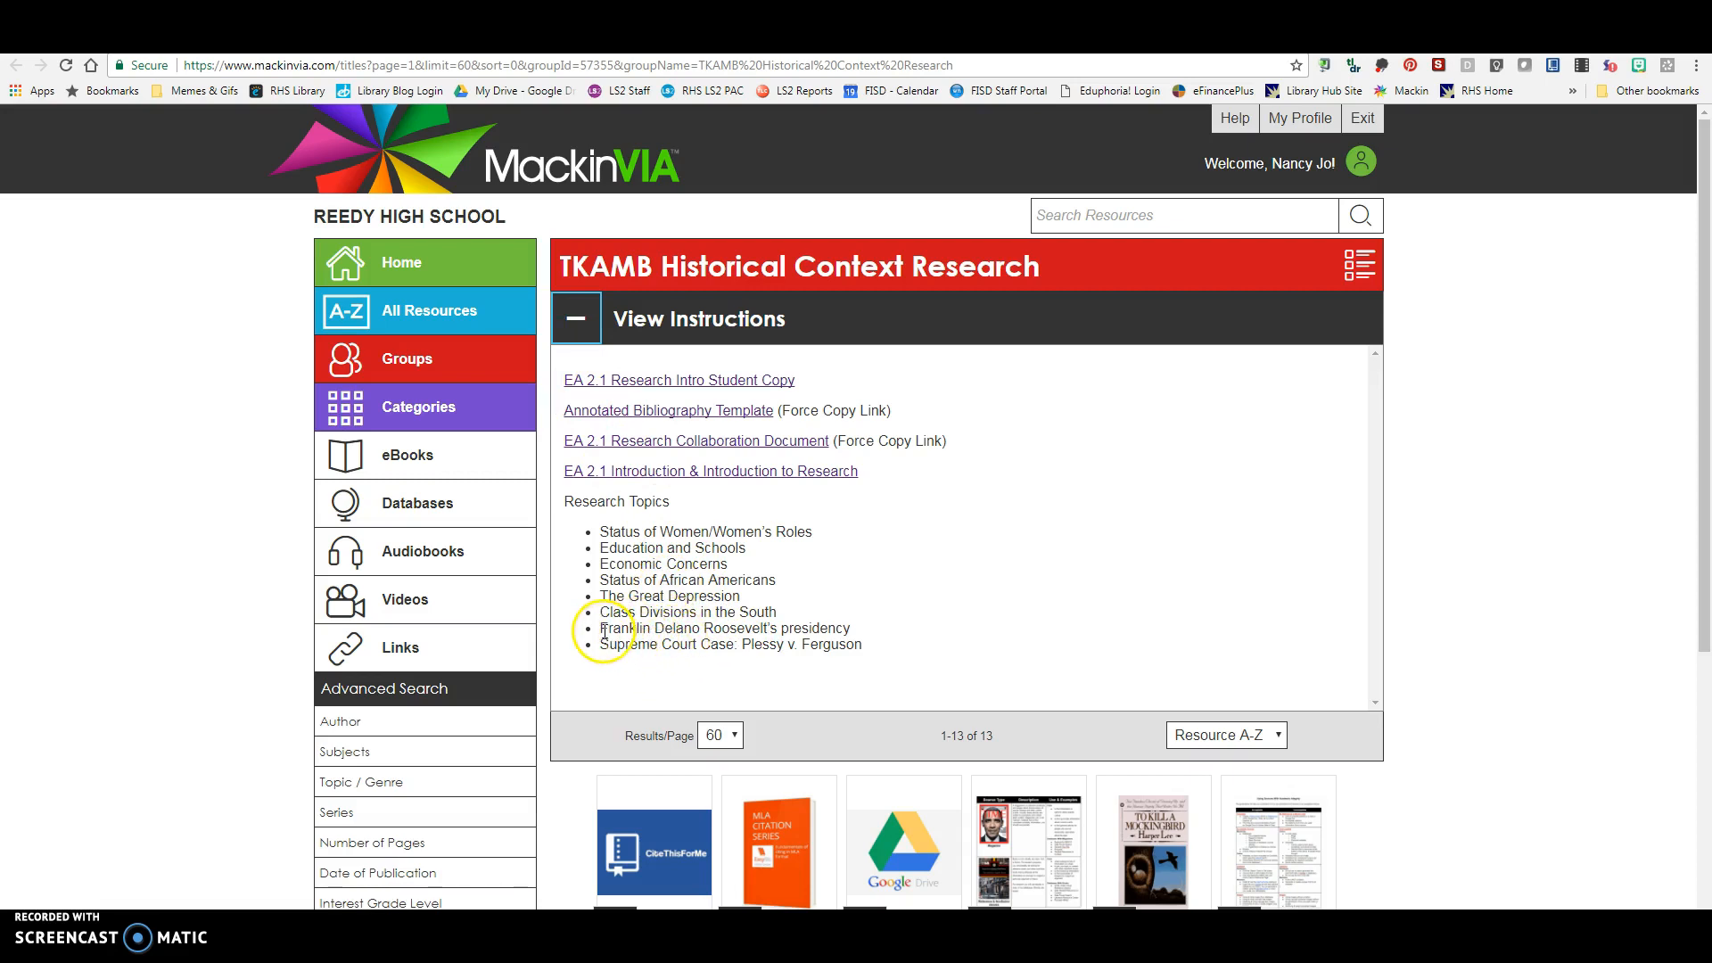
{"action": "double_click", "coordinate": [678, 628]}
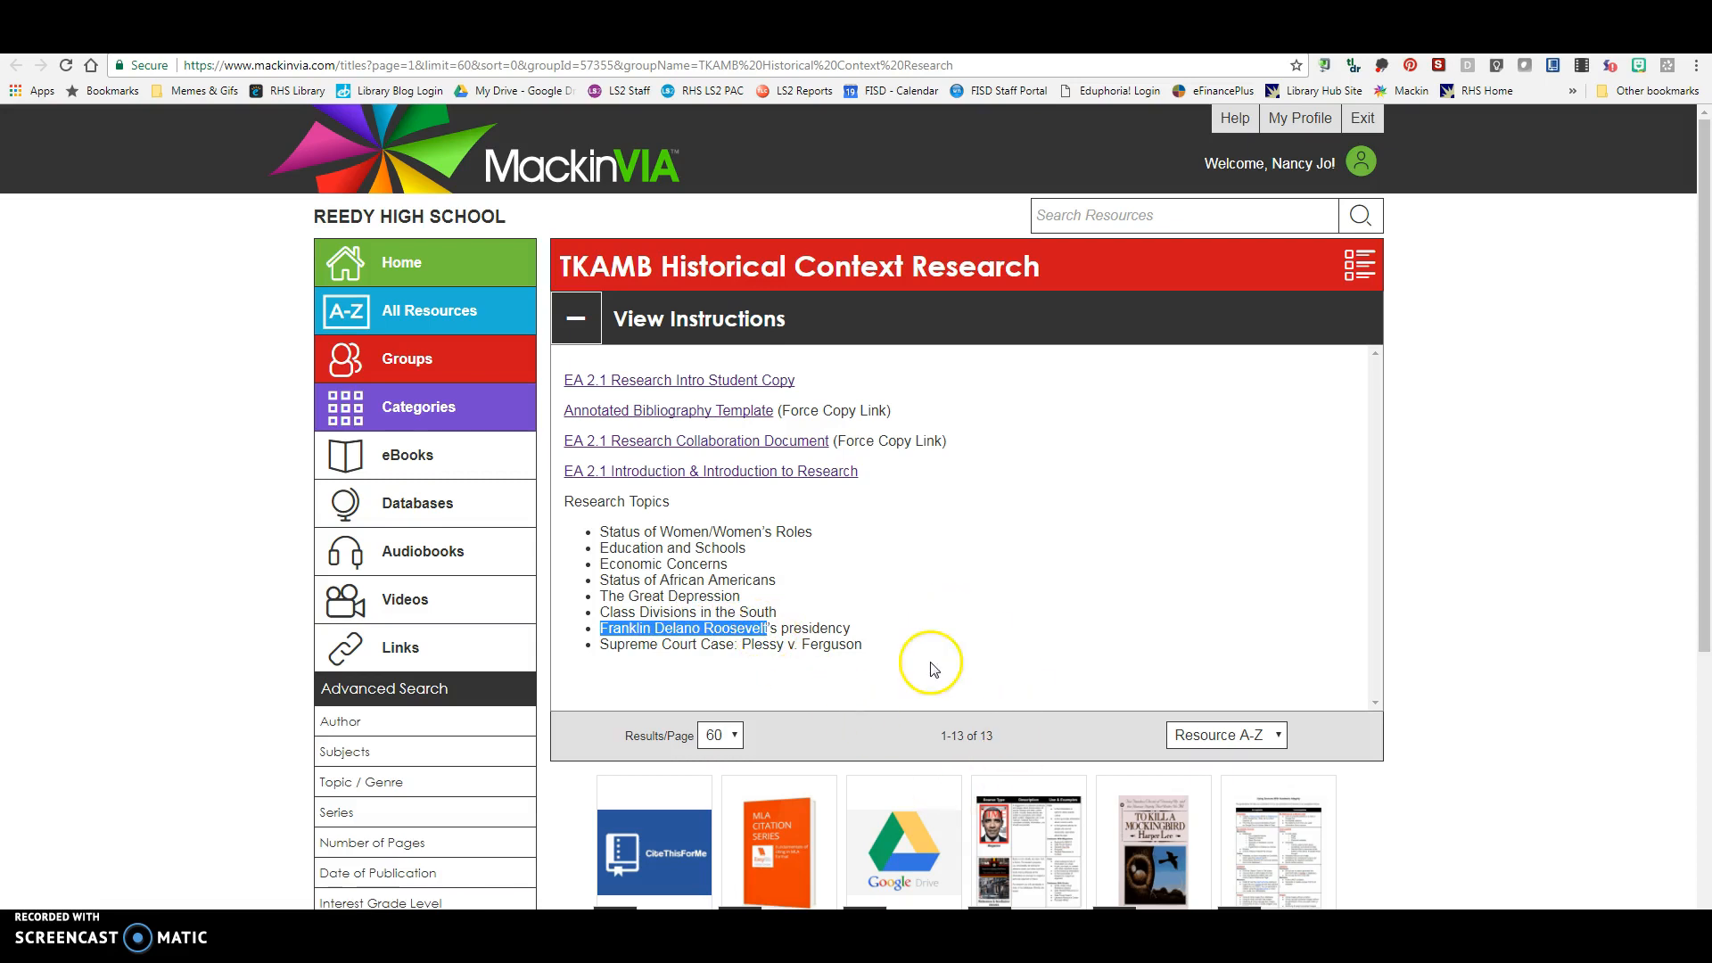
{"action": "left_click", "coordinate": [576, 317]}
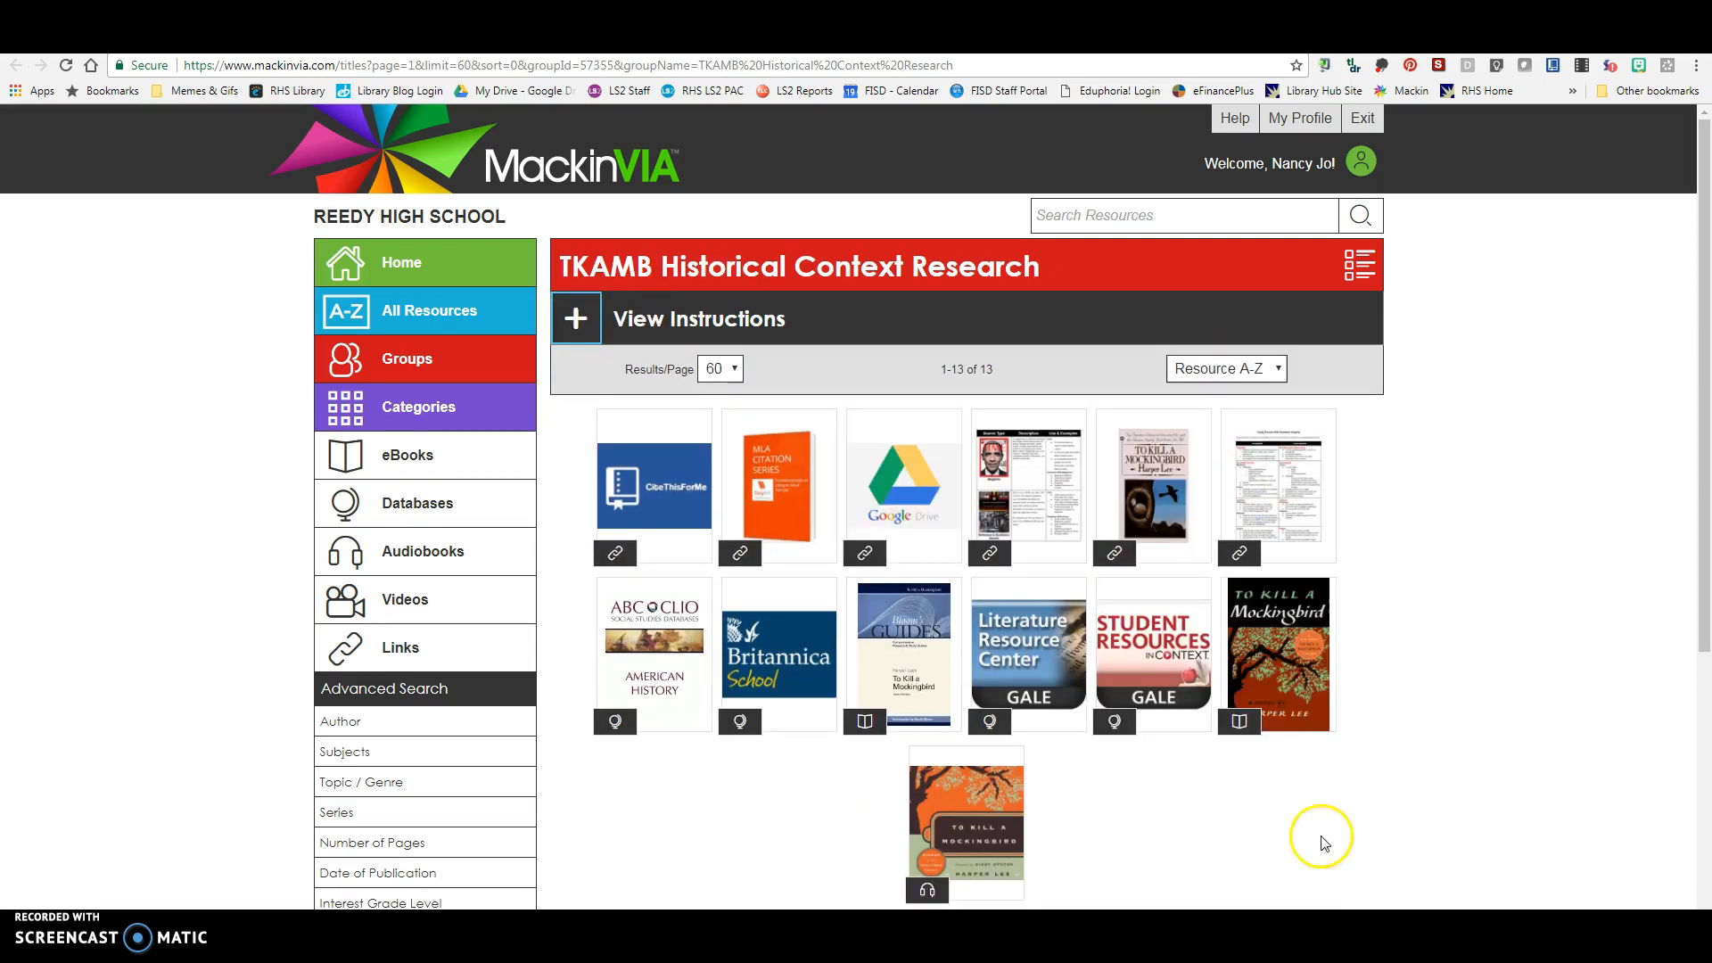
{"action": "mouse_move", "coordinate": [1286, 763]}
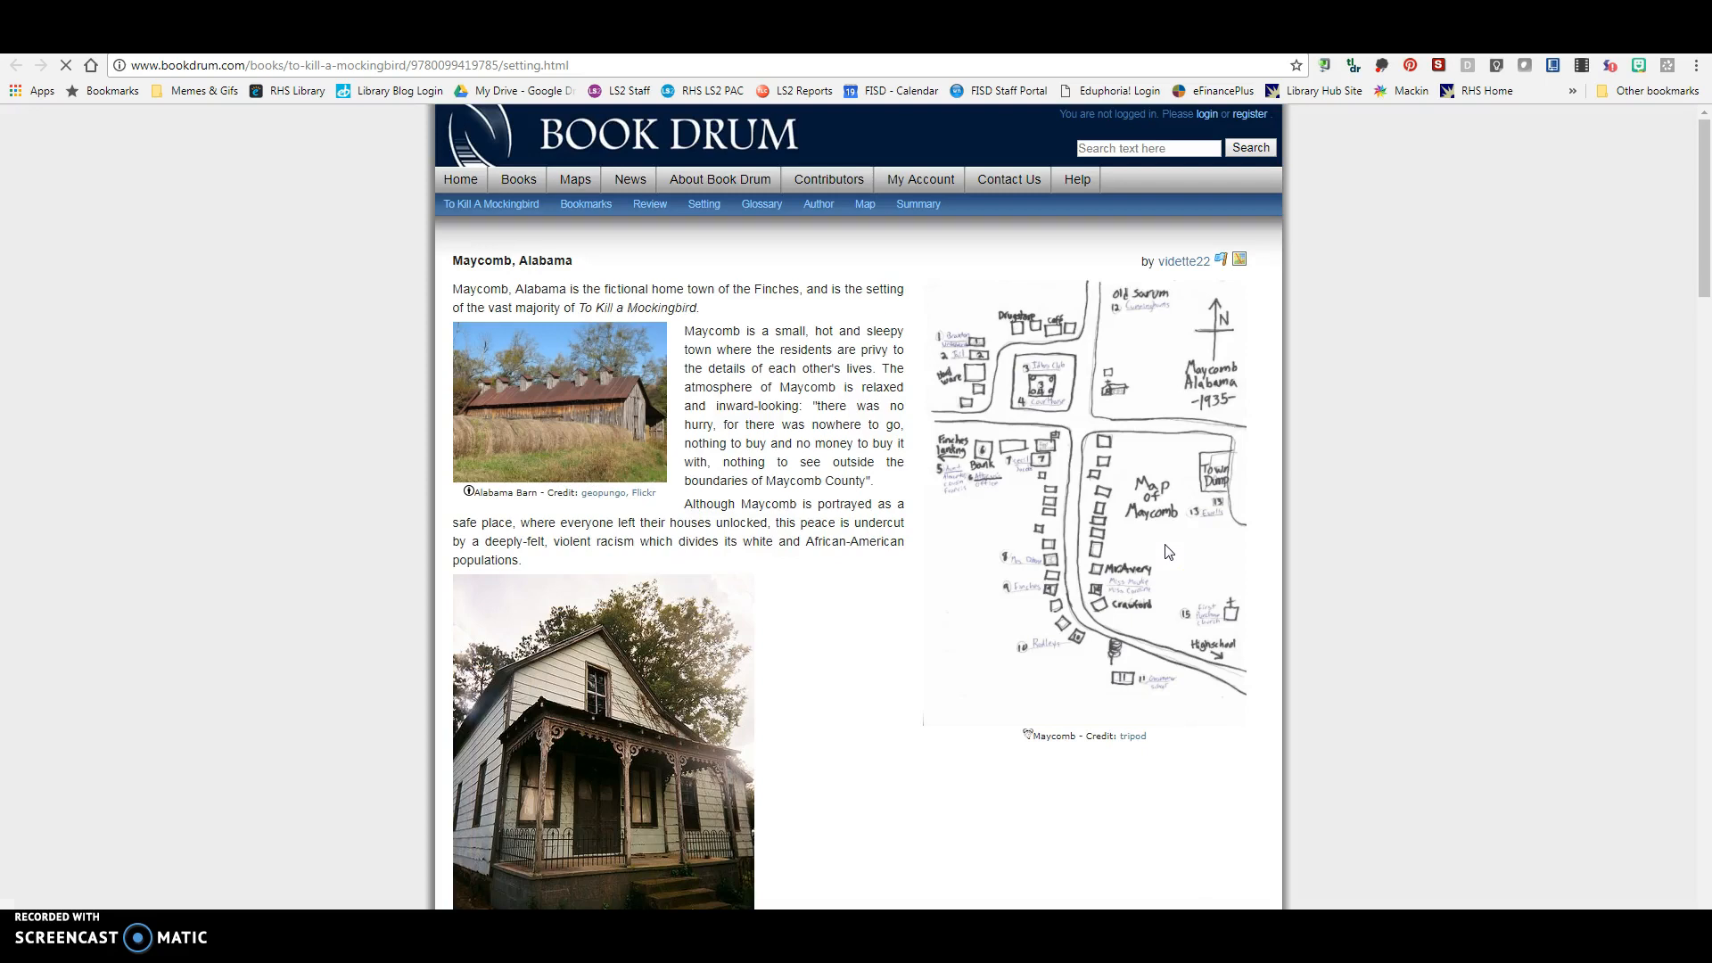
Scroll through Book Drum's To Kill a Mockingbird setting page on Maycomb, Alabama
{"action": "scroll", "scroll_direction": "down", "scroll_amount": 3}
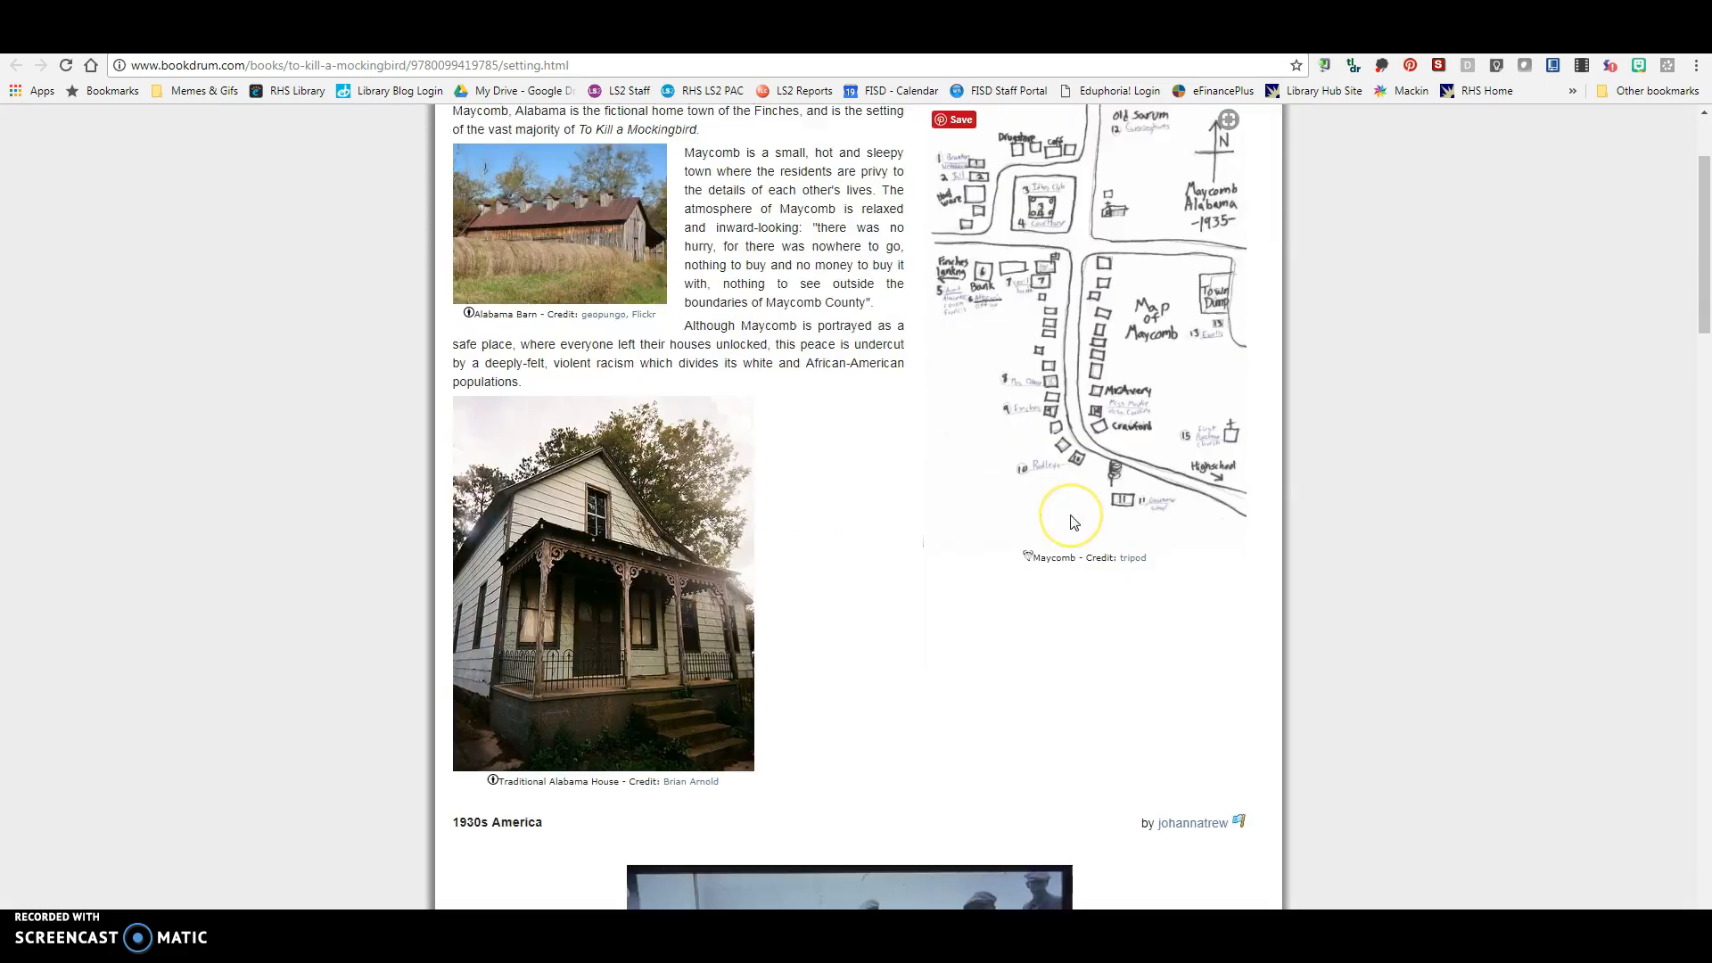
{"action": "scroll", "scroll_direction": "down", "scroll_amount": 3}
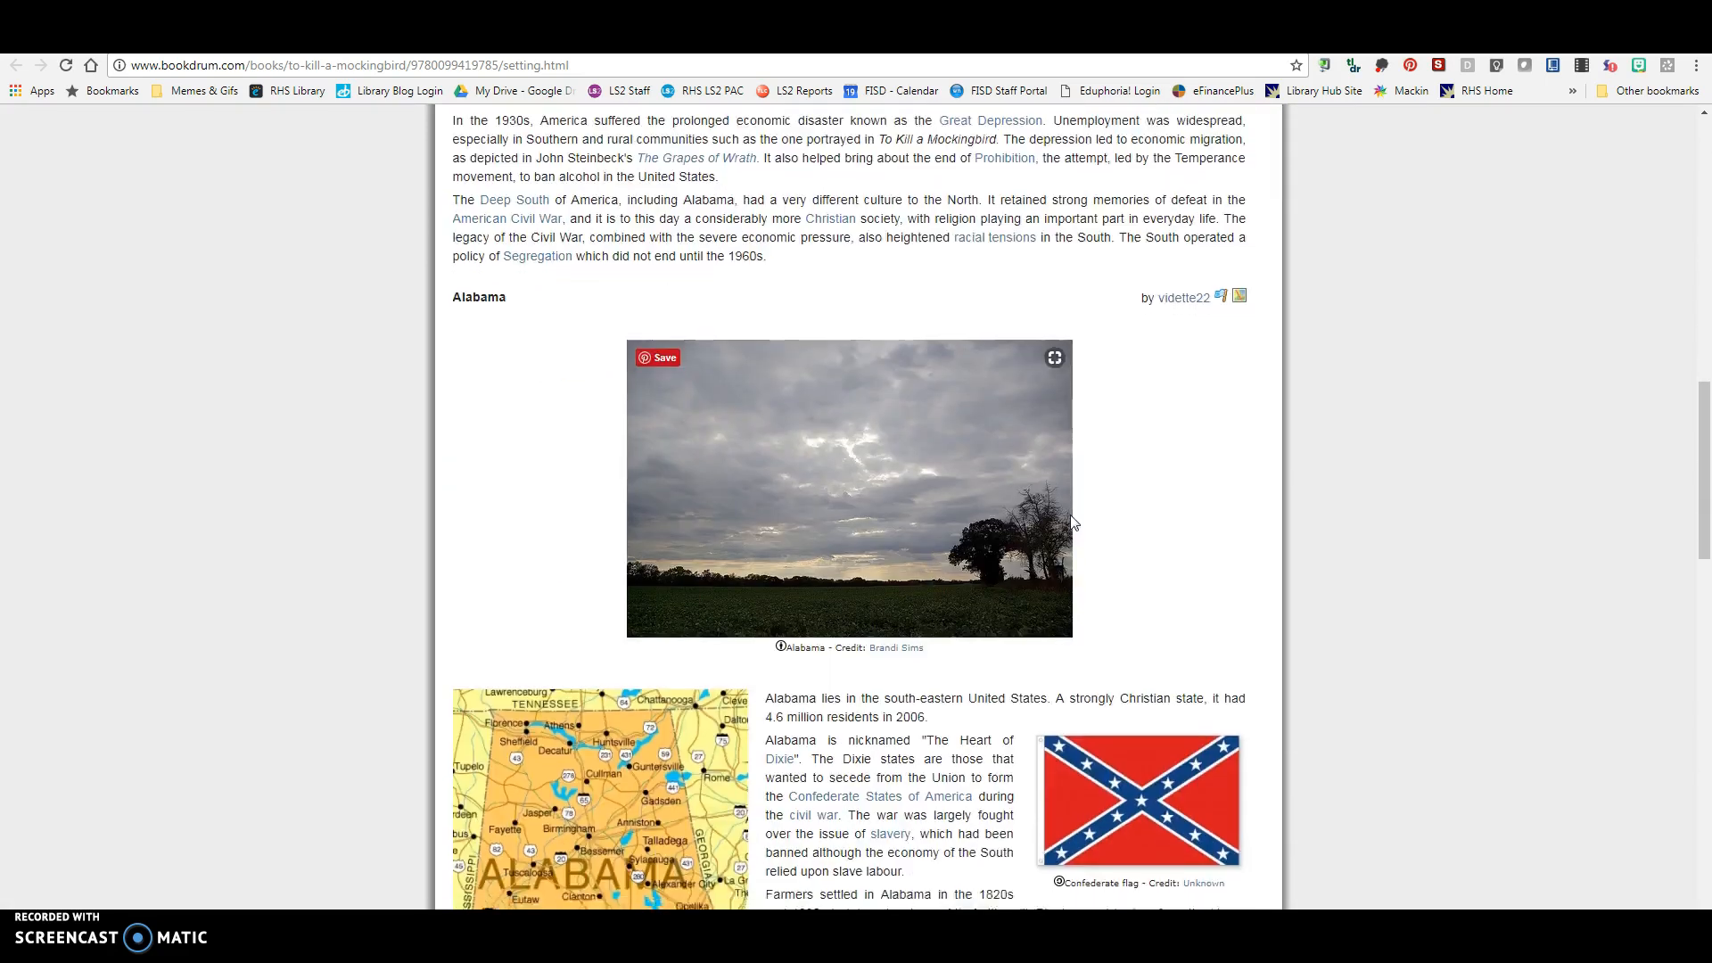
{"action": "scroll", "scroll_direction": "down", "scroll_amount": 3}
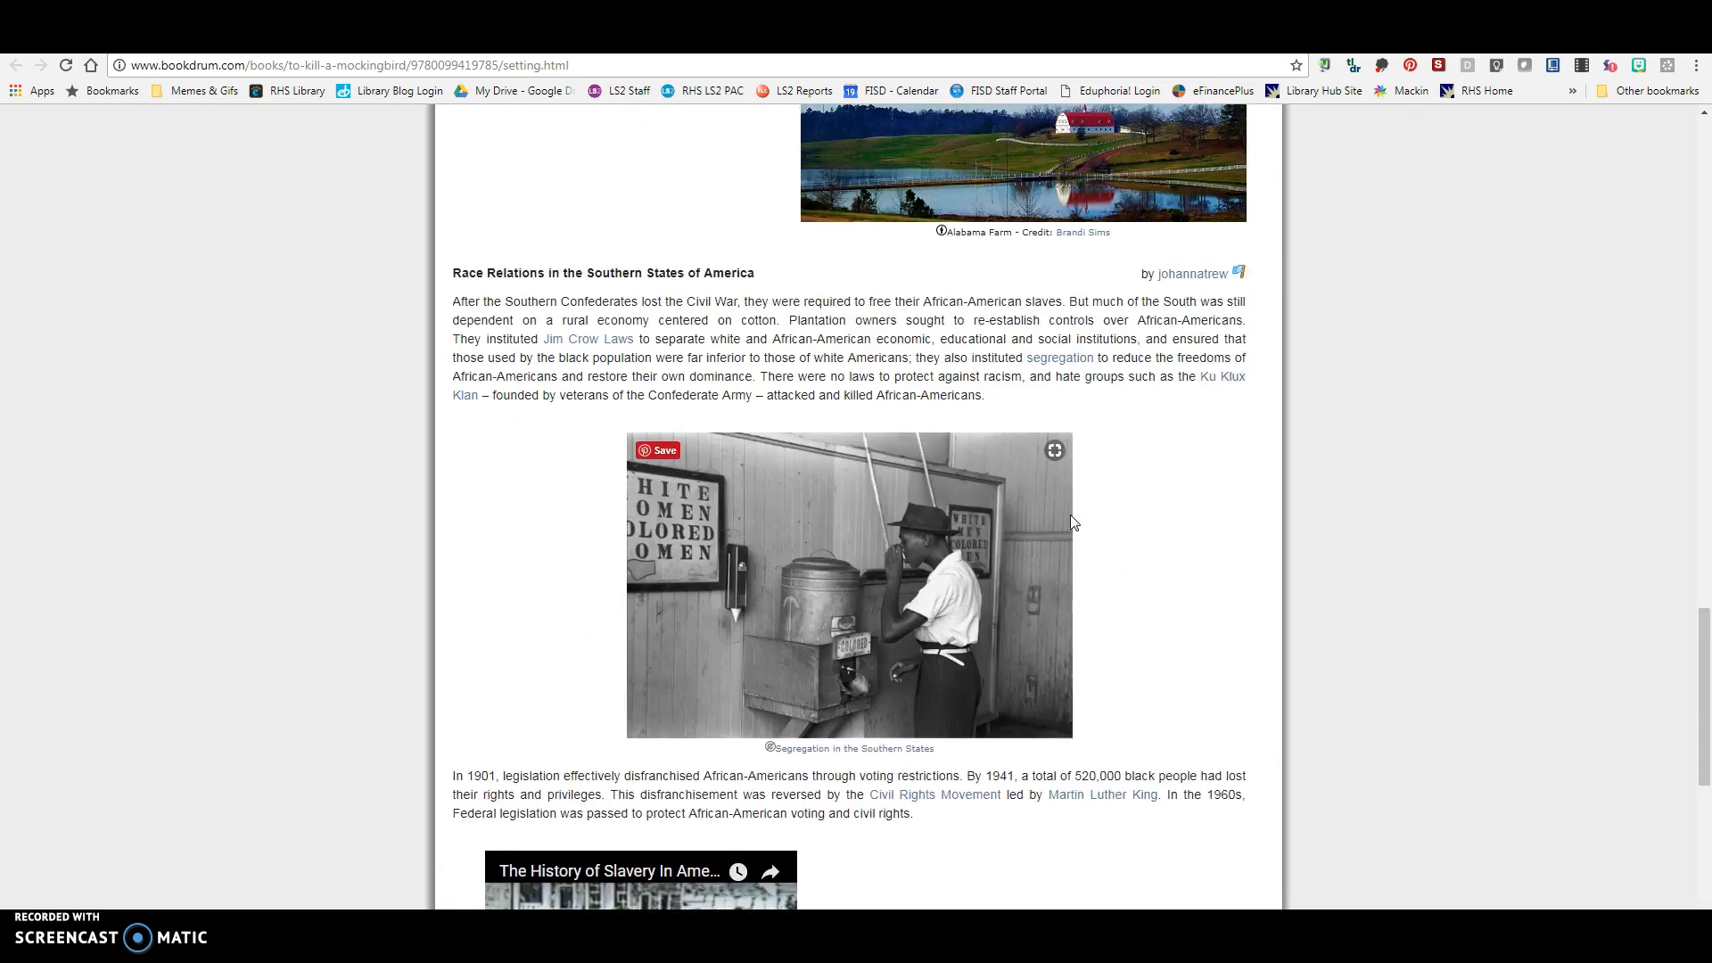
{"action": "scroll", "scroll_direction": "down", "scroll_amount": 3}
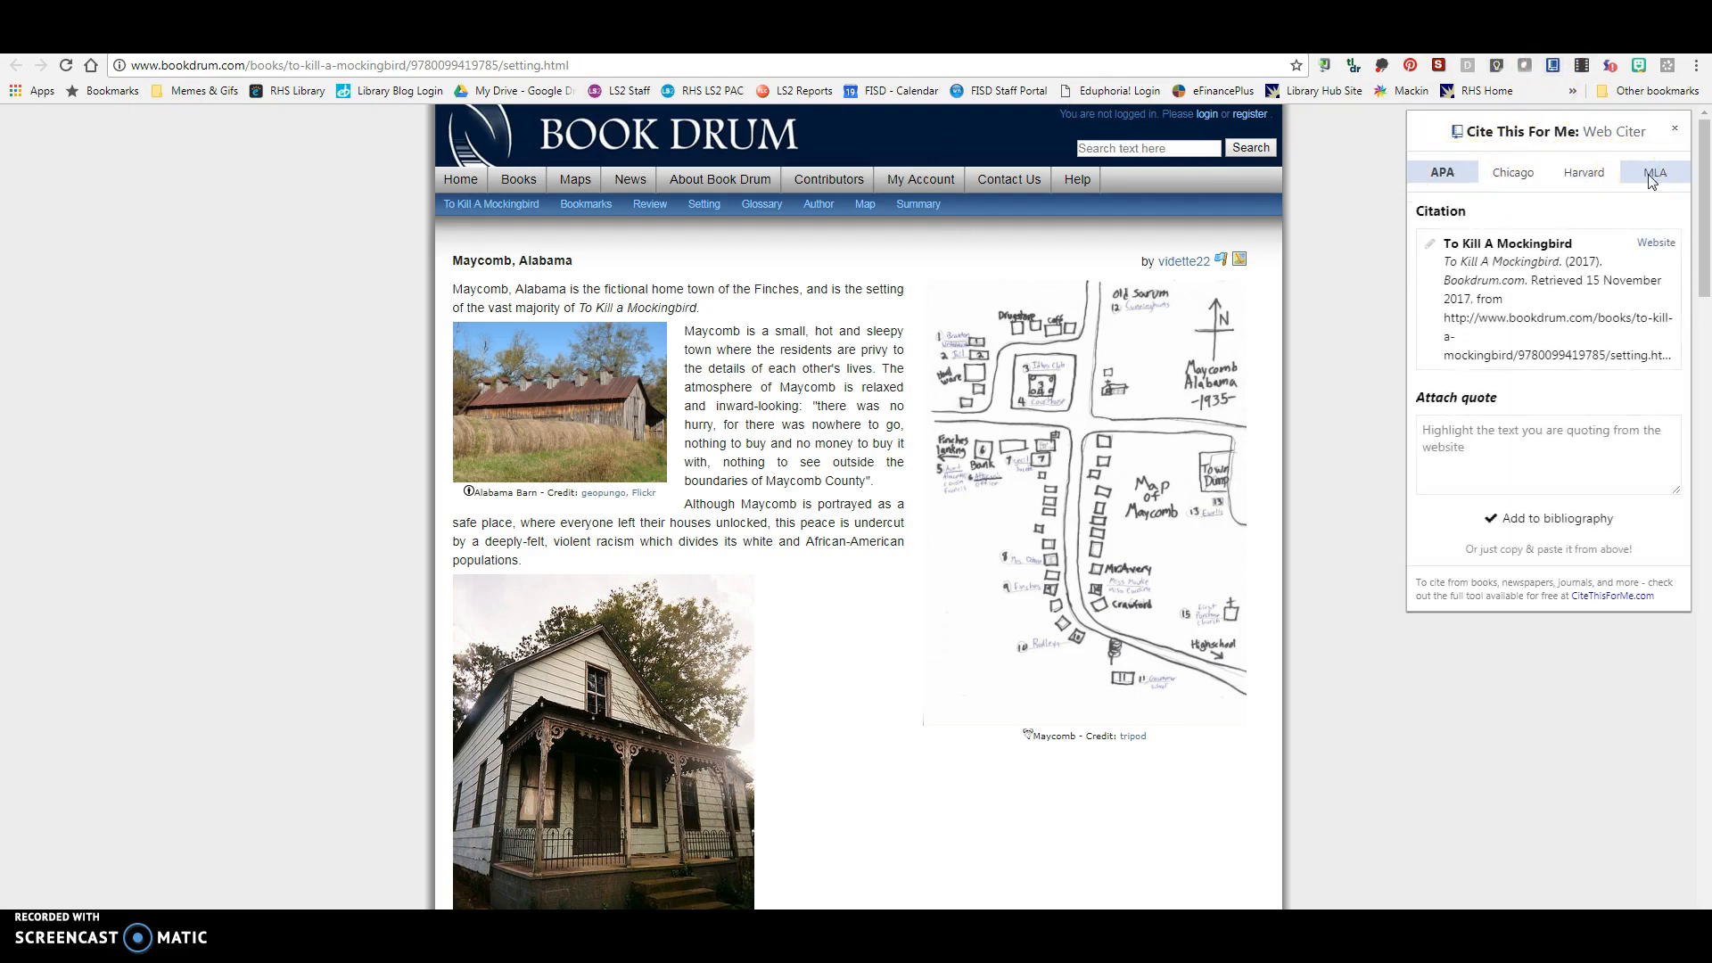
Switch the Cite This For Me citation for the Book Drum setting page to MLA style
{"action": "left_click", "coordinate": [1655, 171]}
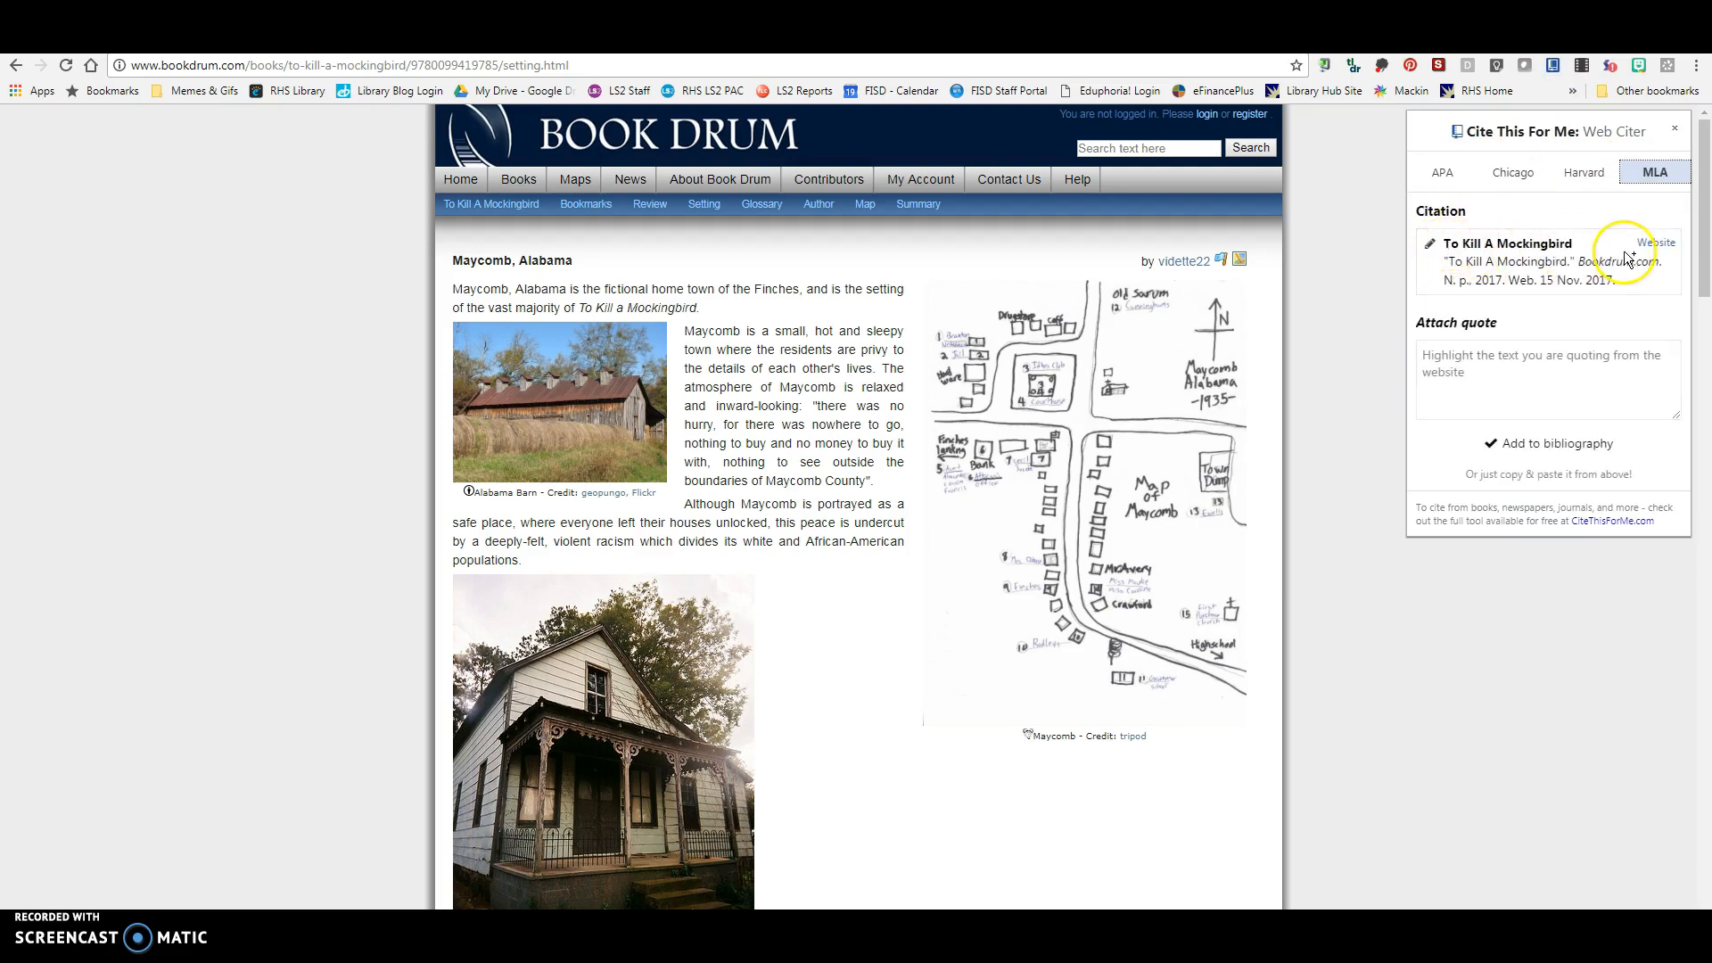
{"action": "mouse_move", "coordinate": [1550, 301]}
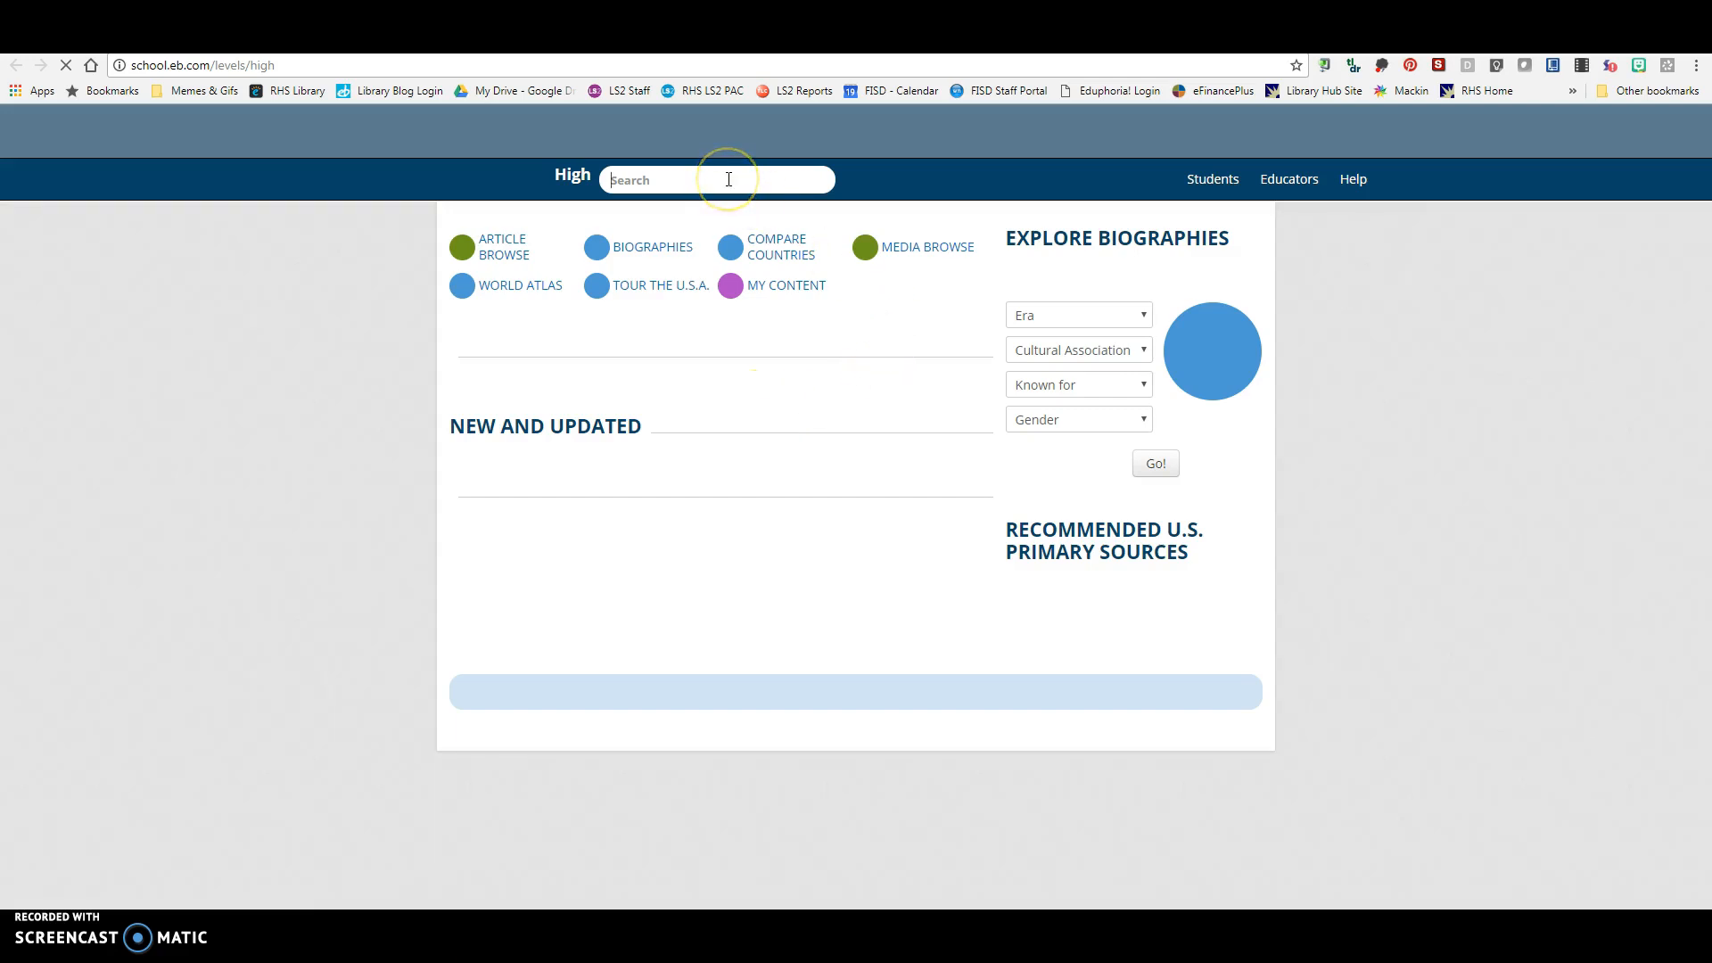
Search Britannica School for 'Franklin Delano Roosevelt' and open the Franklin D. Roosevelt (president) article
{"action": "type", "text": "Franklin Delano Roosevelt"}
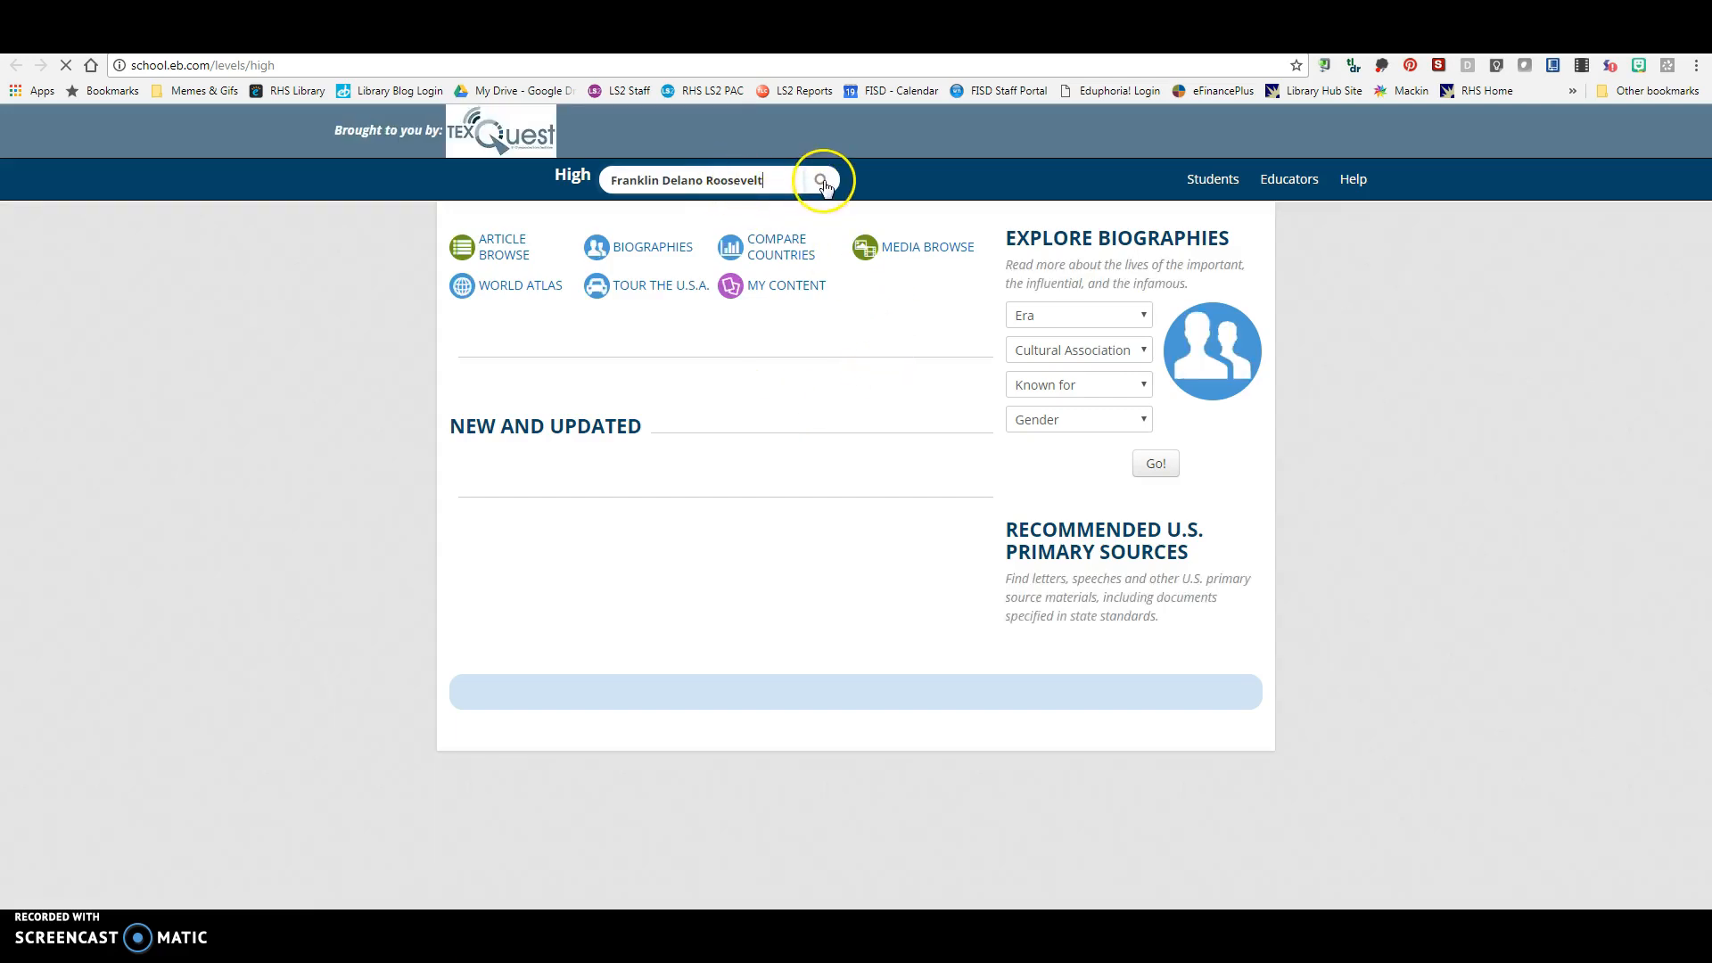
{"action": "left_click", "coordinate": [820, 180]}
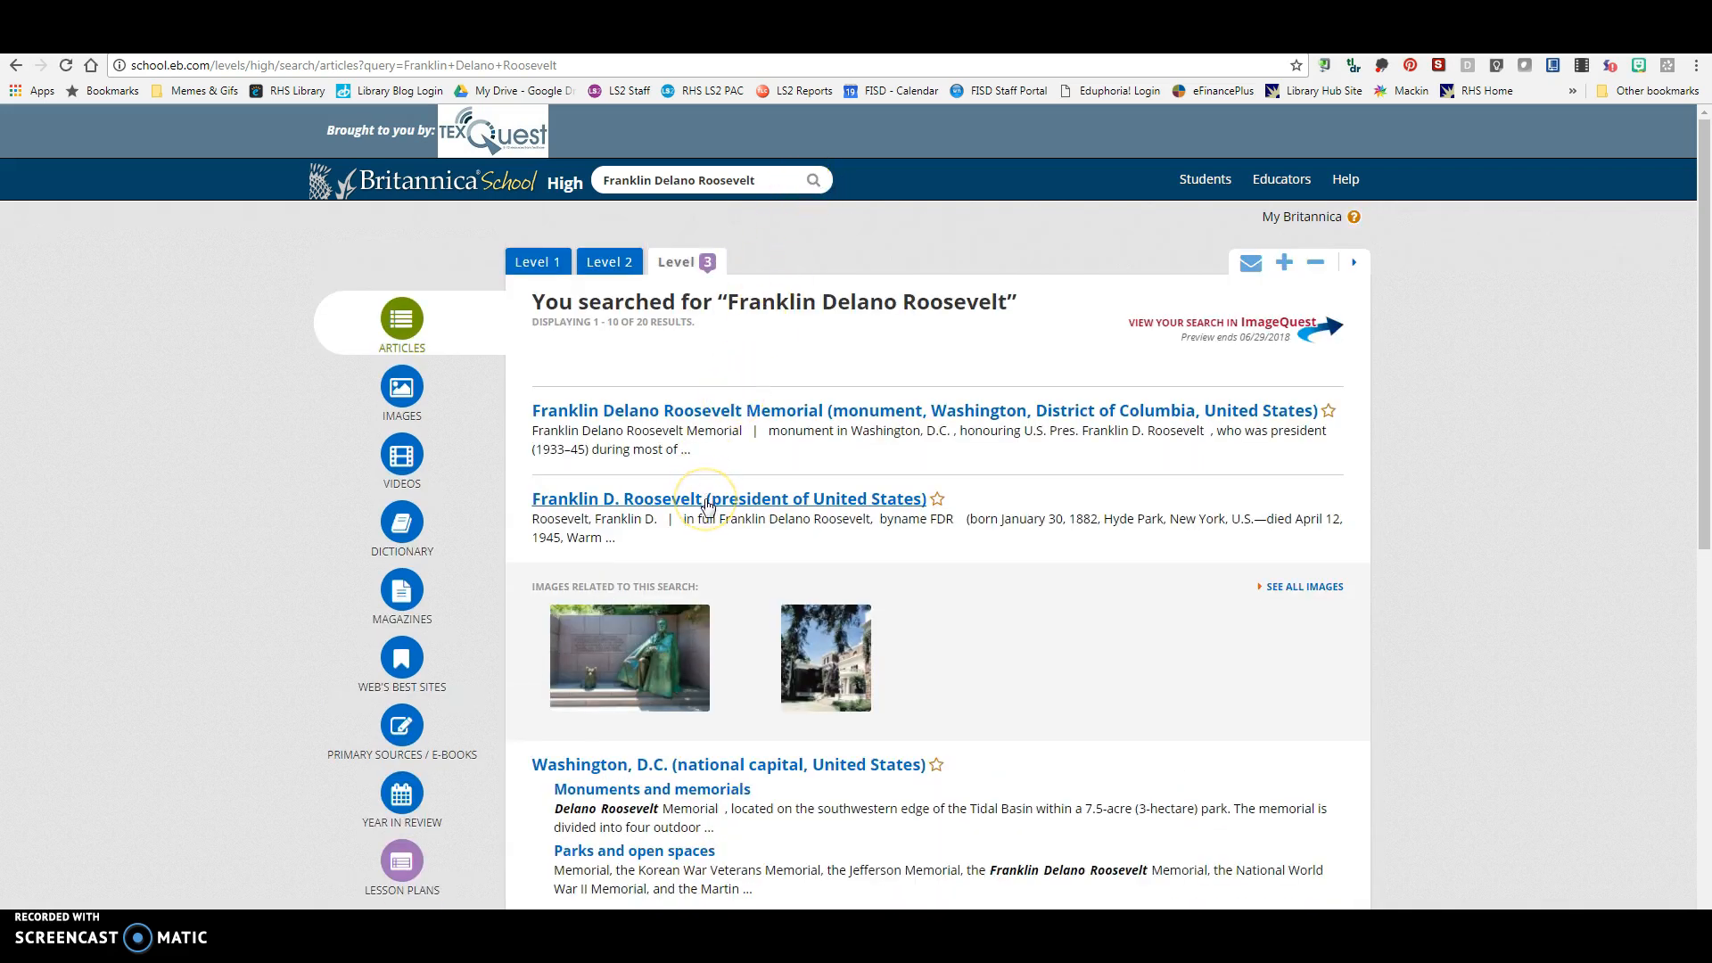
{"action": "left_click", "coordinate": [728, 497]}
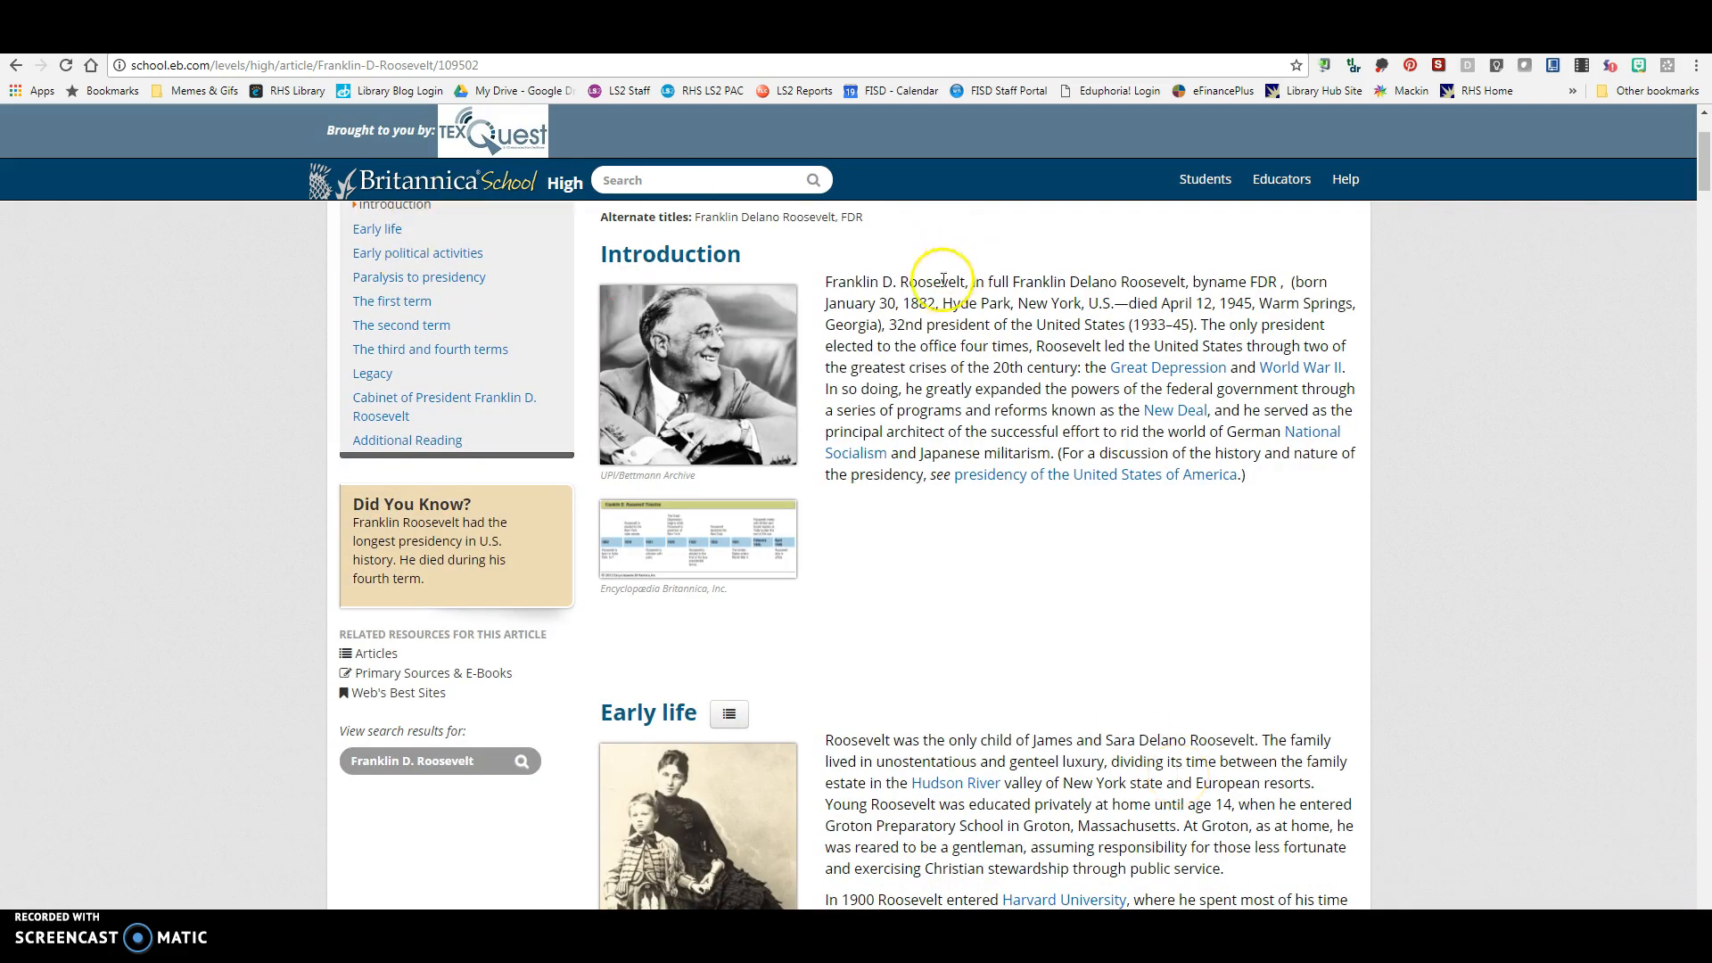
{"action": "mouse_move", "coordinate": [1333, 637]}
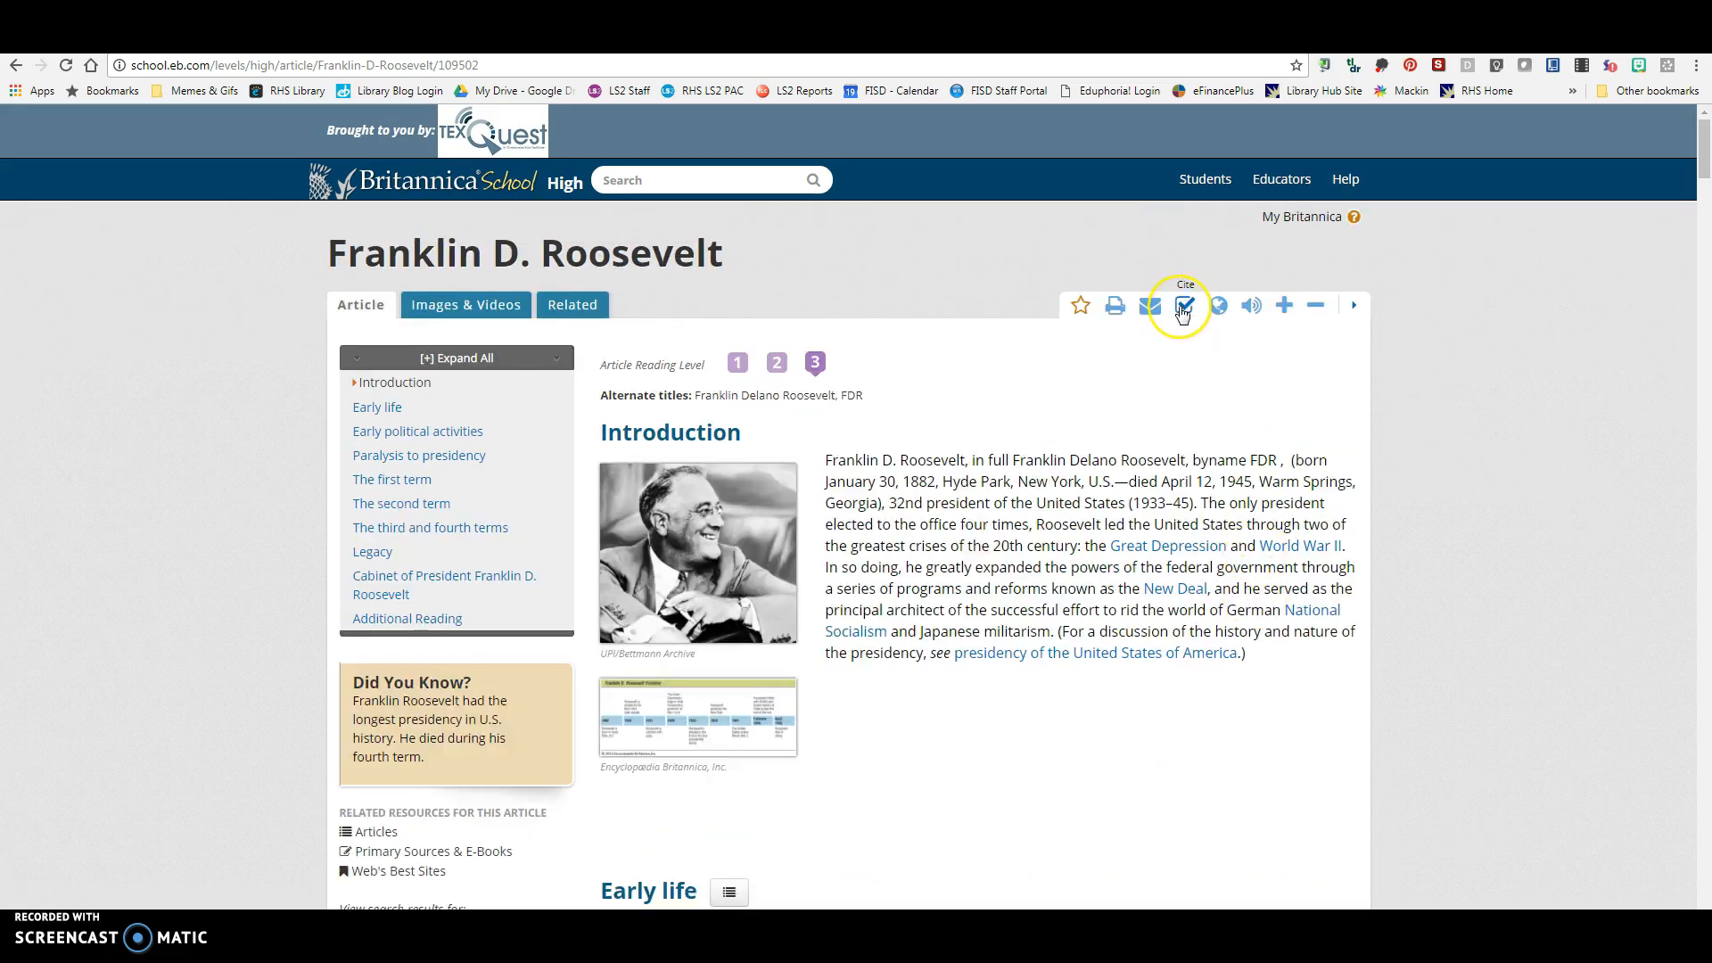
Generate the article's citation in MLA style and select the whole citation text
{"action": "left_click", "coordinate": [1183, 305]}
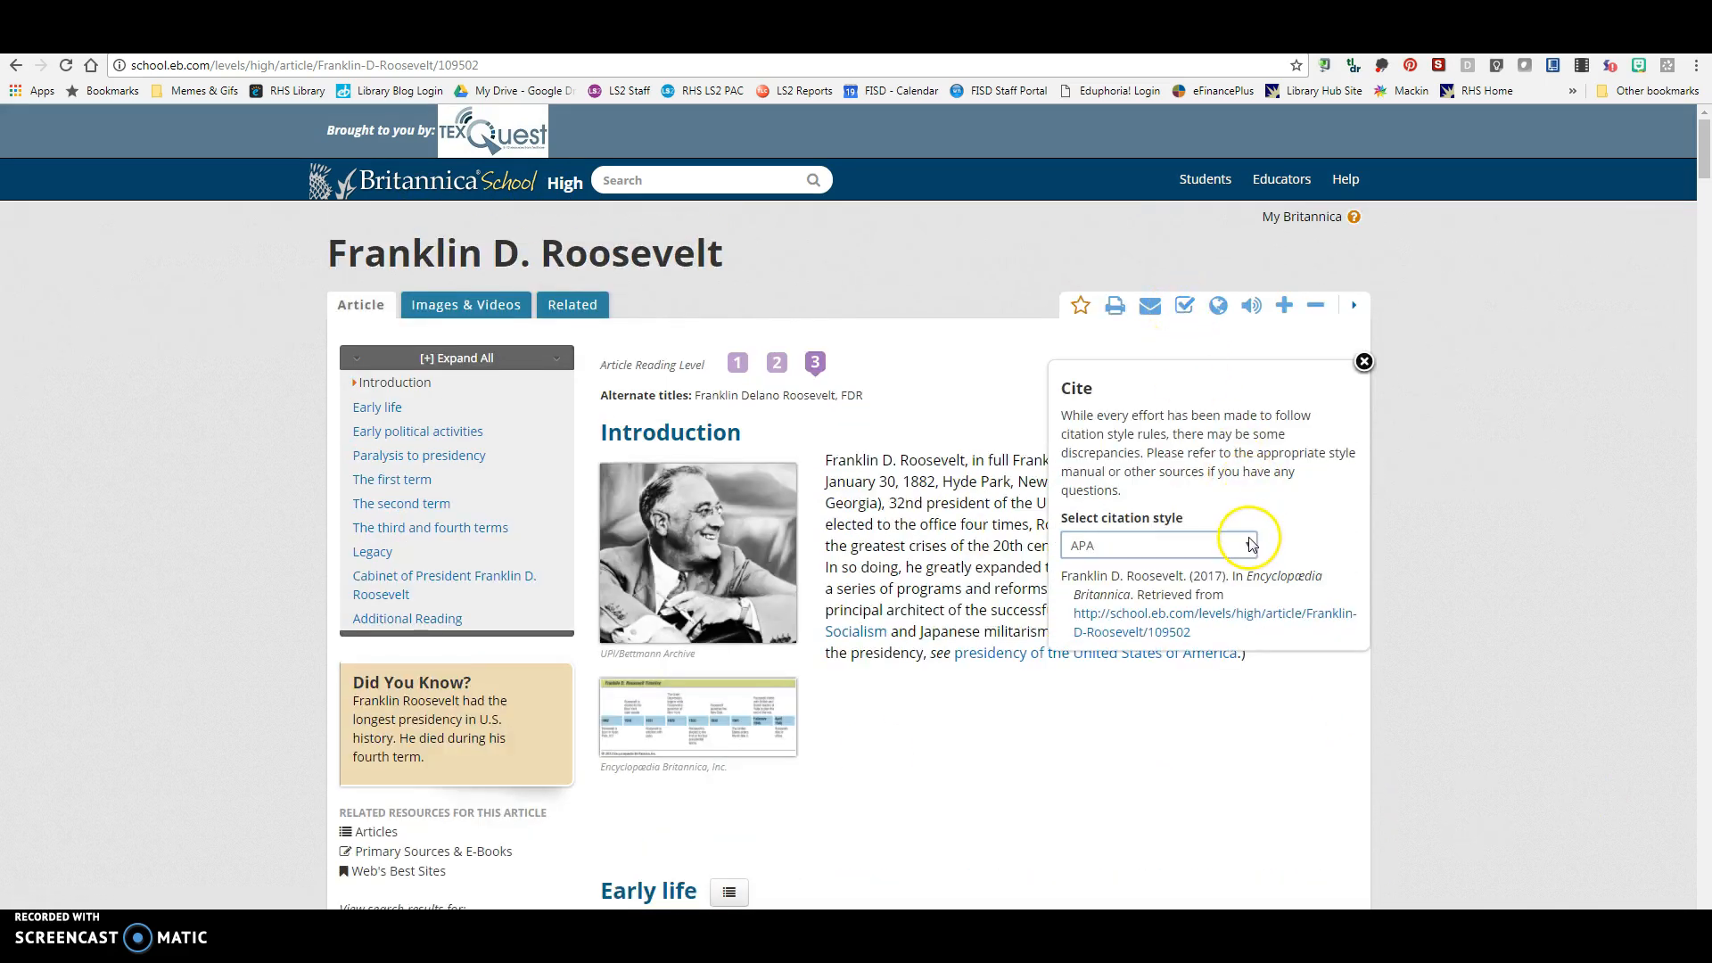
{"action": "left_click", "coordinate": [1166, 544]}
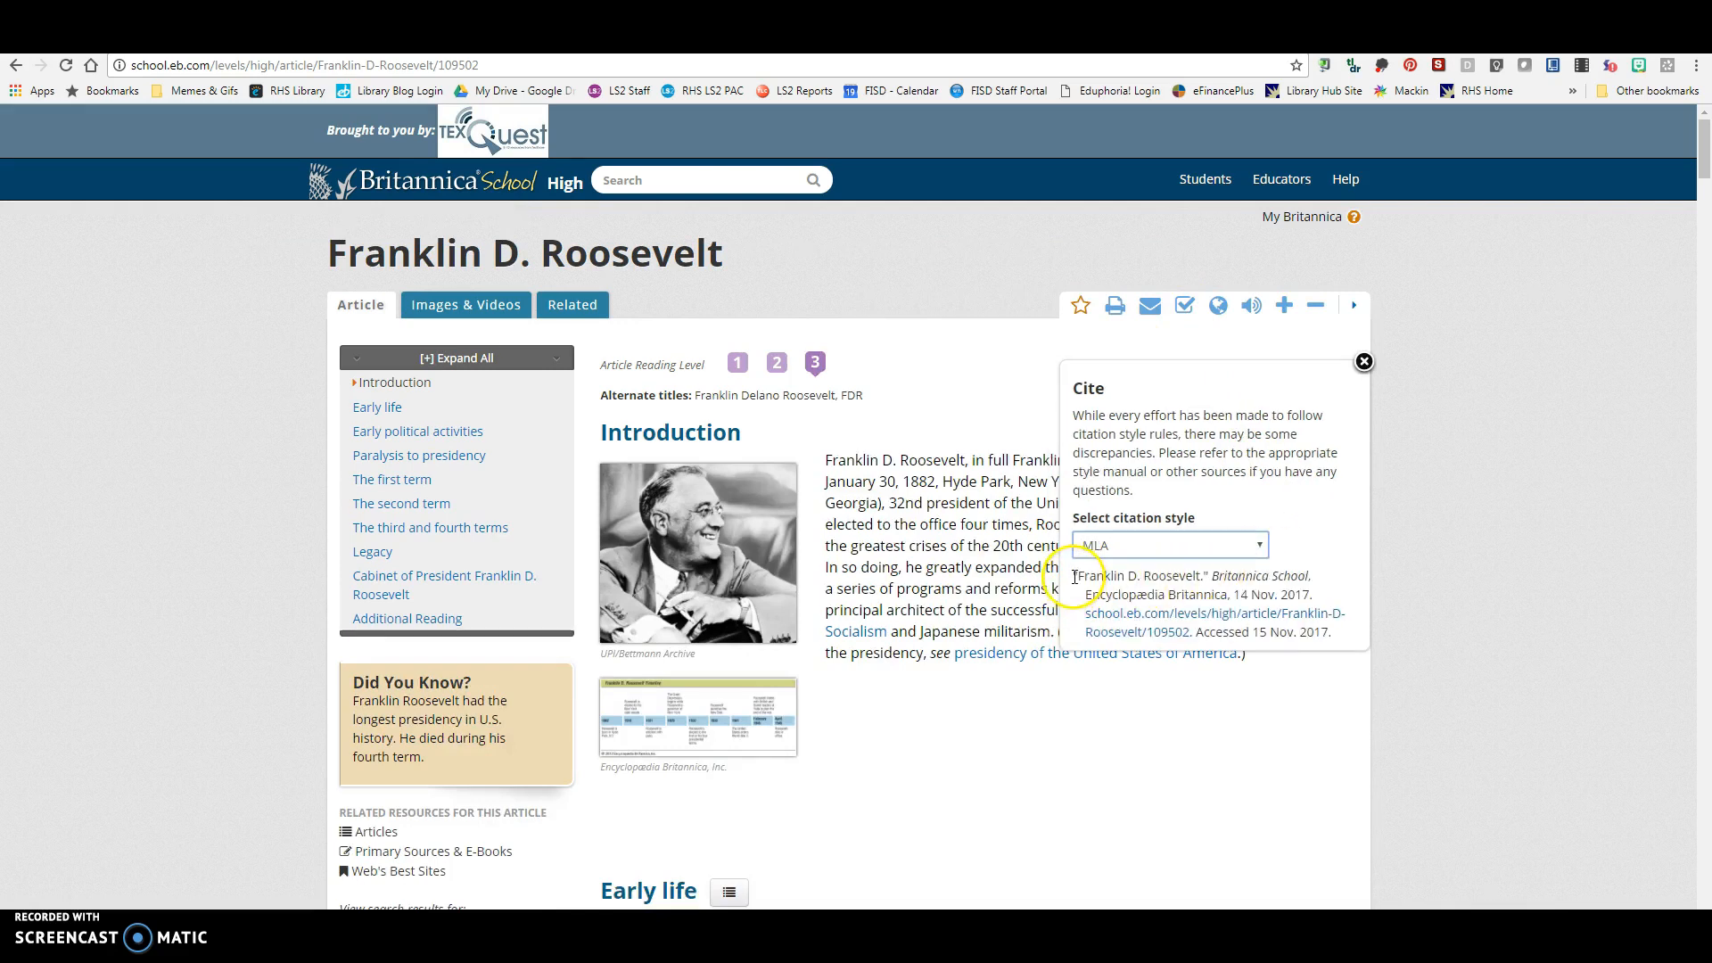
{"action": "left_click_drag", "start_coordinate": [1073, 576], "coordinate": [1330, 633]}
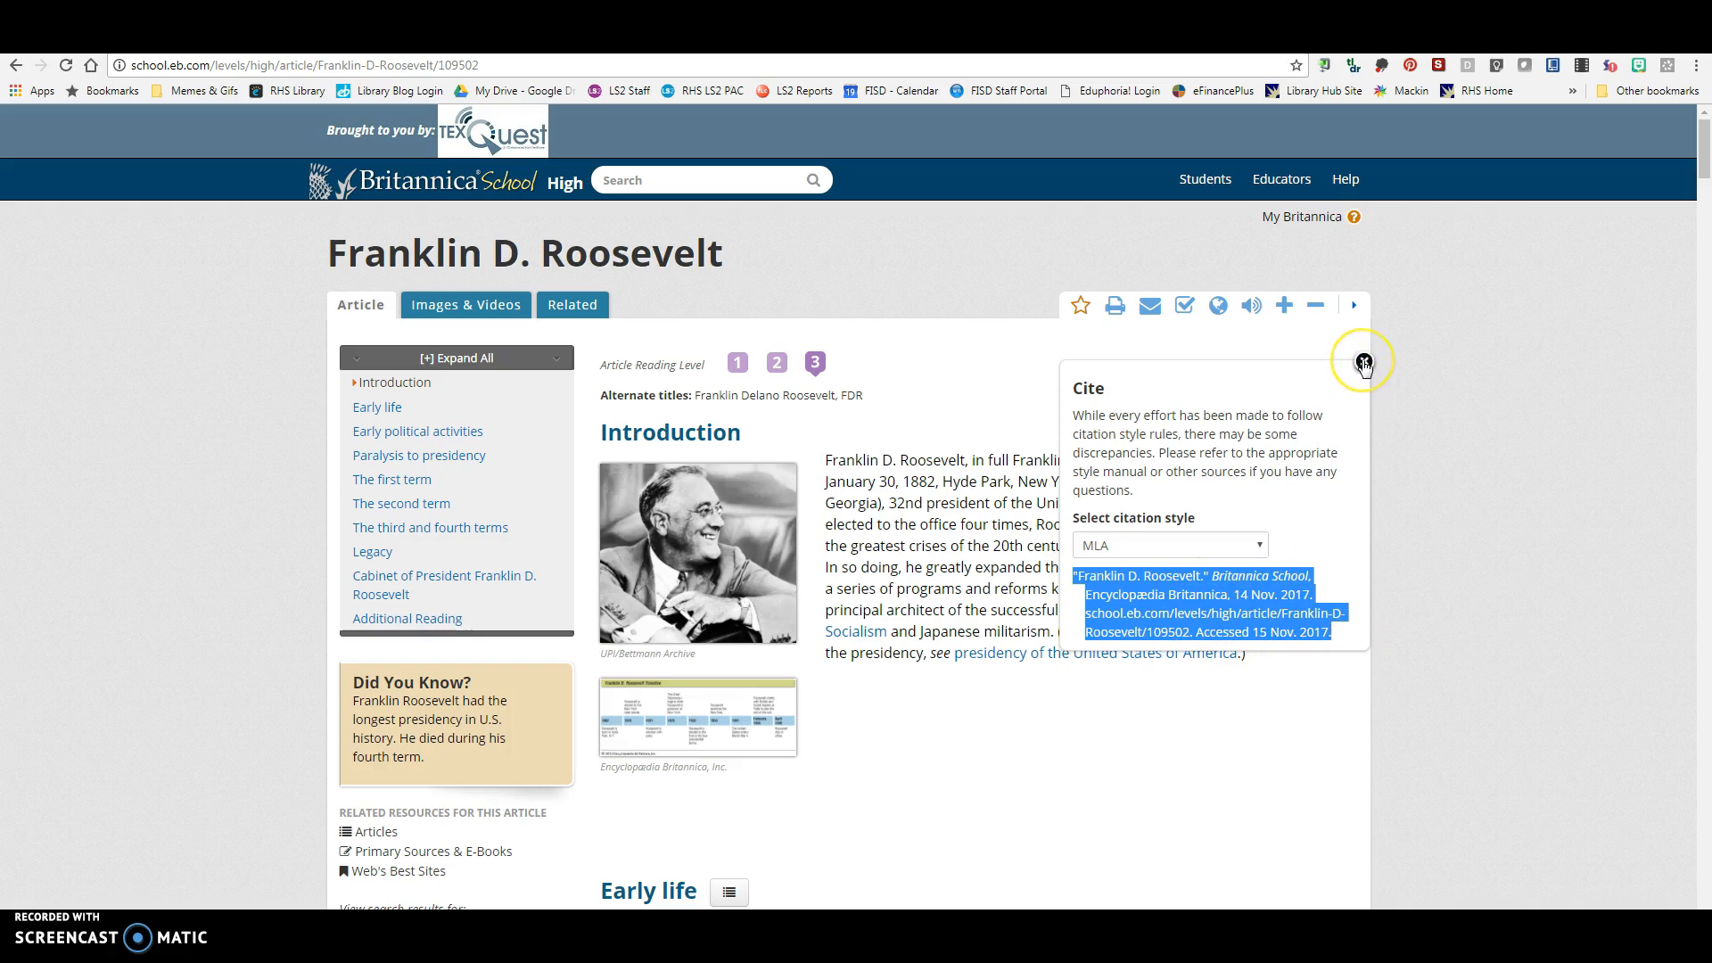
Read further down the Franklin D. Roosevelt article
{"action": "scroll", "scroll_direction": "down", "scroll_amount": 3}
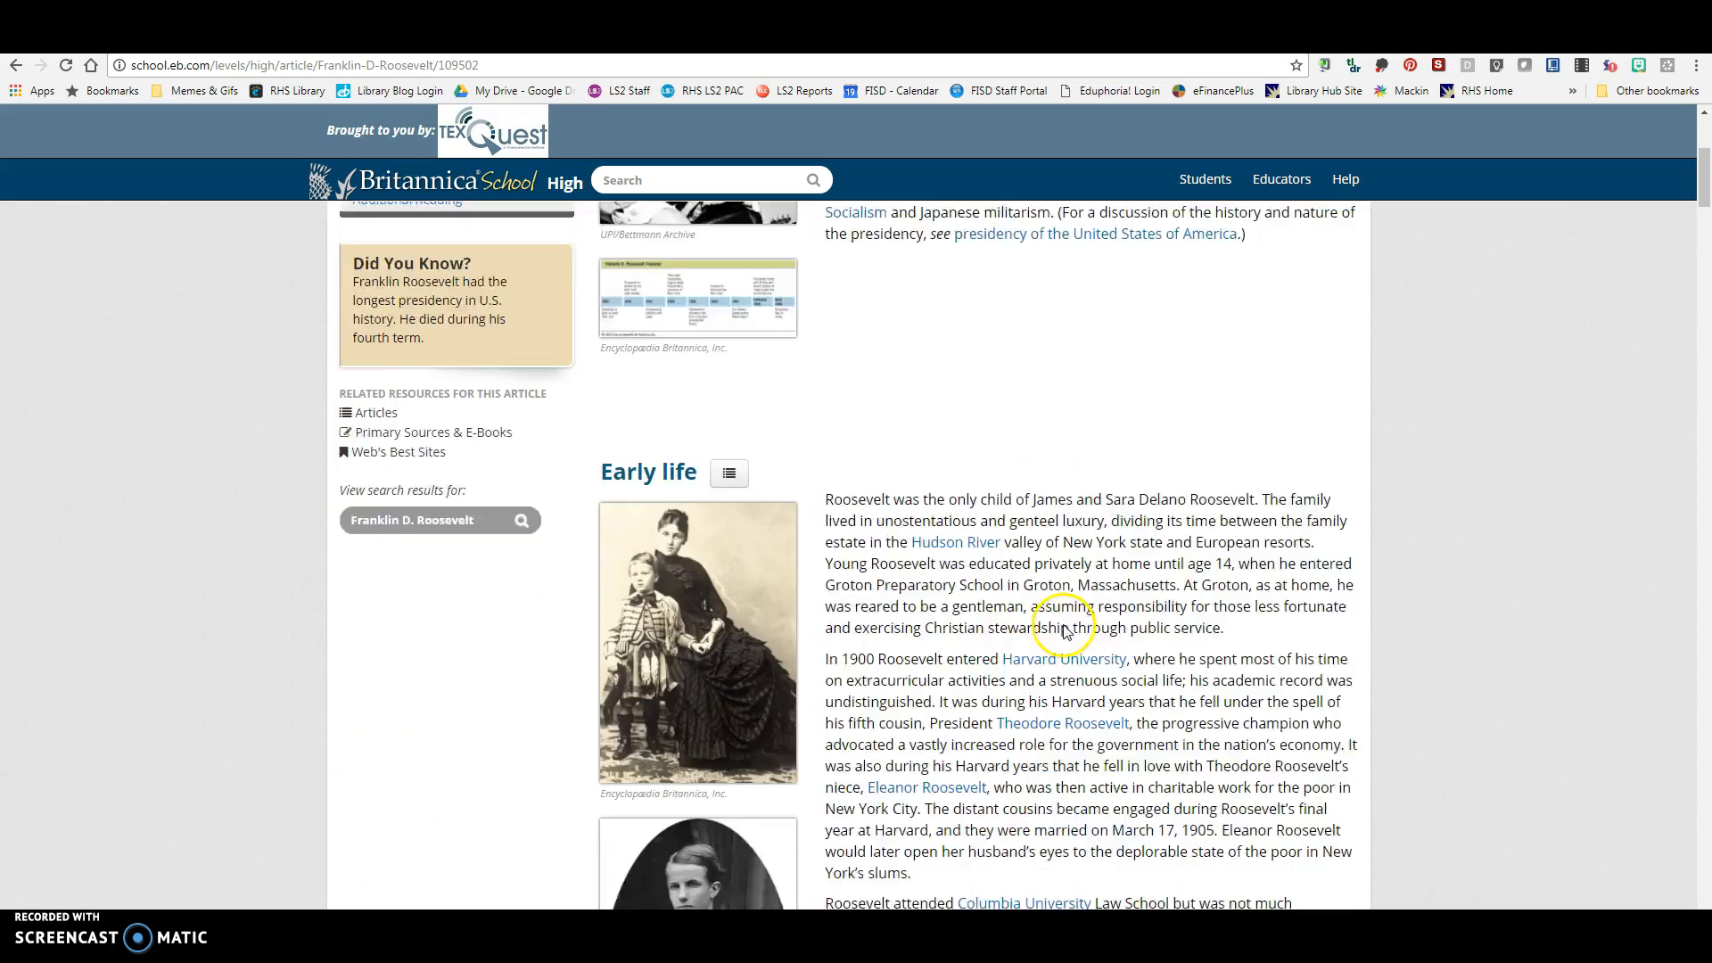
{"action": "scroll", "scroll_direction": "down", "scroll_amount": 3}
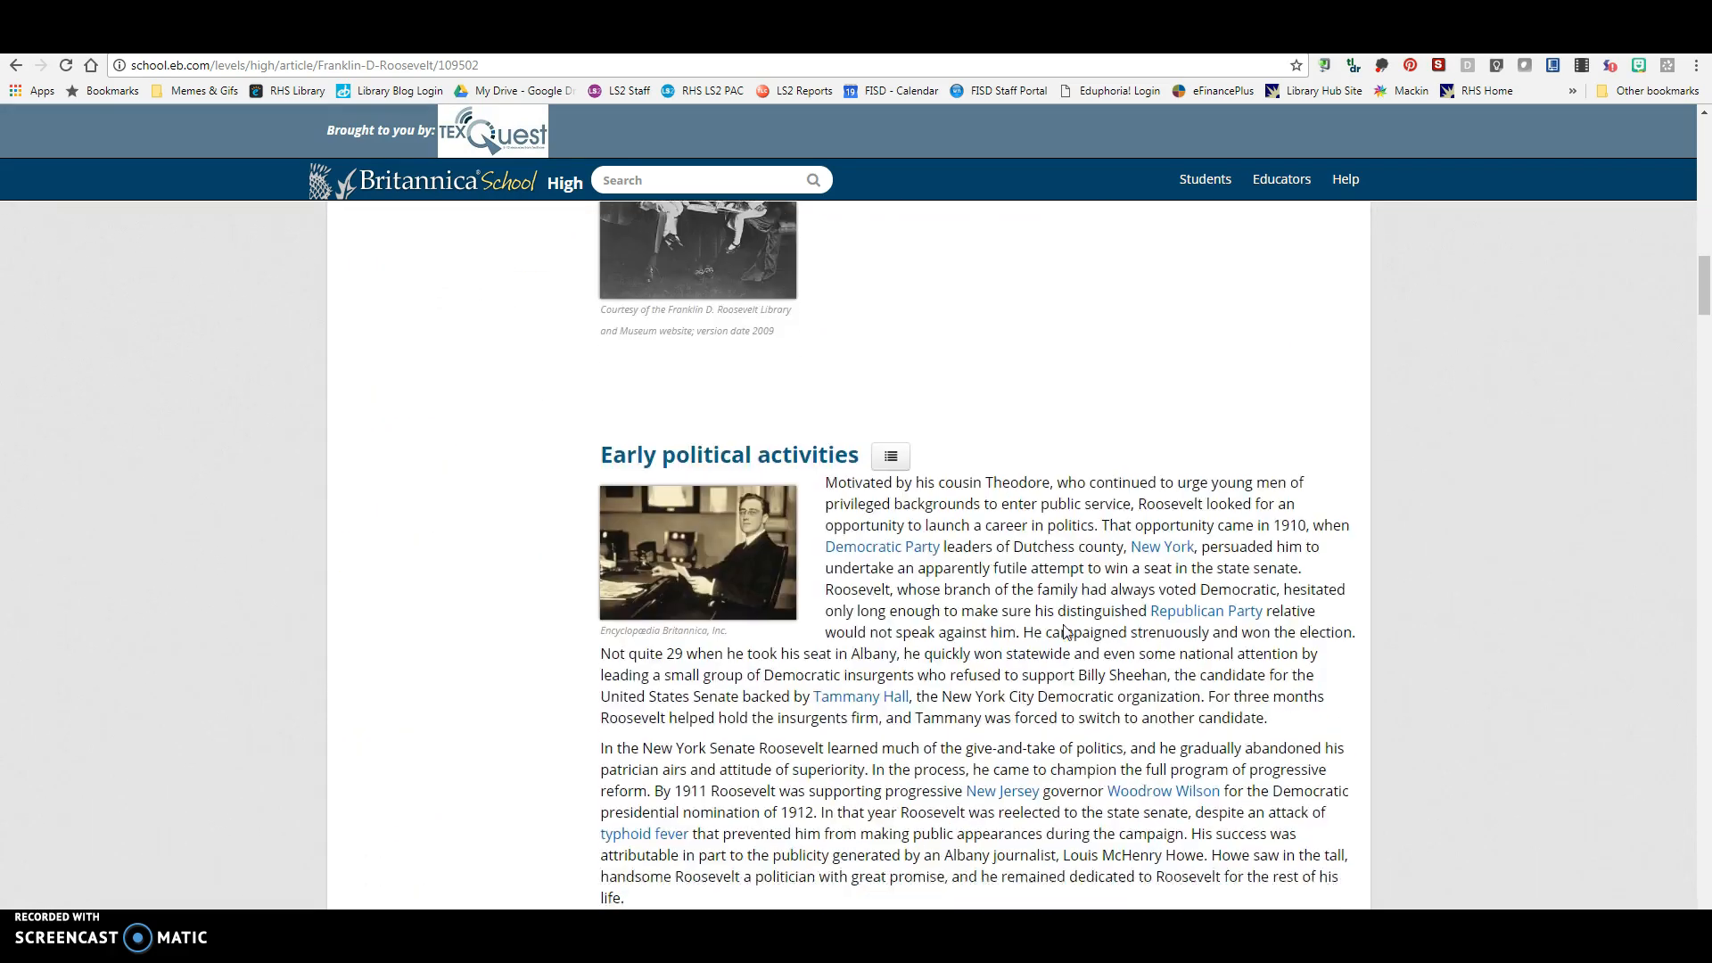
{"action": "scroll", "scroll_direction": "down", "scroll_amount": 3}
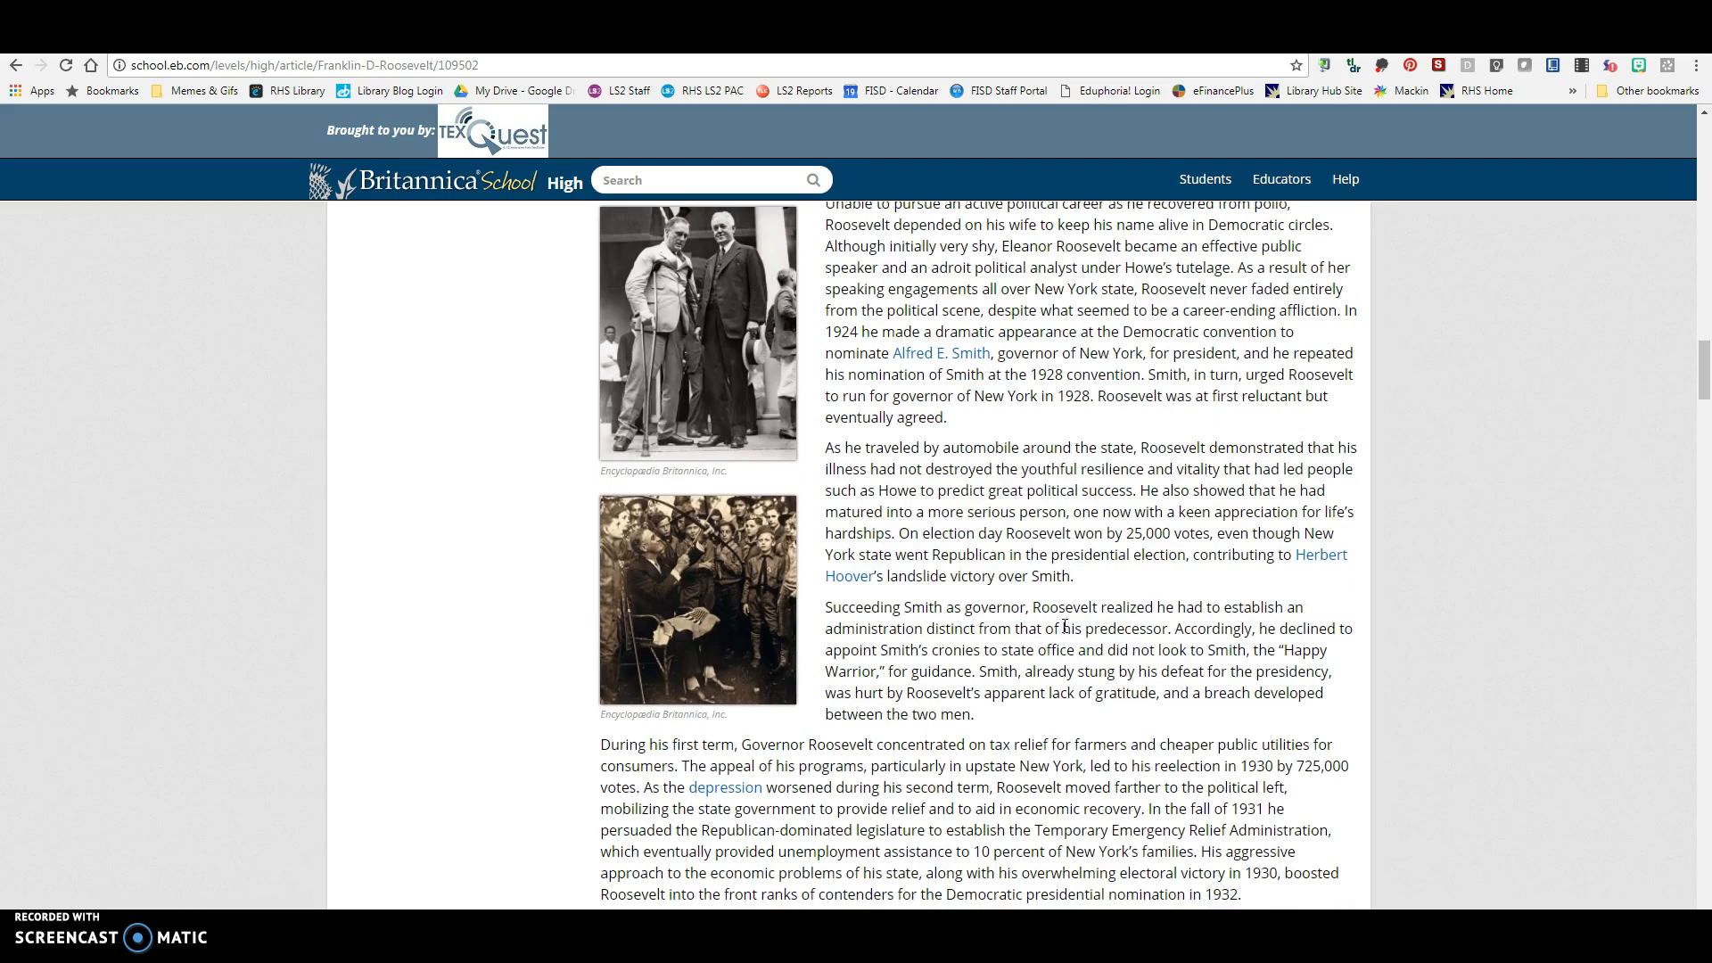
Enlarge the Roosevelt Boy Scouts photo, show its MLA citation, and close the Britannica tab
{"action": "left_click", "coordinate": [697, 599]}
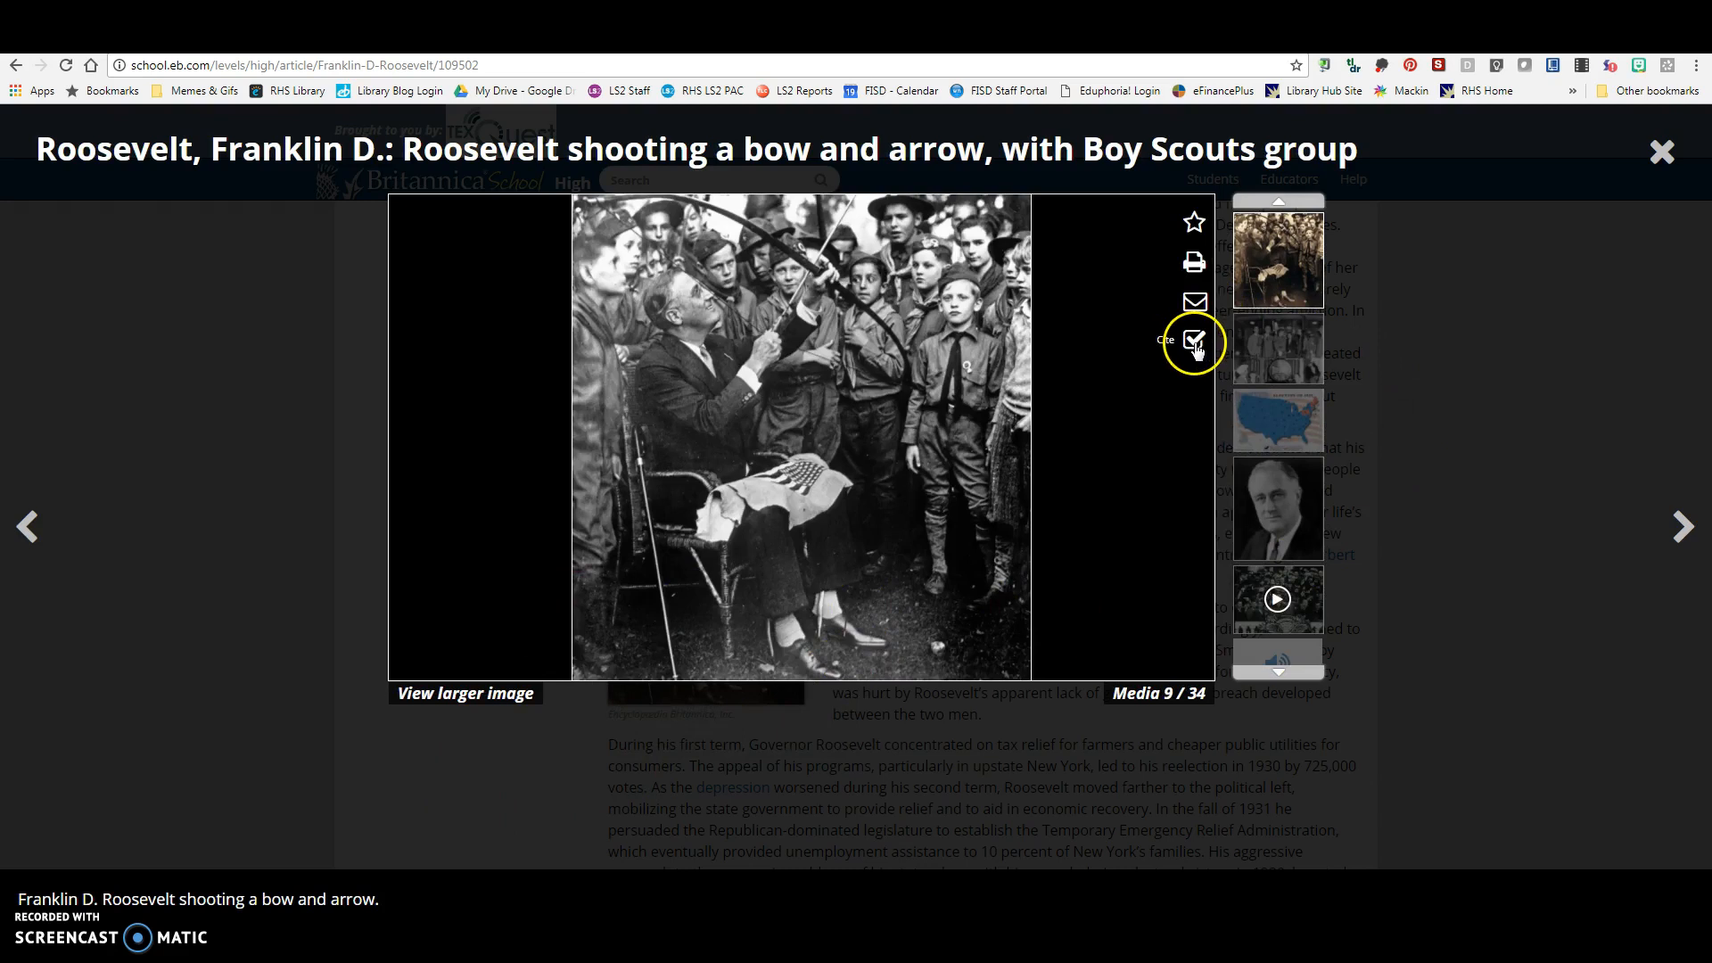
{"action": "left_click", "coordinate": [1193, 339]}
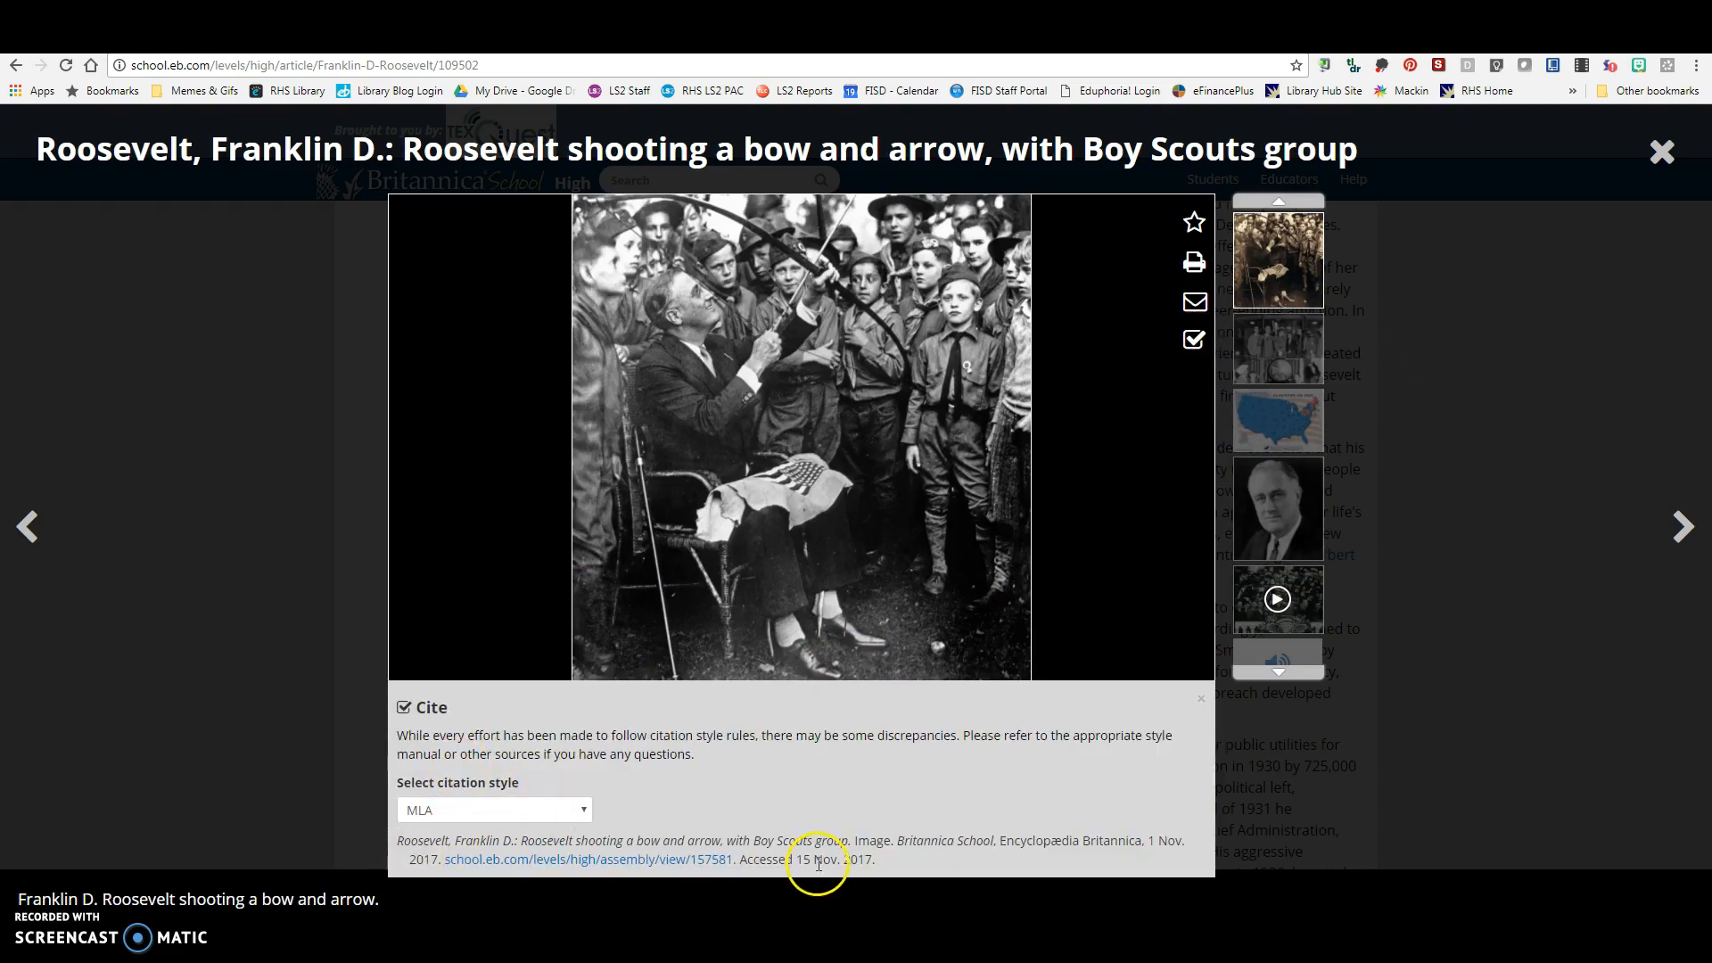
{"action": "left_click", "coordinate": [1661, 151]}
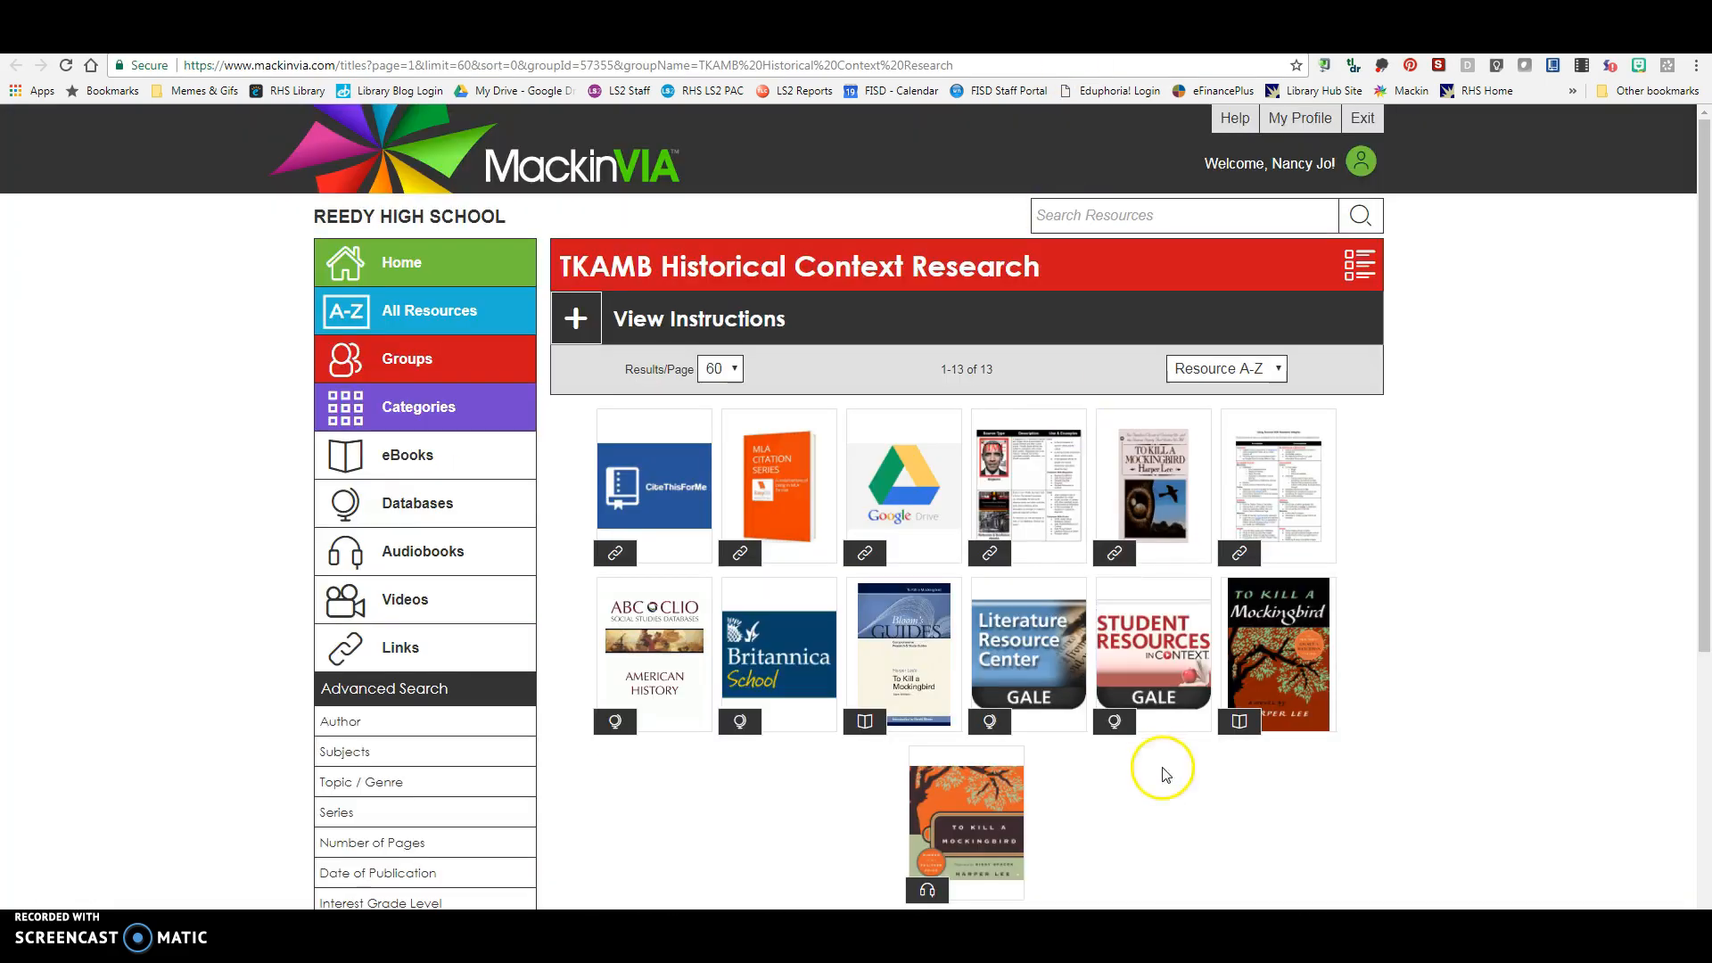
{"action": "mouse_move", "coordinate": [1152, 652]}
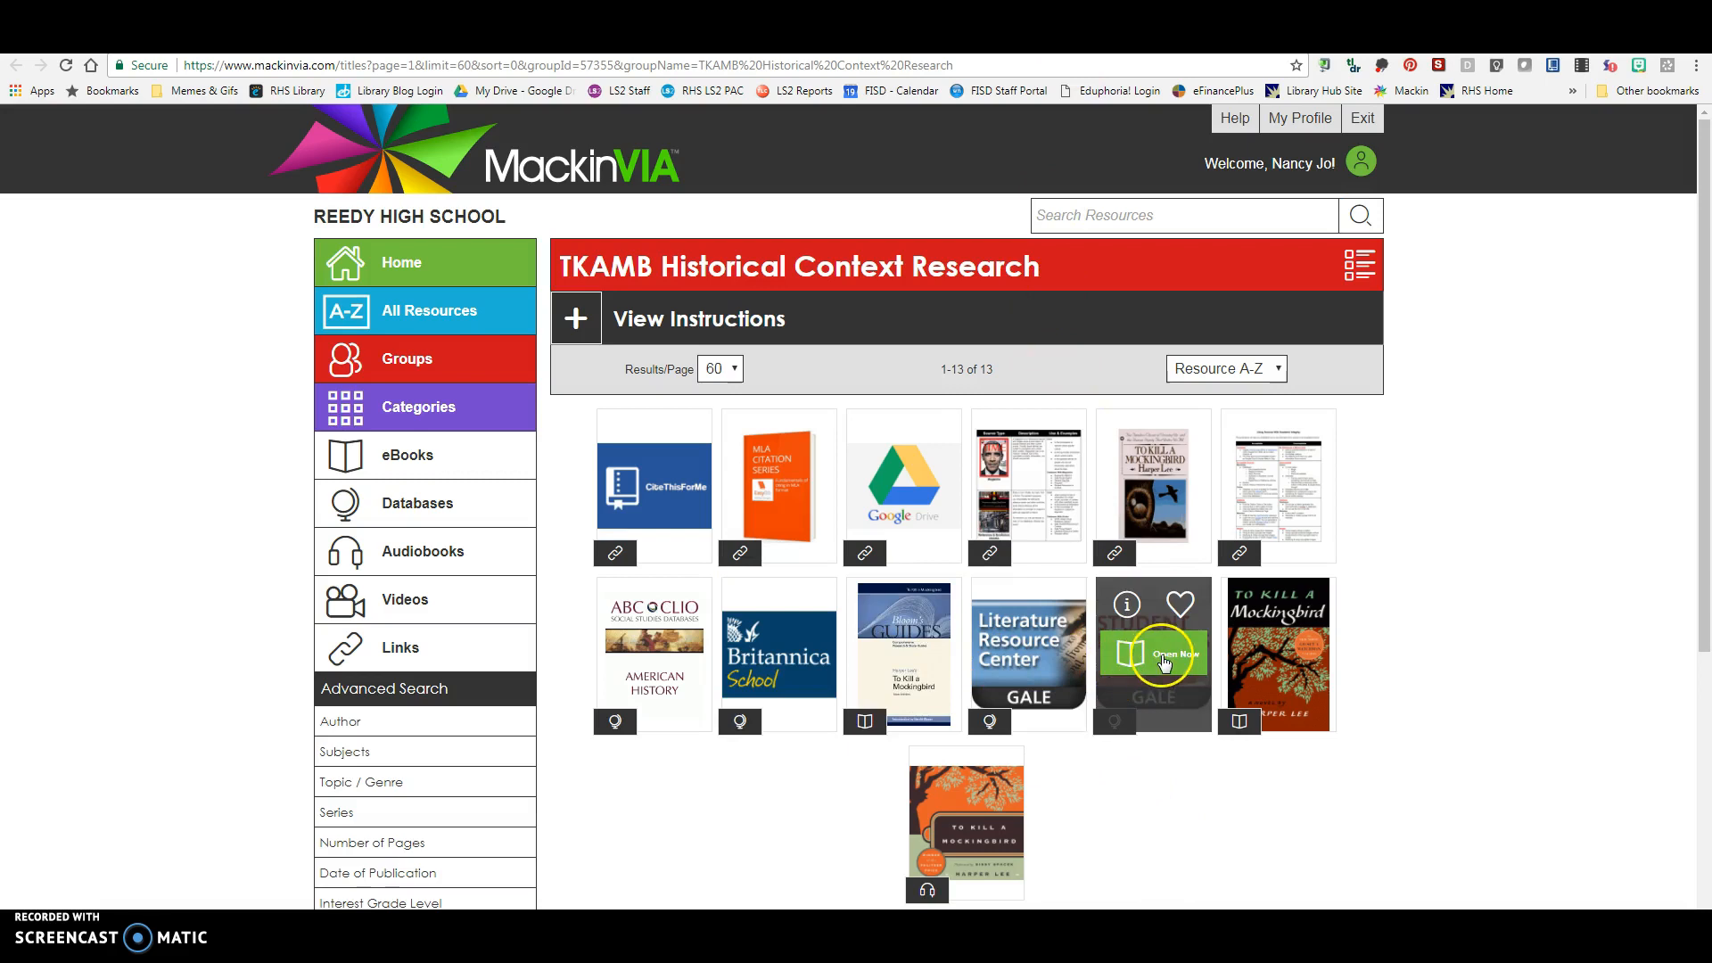
Launch Gale Student Resources in Context via Open Now on its tile
{"action": "left_click", "coordinate": [1152, 653]}
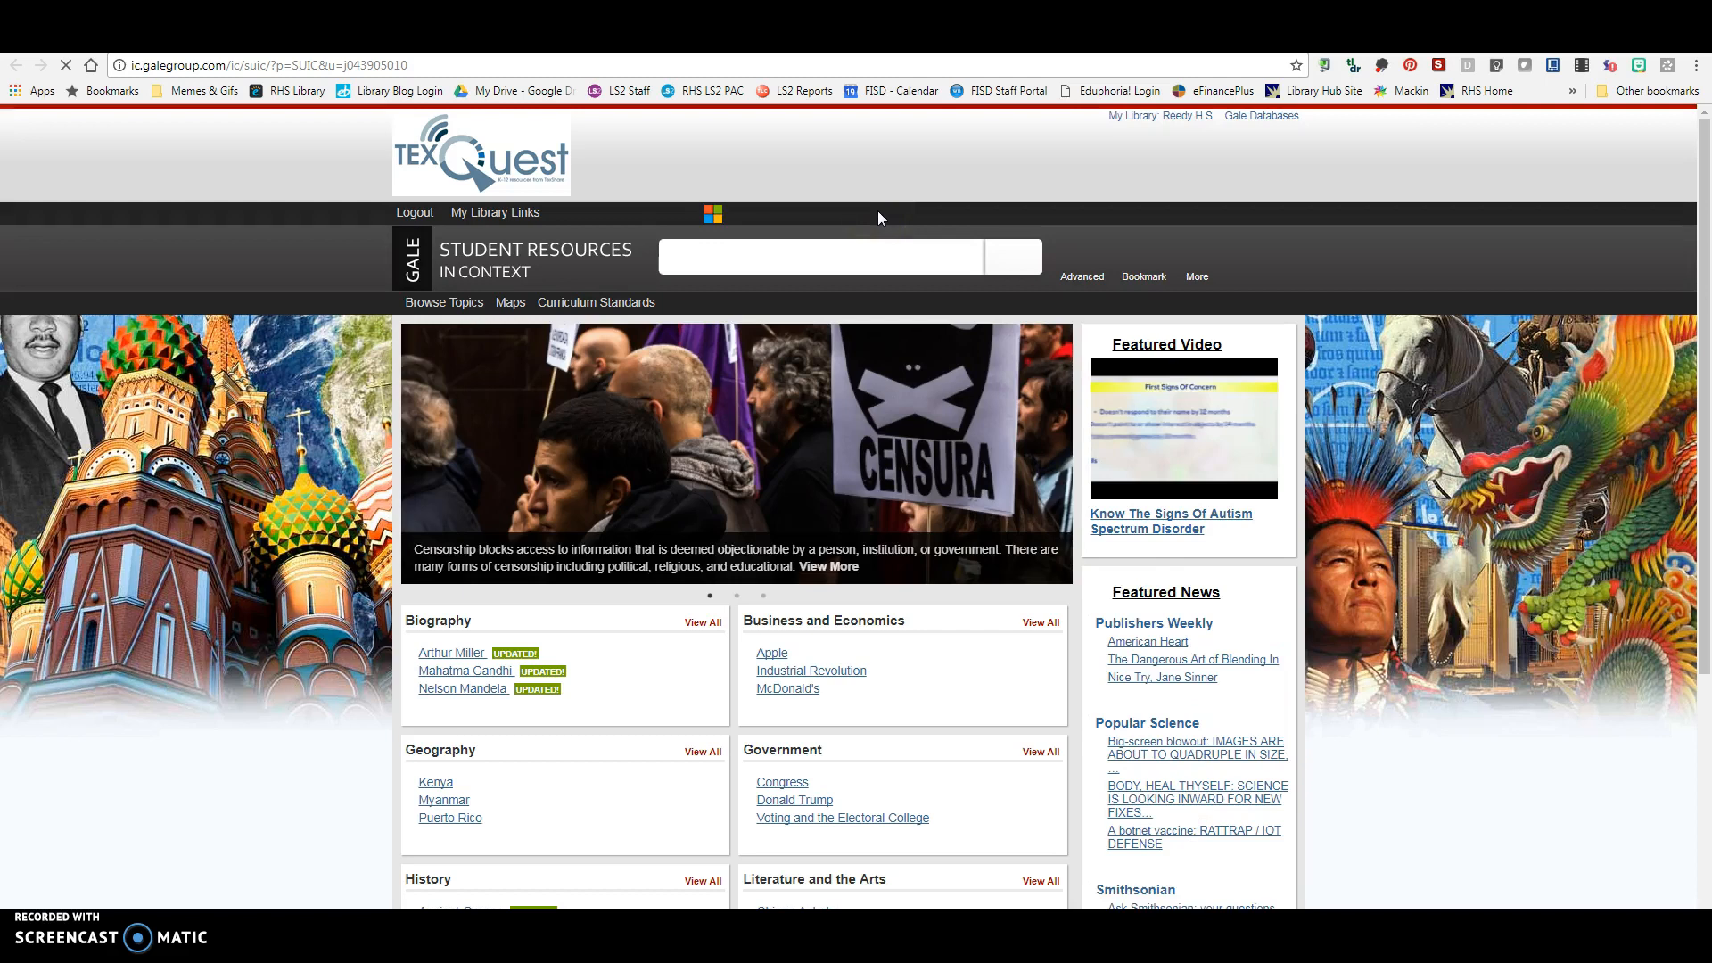
Search for 'Franklin Delano Roosevelt', glancing at the Advanced search options before running it
{"action": "type", "text": "Franklin Delano Roosevelt"}
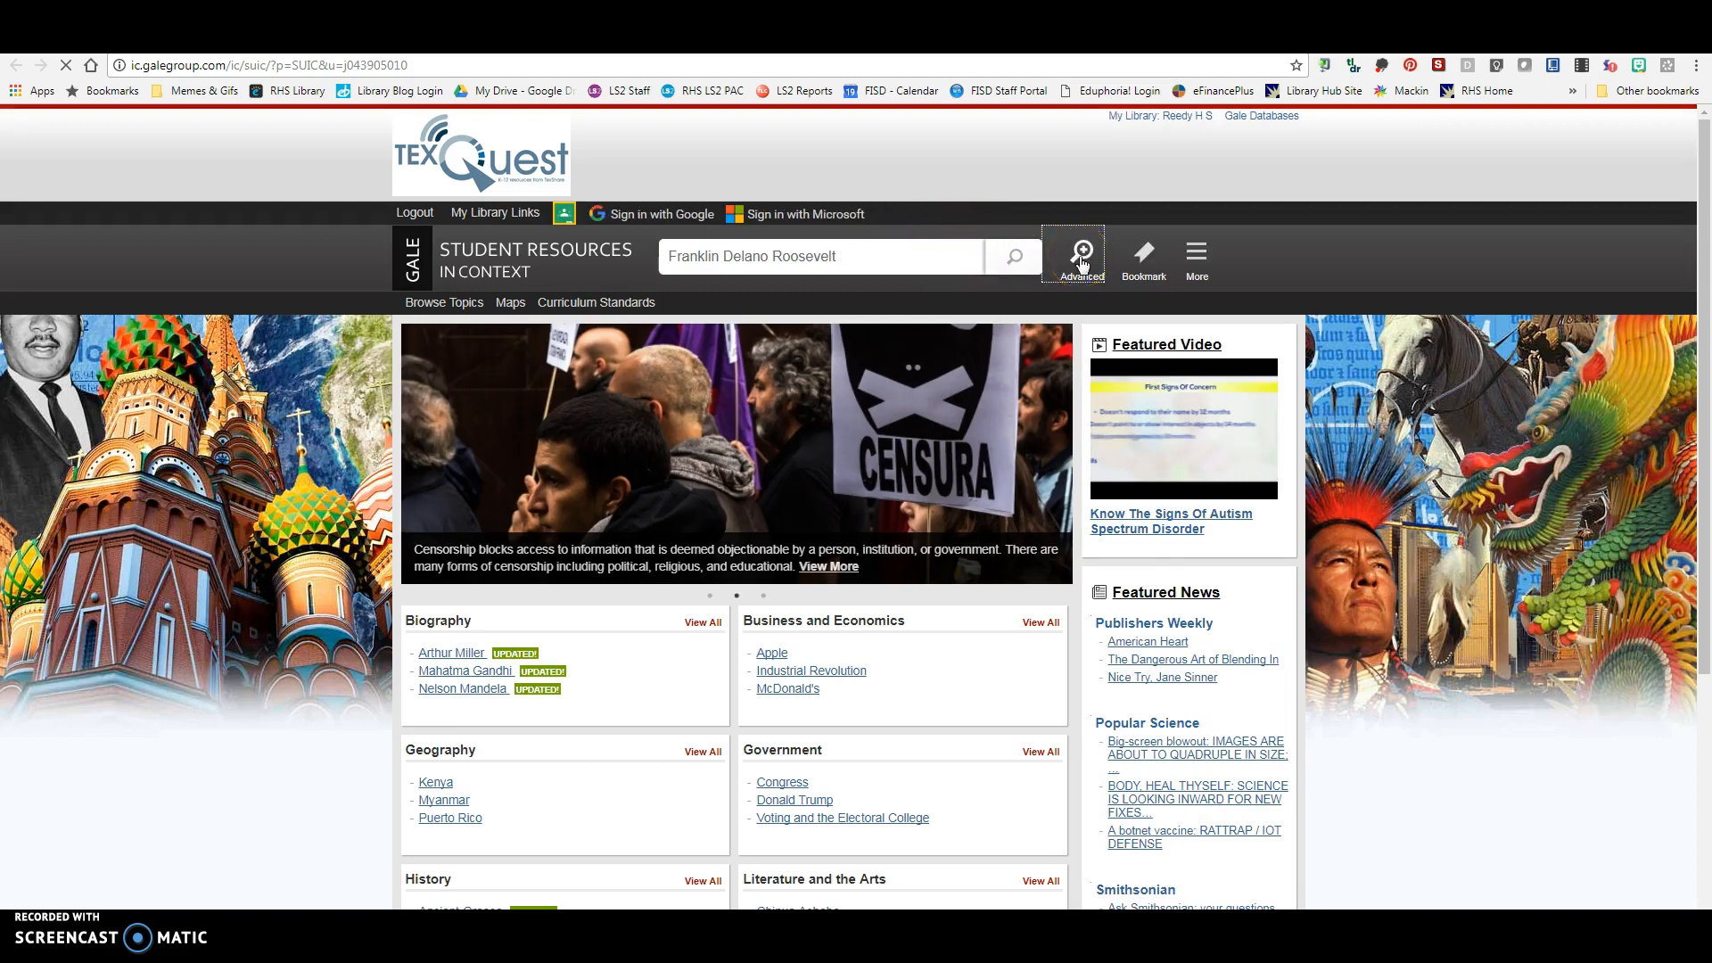
{"action": "left_click", "coordinate": [1079, 257]}
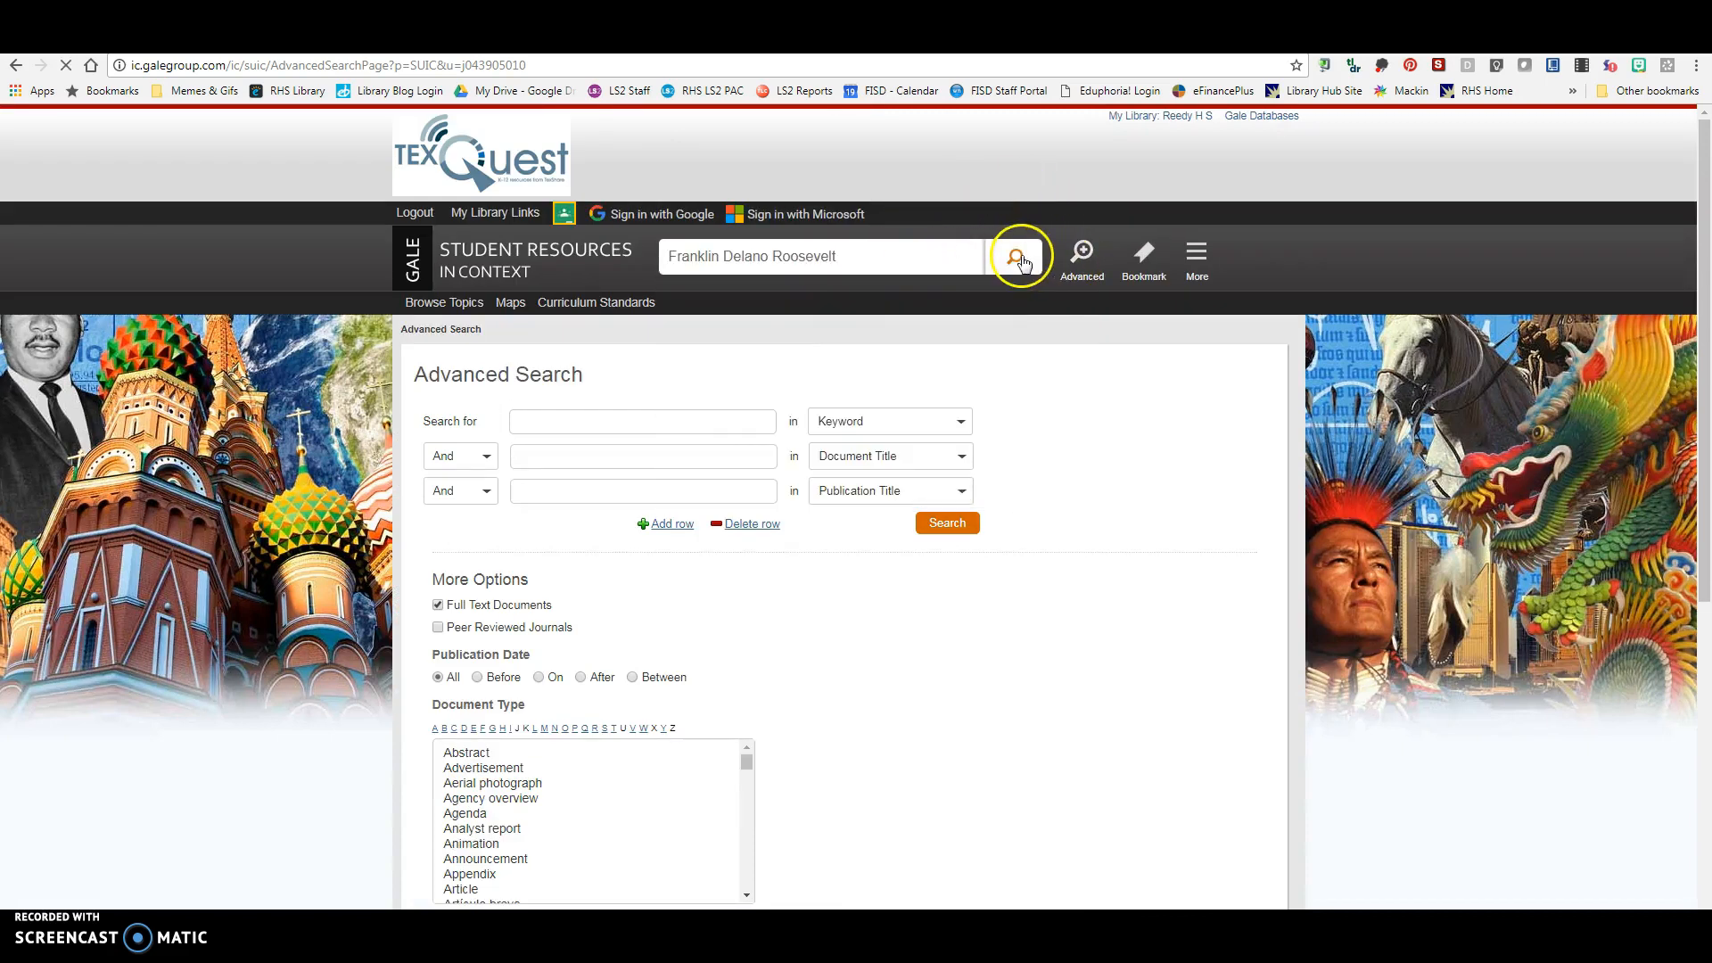
{"action": "left_click", "coordinate": [1018, 257]}
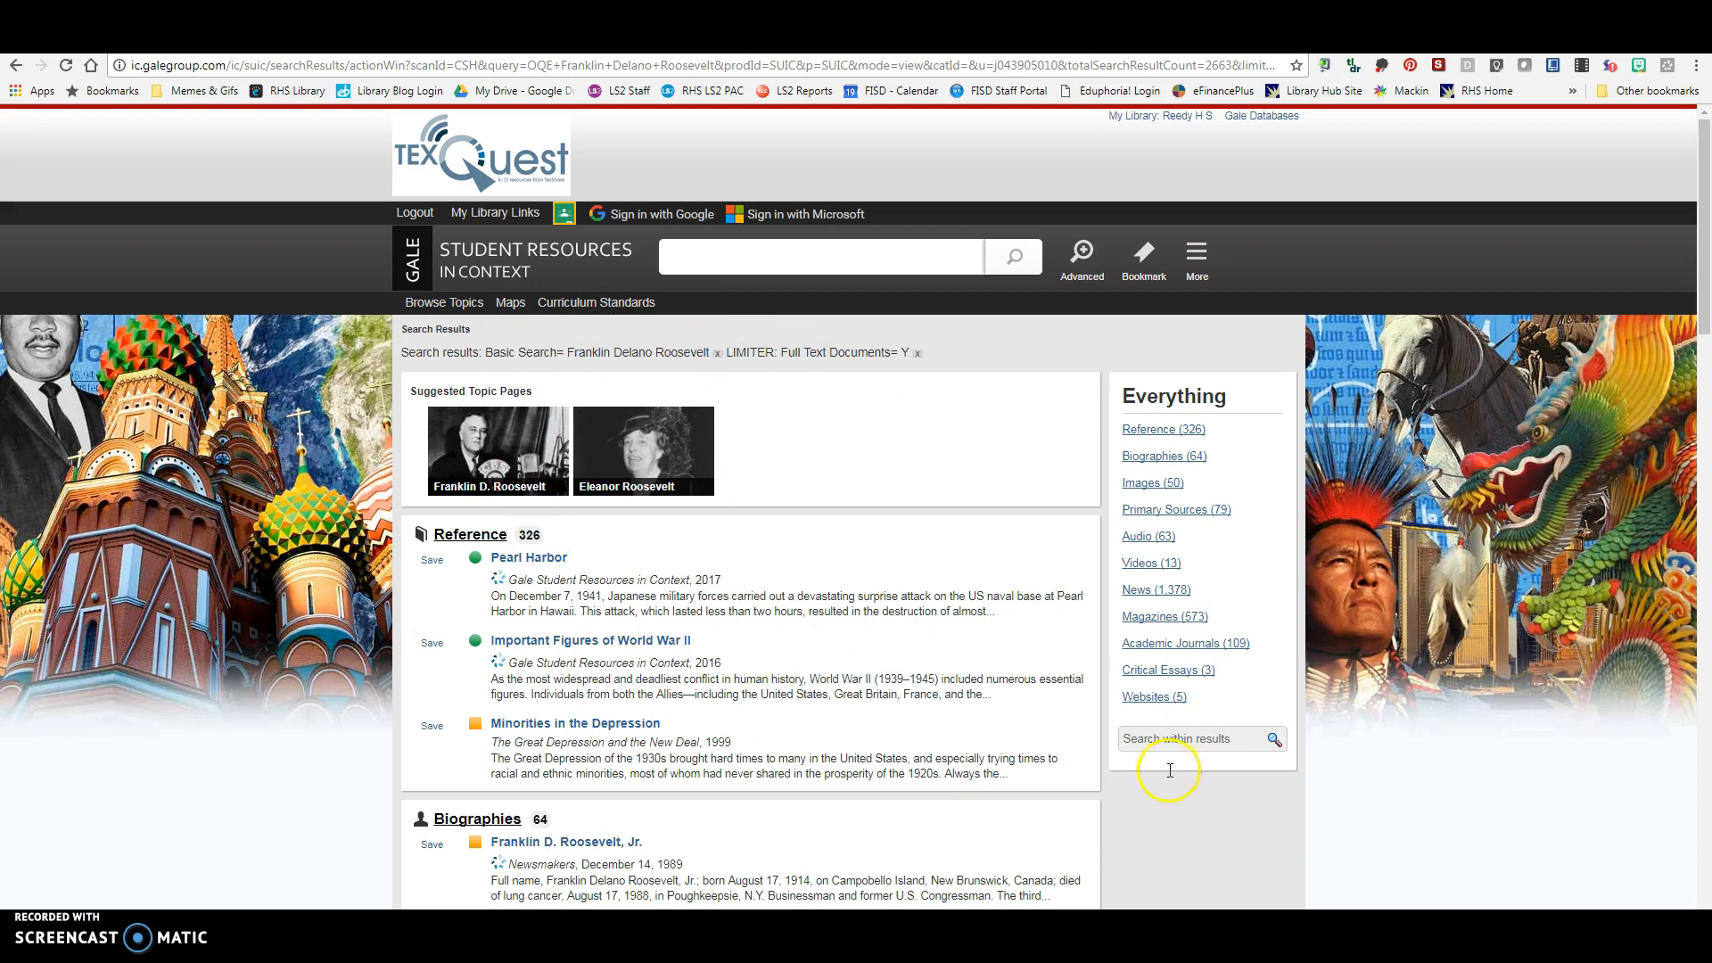
{"action": "mouse_move", "coordinate": [1167, 560]}
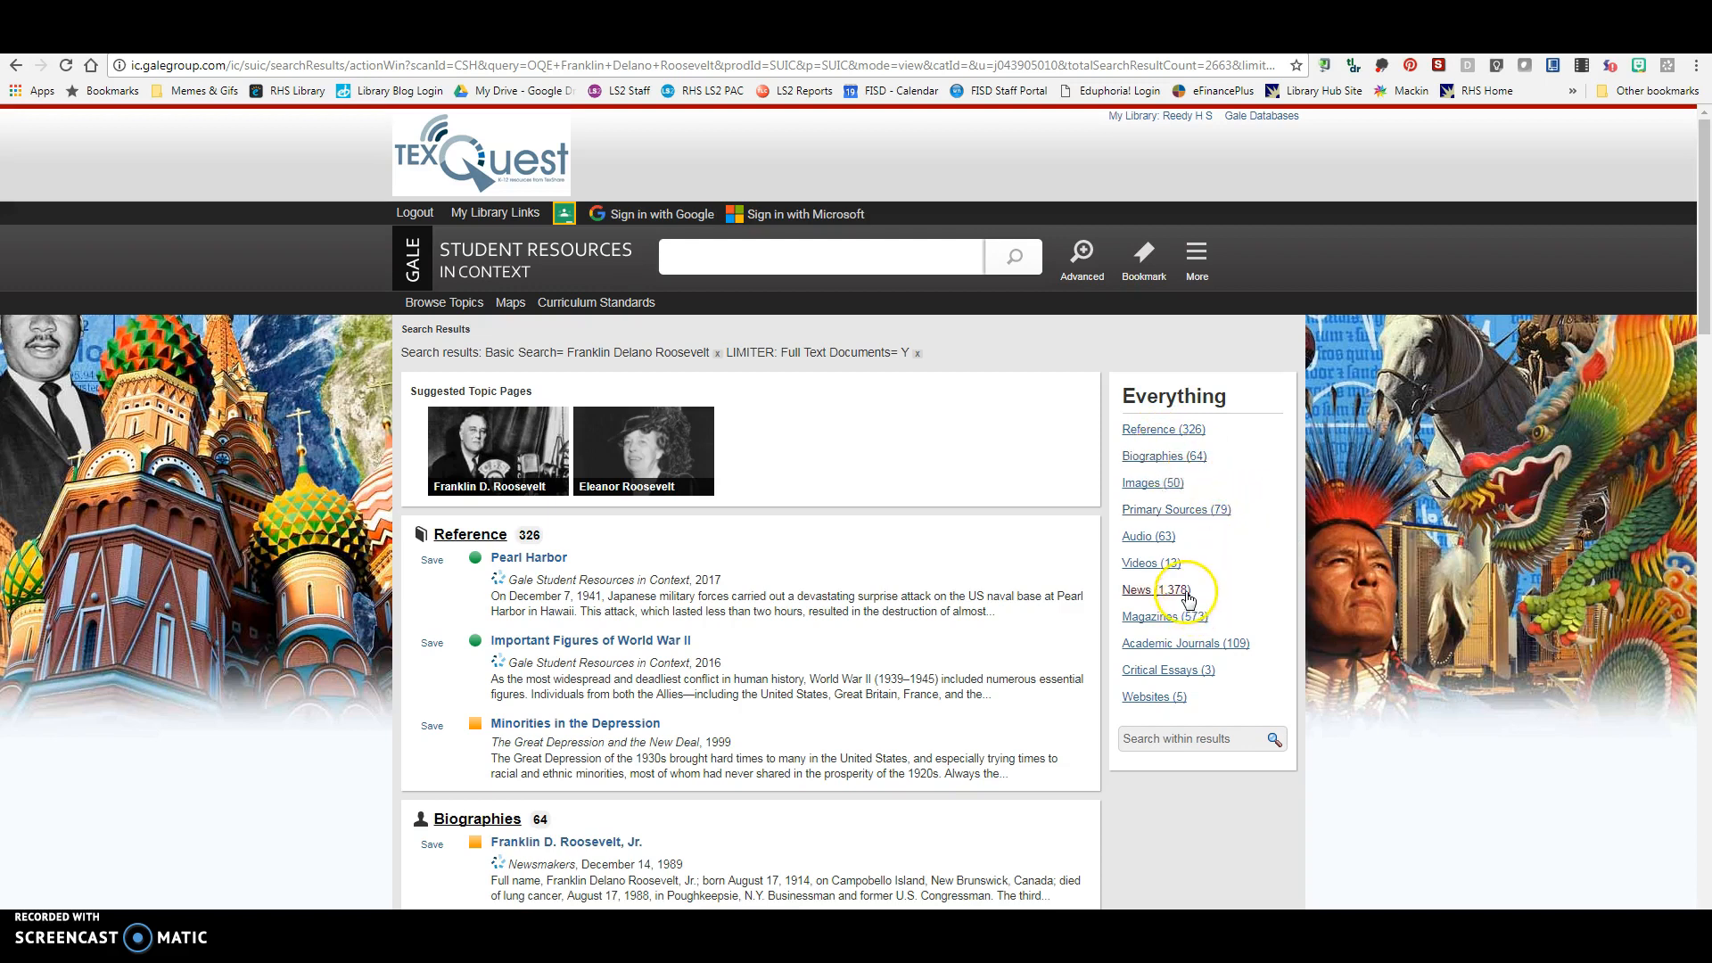
{"action": "mouse_move", "coordinate": [1189, 653]}
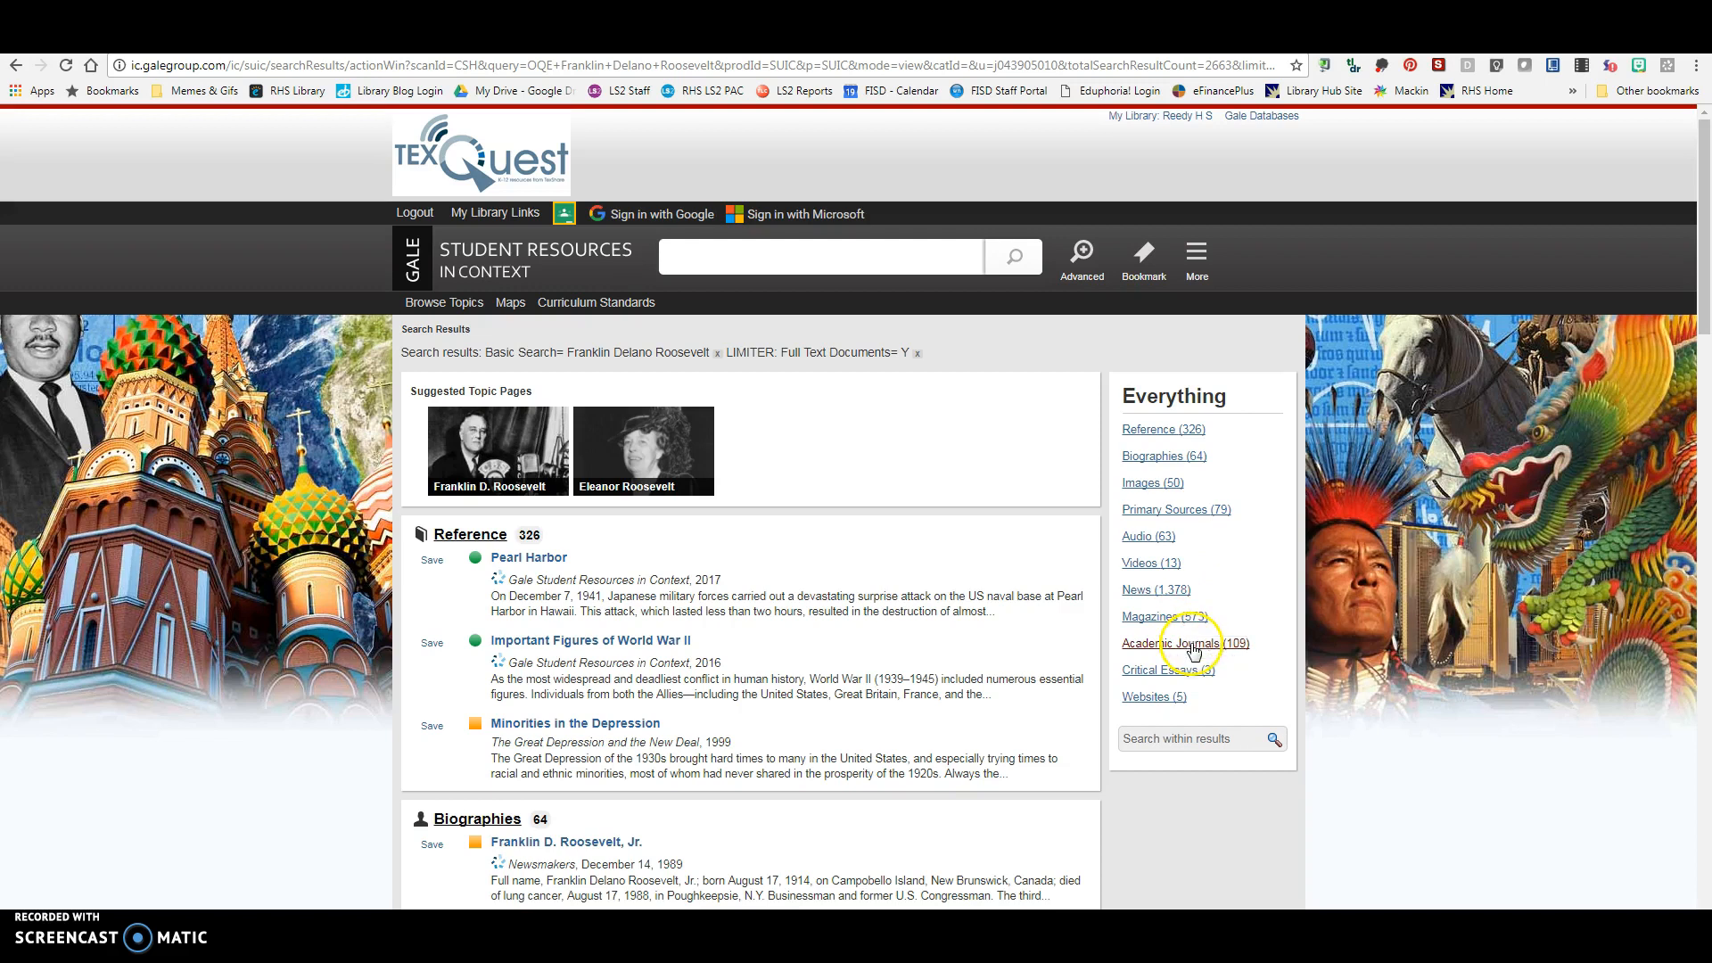
{"action": "mouse_move", "coordinate": [1166, 705]}
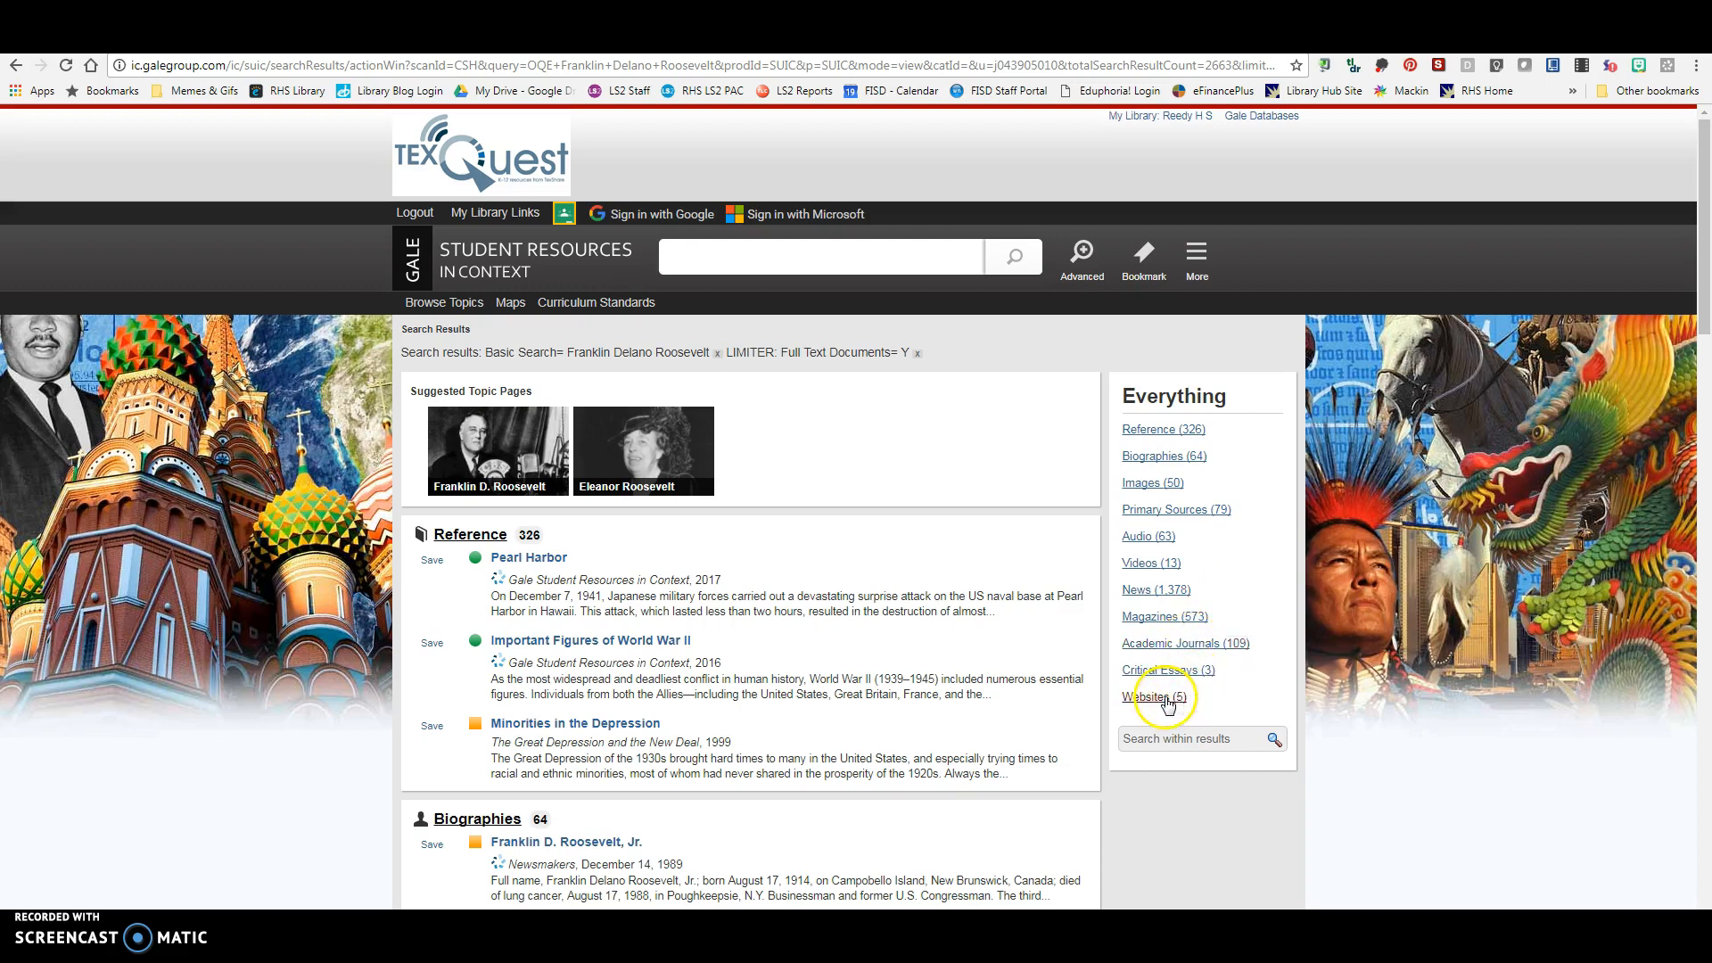
{"action": "mouse_move", "coordinate": [1168, 519]}
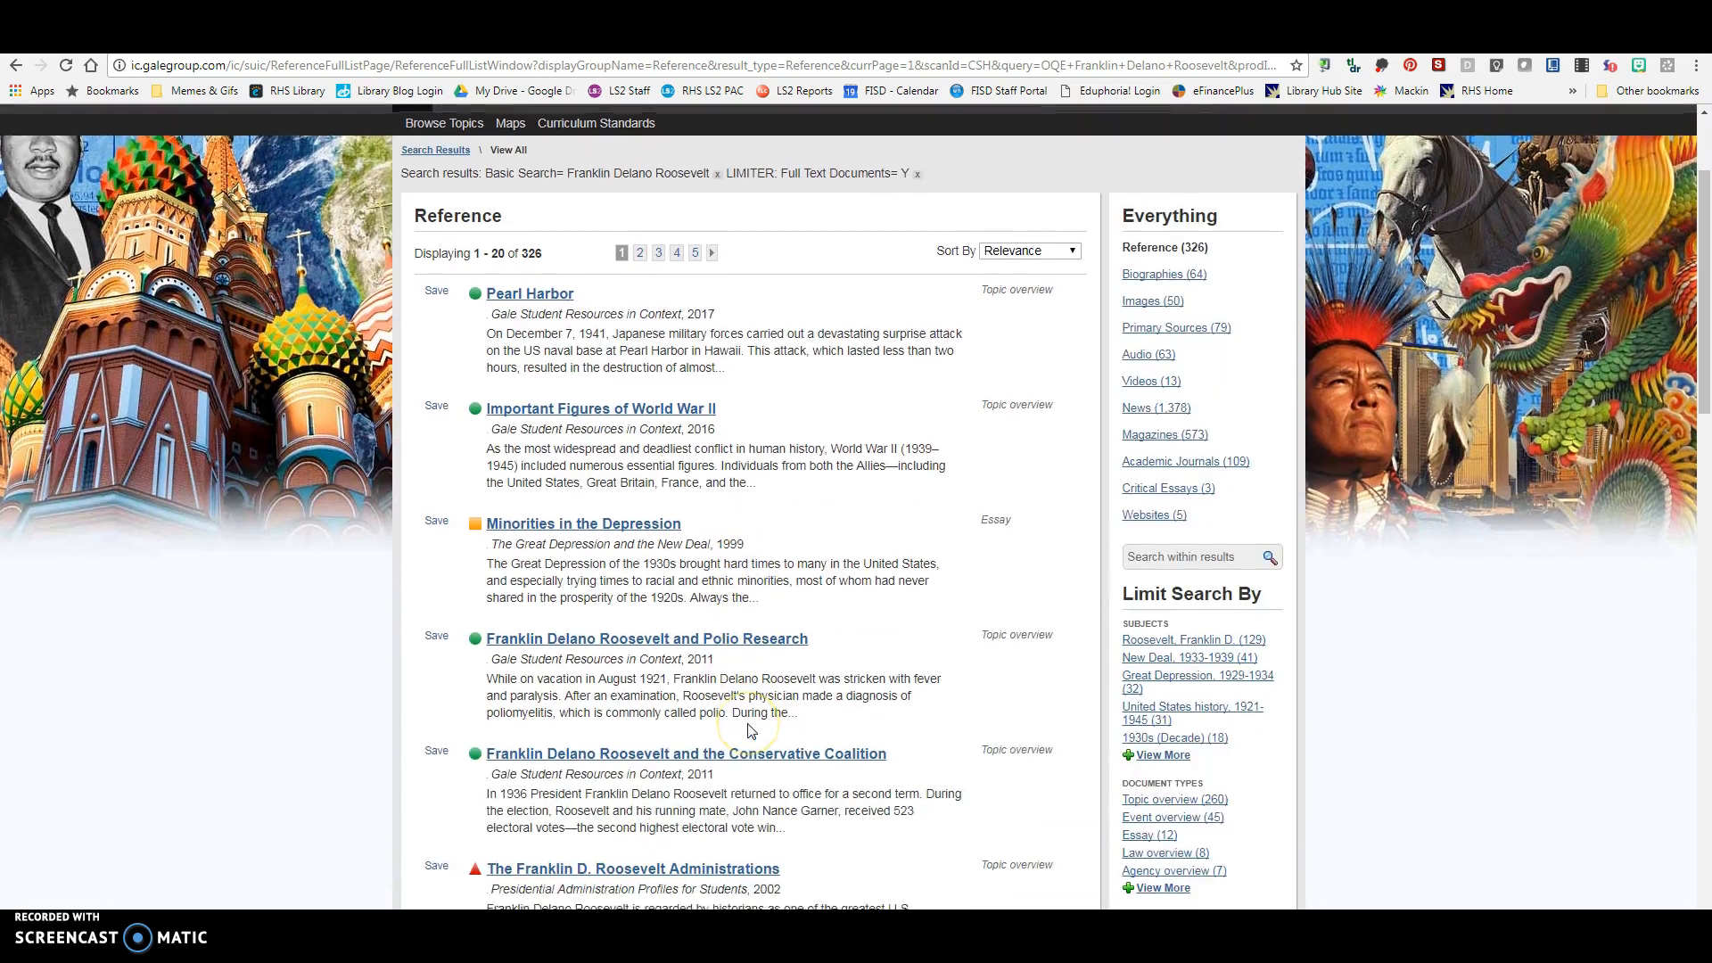
Open the Reference result 'Franklin Delano Roosevelt and the Conservative Coalition'
{"action": "scroll", "scroll_direction": "down", "scroll_amount": 3}
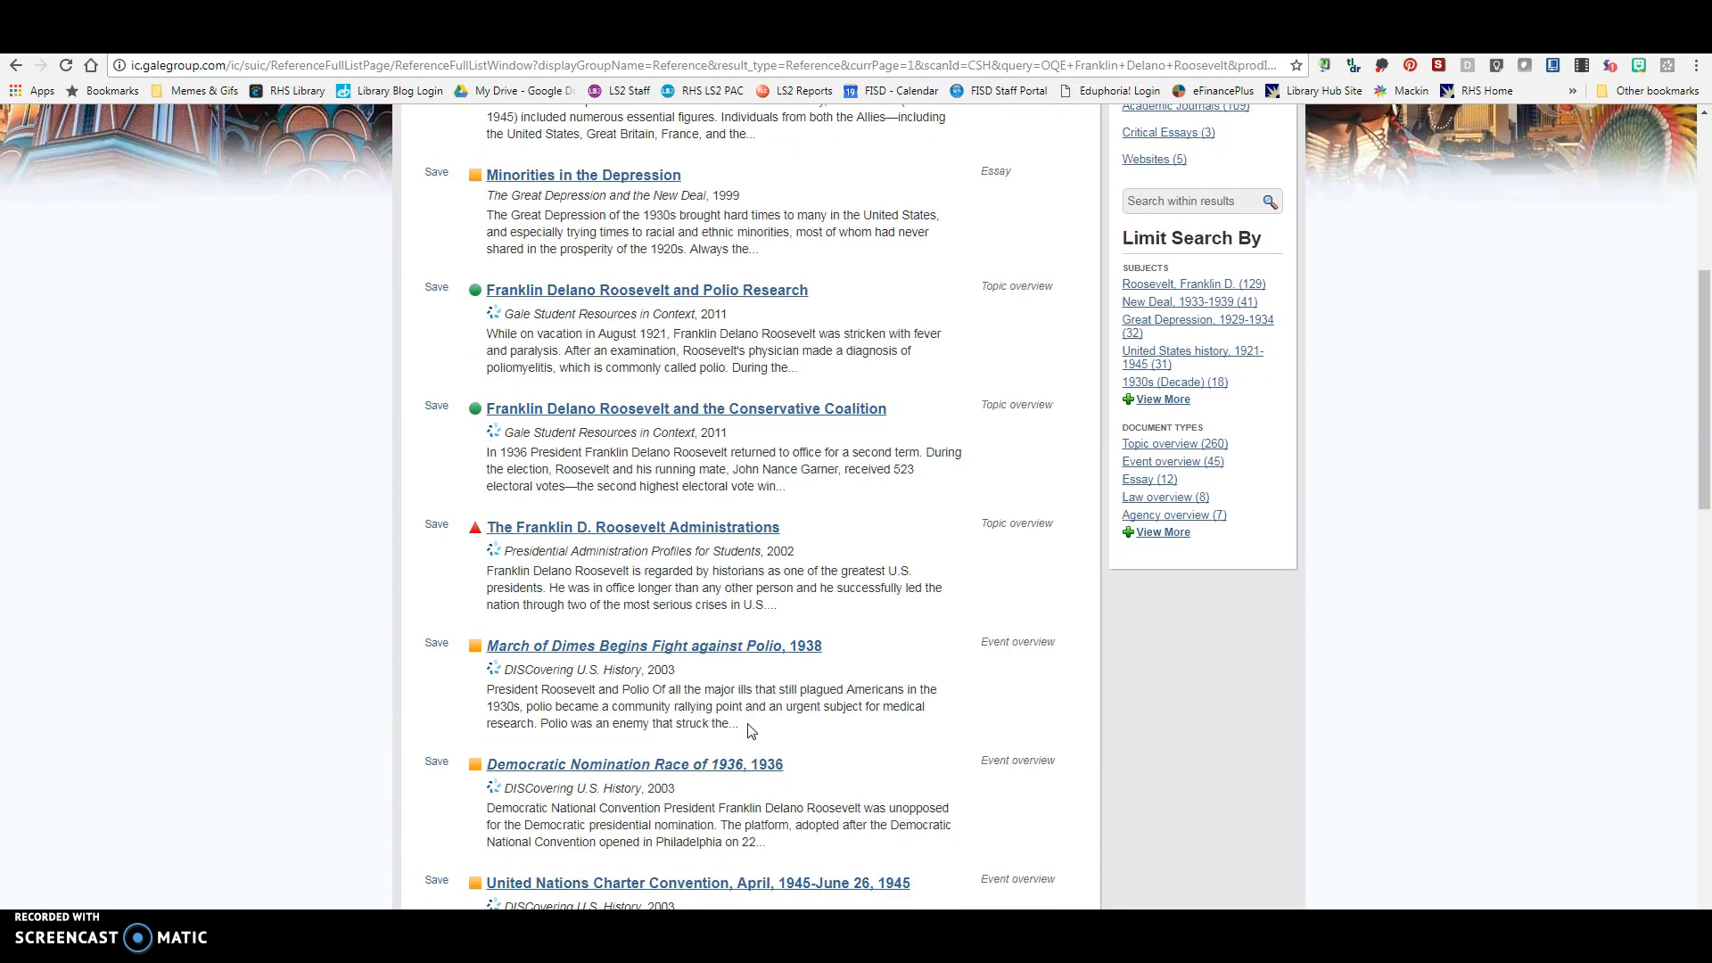
{"action": "mouse_move", "coordinate": [551, 419]}
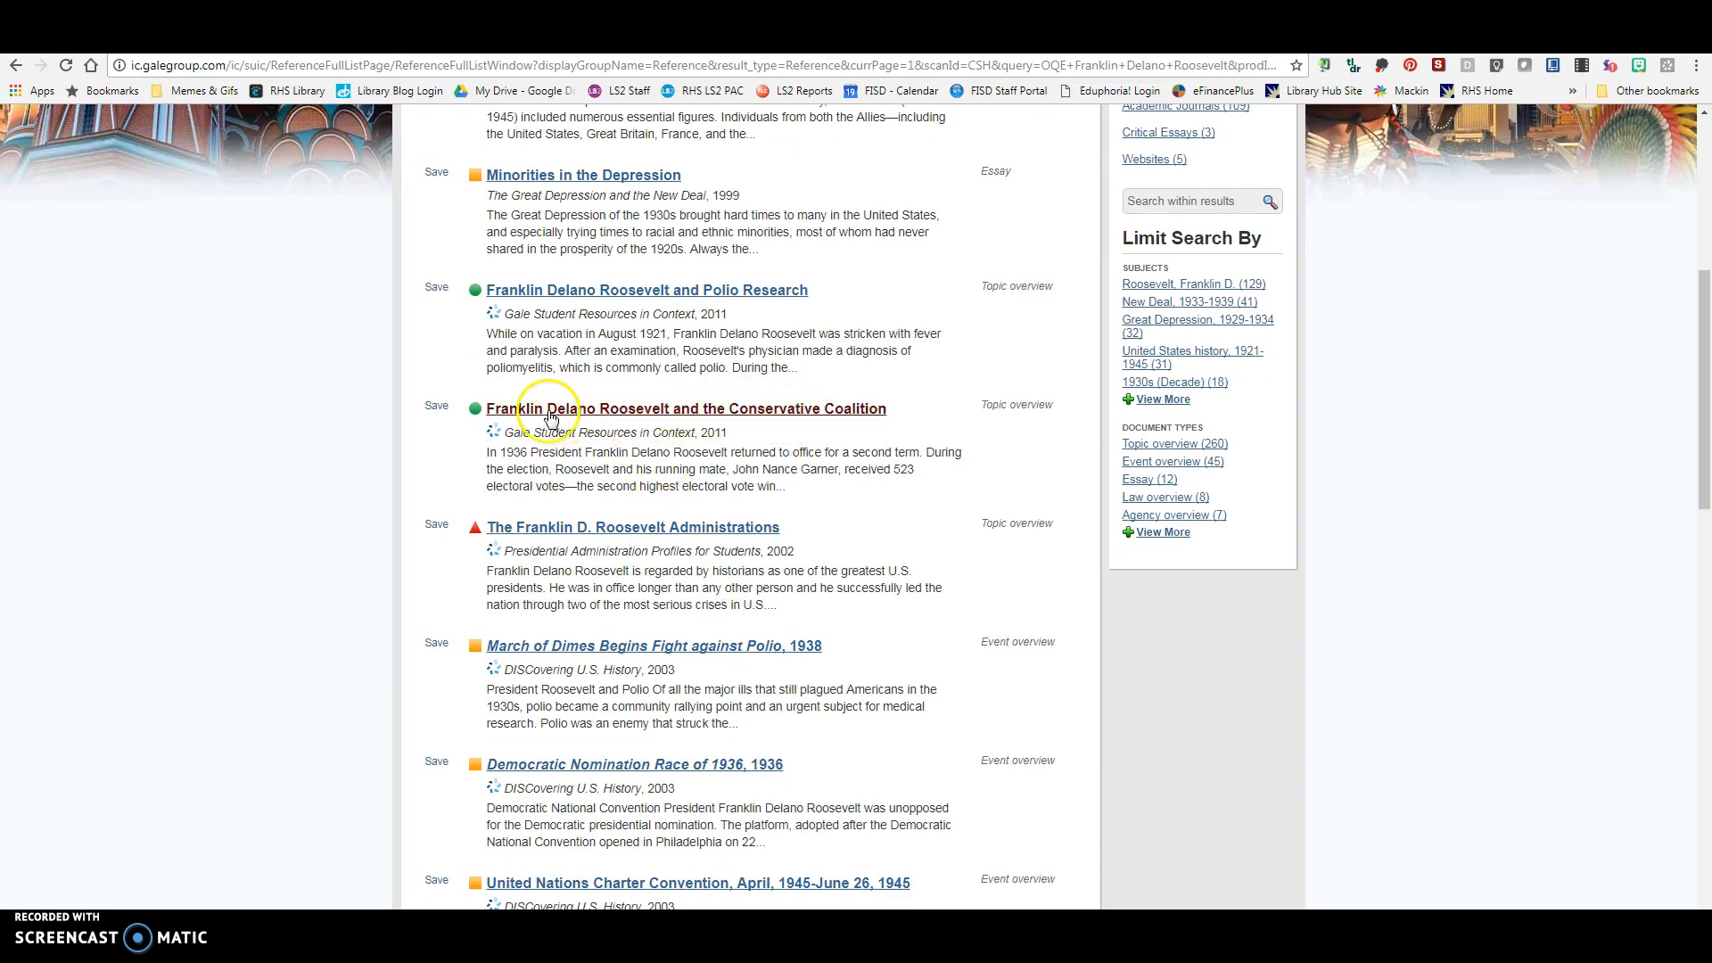
{"action": "mouse_move", "coordinate": [737, 417]}
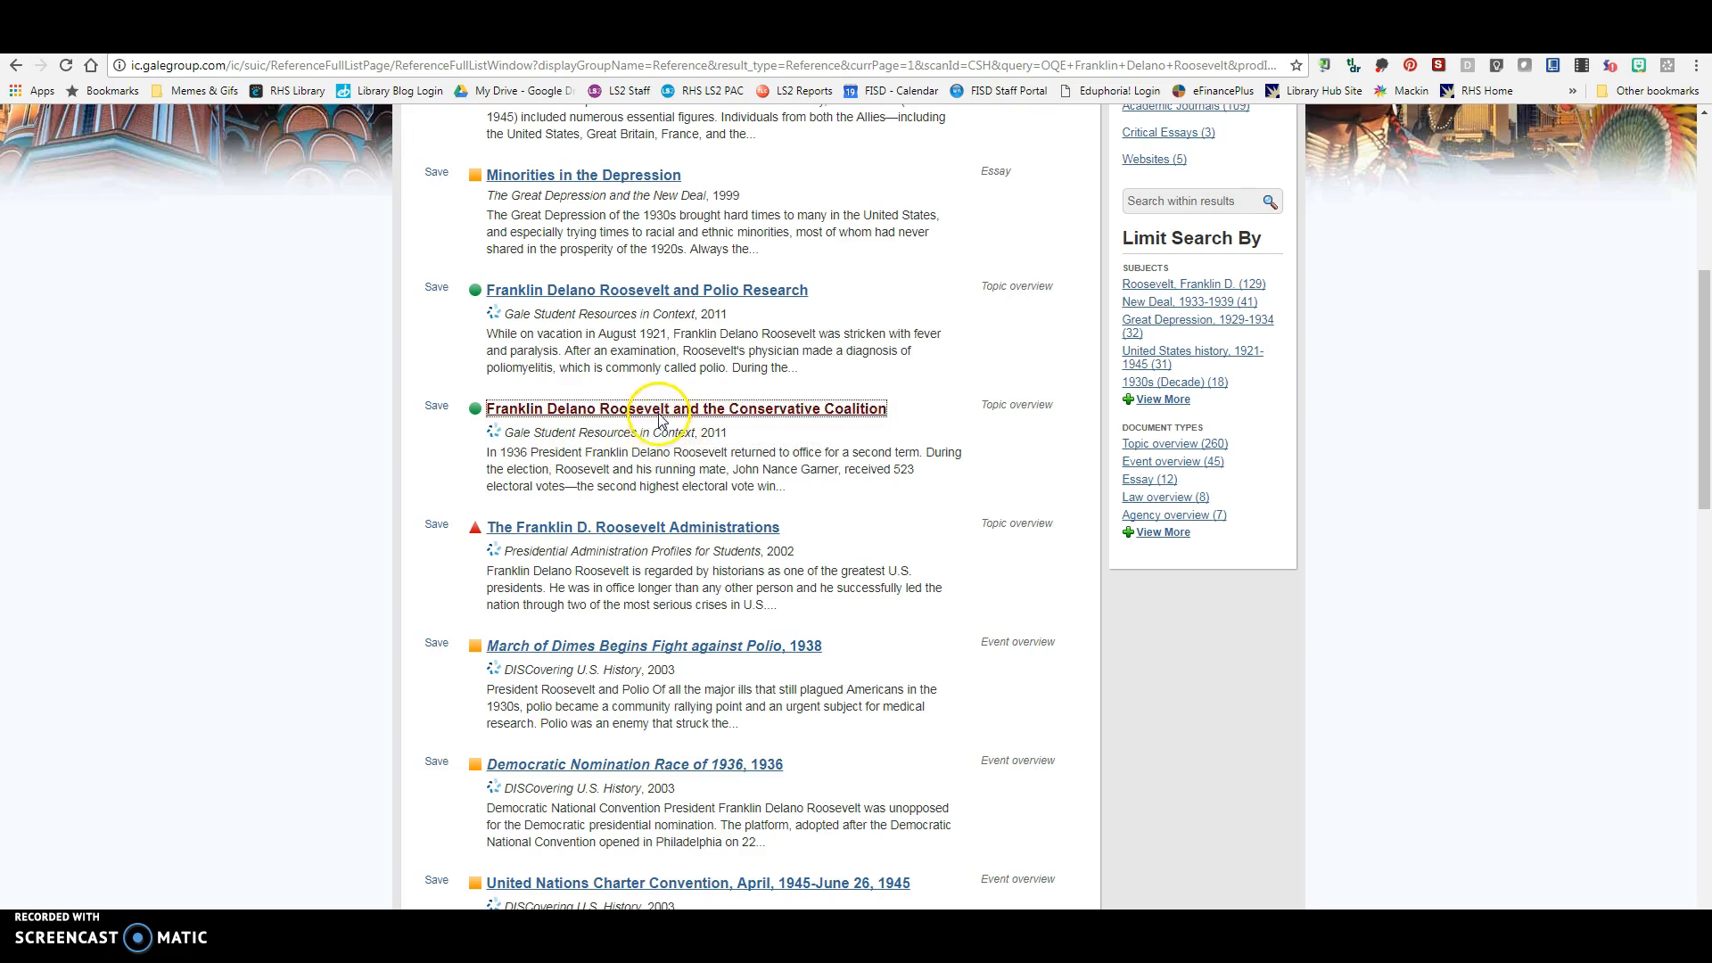
{"action": "left_click", "coordinate": [685, 407]}
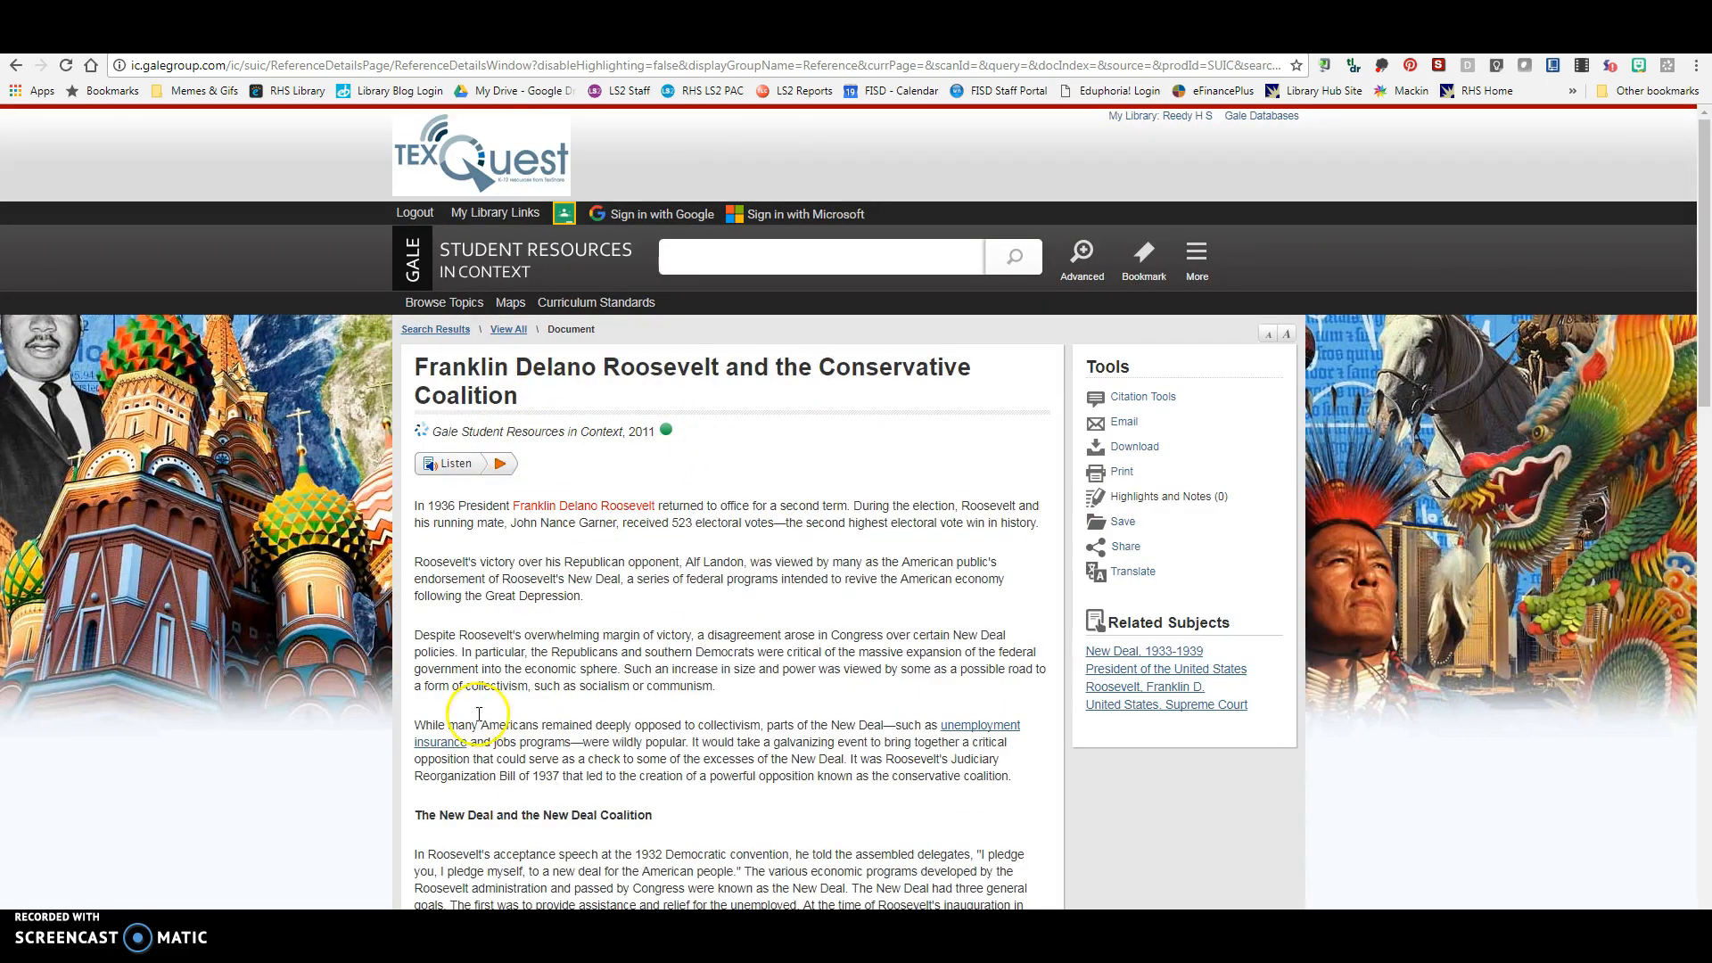
View the article's ready-made MLA citation, then sign in with a Google account
{"action": "scroll", "scroll_direction": "down", "scroll_amount": 3}
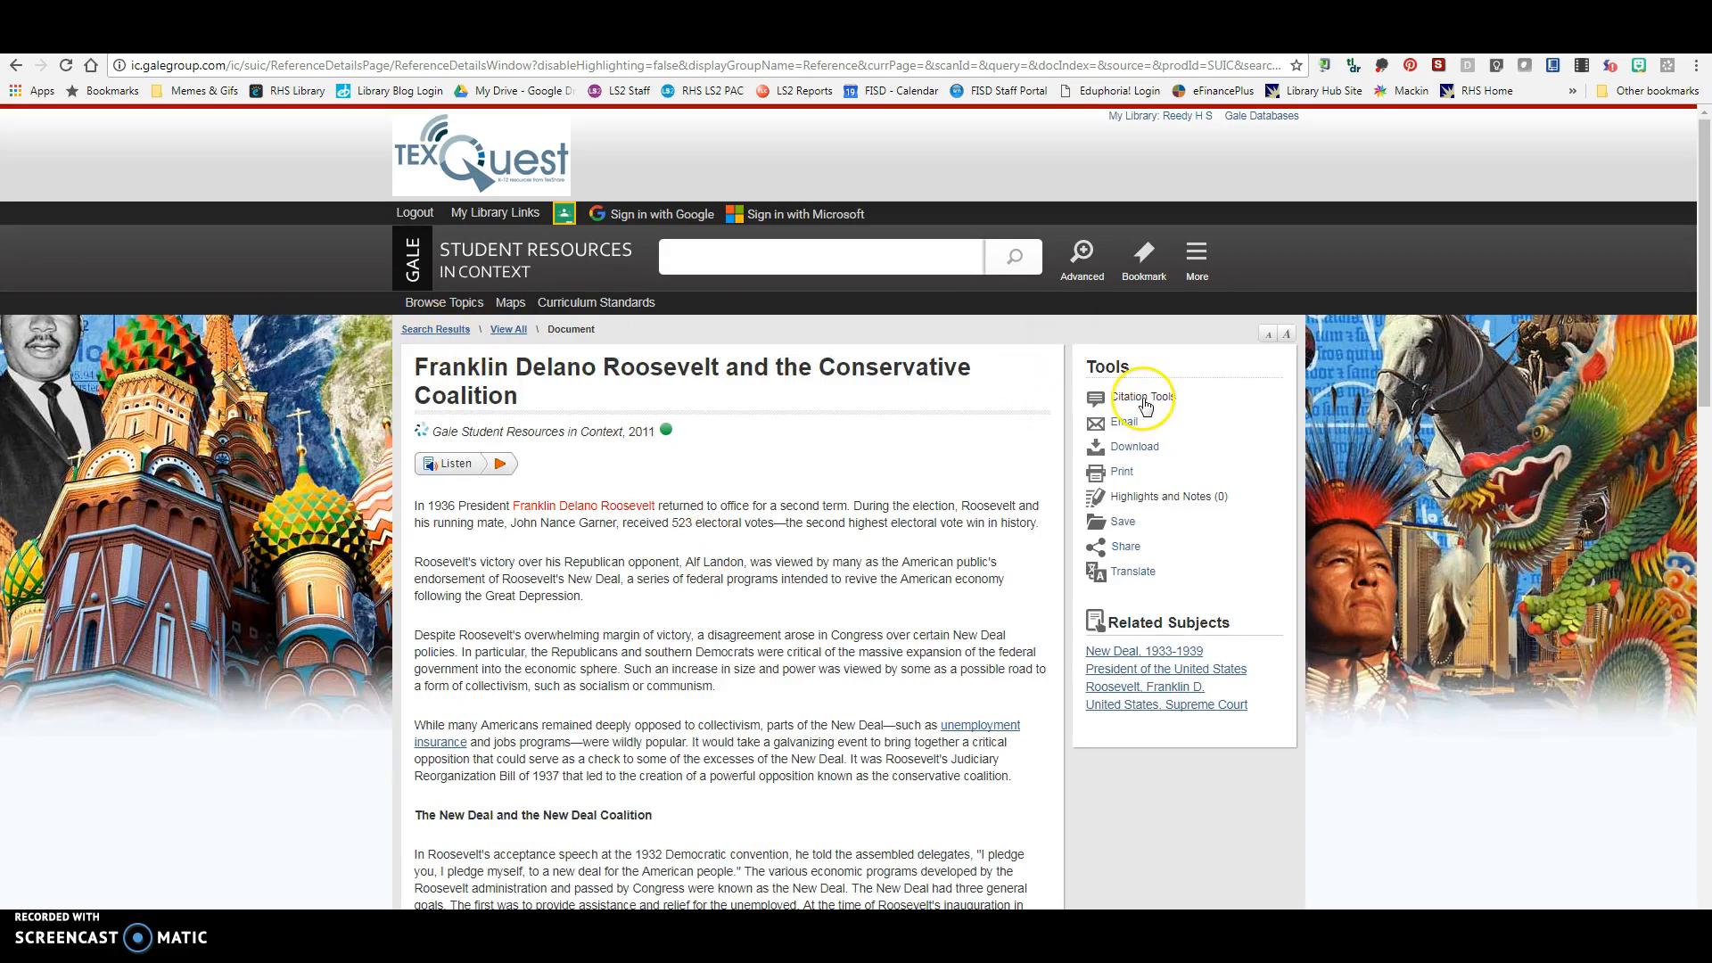
{"action": "left_click", "coordinate": [1141, 396]}
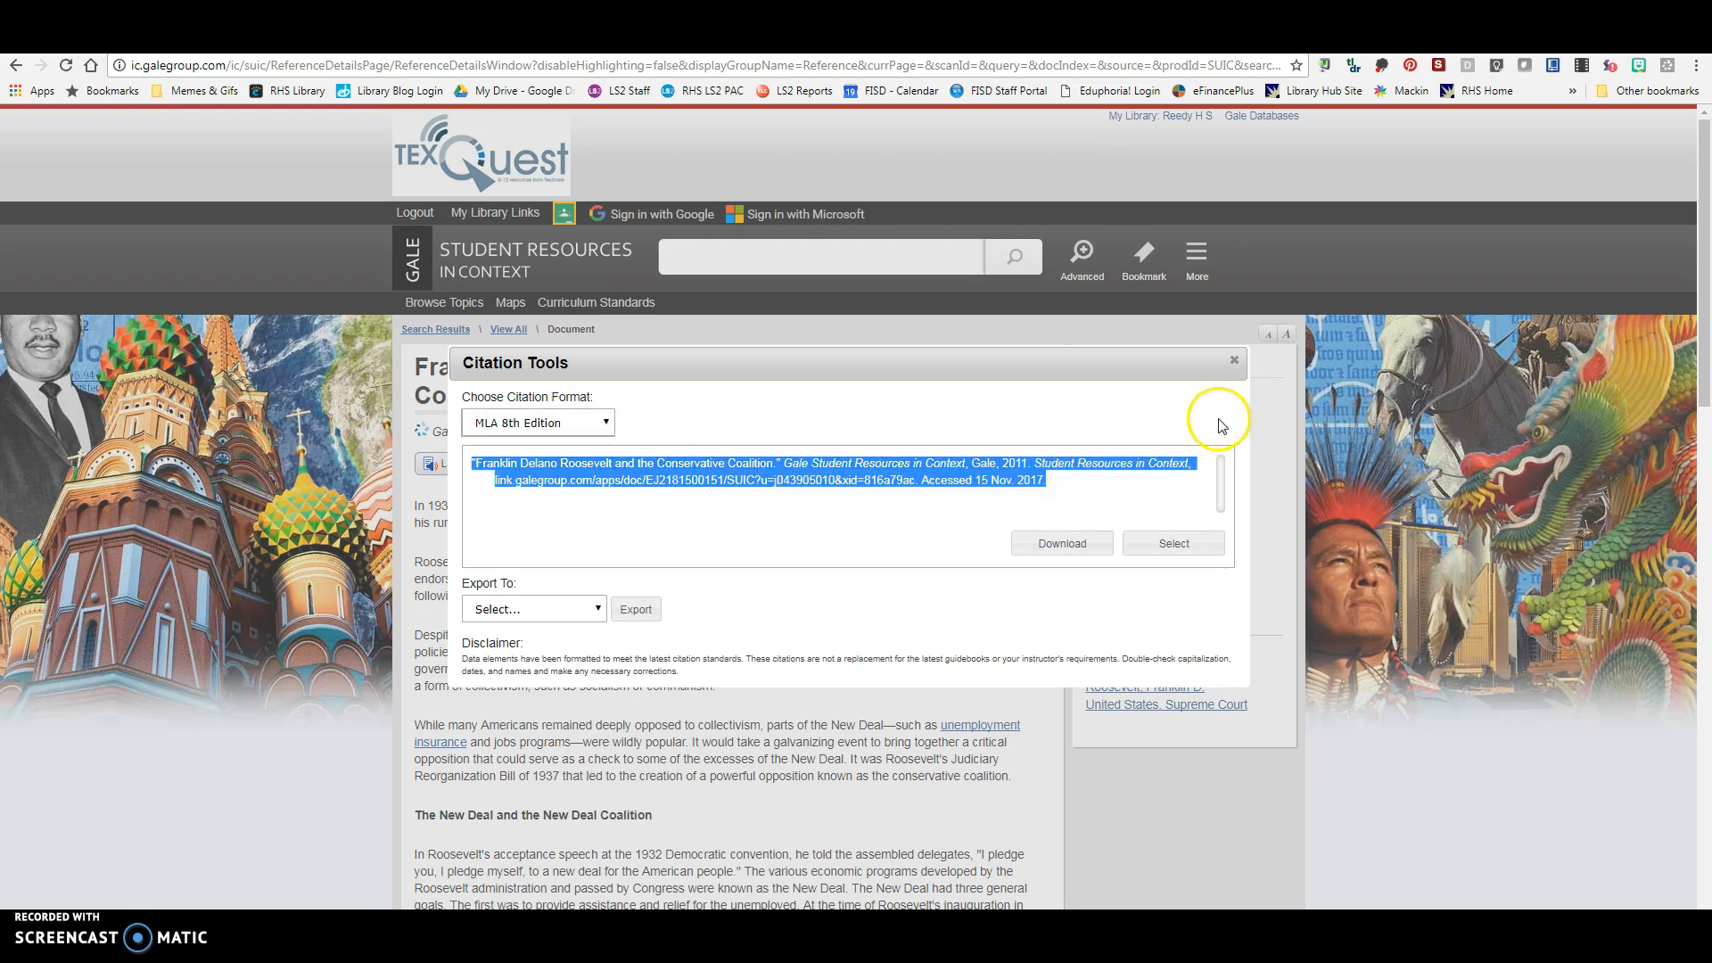
{"action": "left_click", "coordinate": [1234, 360]}
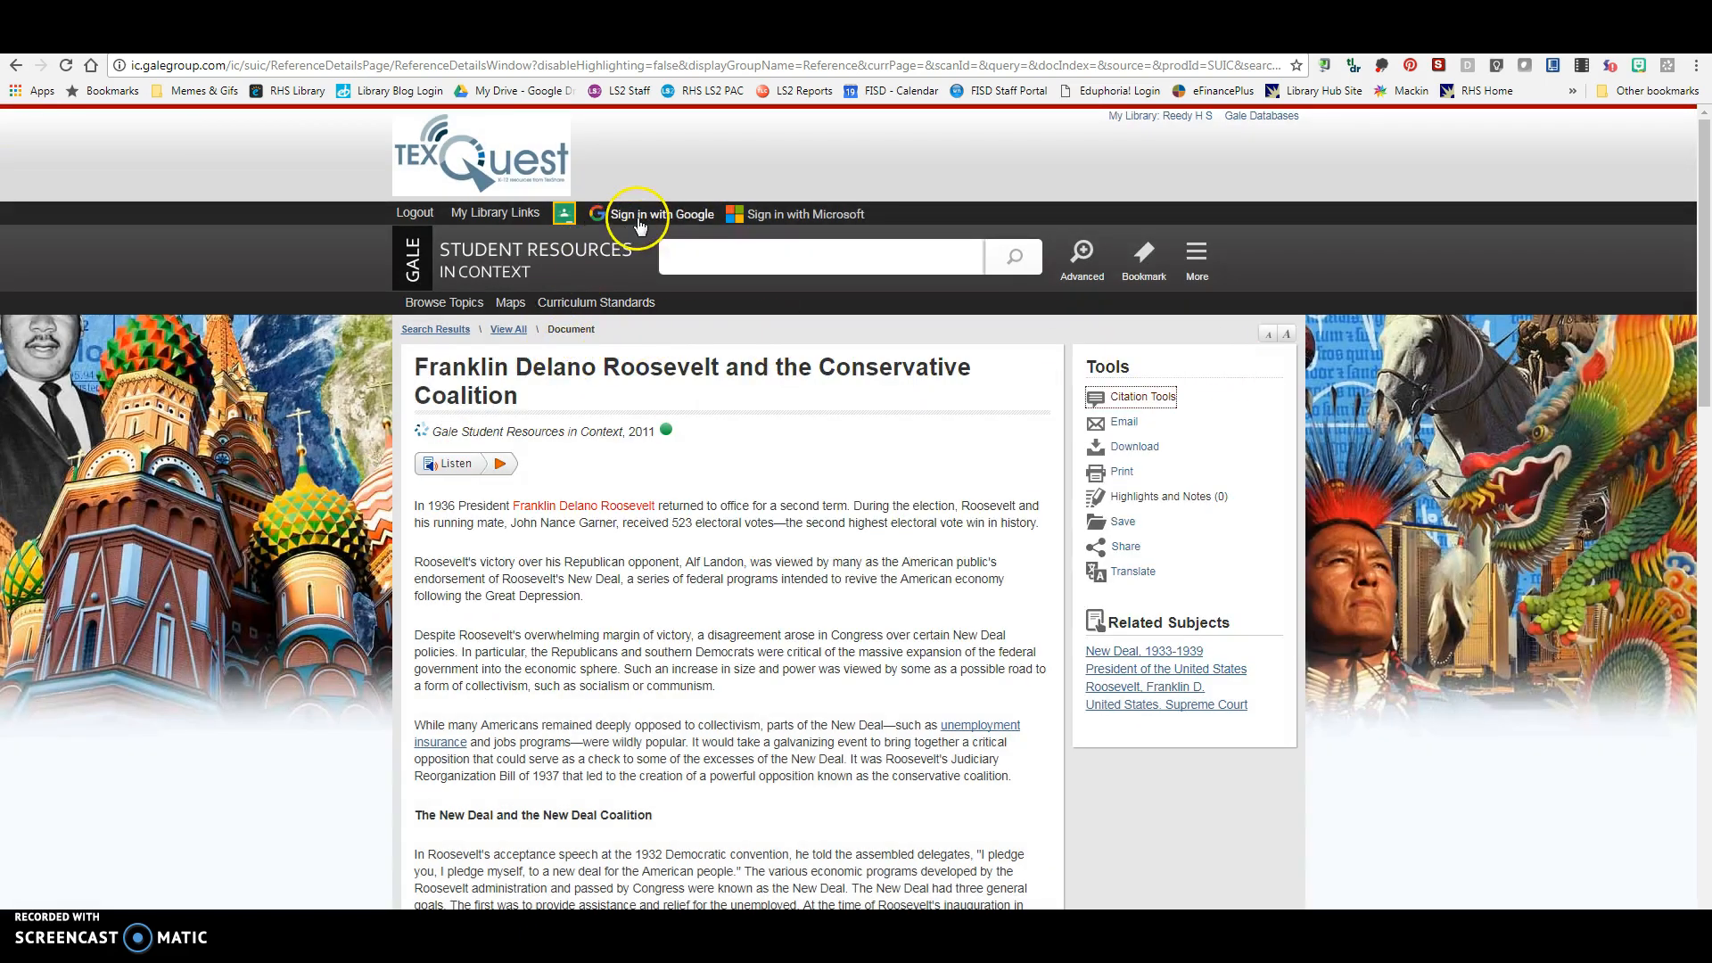
{"action": "left_click", "coordinate": [660, 213]}
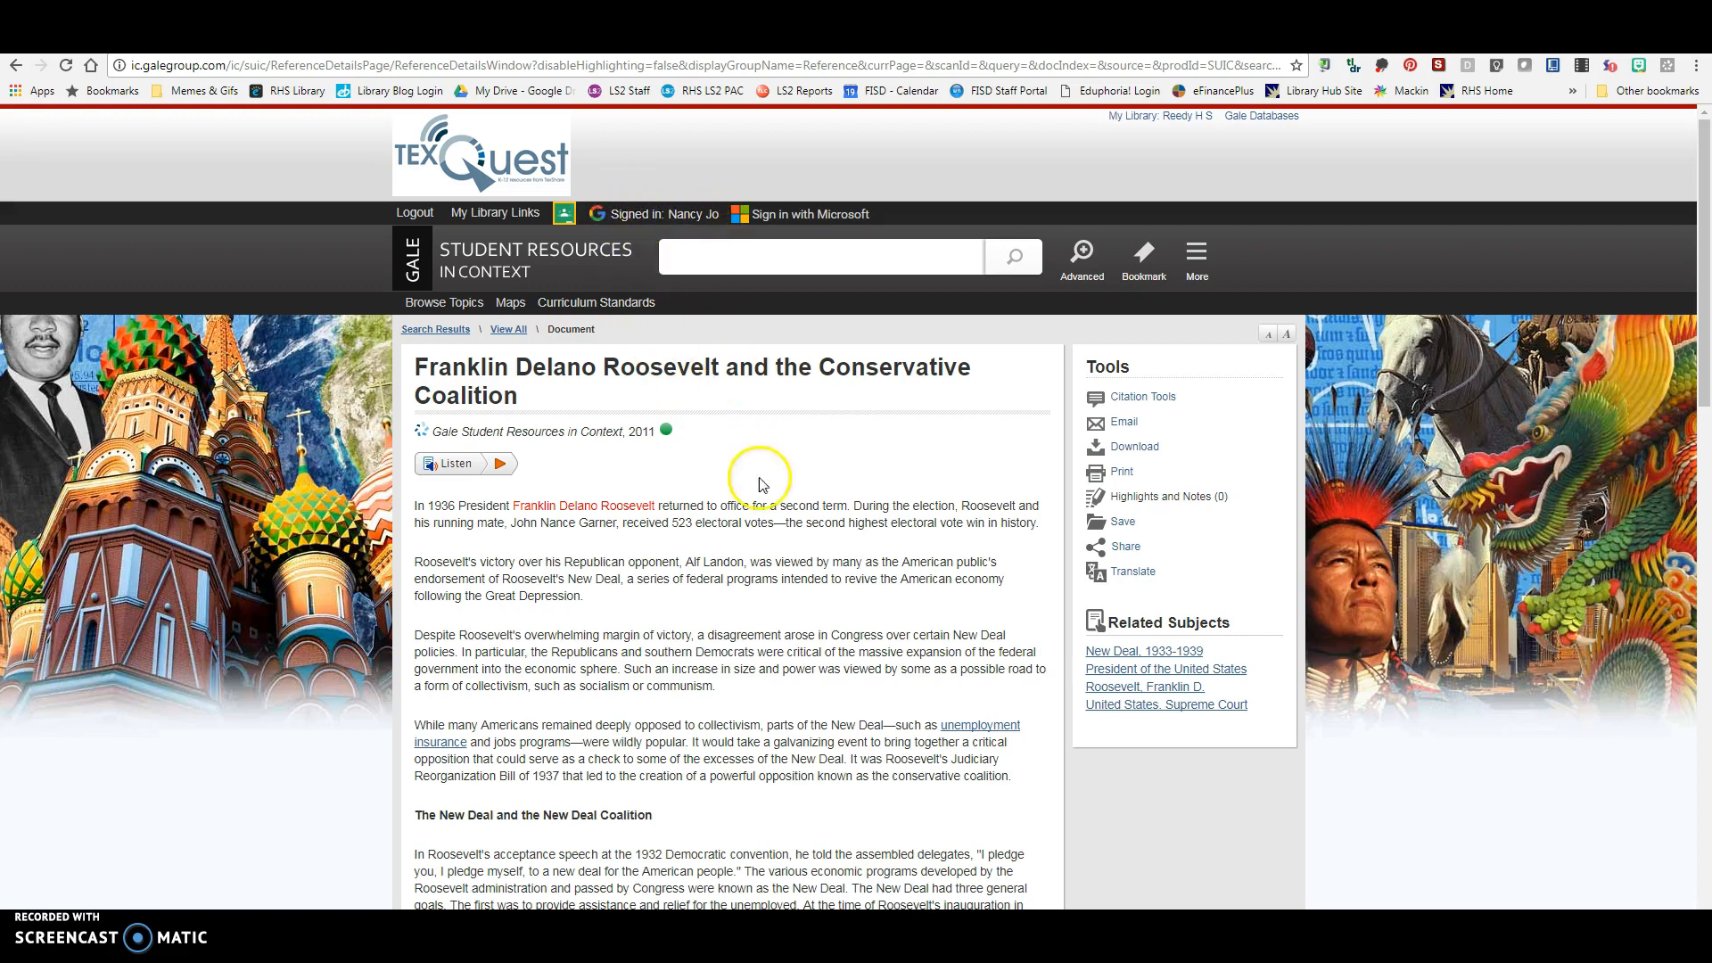
Check the article's download formats, such as Google Drive, and skim the article text
{"action": "left_click", "coordinate": [1135, 446]}
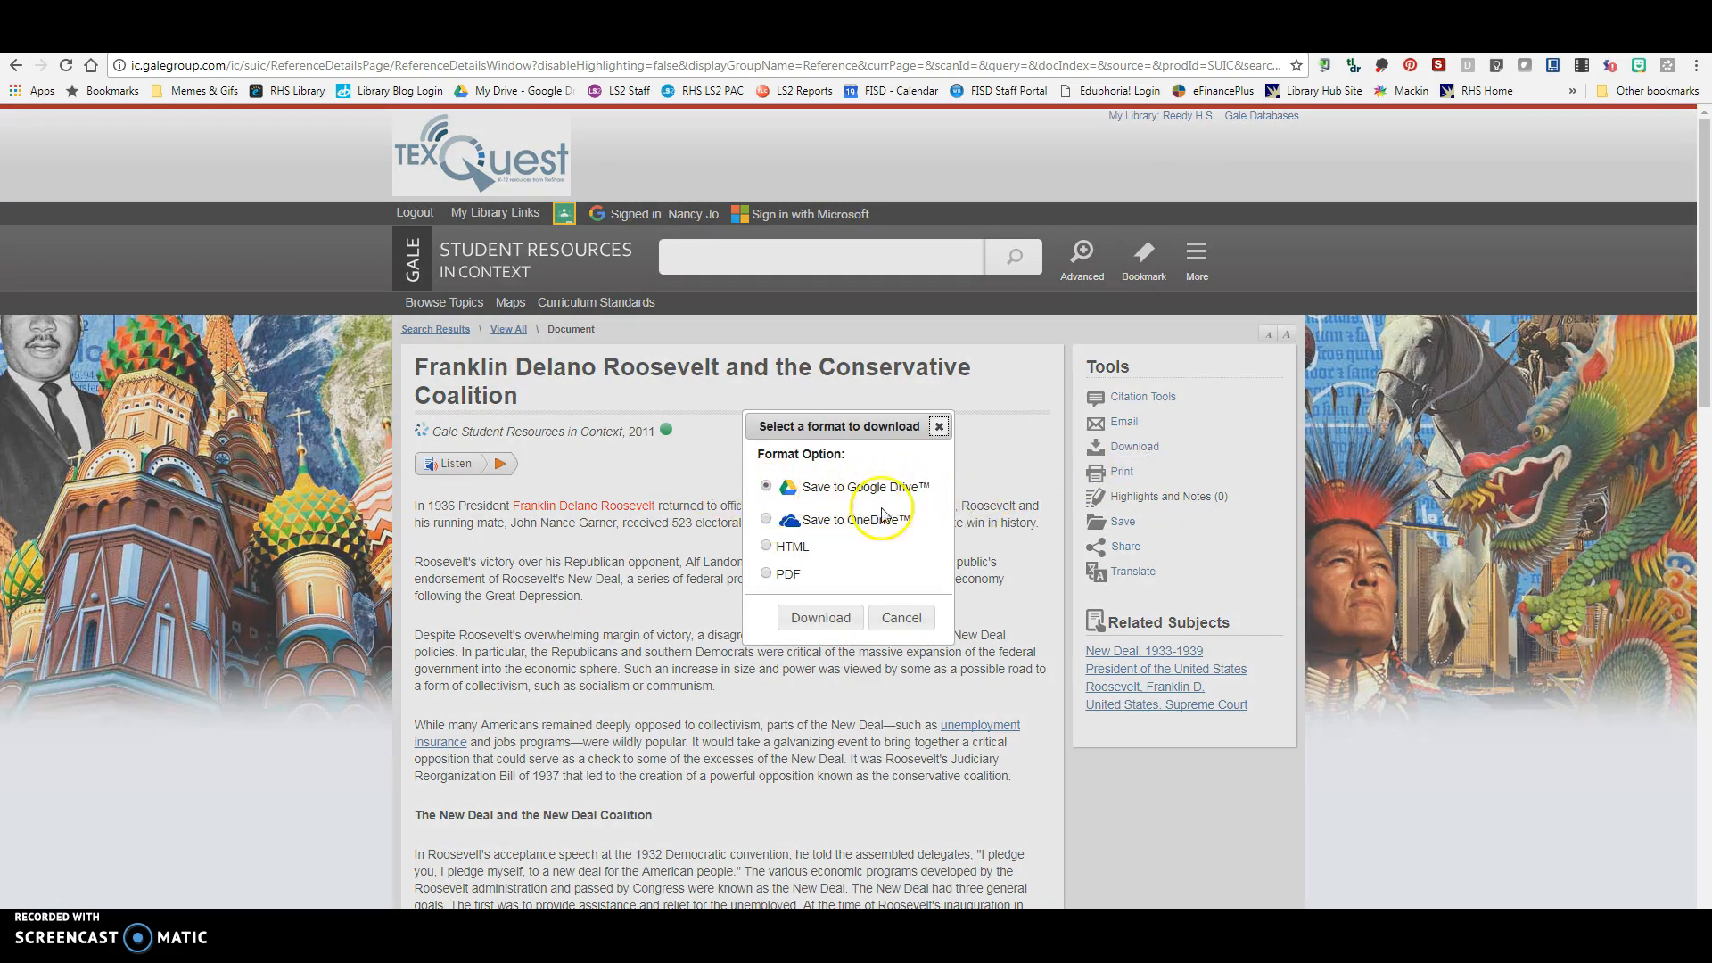
{"action": "mouse_move", "coordinate": [821, 556]}
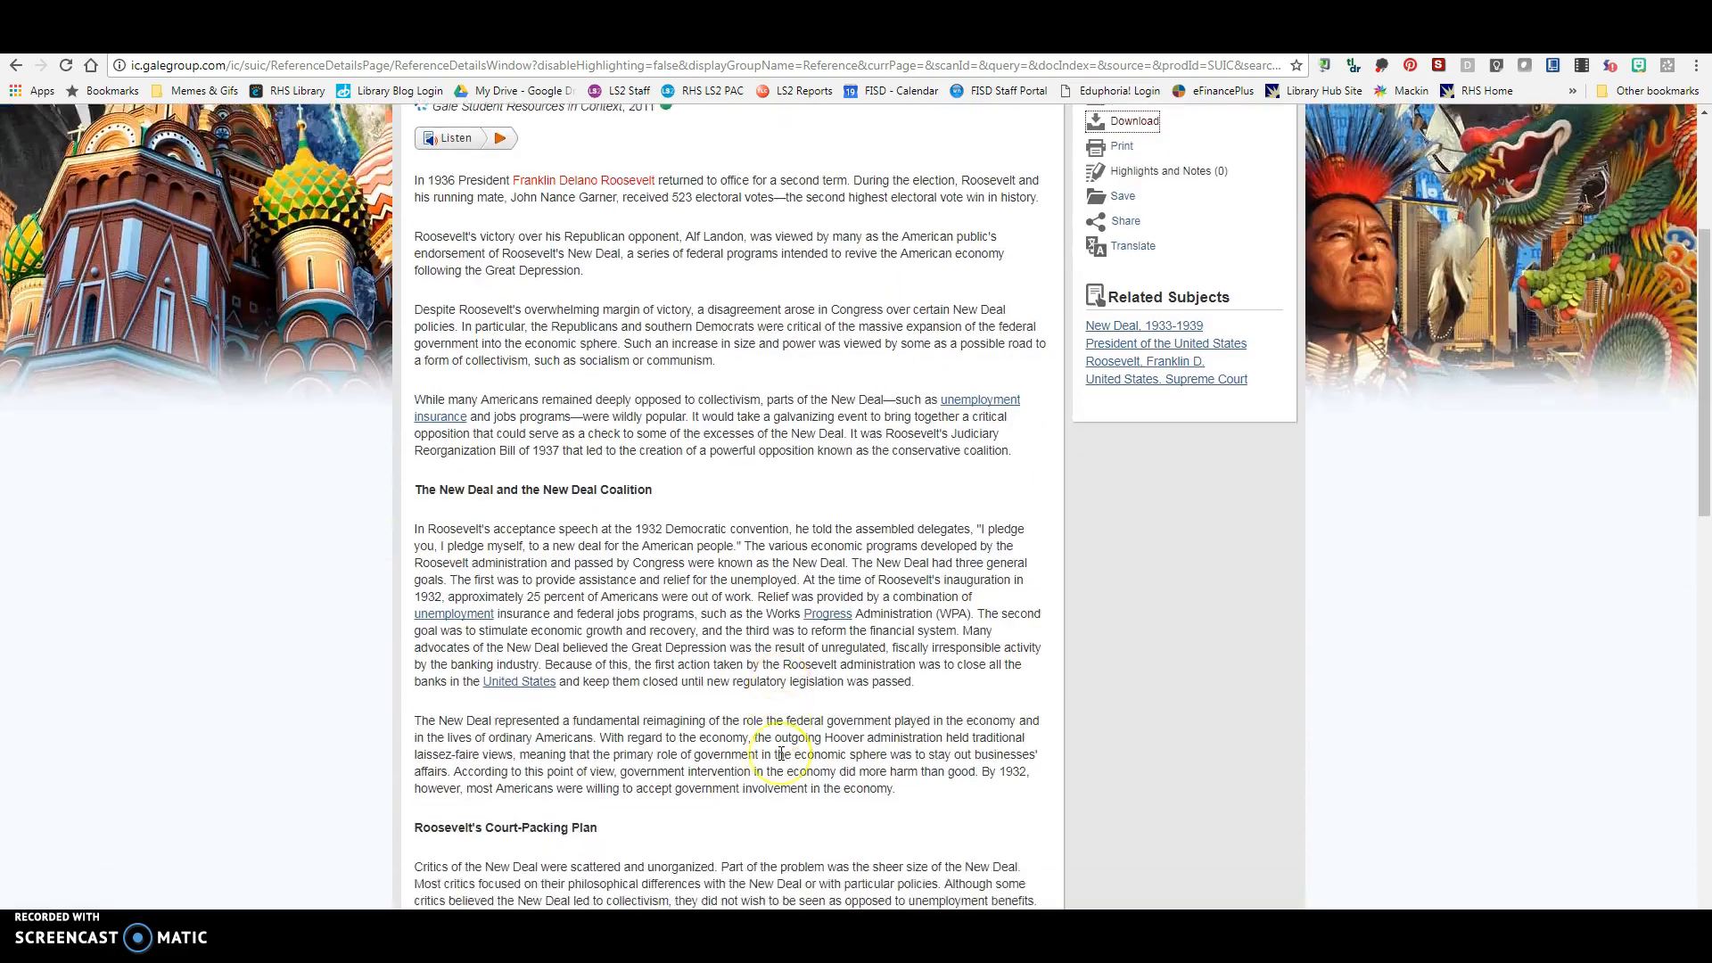
{"action": "scroll", "scroll_direction": "down", "scroll_amount": 3}
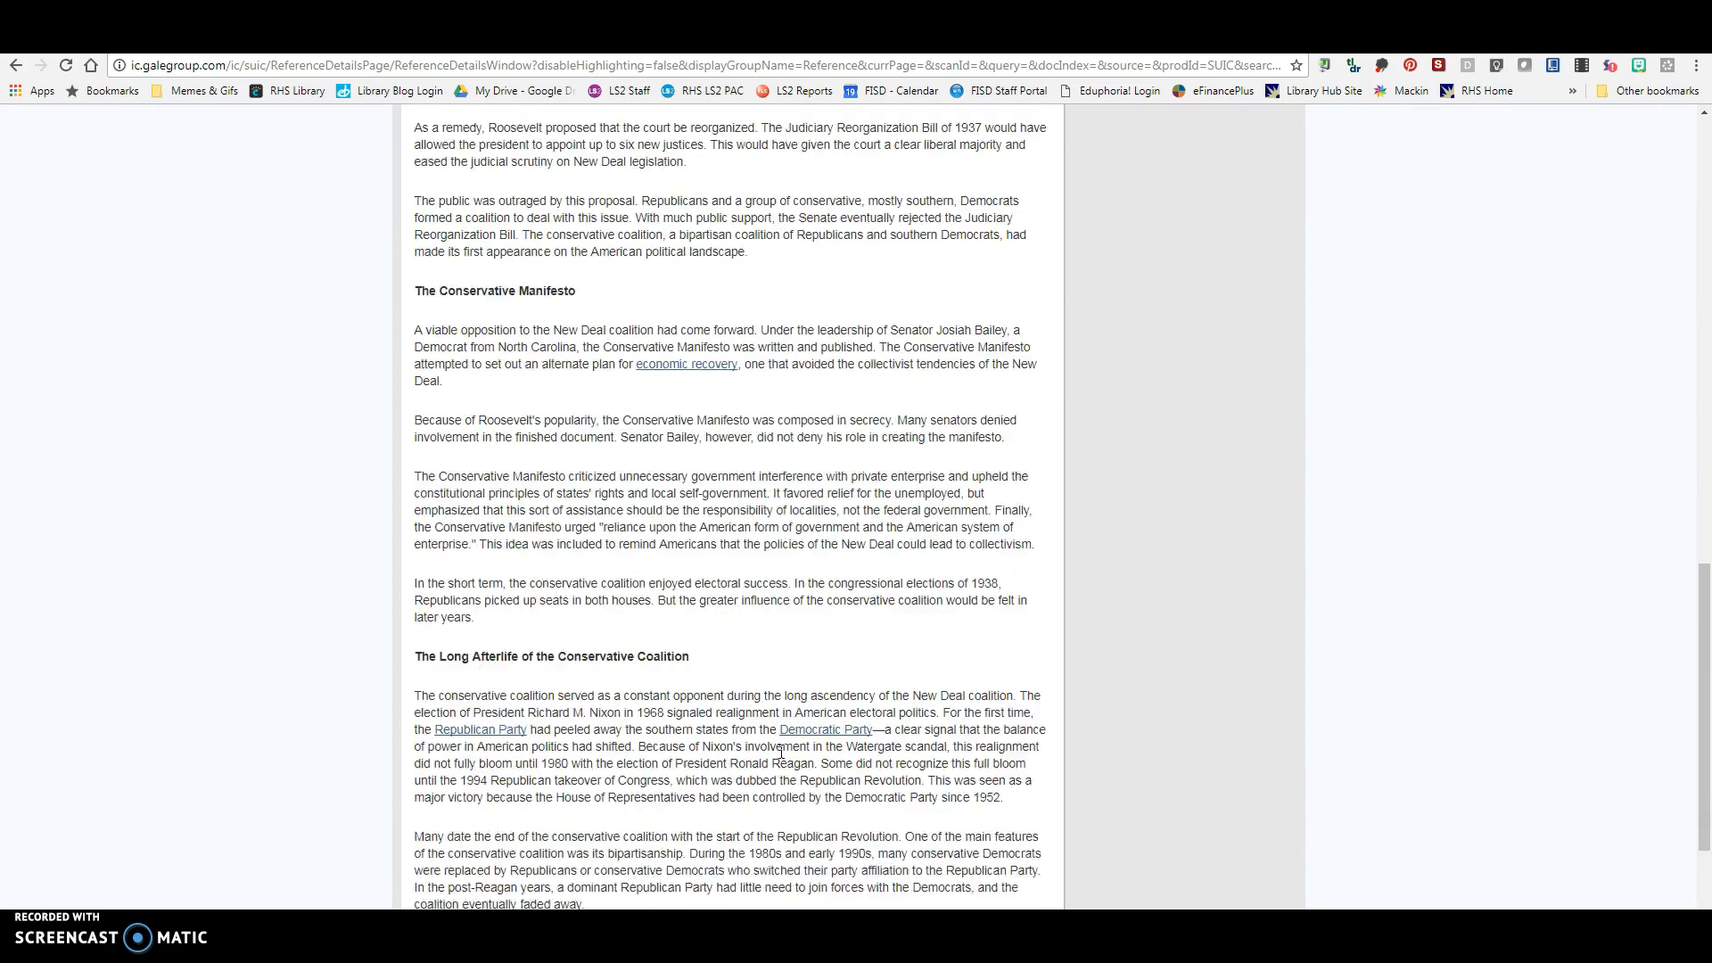
{"action": "scroll", "scroll_direction": "up", "scroll_amount": 3}
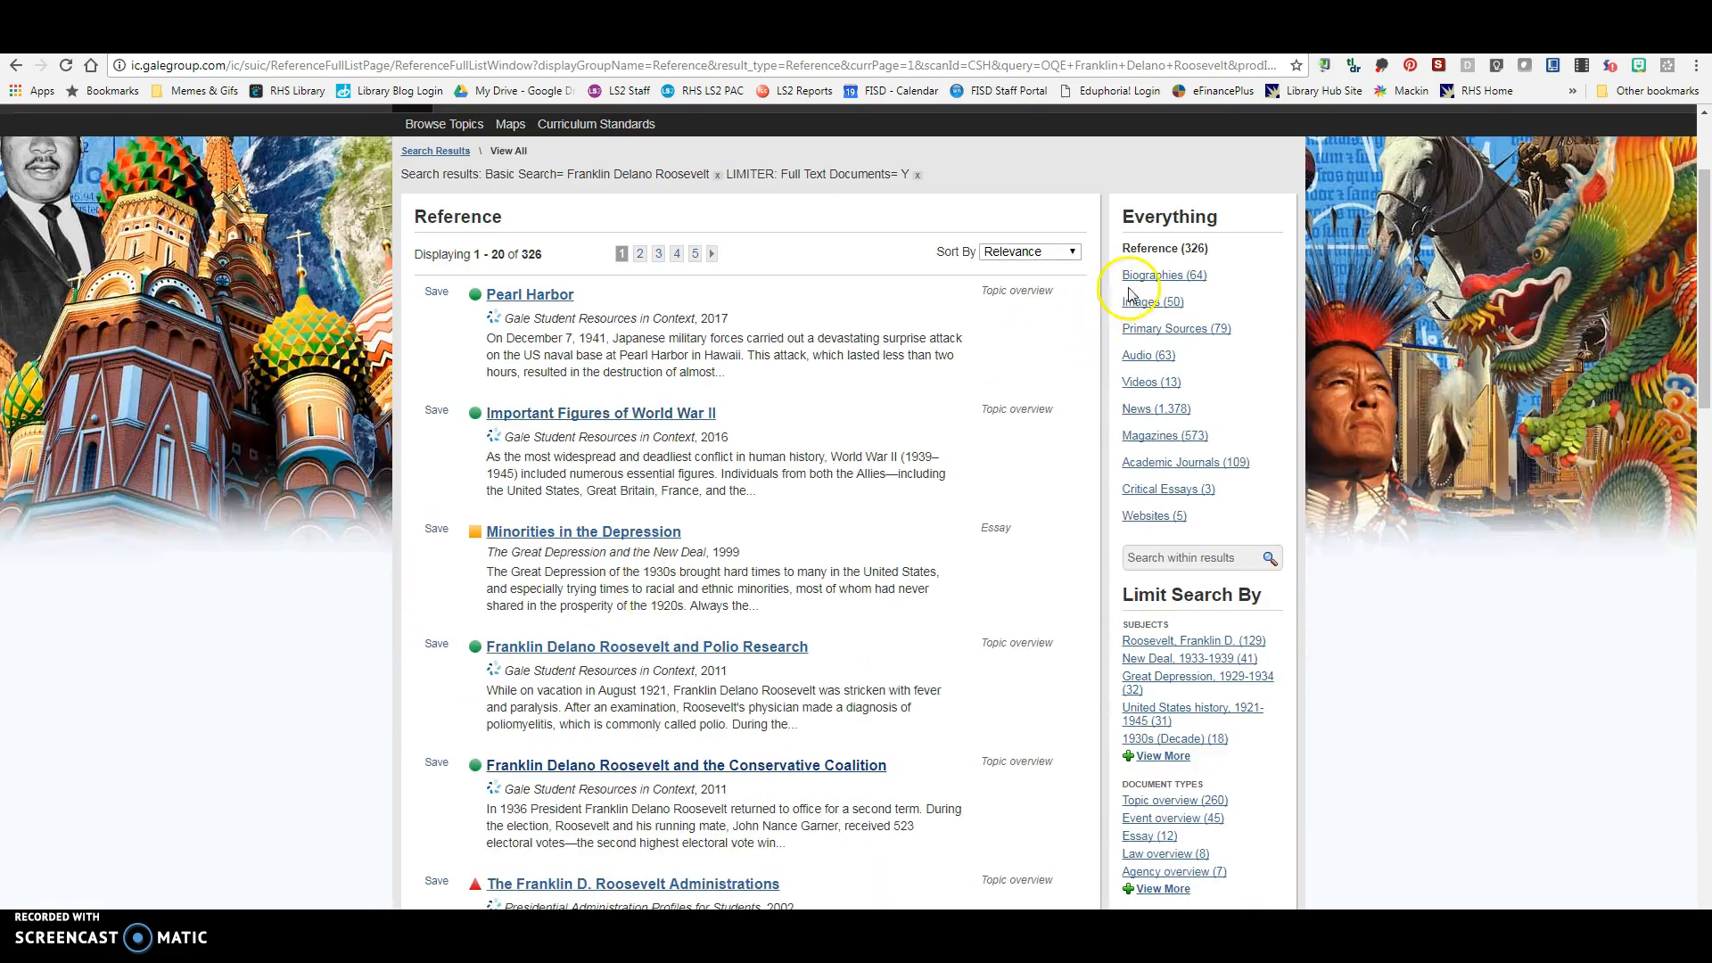
Filter the results to the 64 Biographies and look through the list
{"action": "left_click", "coordinate": [1165, 275]}
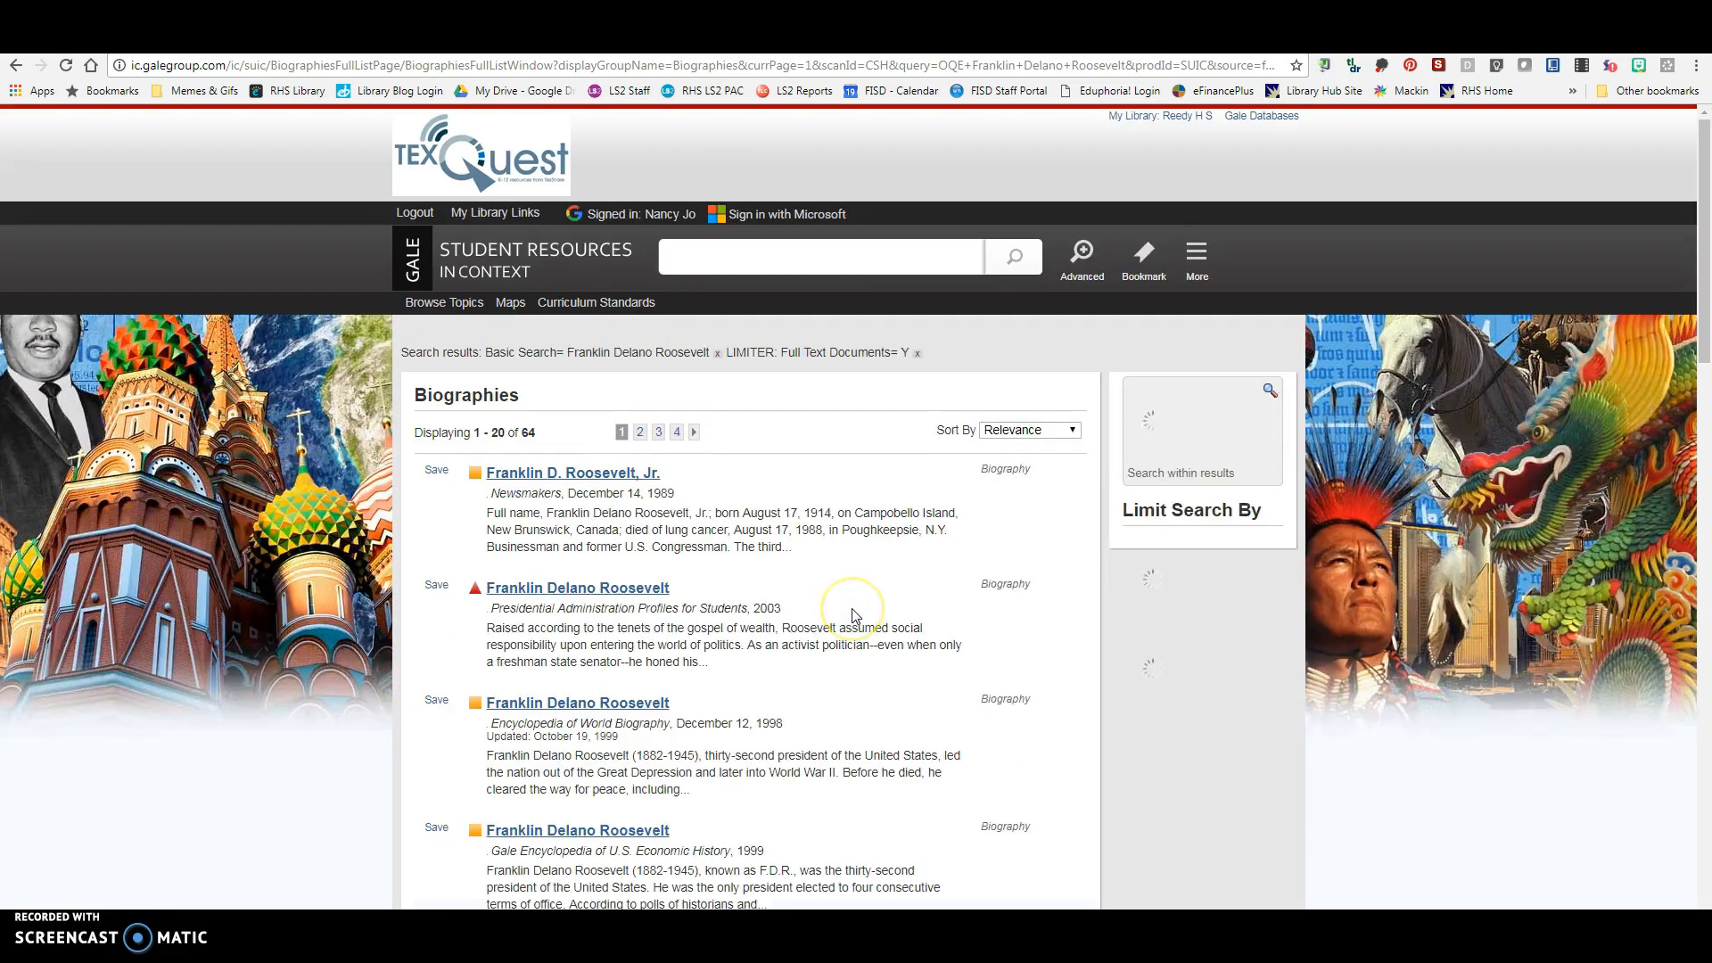
{"action": "scroll", "scroll_direction": "down", "scroll_amount": 3}
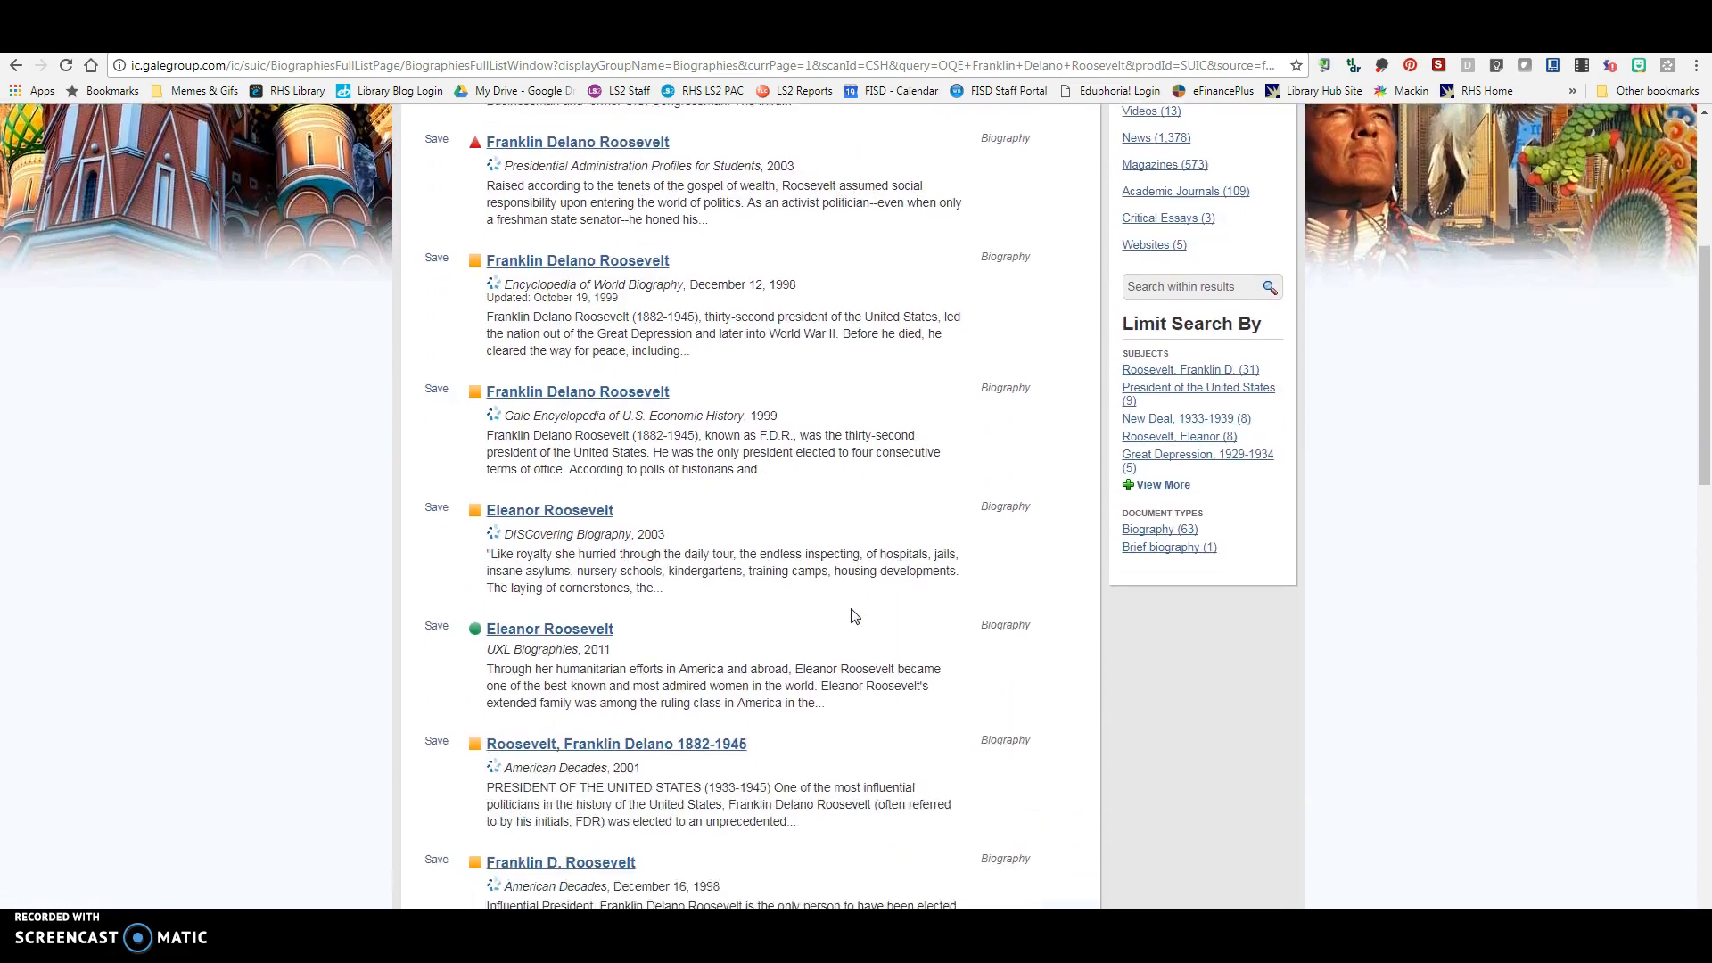
{"action": "scroll", "scroll_direction": "down", "scroll_amount": 3}
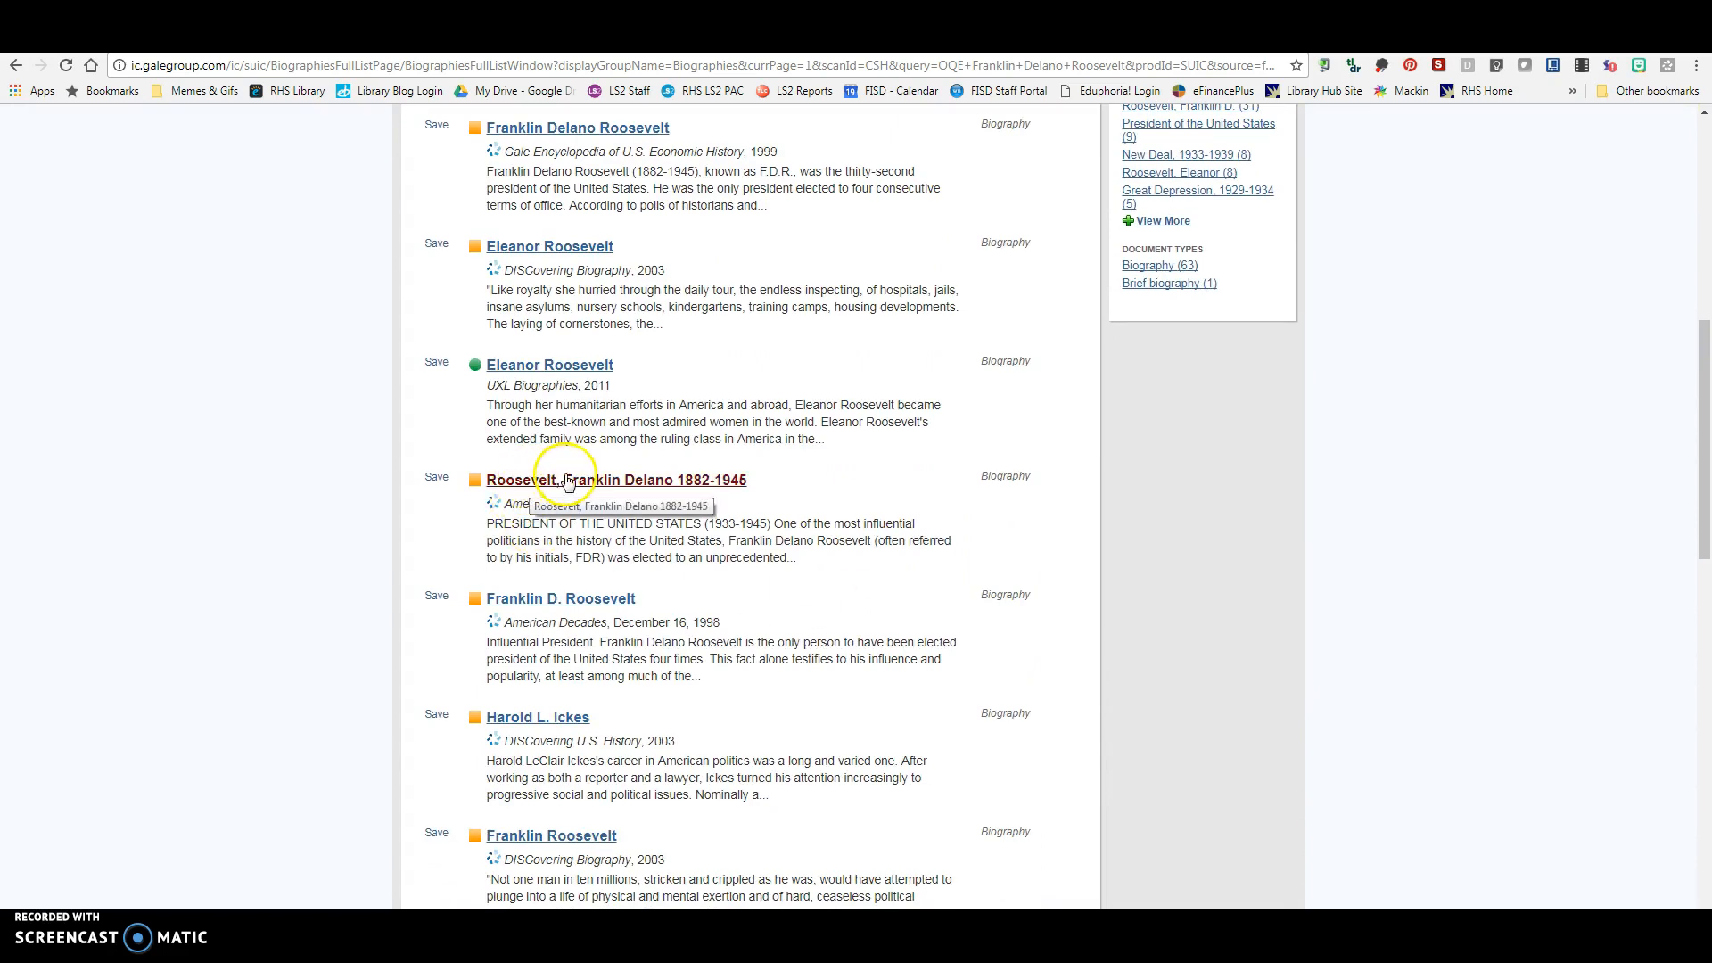
Open the American Decades biography 'Roosevelt, Franklin Delano 1882-1945', then return to results
{"action": "left_click", "coordinate": [616, 479]}
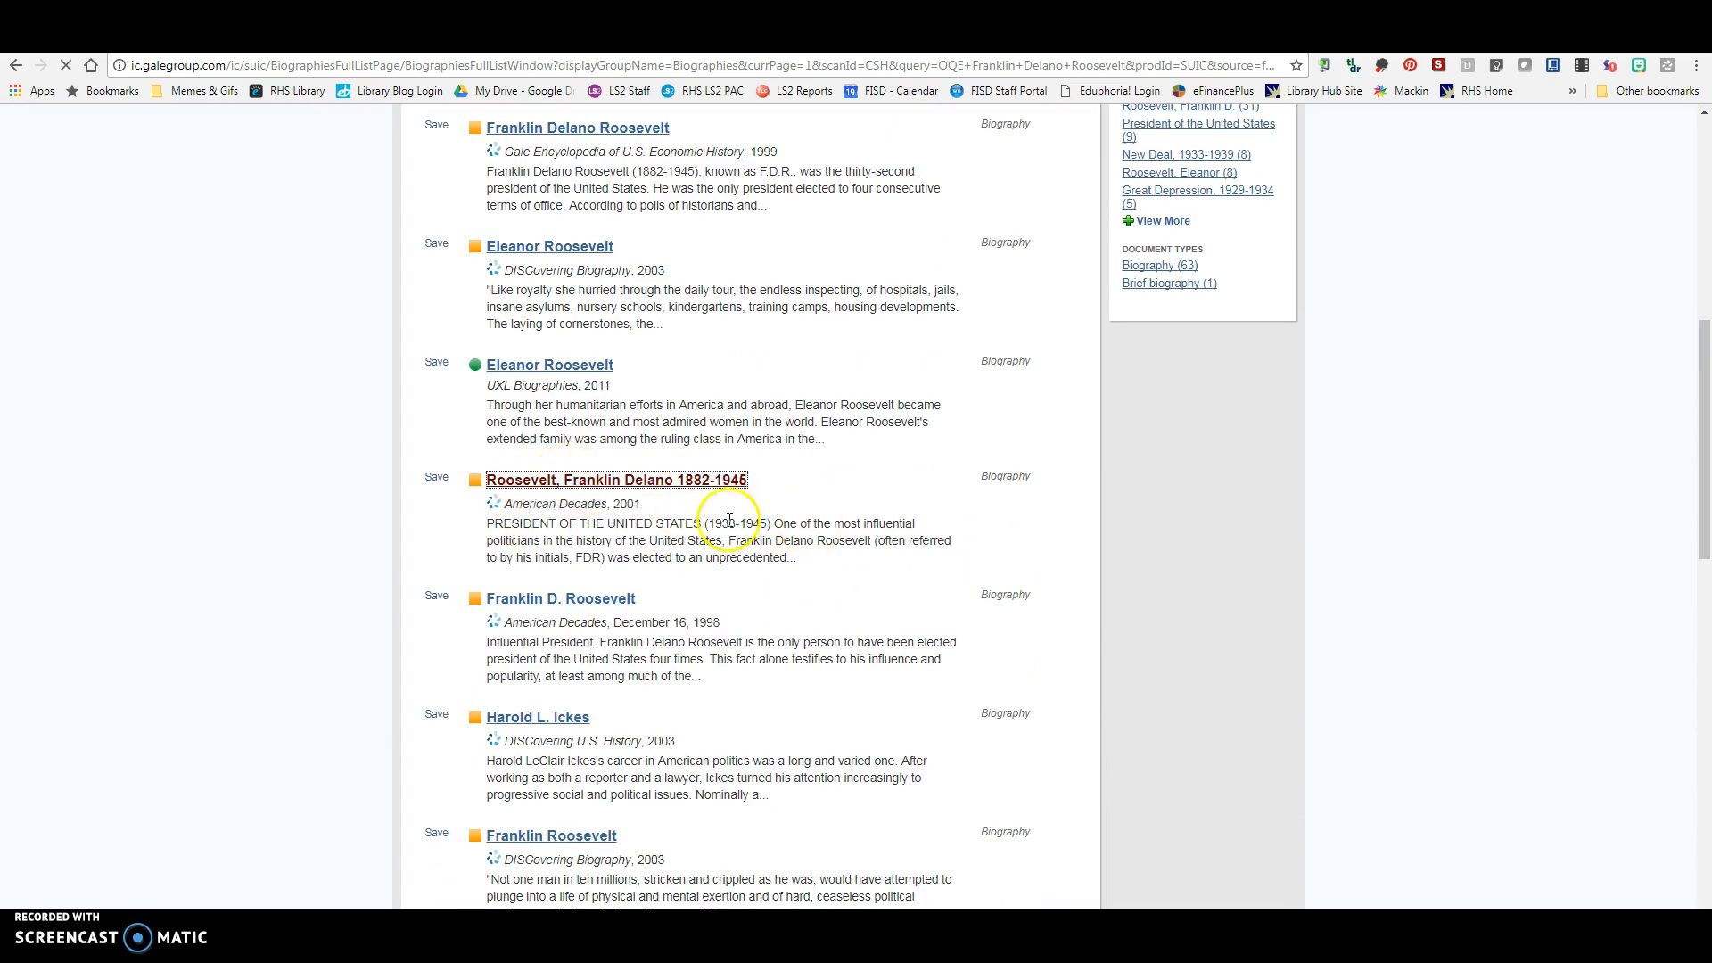
{"action": "left_click", "coordinate": [617, 480]}
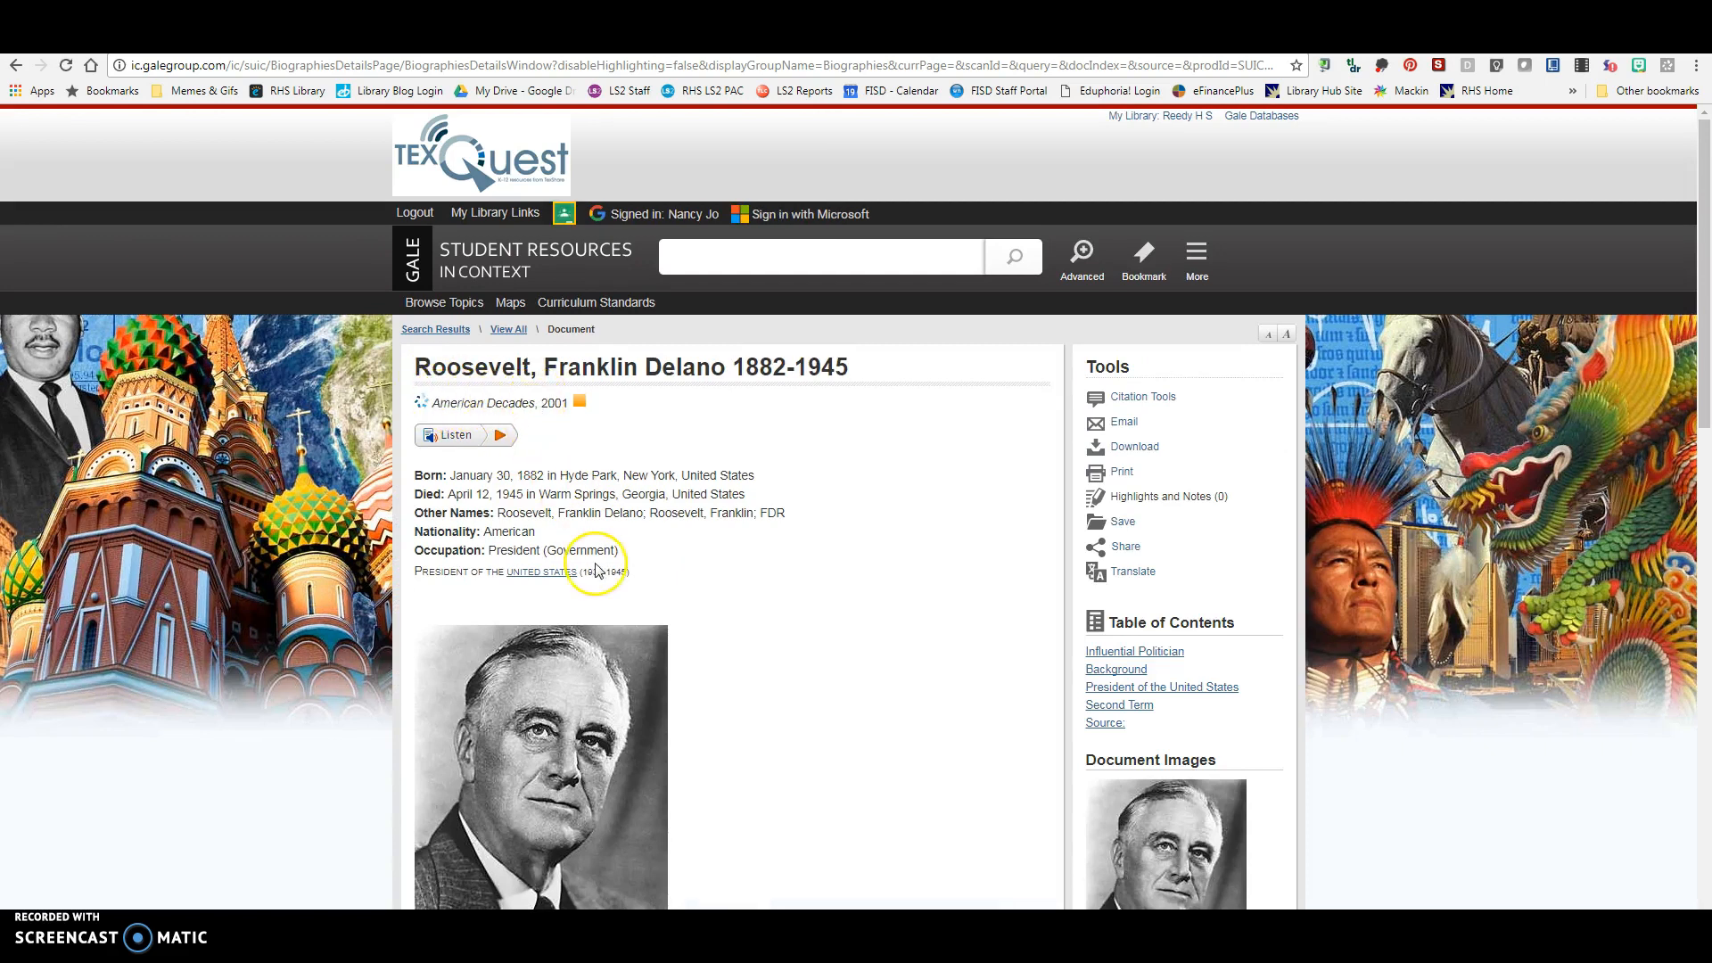
{"action": "mouse_move", "coordinate": [1044, 404]}
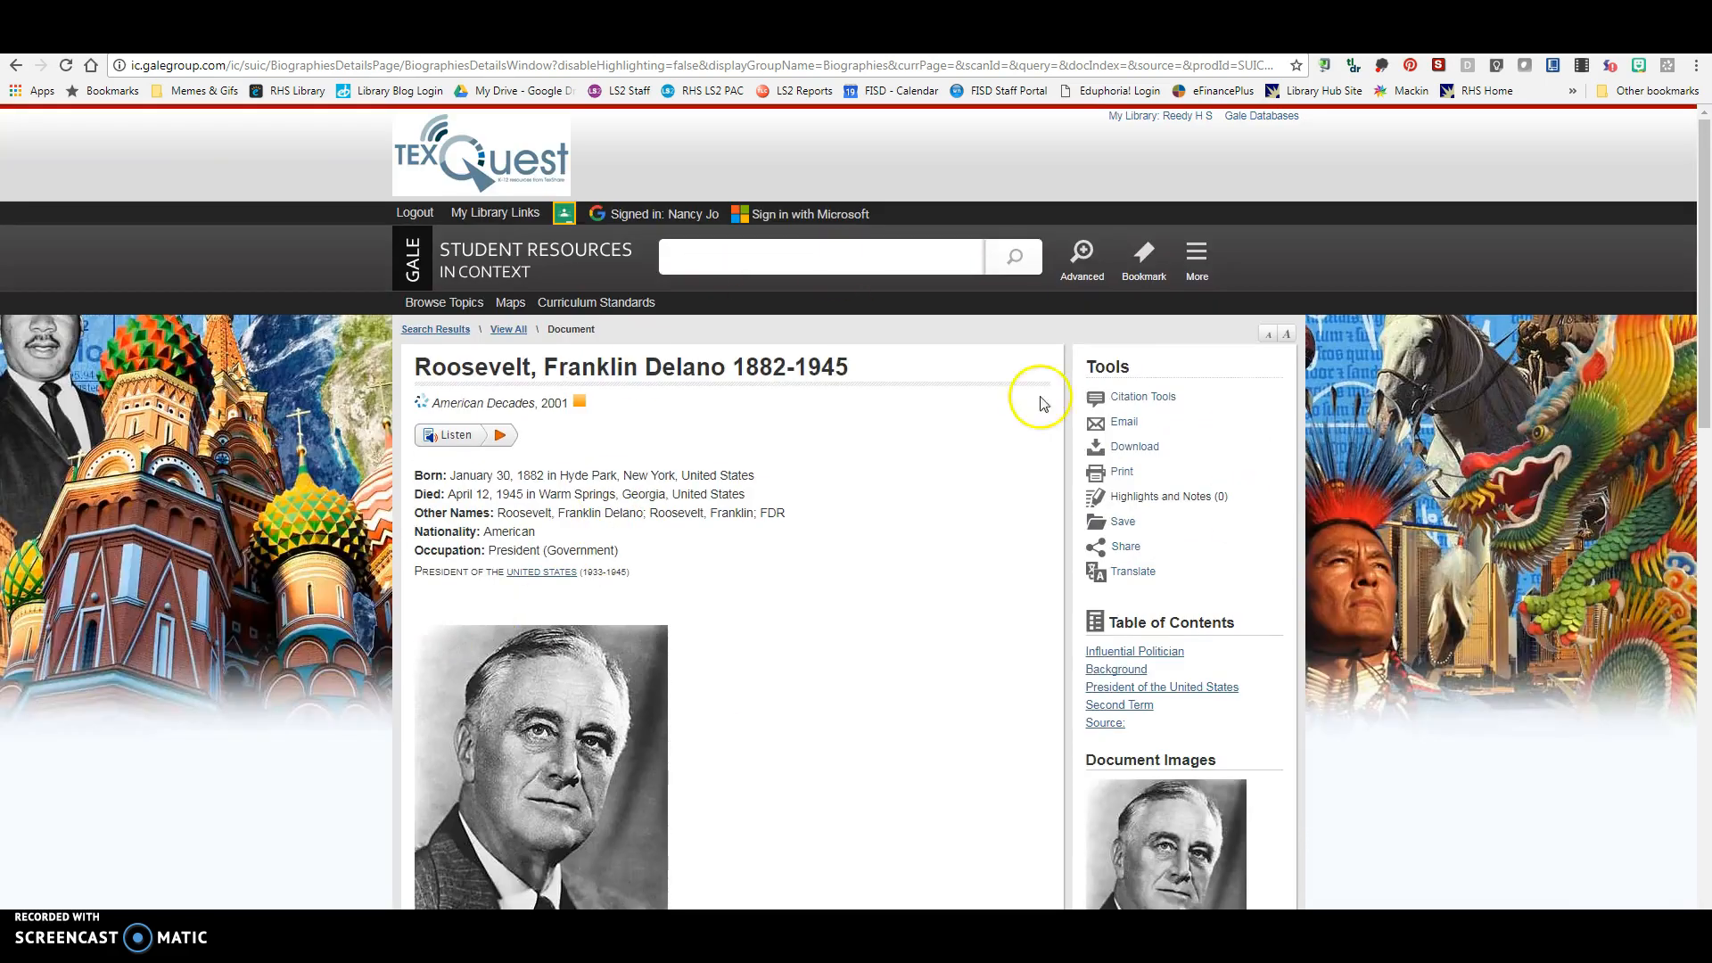
{"action": "mouse_move", "coordinate": [317, 673]}
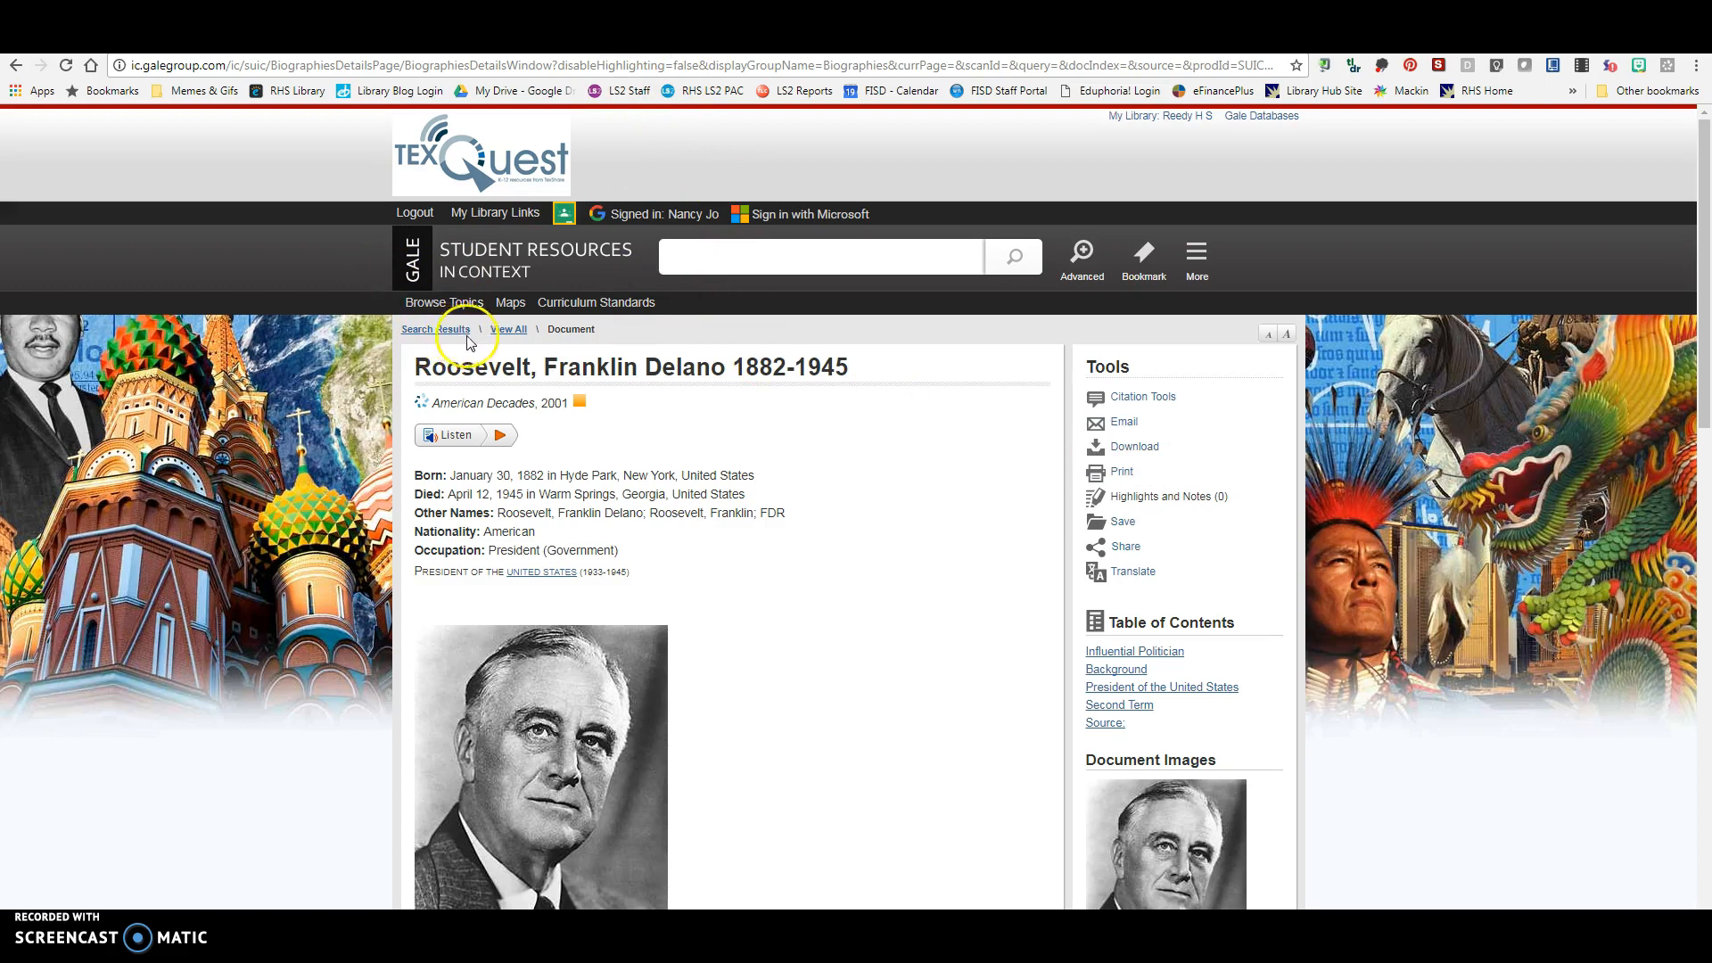
{"action": "left_click", "coordinate": [435, 328]}
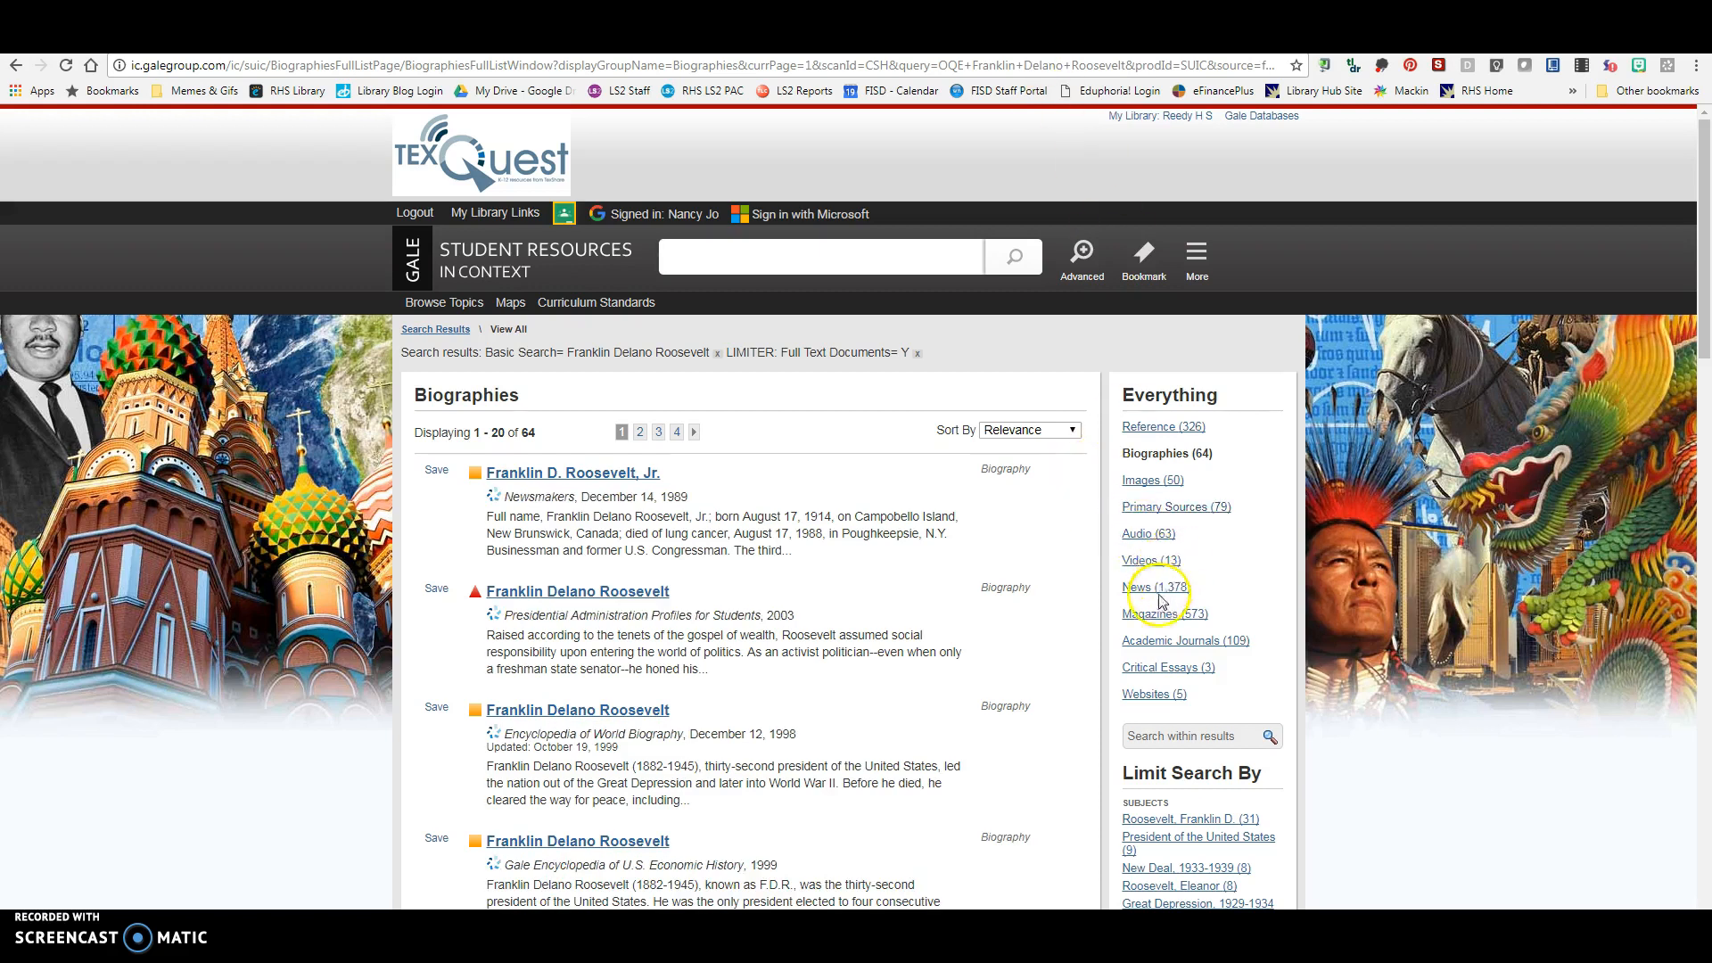
Filter to the 79 Primary Sources and browse Roosevelt's speeches, letters and fireside chats
{"action": "left_click", "coordinate": [1176, 505]}
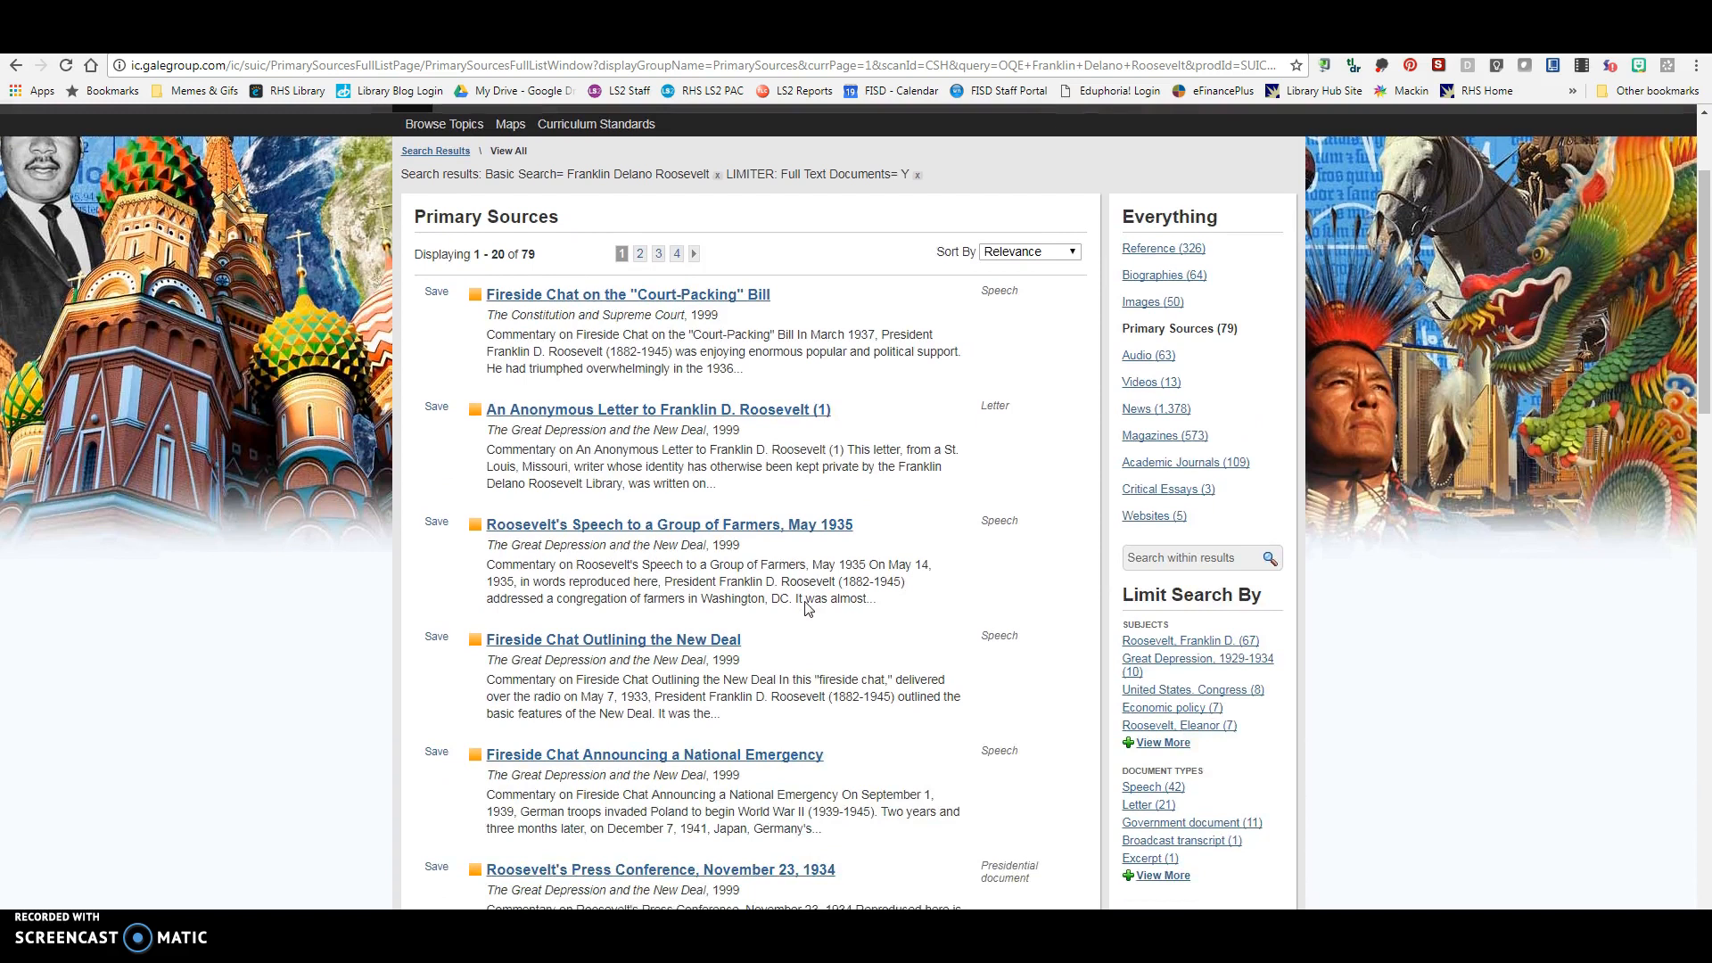
{"action": "scroll", "scroll_direction": "down", "scroll_amount": 3}
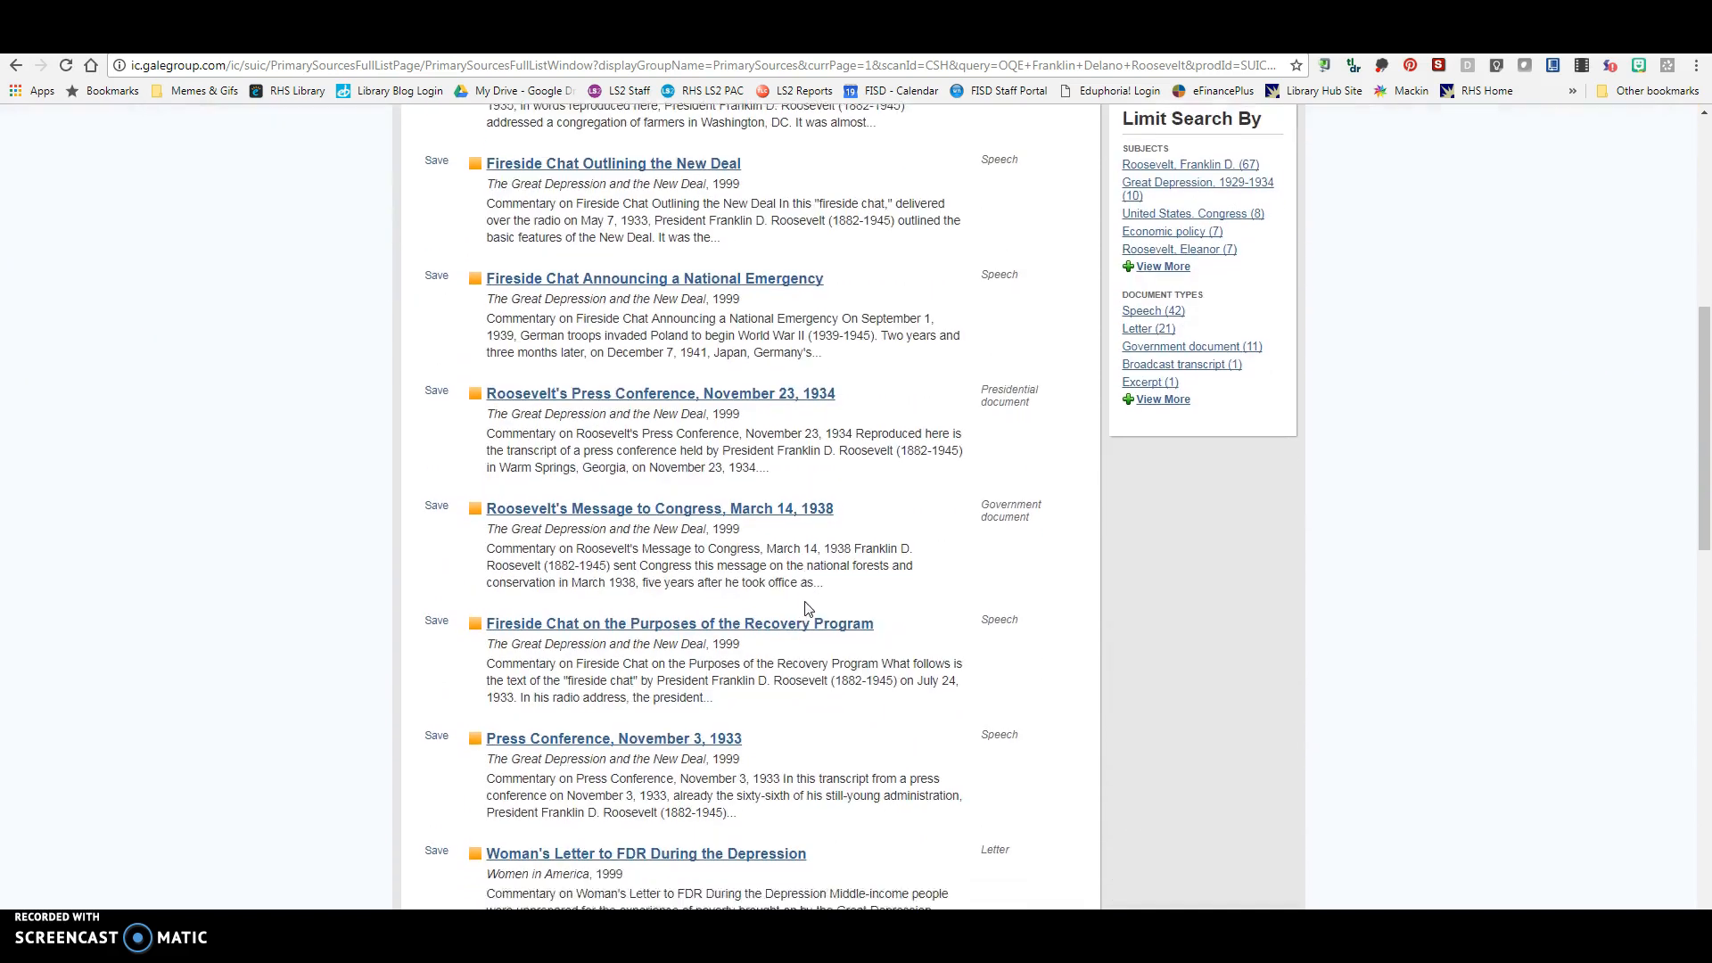
{"action": "scroll", "scroll_direction": "down", "scroll_amount": 3}
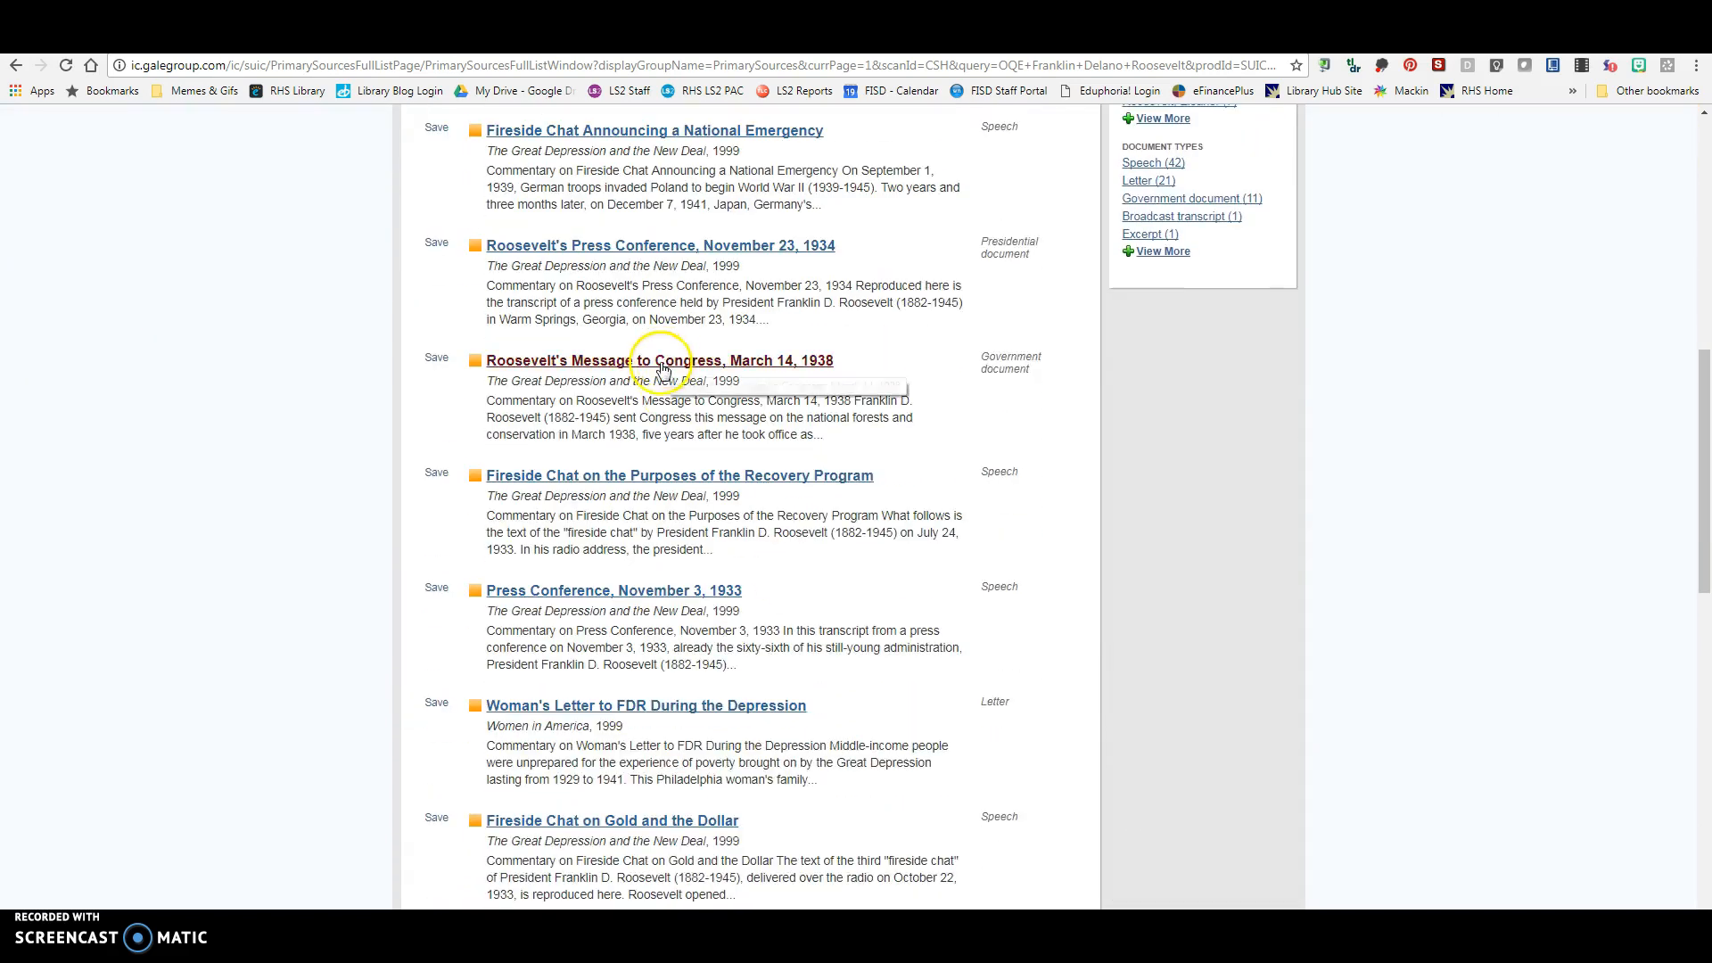
{"action": "scroll", "scroll_direction": "down", "scroll_amount": 3}
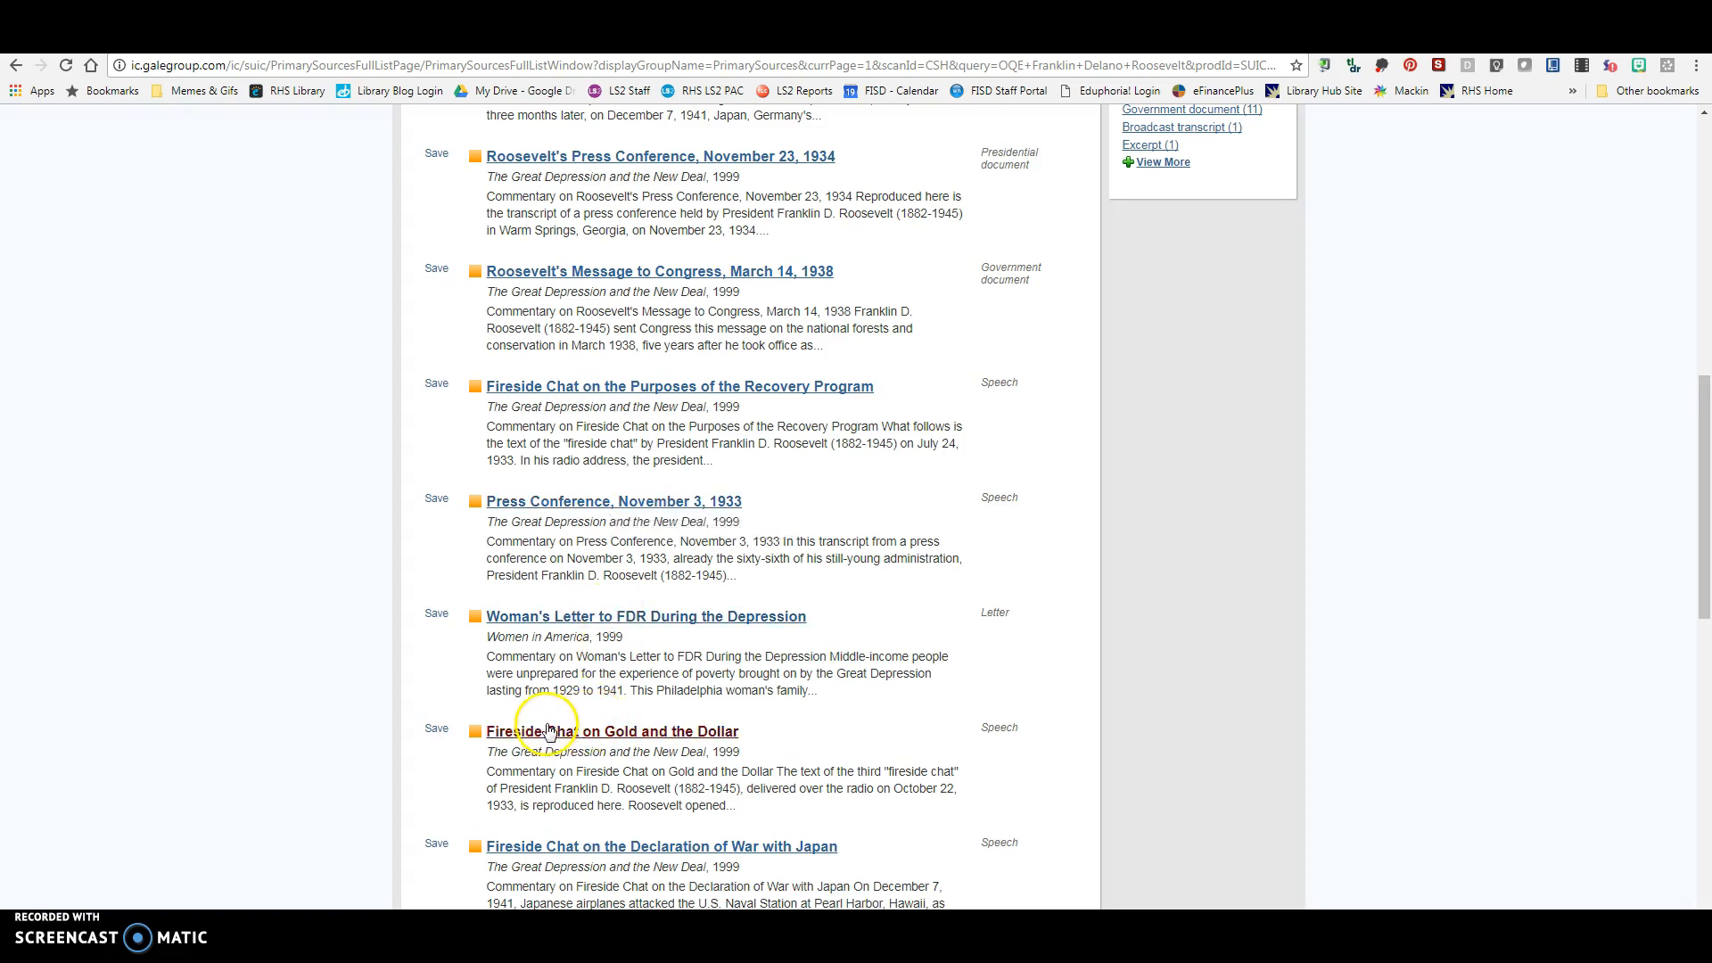
{"action": "scroll", "scroll_direction": "down", "scroll_amount": 3}
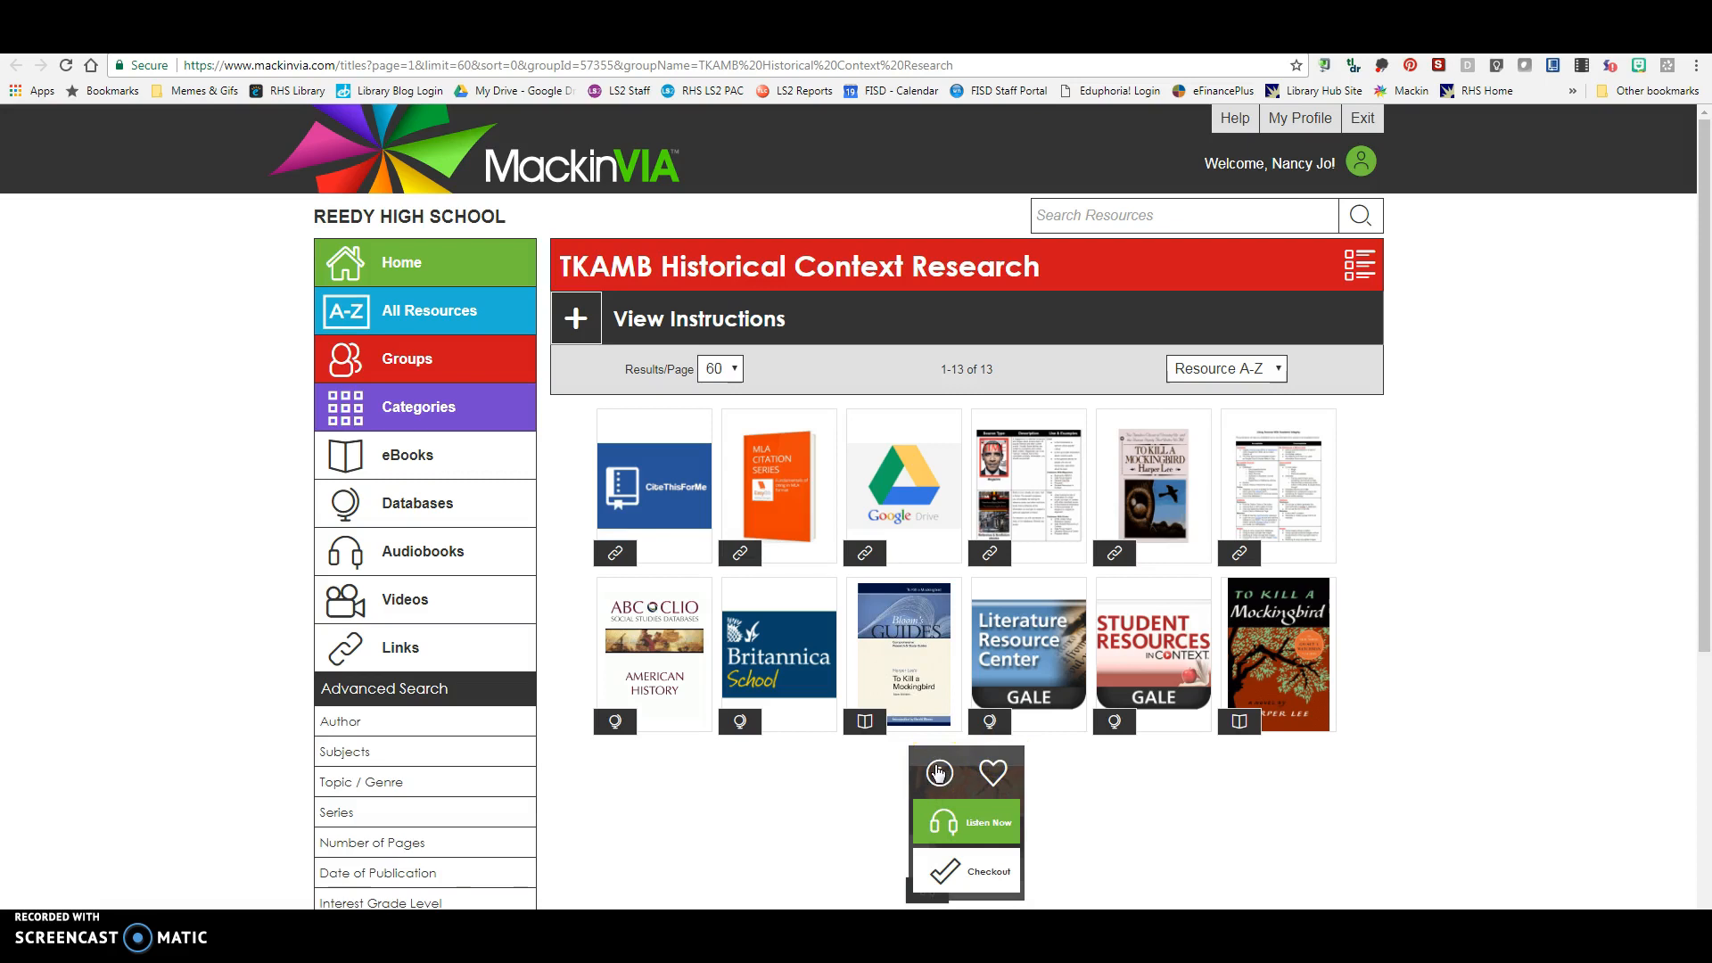
{"action": "mouse_move", "coordinate": [842, 791]}
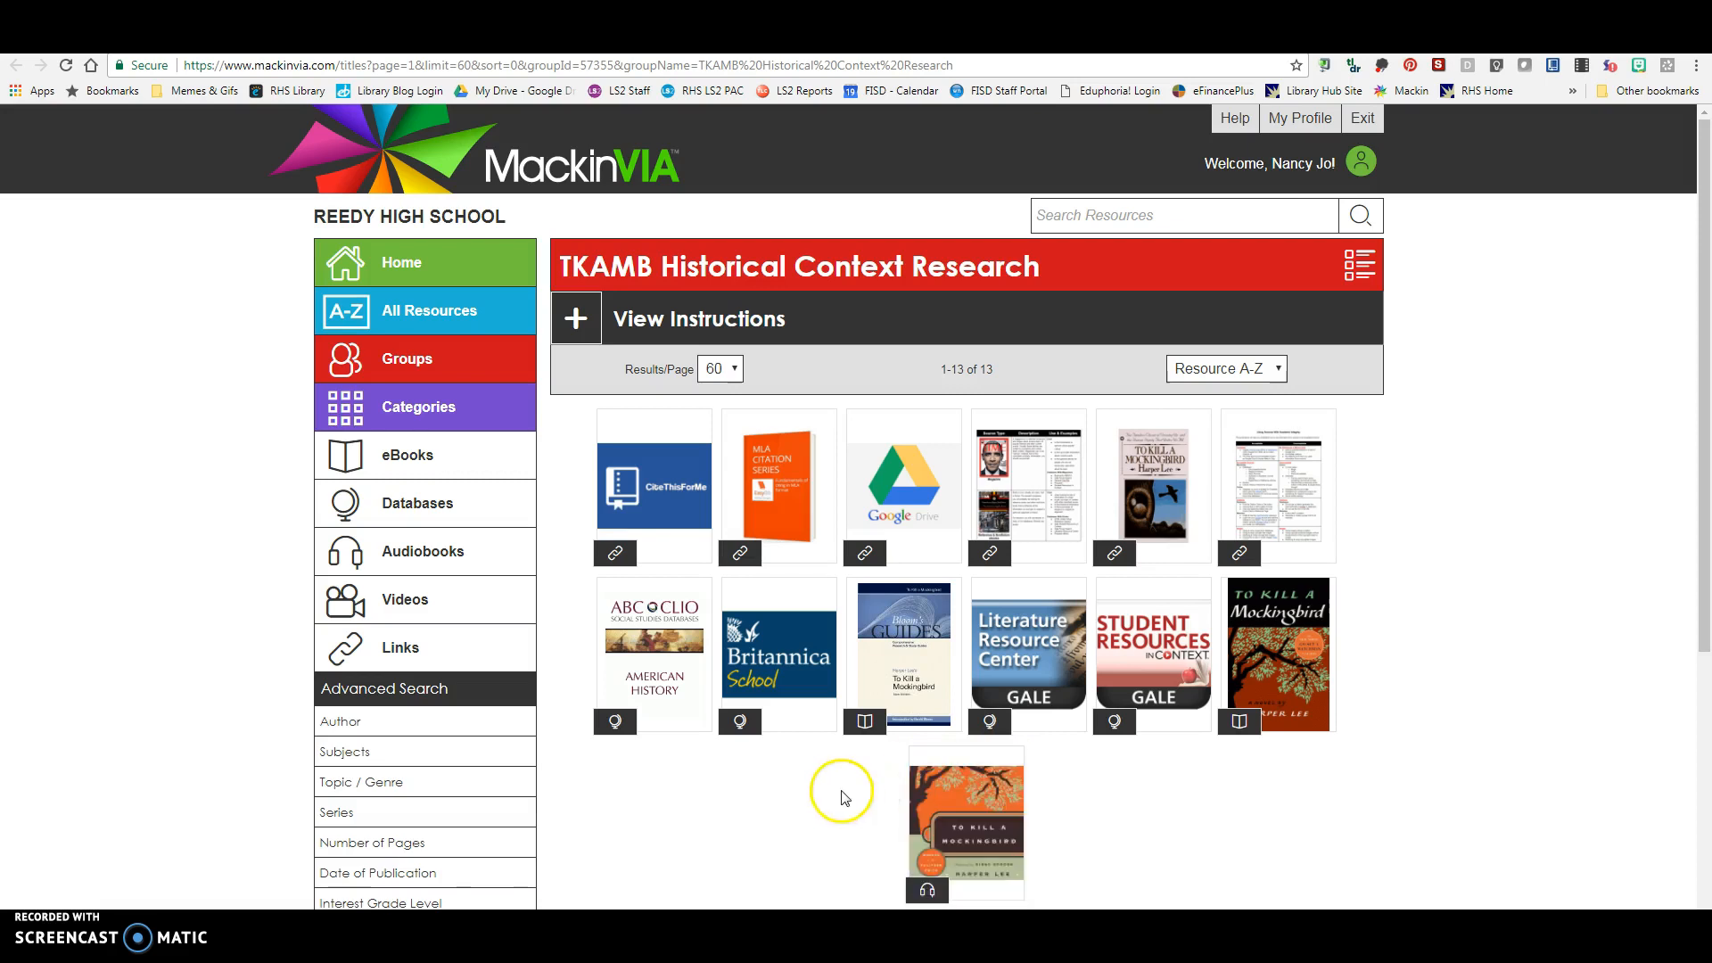
{"action": "mouse_move", "coordinate": [1147, 888]}
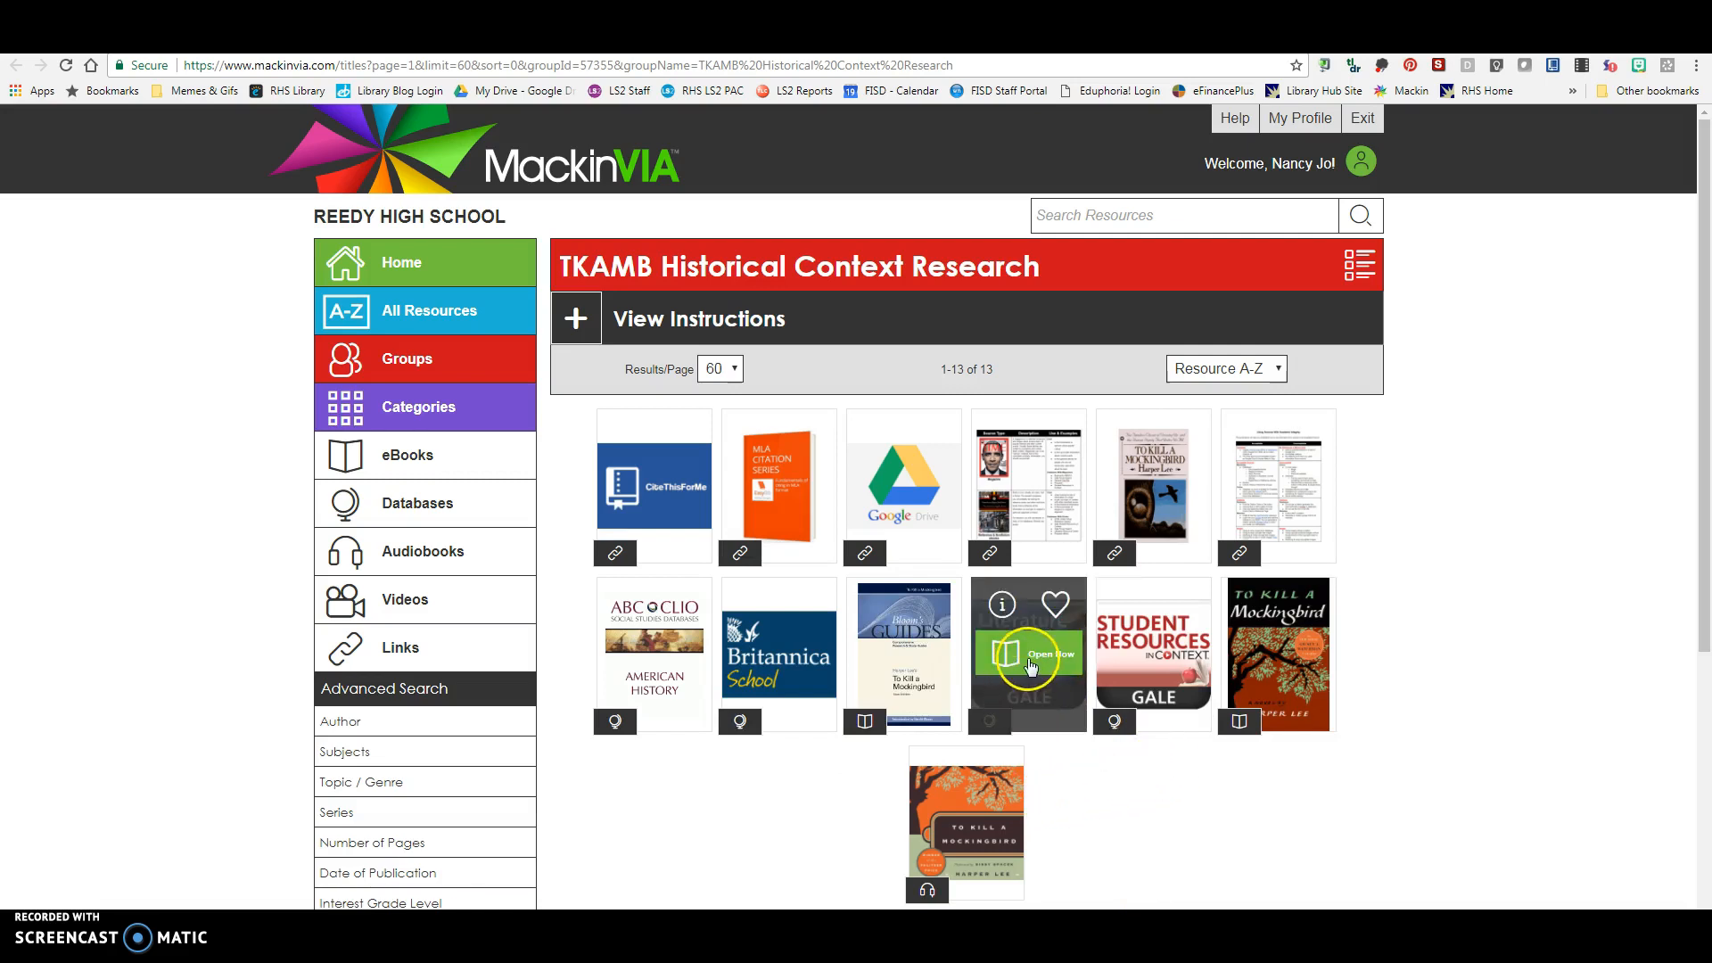
Return to the TKAMB research group and launch the ABC-CLIO American History database
{"action": "left_click", "coordinate": [1028, 654]}
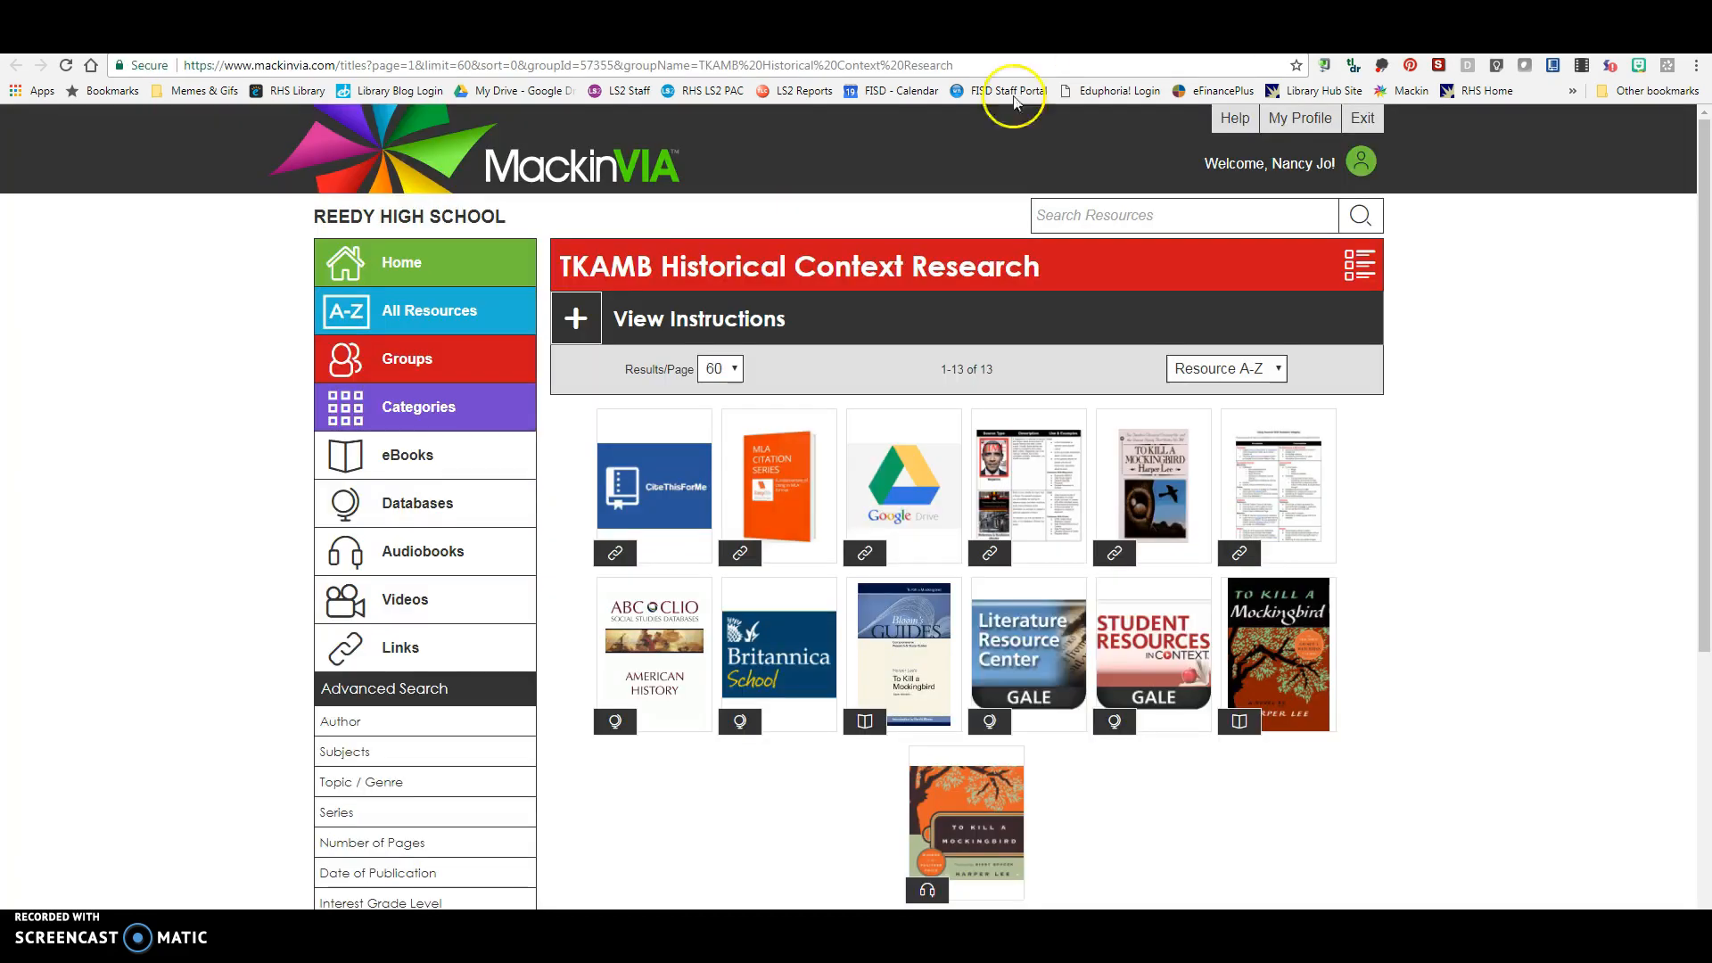
{"action": "mouse_move", "coordinate": [1027, 653]}
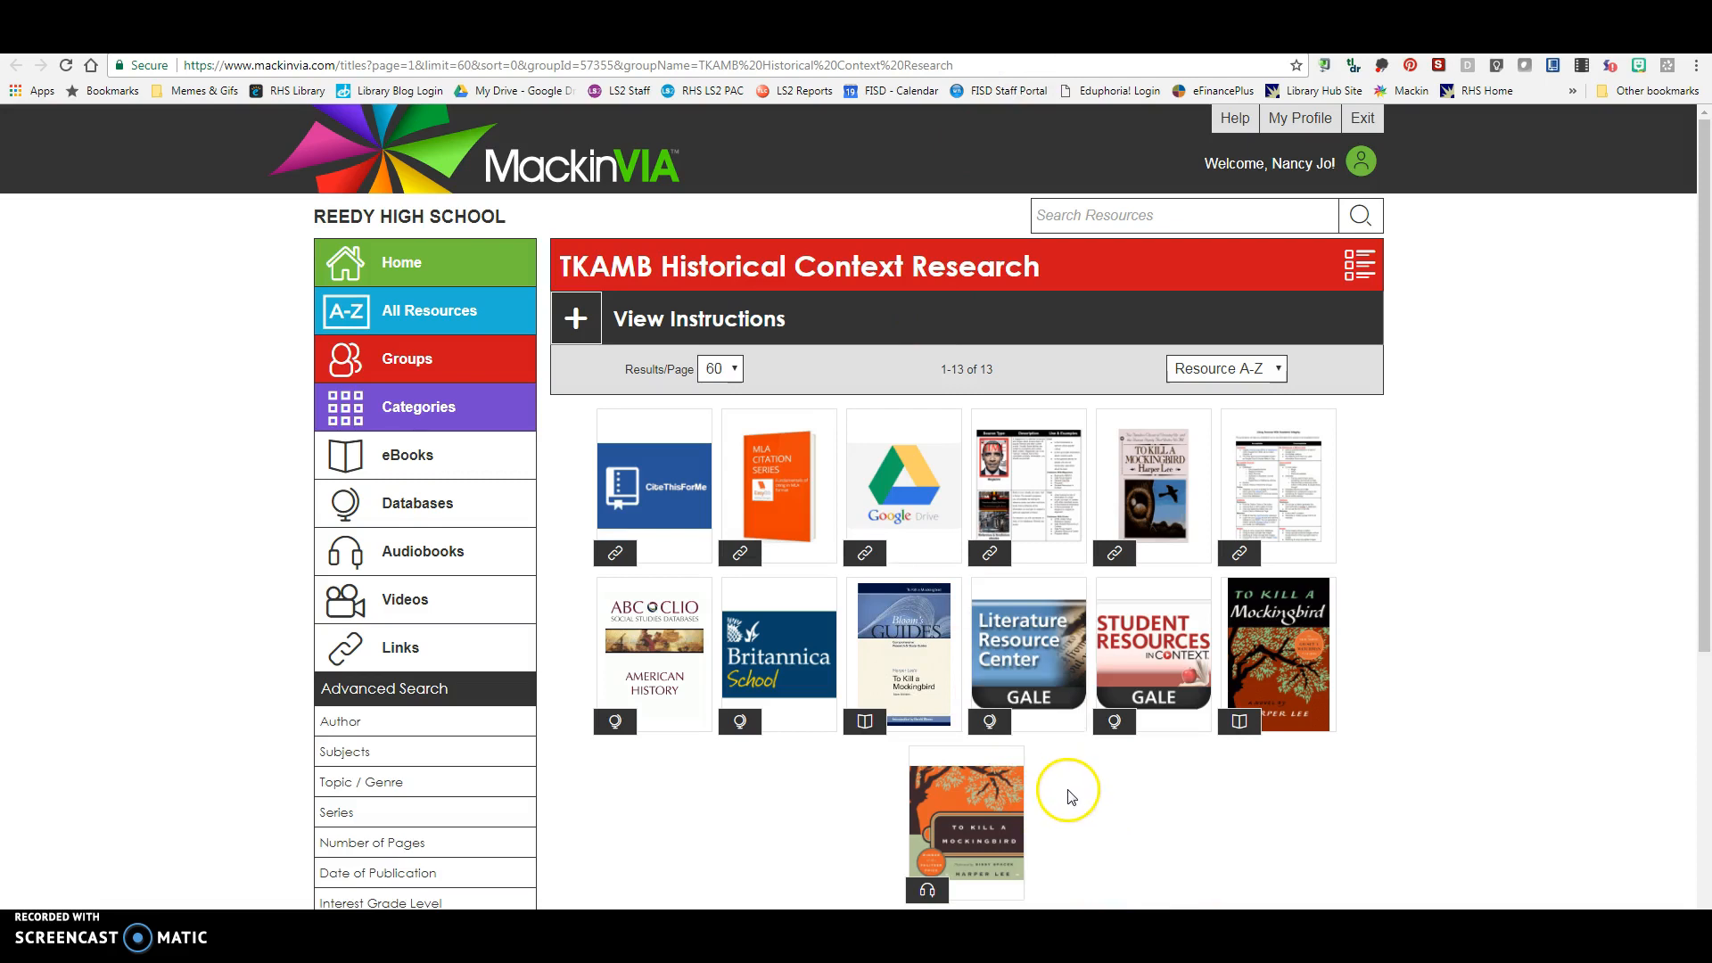
{"action": "left_click", "coordinate": [653, 649]}
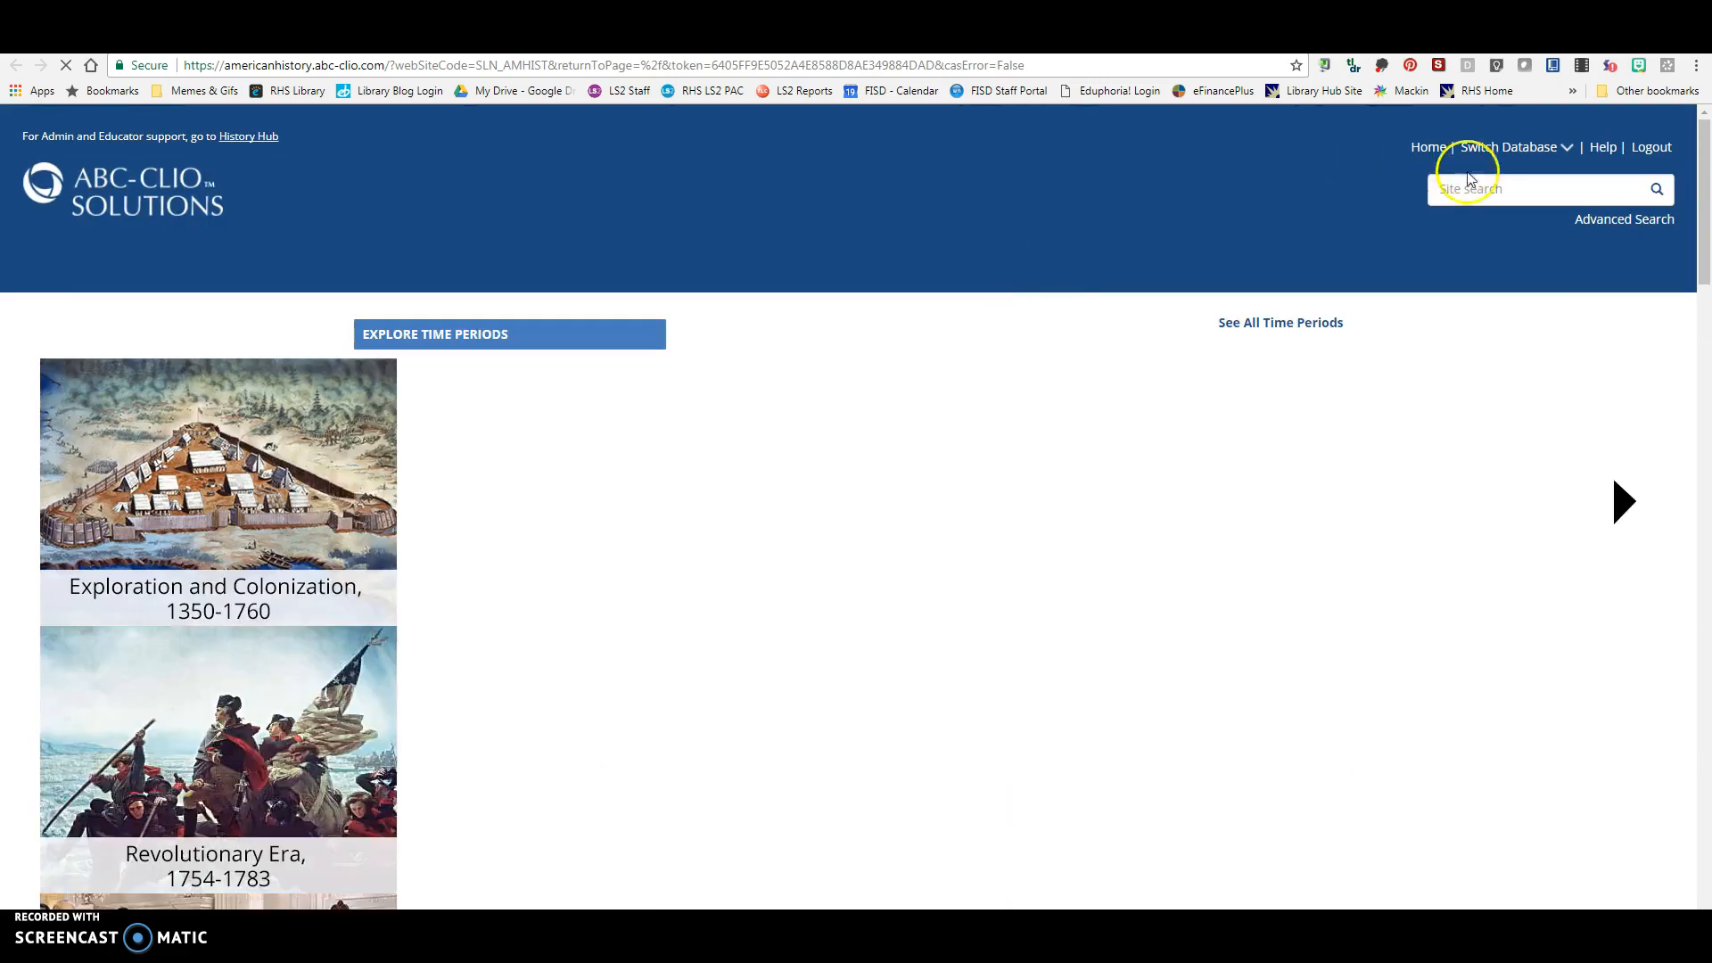
Search ABC-CLIO American History for 'Franklin Delano Roosevelt', bringing up 11 results
{"action": "type", "text": "Franklin Delano Roosevelt"}
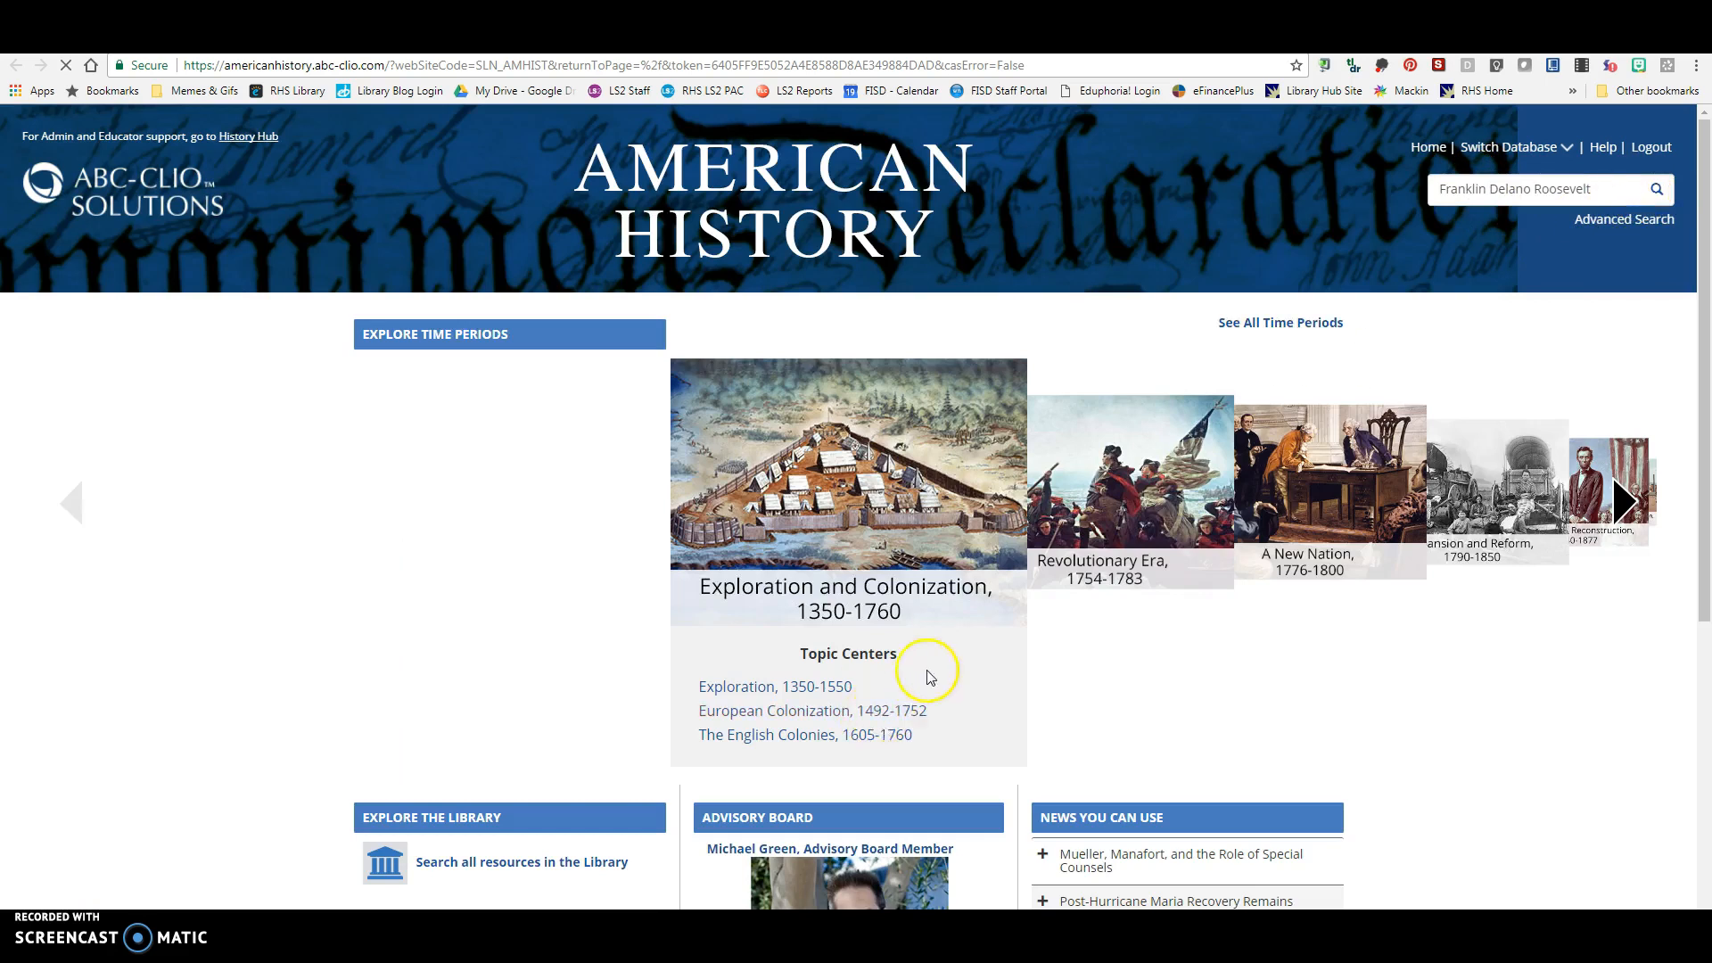
{"action": "left_click", "coordinate": [1655, 187]}
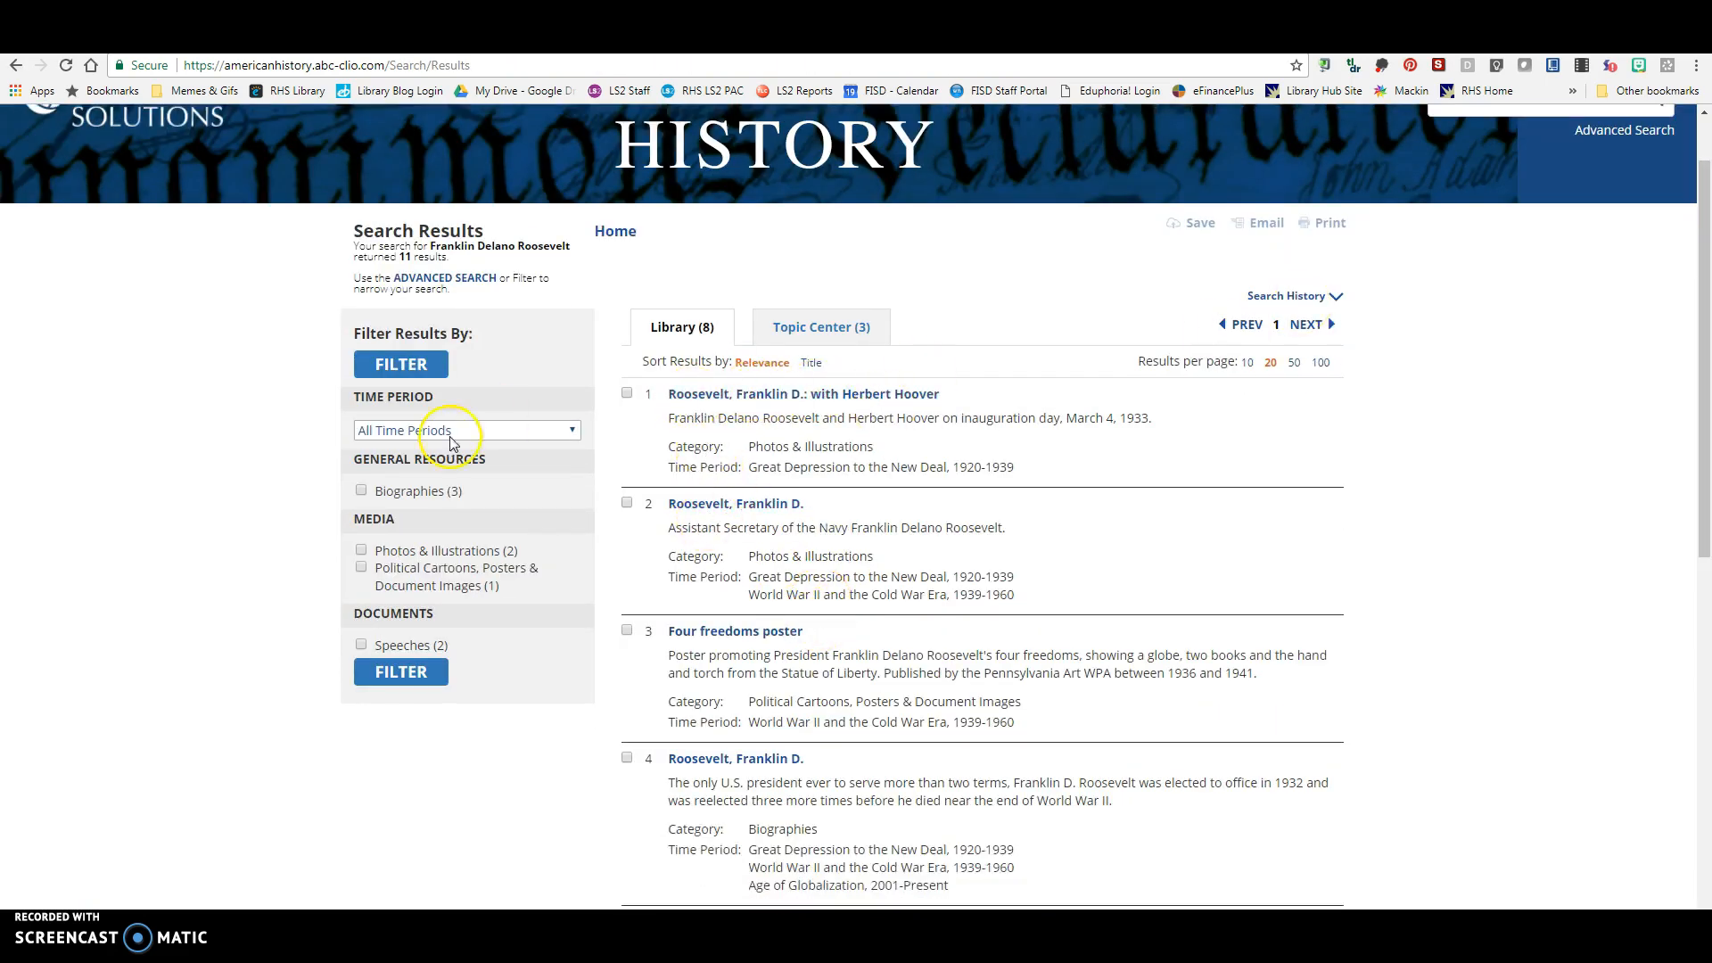
{"action": "mouse_move", "coordinate": [421, 556]}
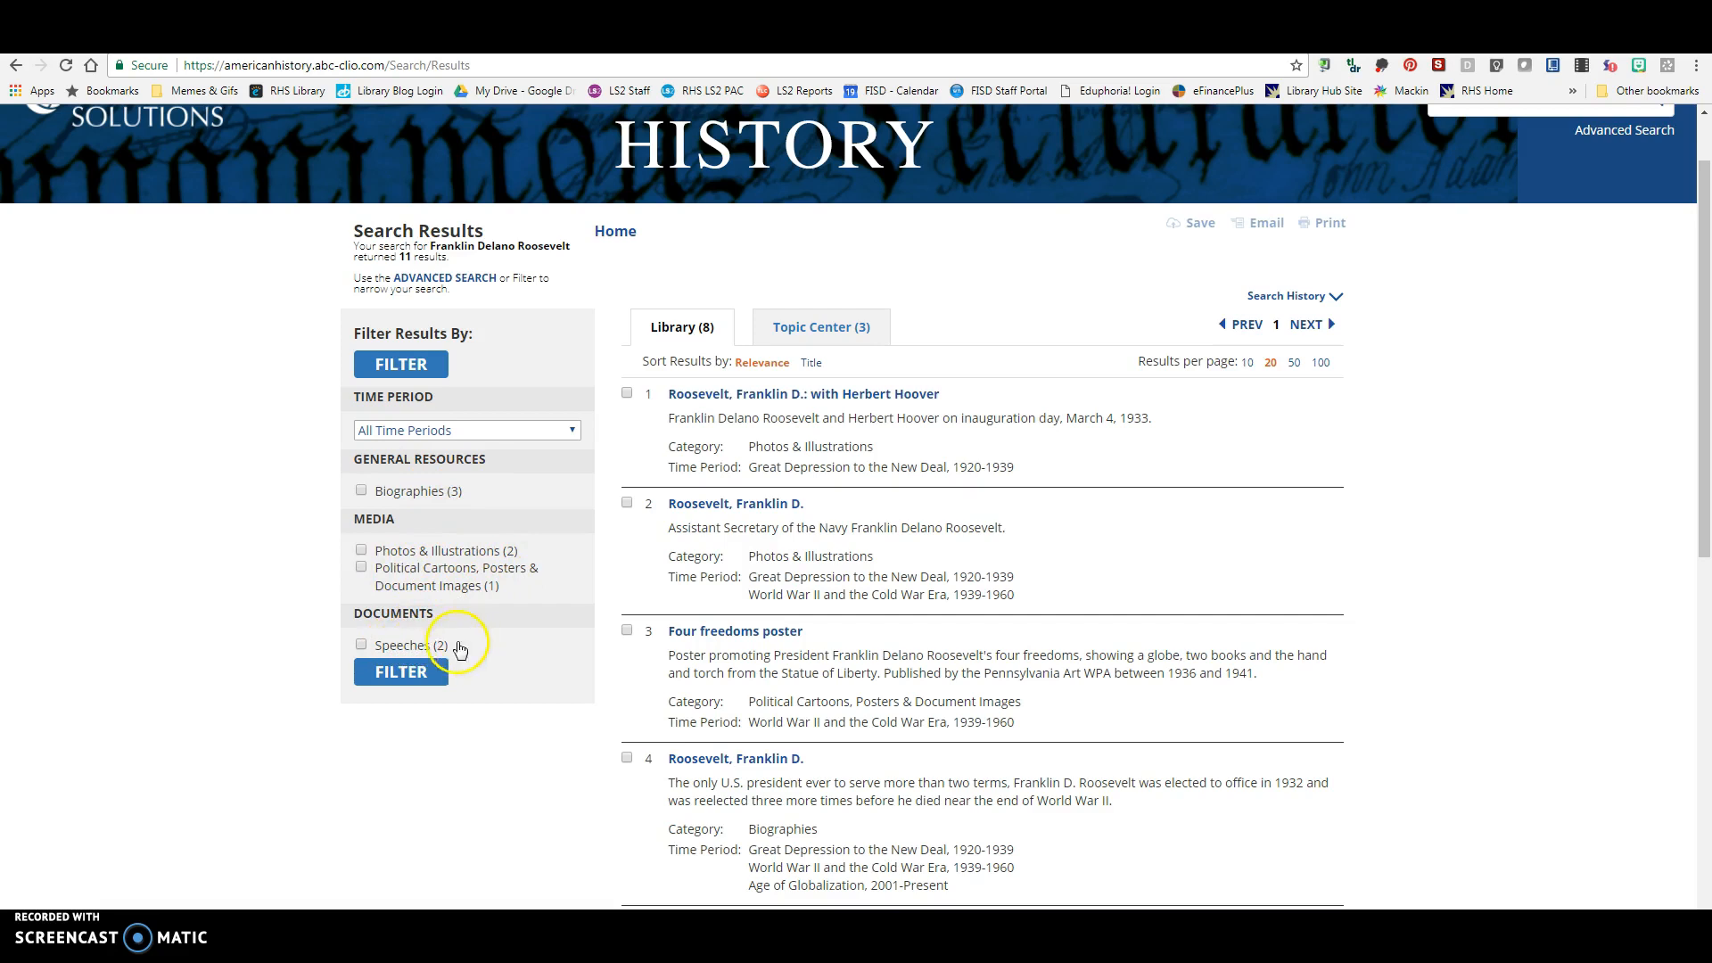
{"action": "mouse_move", "coordinate": [458, 503]}
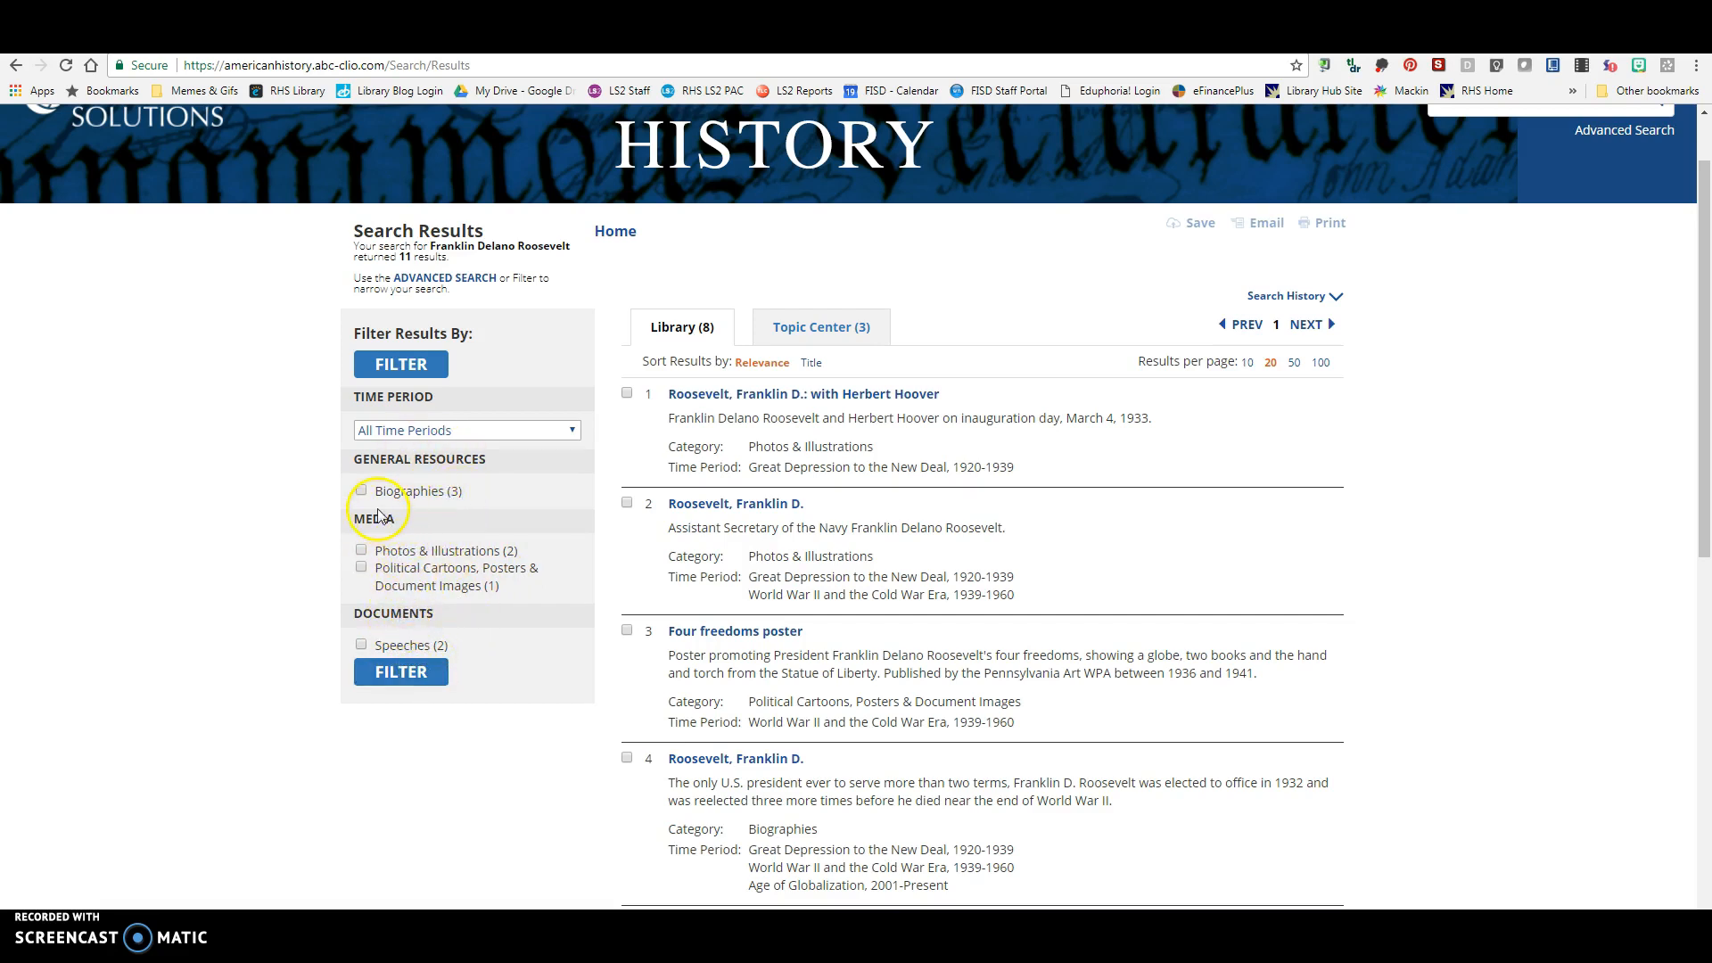
{"action": "mouse_move", "coordinate": [387, 556]}
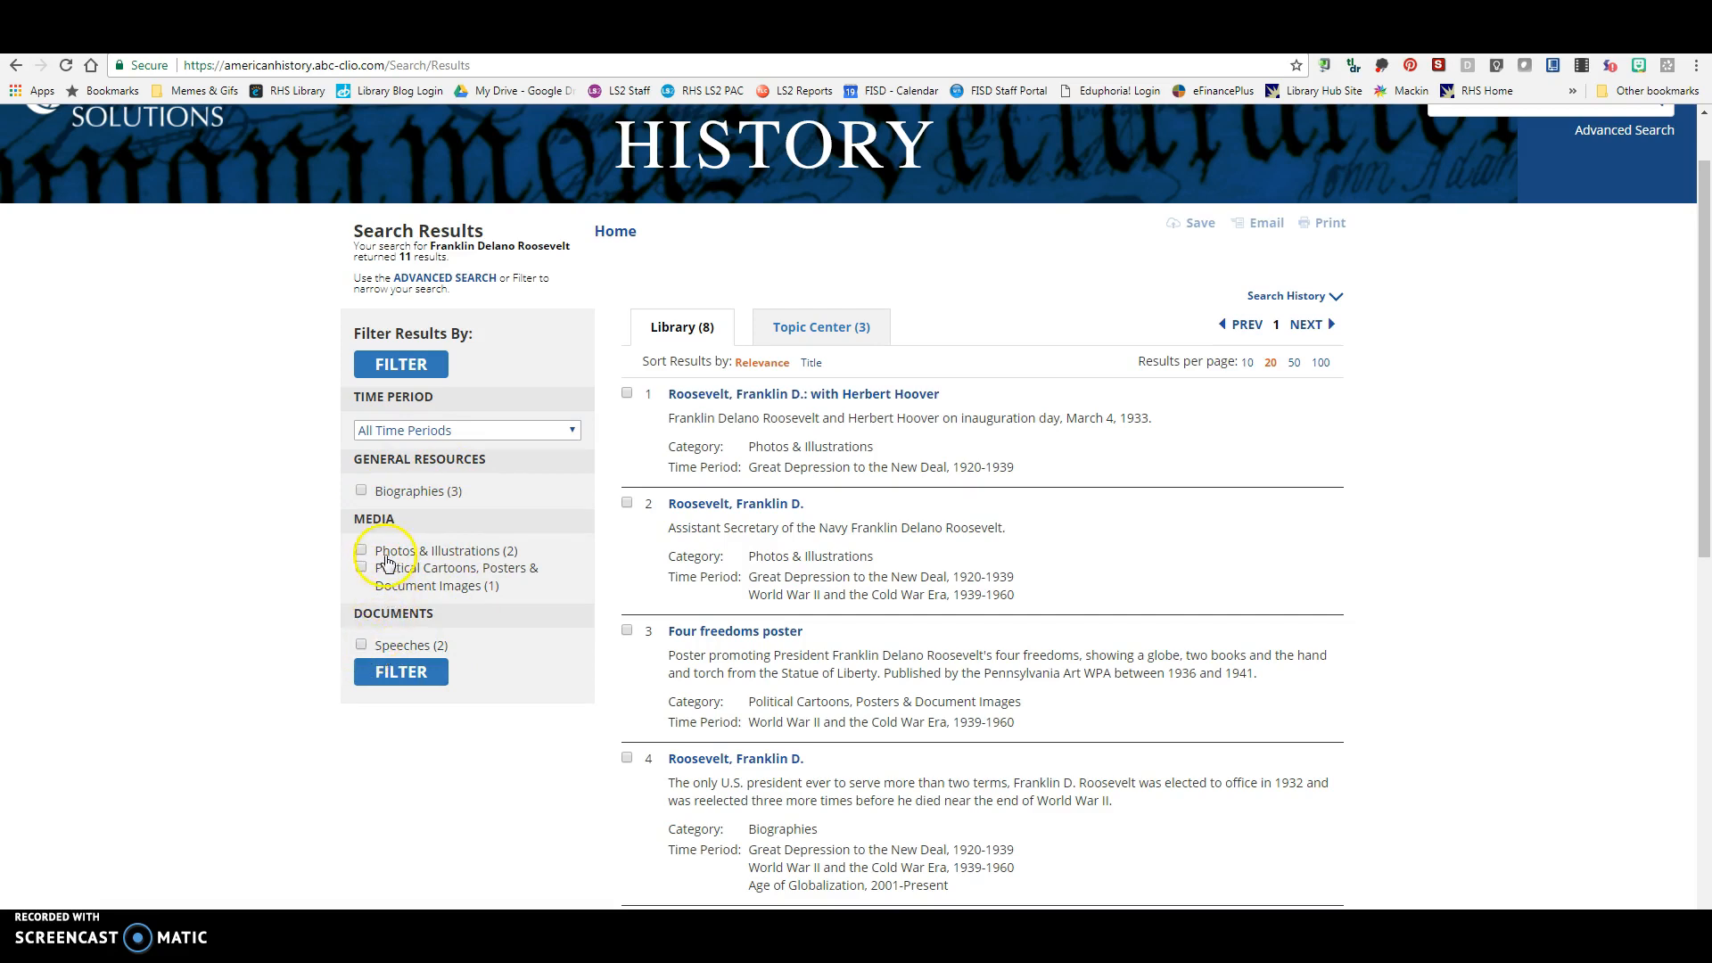
Filter the results to Biographies, open the 'Roosevelt, Franklin D.' biography and save it
{"action": "left_click", "coordinate": [362, 491]}
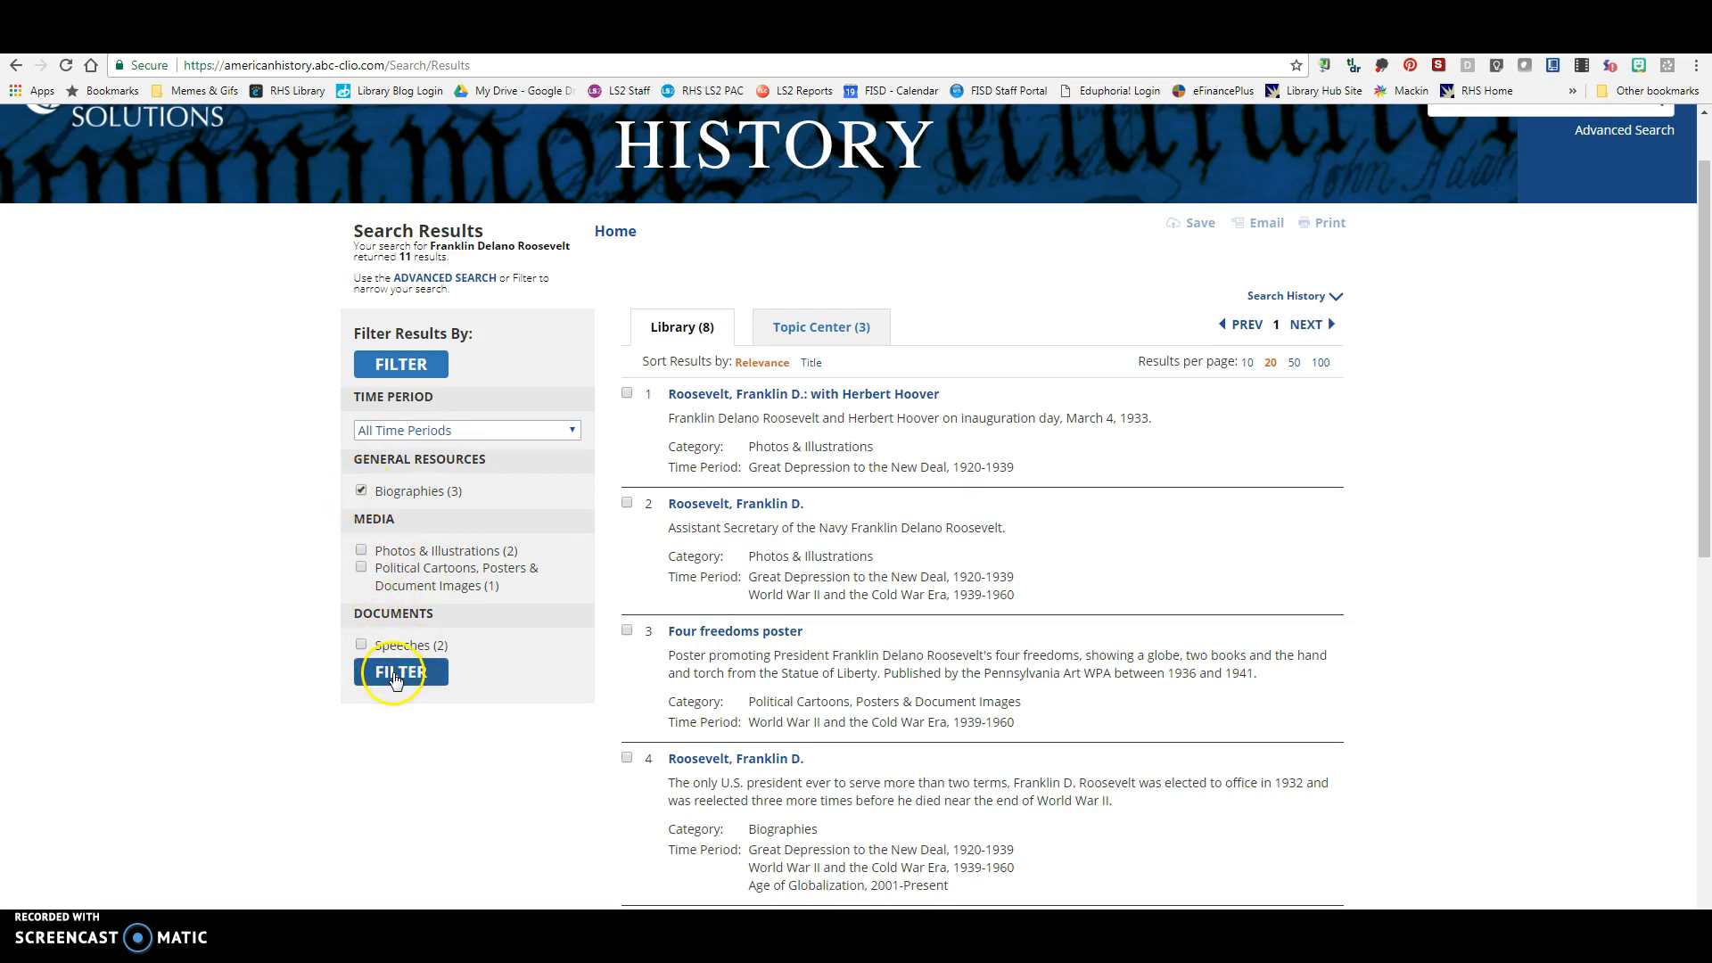
{"action": "left_click", "coordinate": [399, 671]}
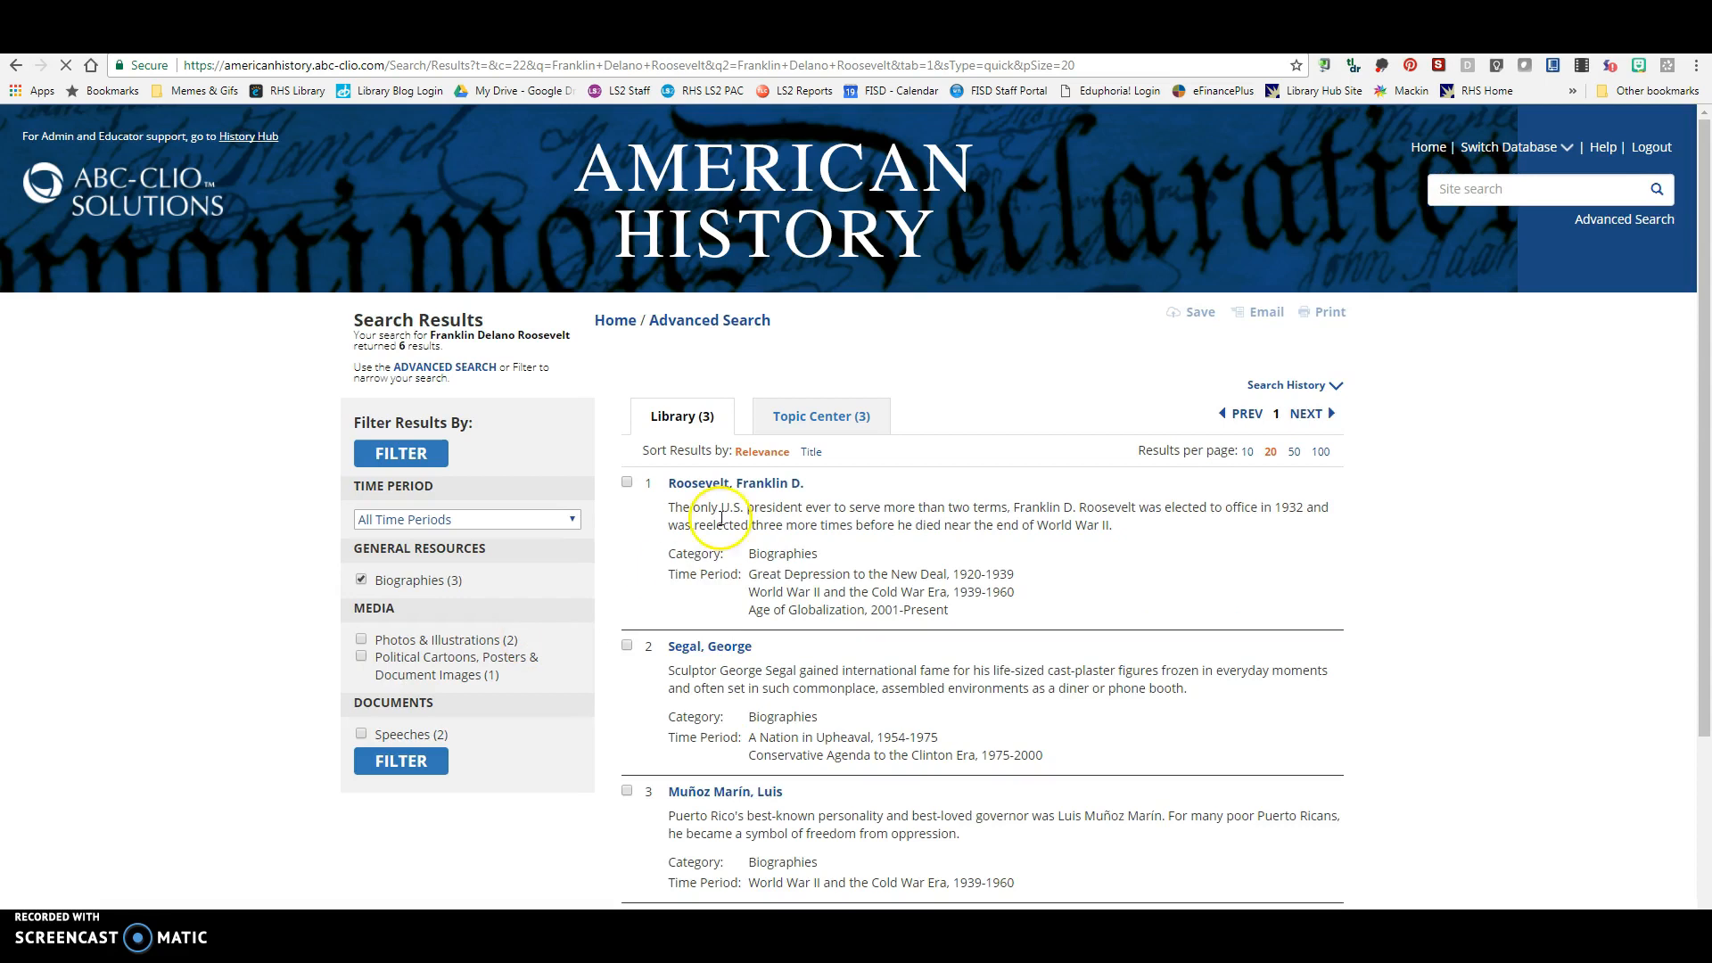
{"action": "left_click", "coordinate": [735, 483]}
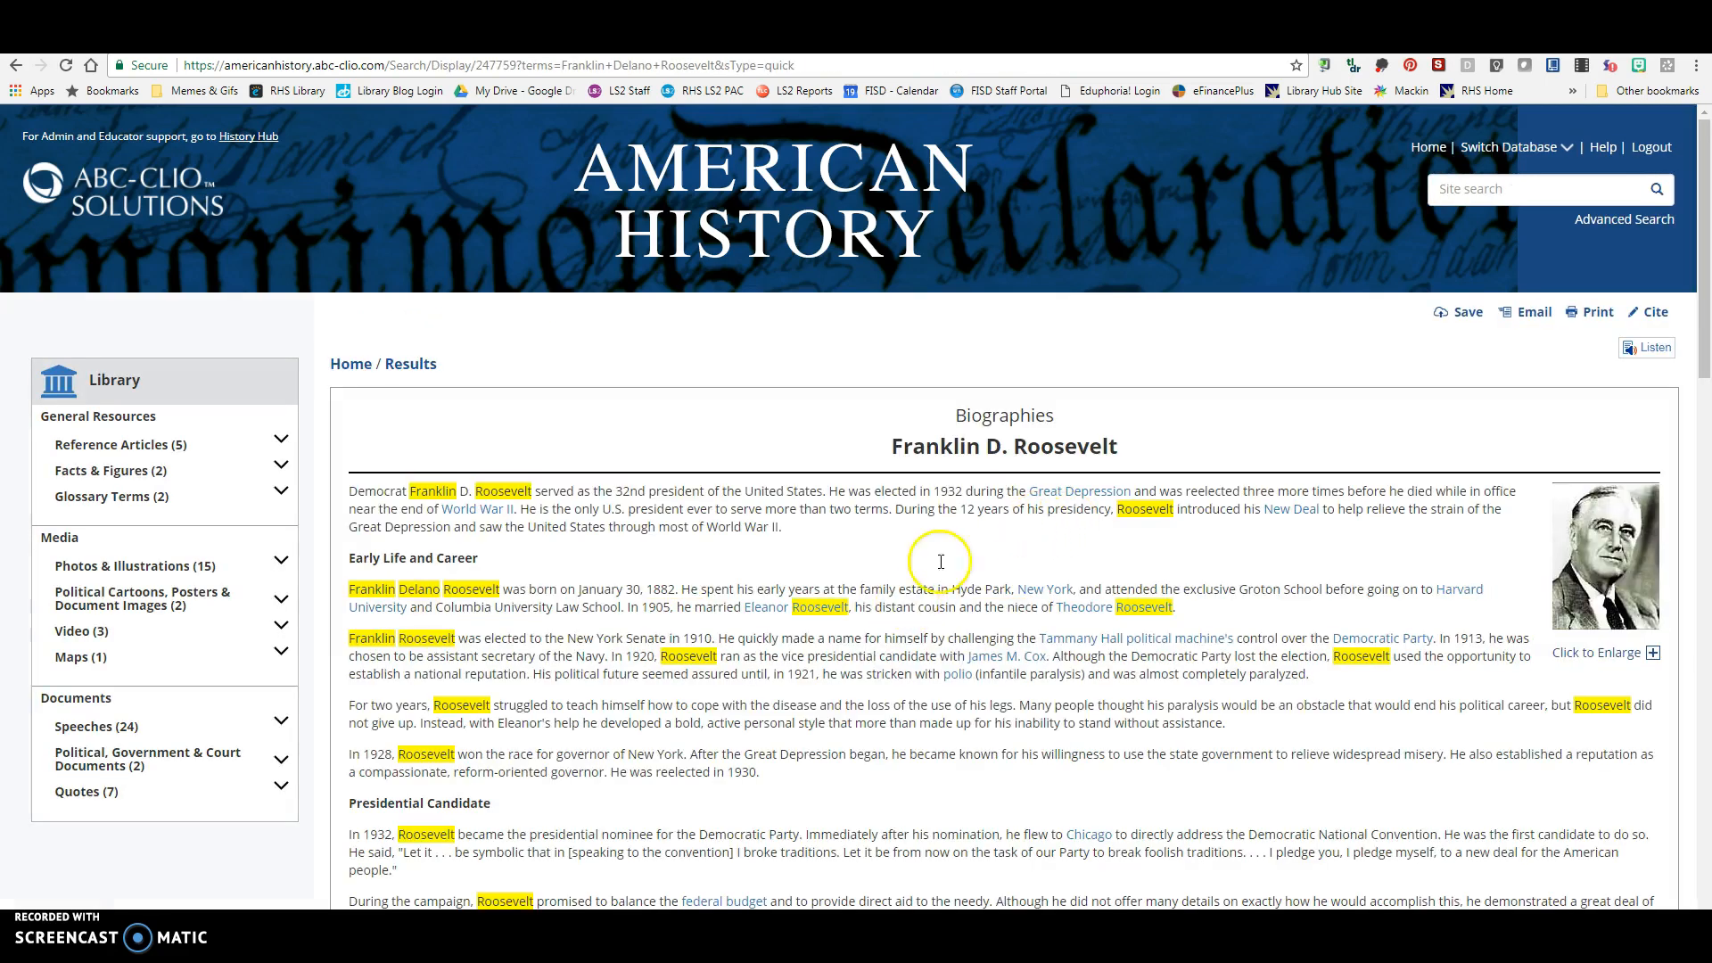
{"action": "mouse_move", "coordinate": [1468, 312]}
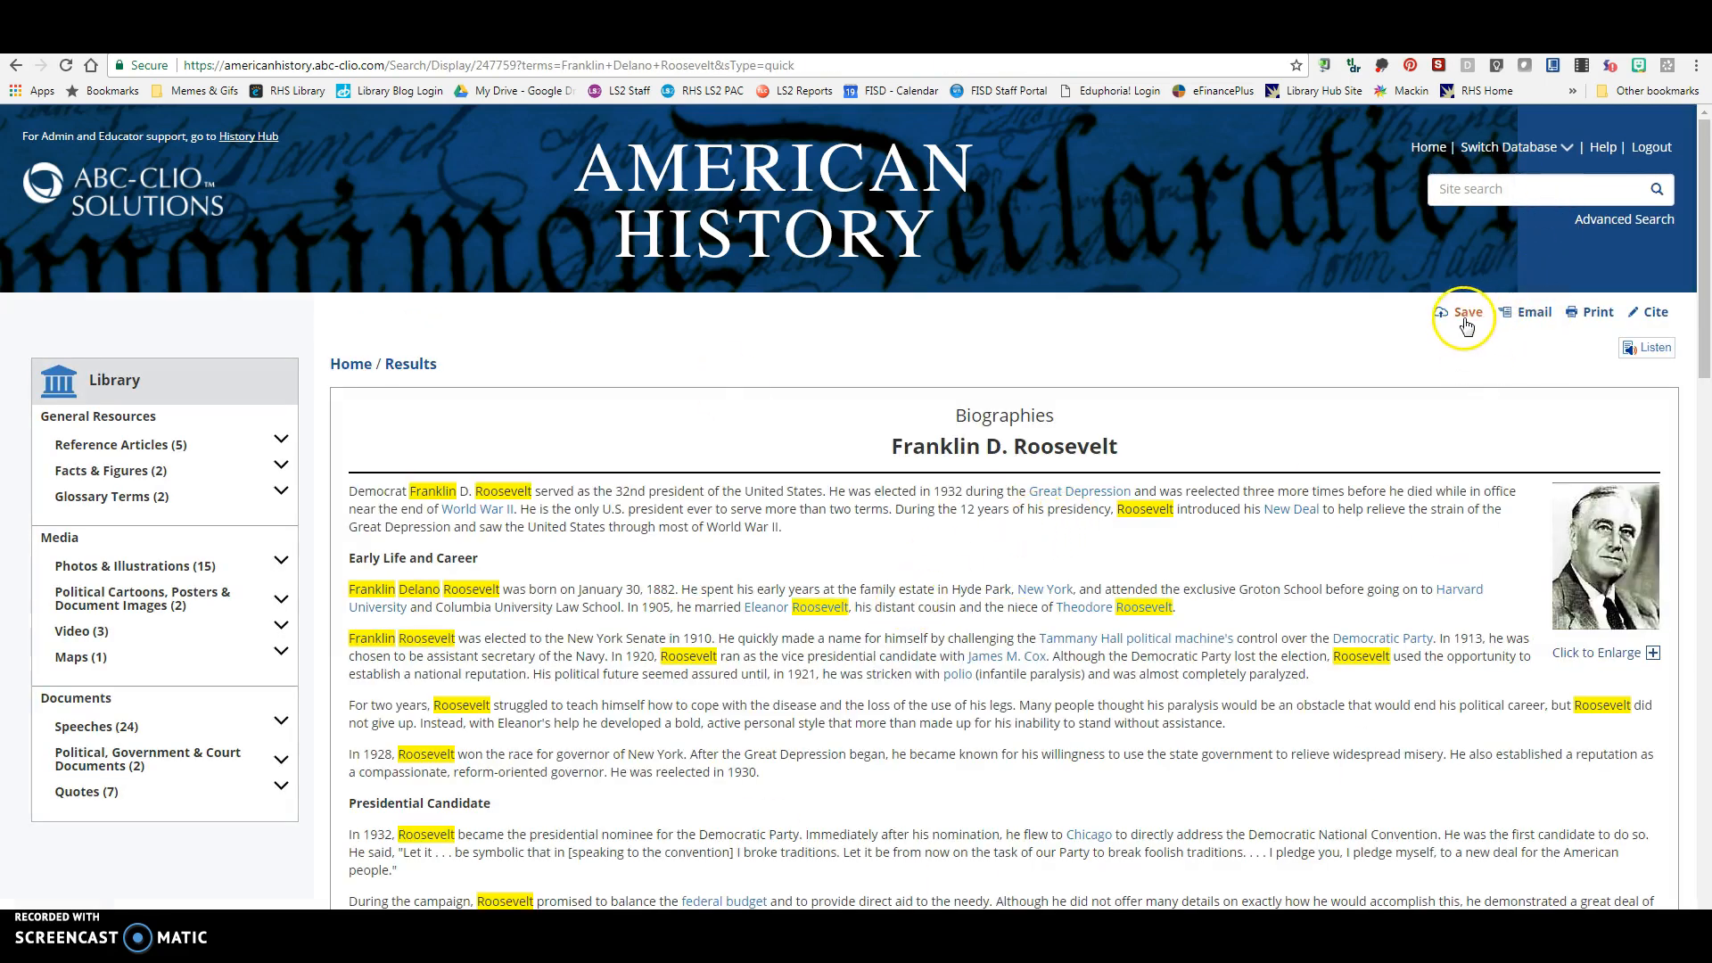
{"action": "left_click", "coordinate": [1468, 311]}
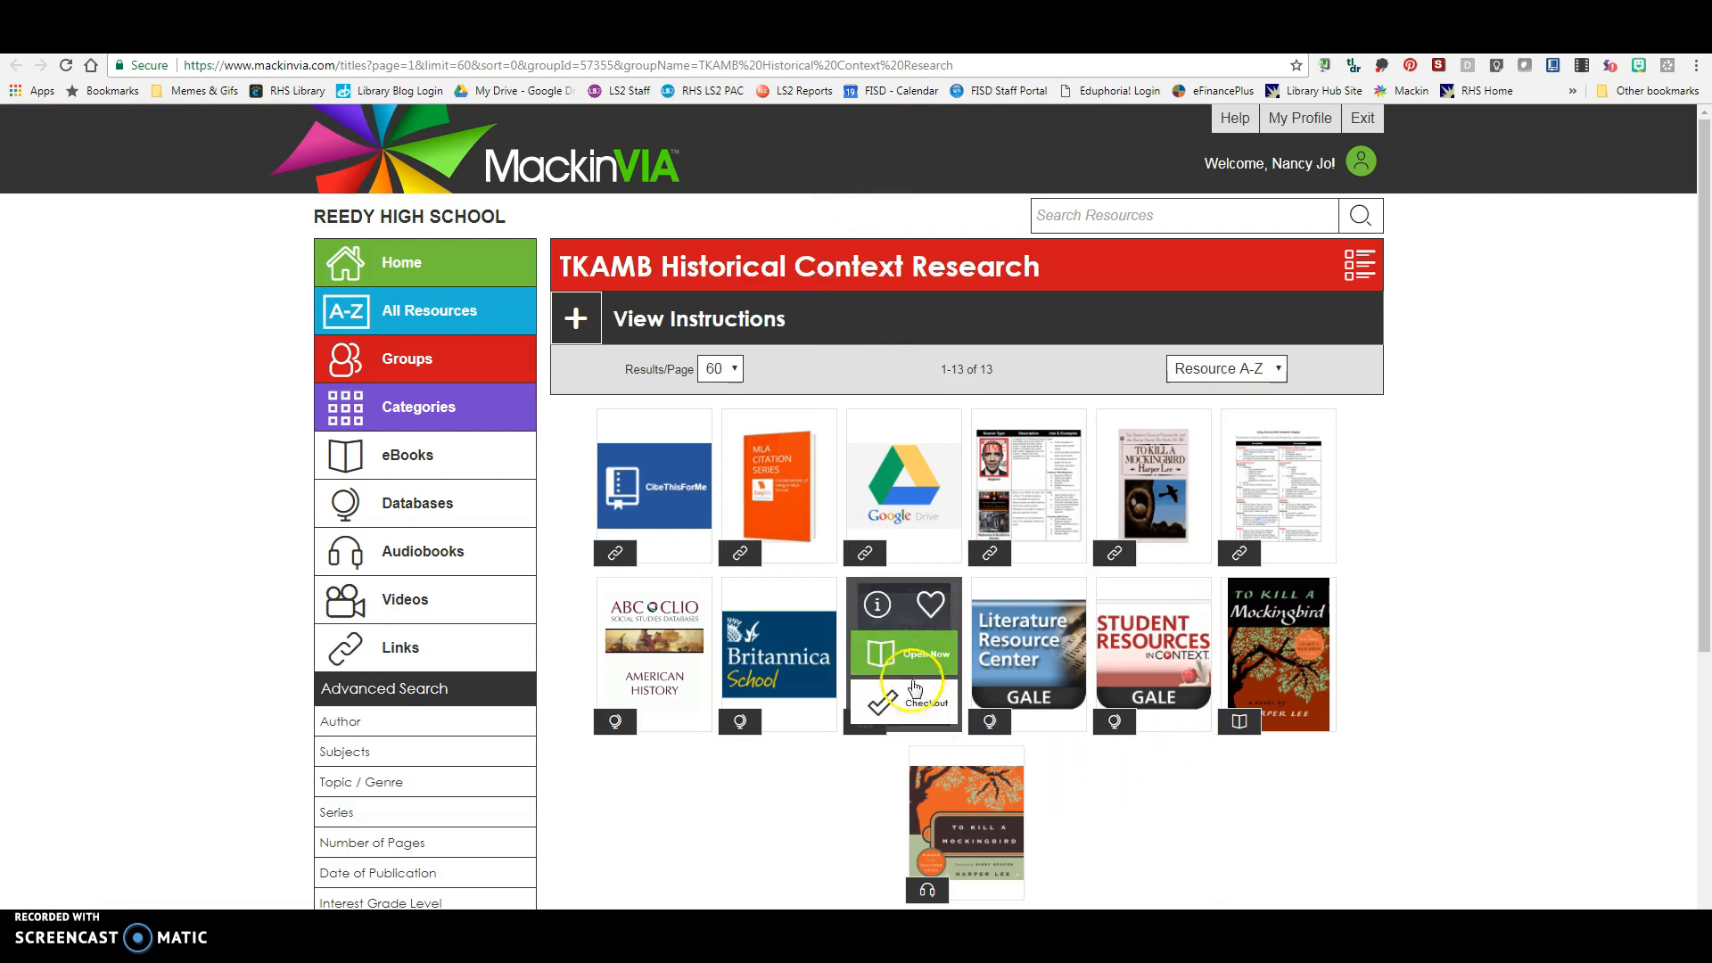
{"action": "mouse_move", "coordinate": [1122, 785]}
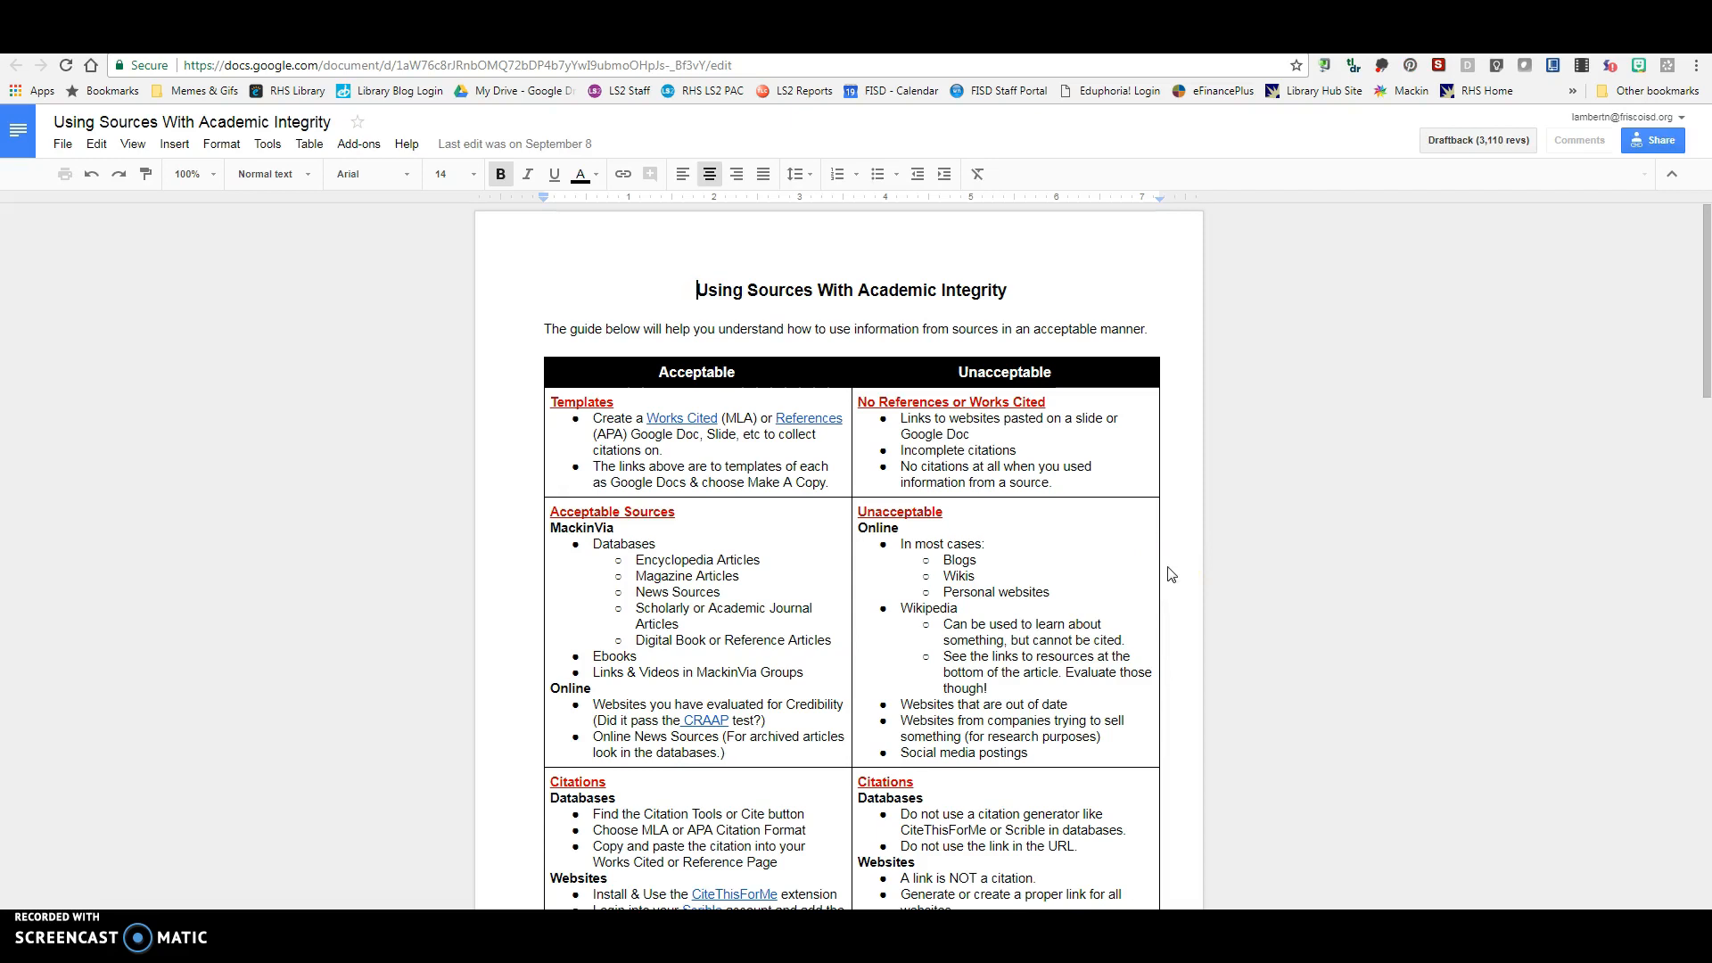
Scroll through the academic integrity guide's citations, images, paraphrasing and quotes tables
{"action": "scroll", "scroll_direction": "down", "scroll_amount": 3}
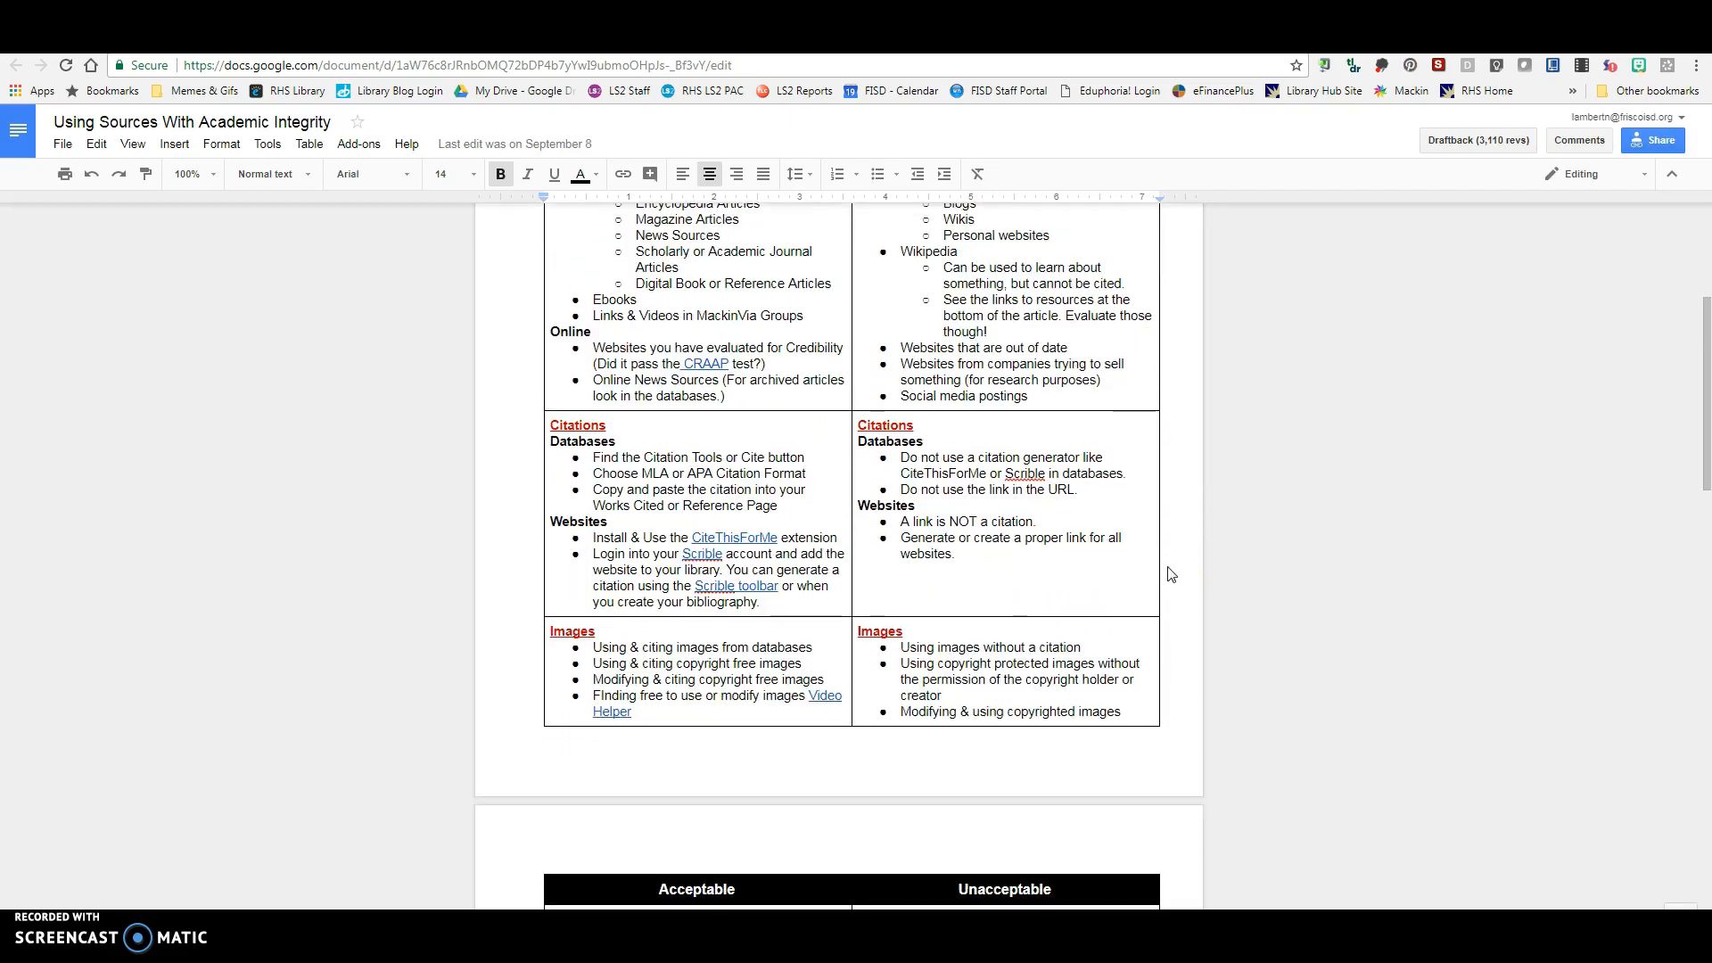
{"action": "scroll", "scroll_direction": "down", "scroll_amount": 3}
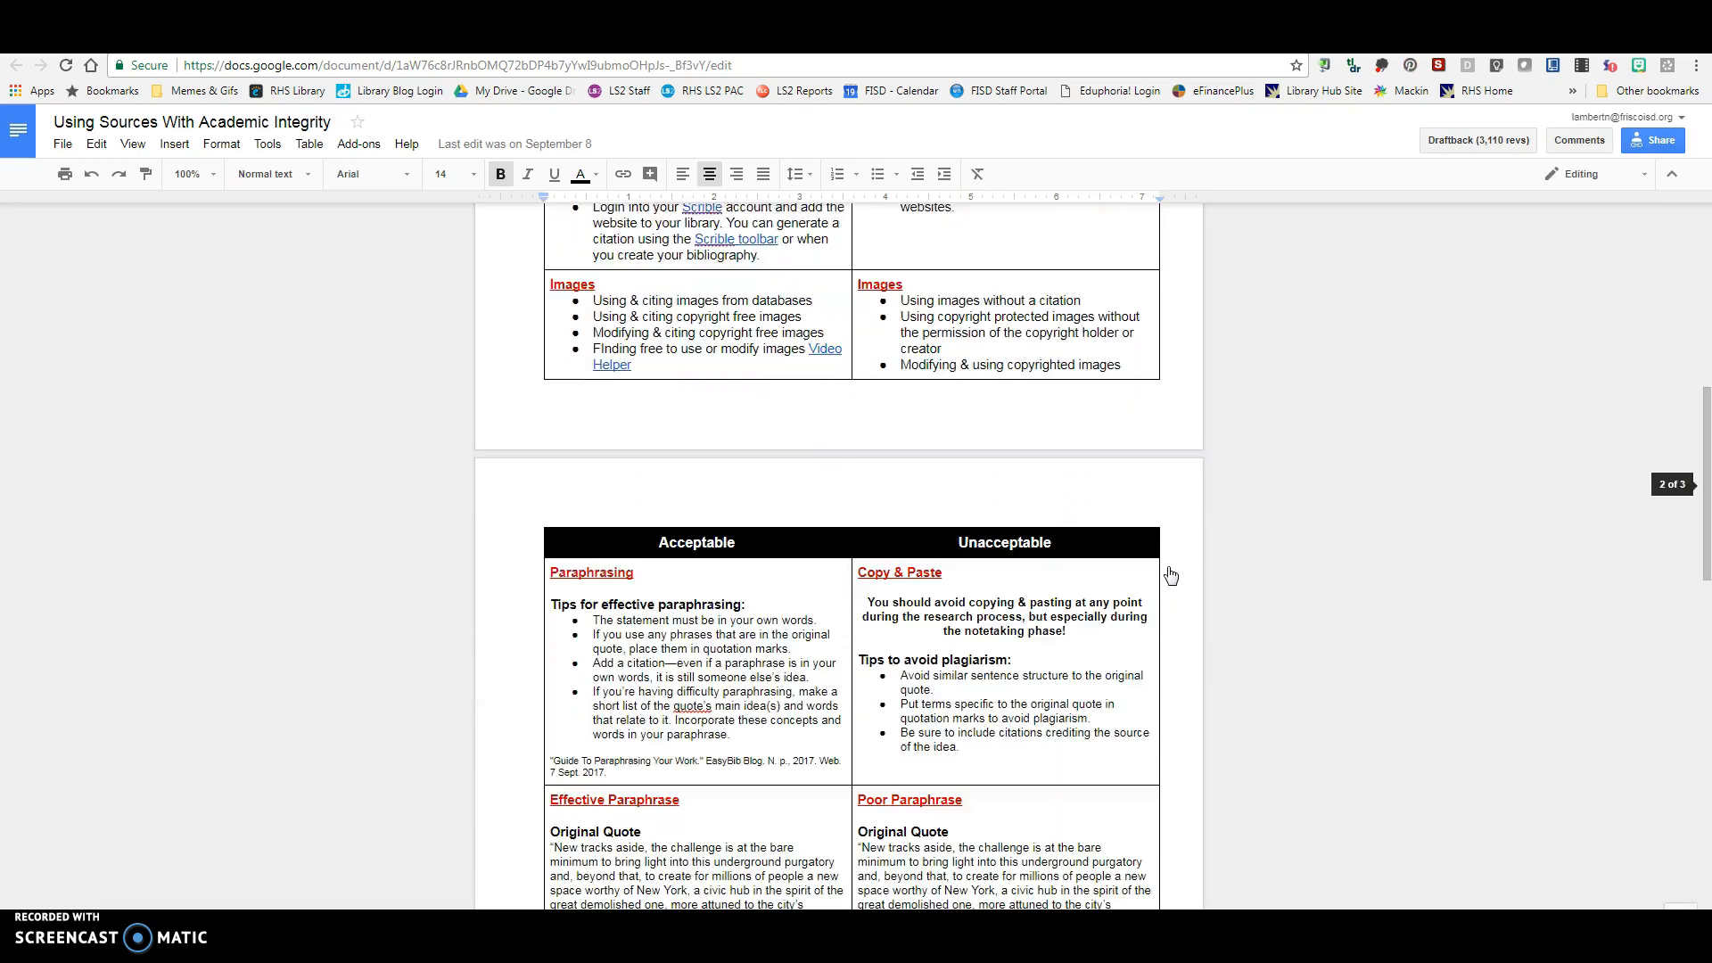
{"action": "scroll", "scroll_direction": "down", "scroll_amount": 3}
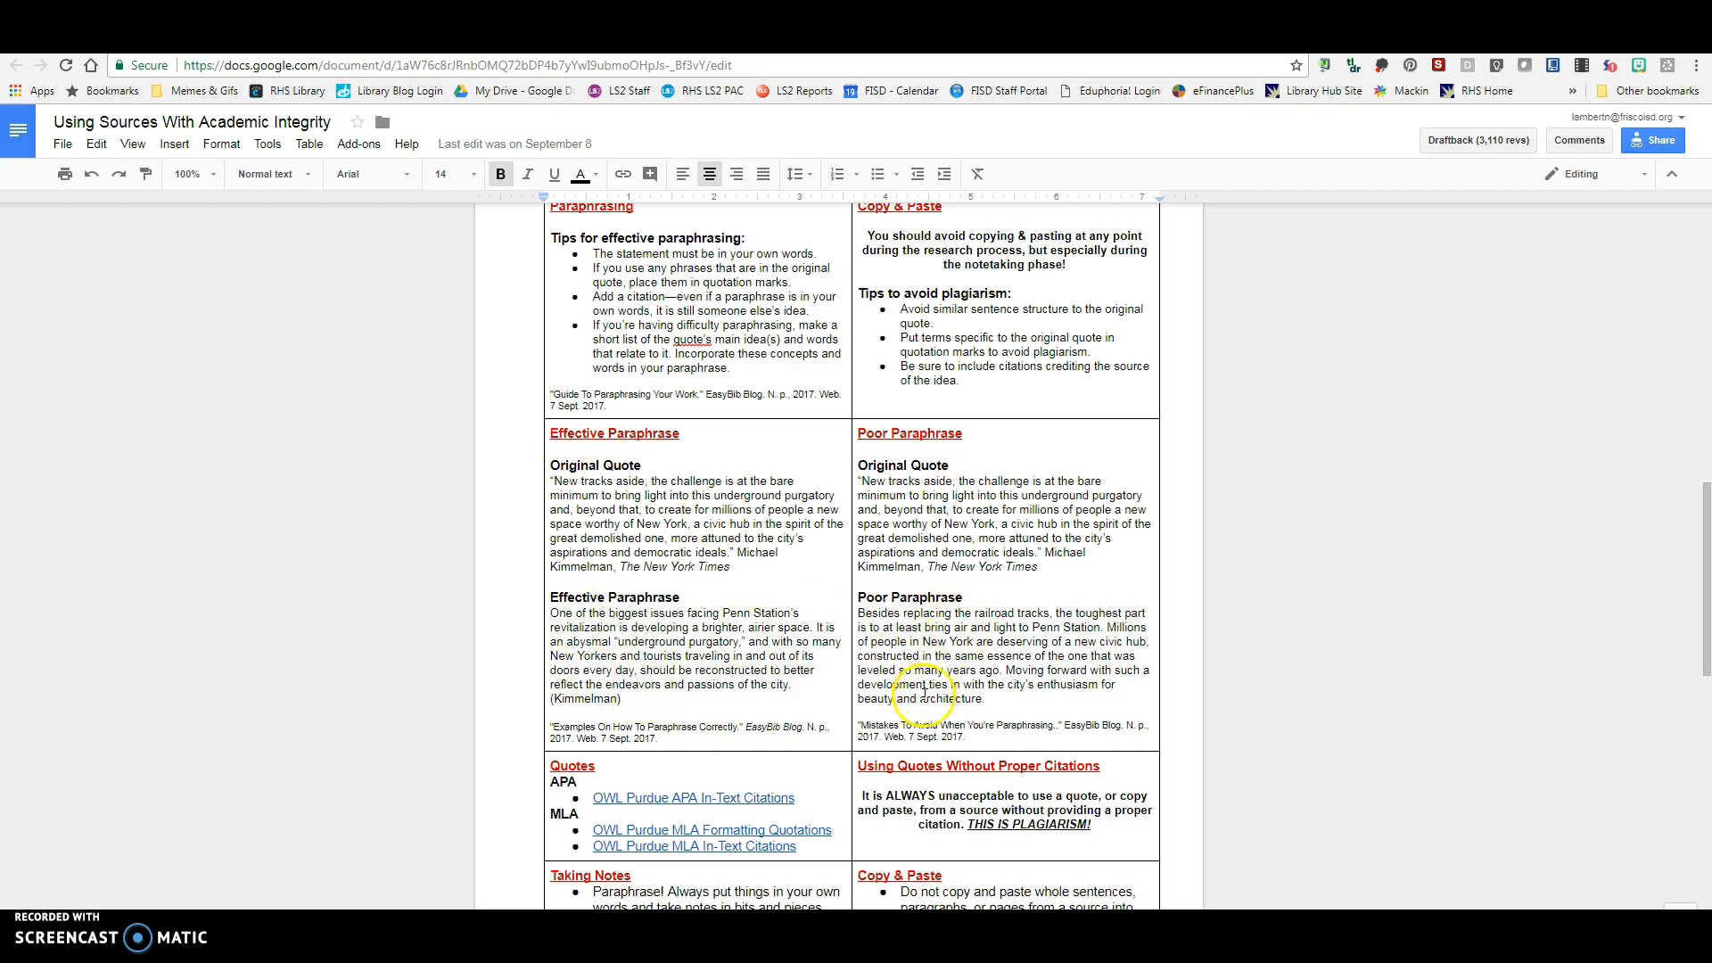
{"action": "scroll", "scroll_direction": "down", "scroll_amount": 3}
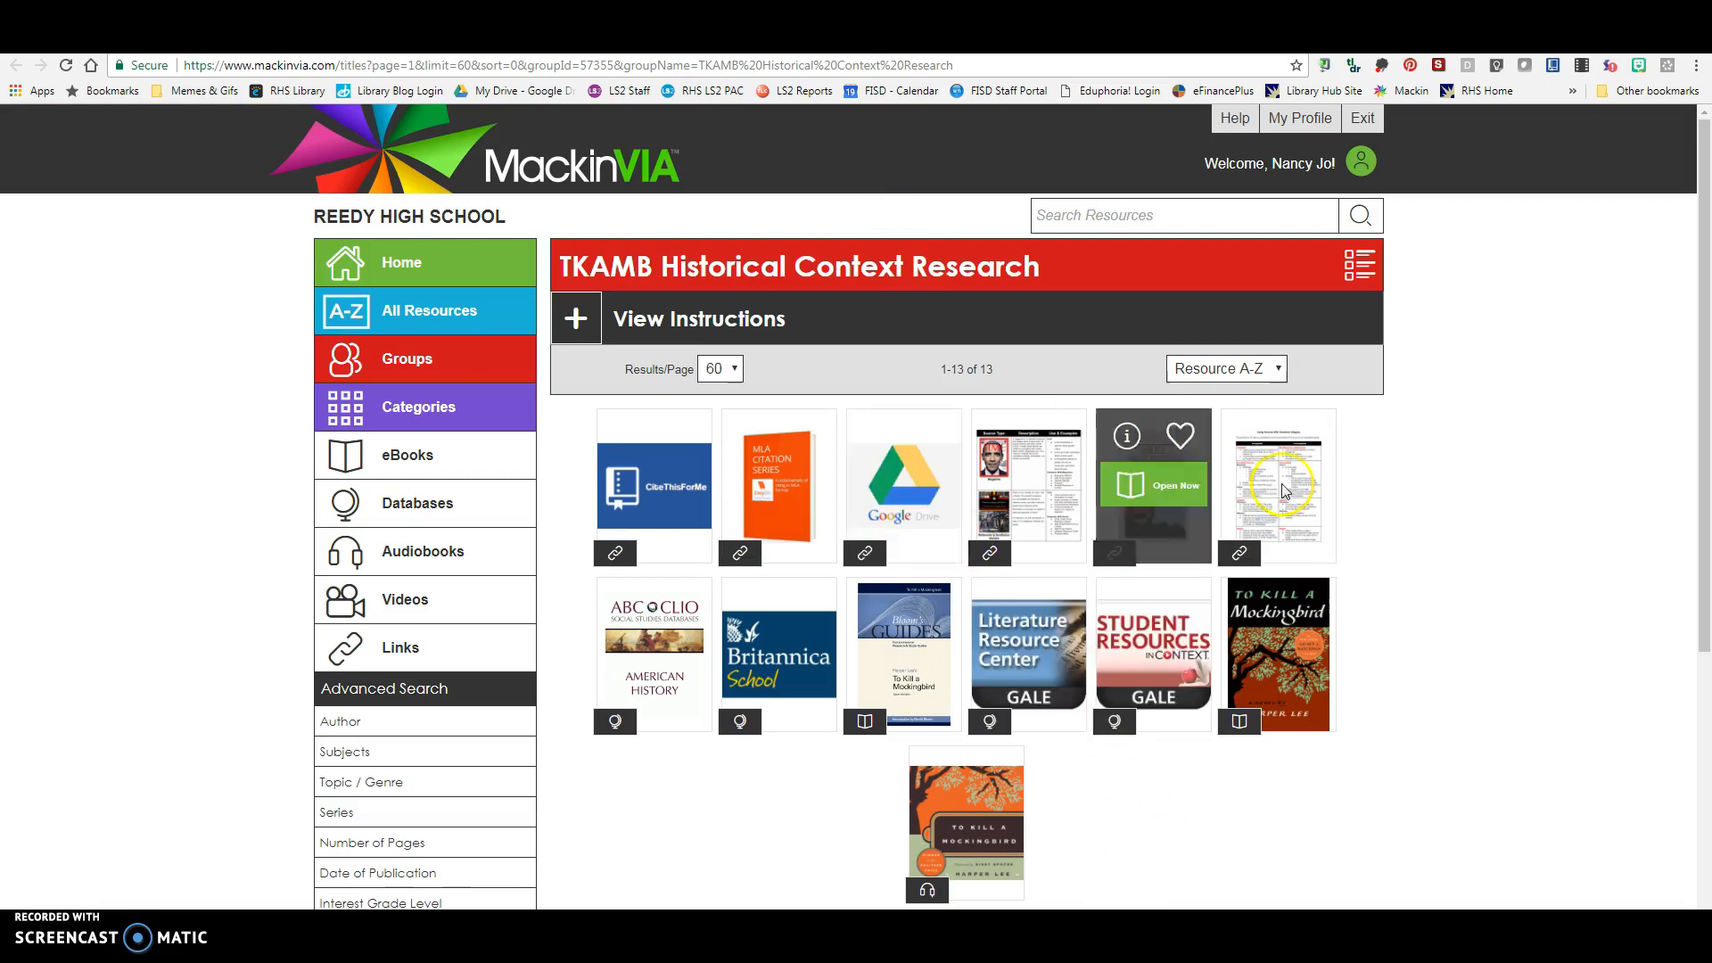
{"action": "mouse_move", "coordinate": [1125, 797]}
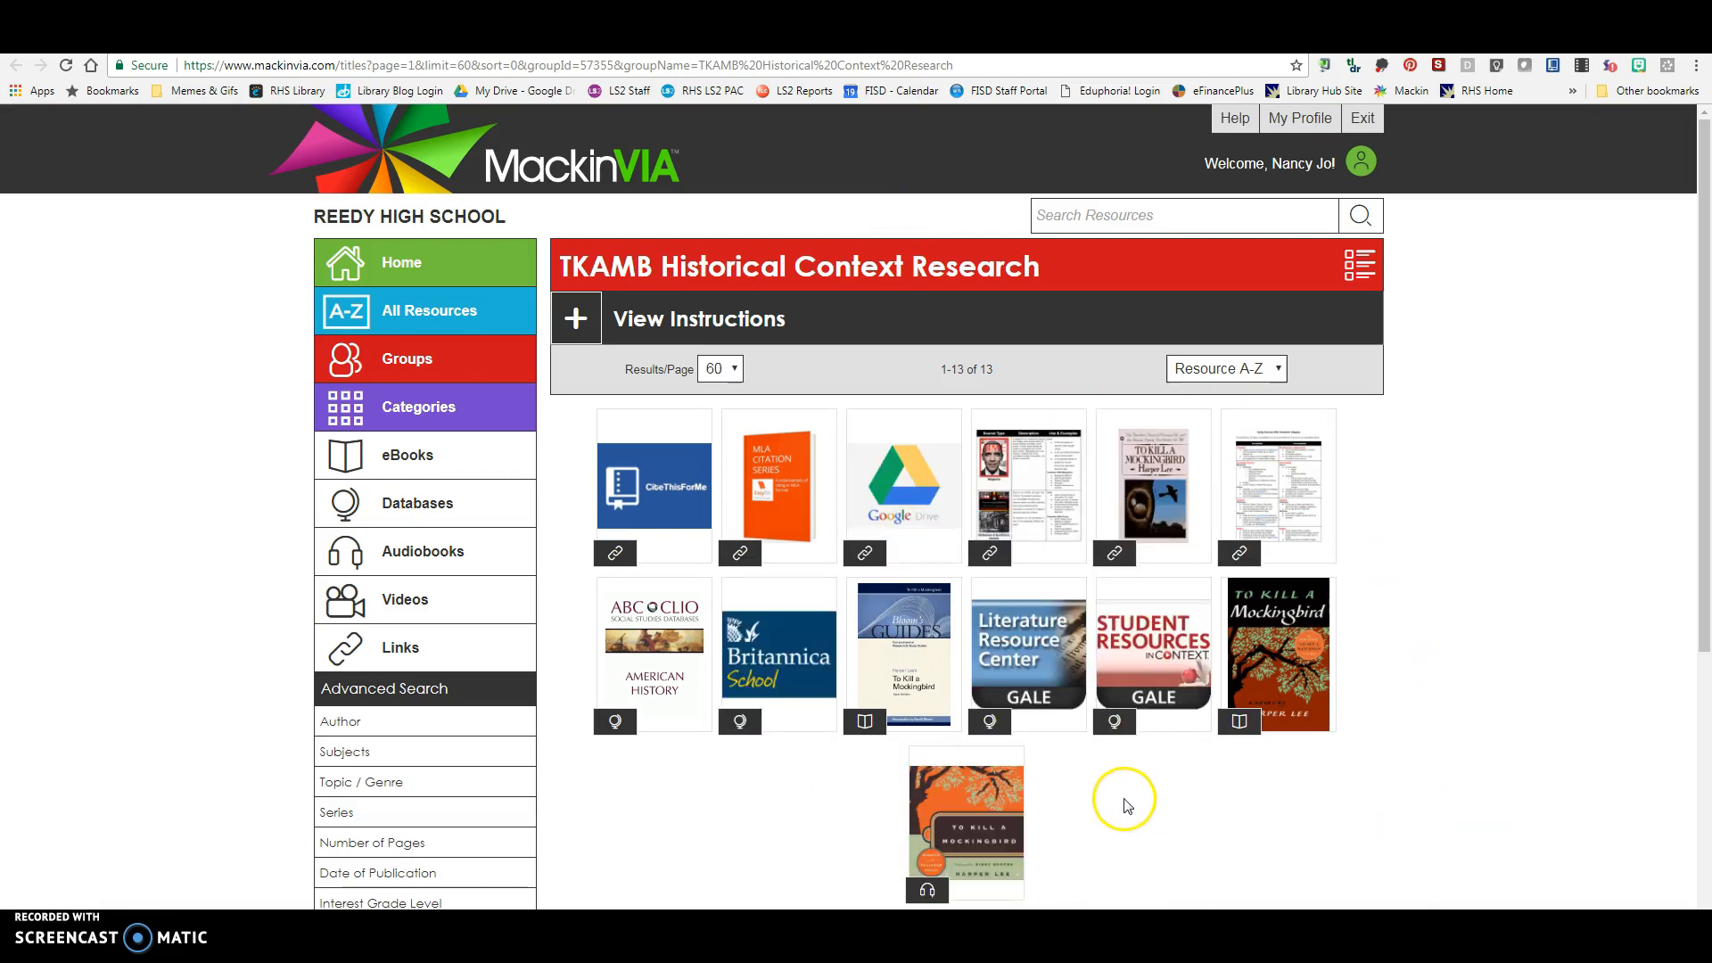